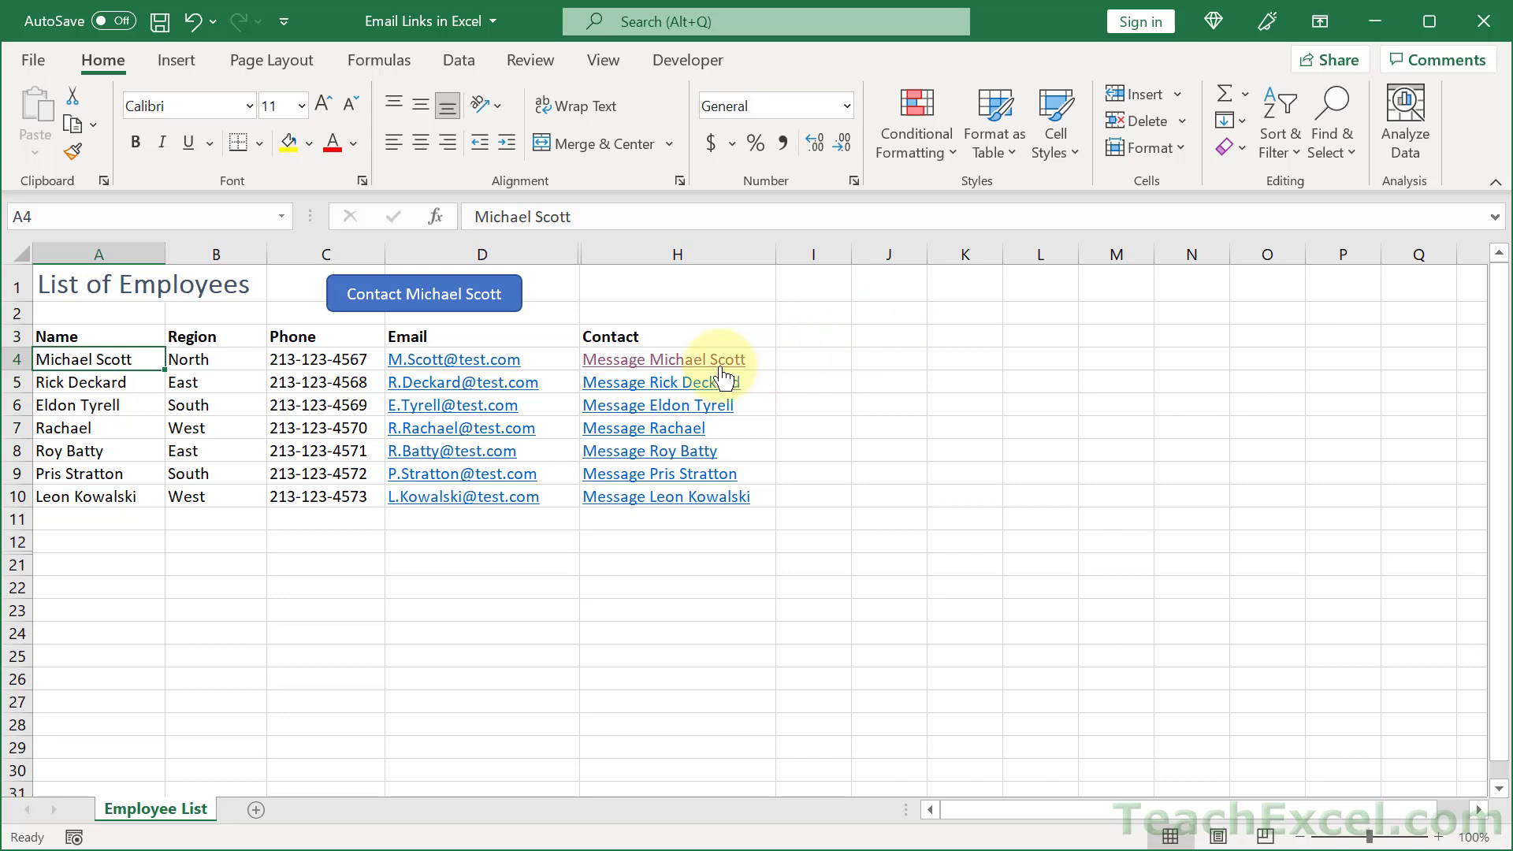
# Preview the sales update and corporate message emails to Michael Scott, discarding the drafts
pyautogui.click(663, 359)
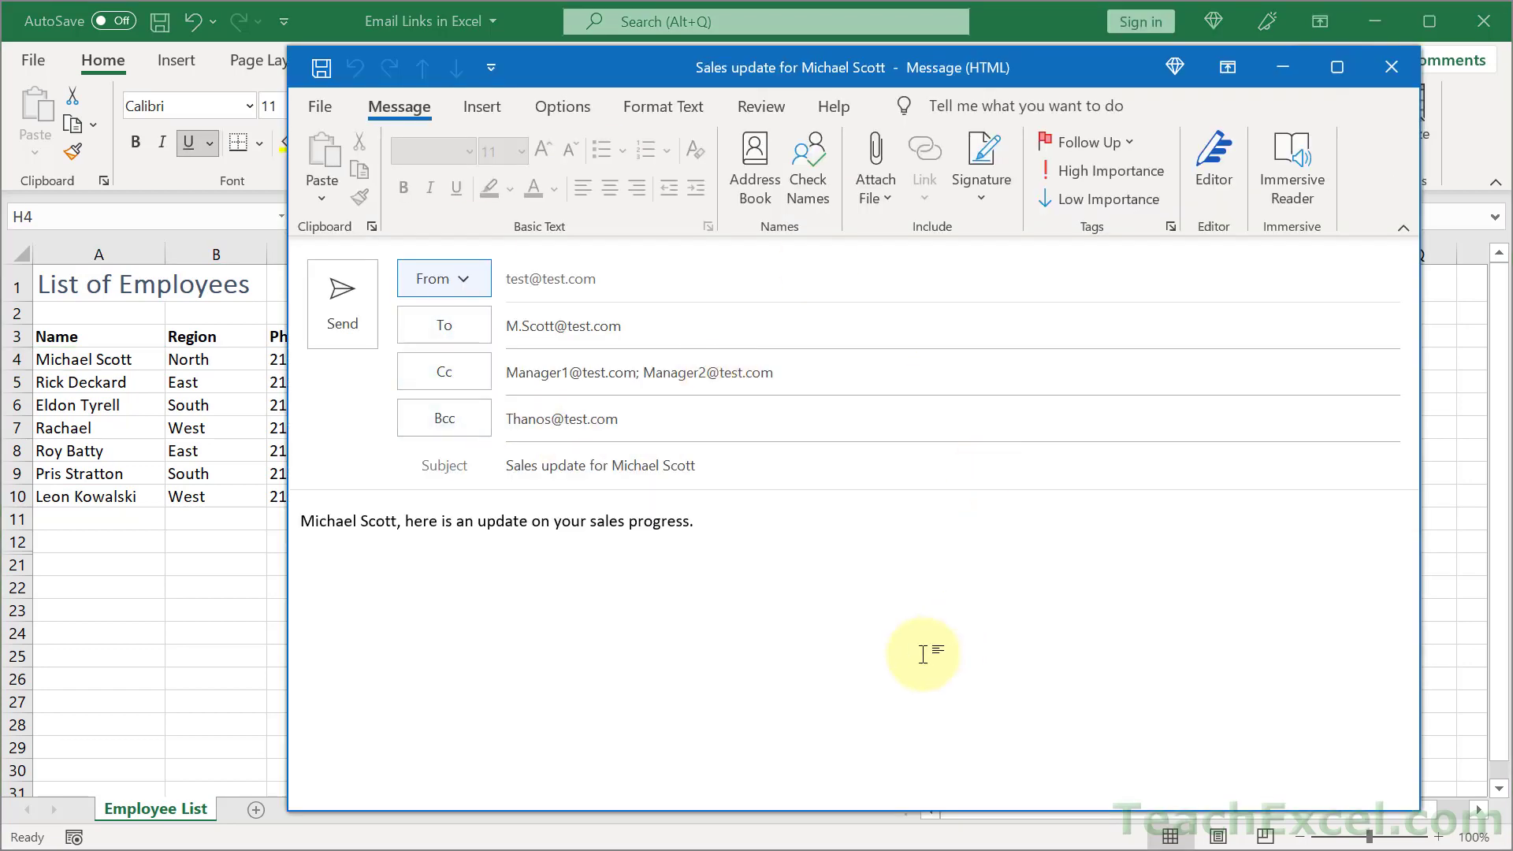
pyautogui.moveTo(719, 347)
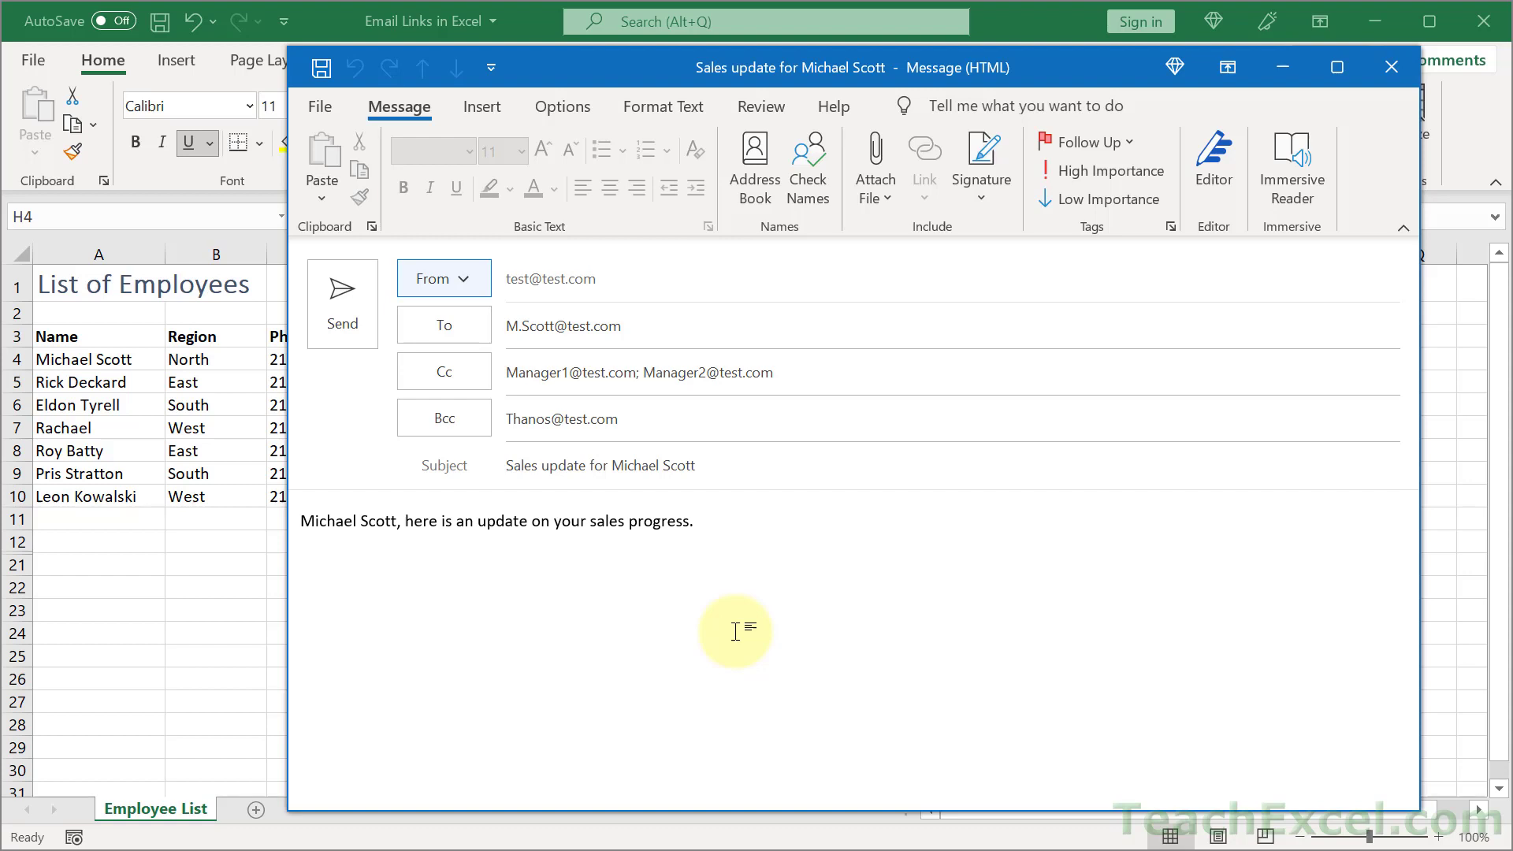
pyautogui.moveTo(1194, 489)
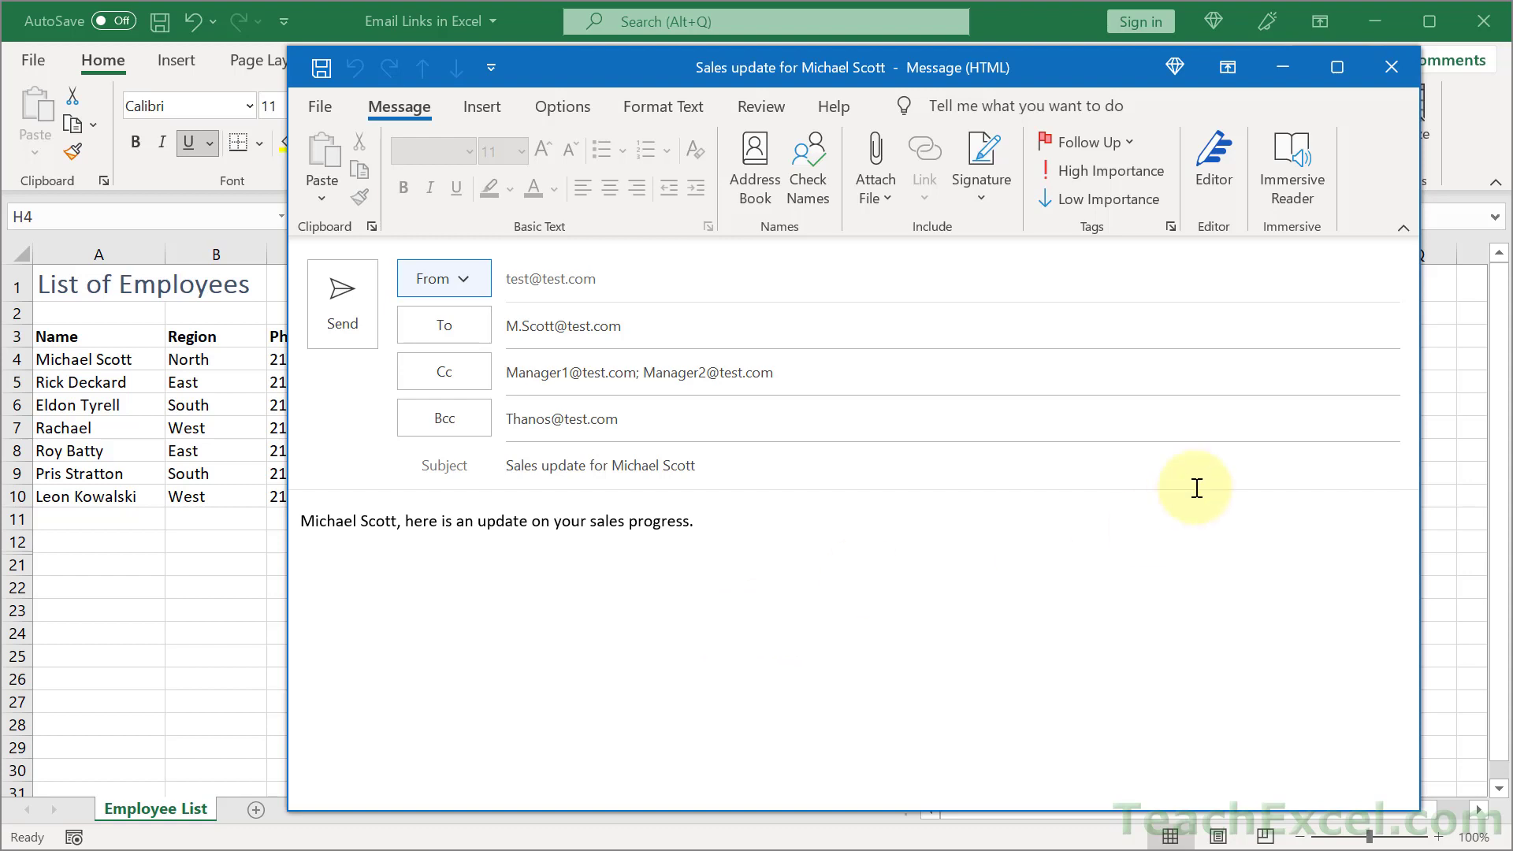
pyautogui.click(1389, 68)
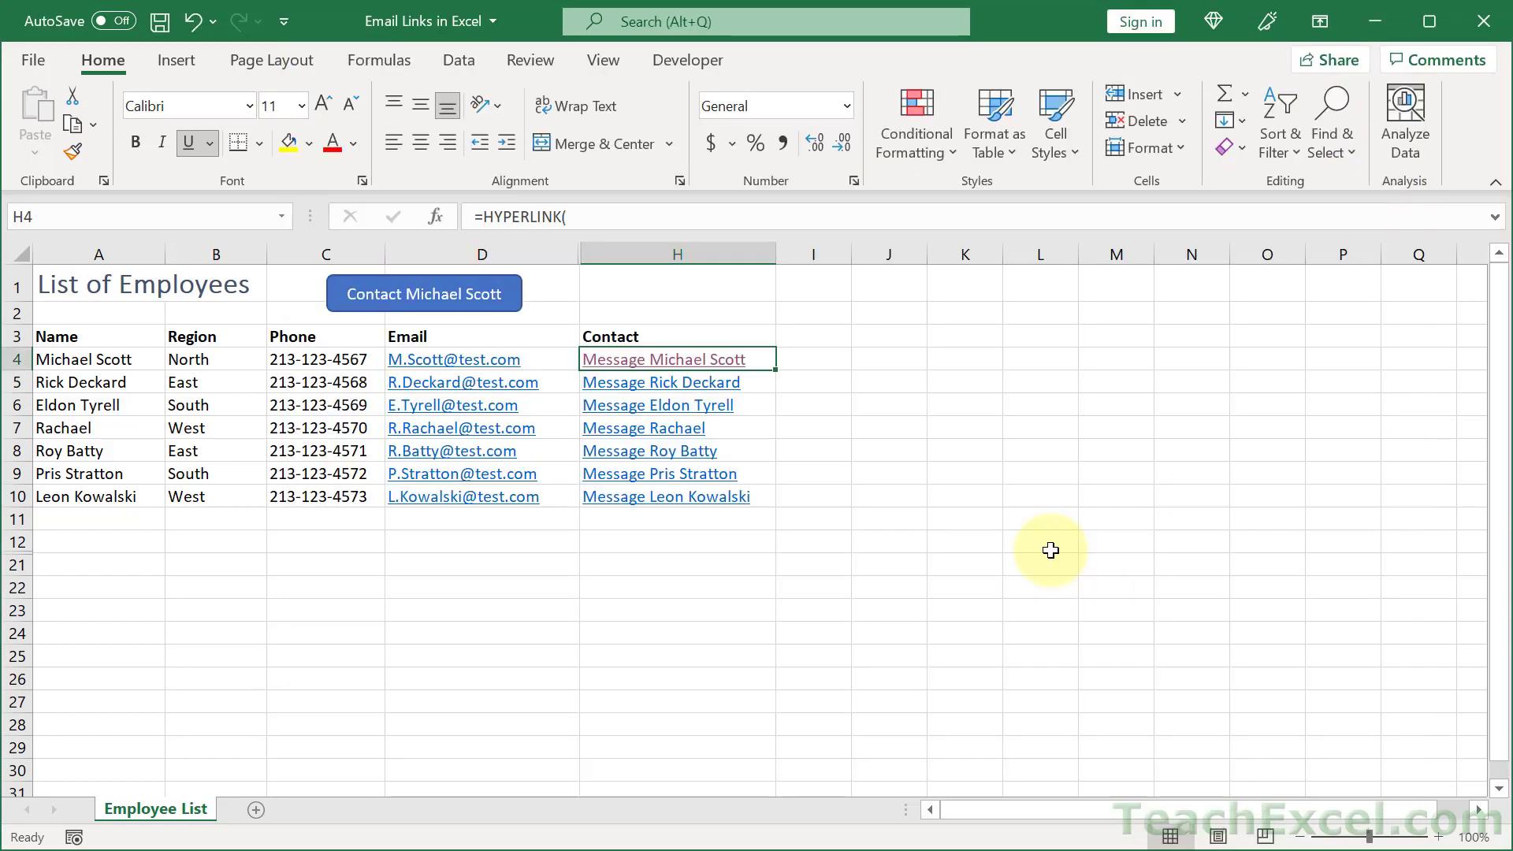
pyautogui.moveTo(630, 303)
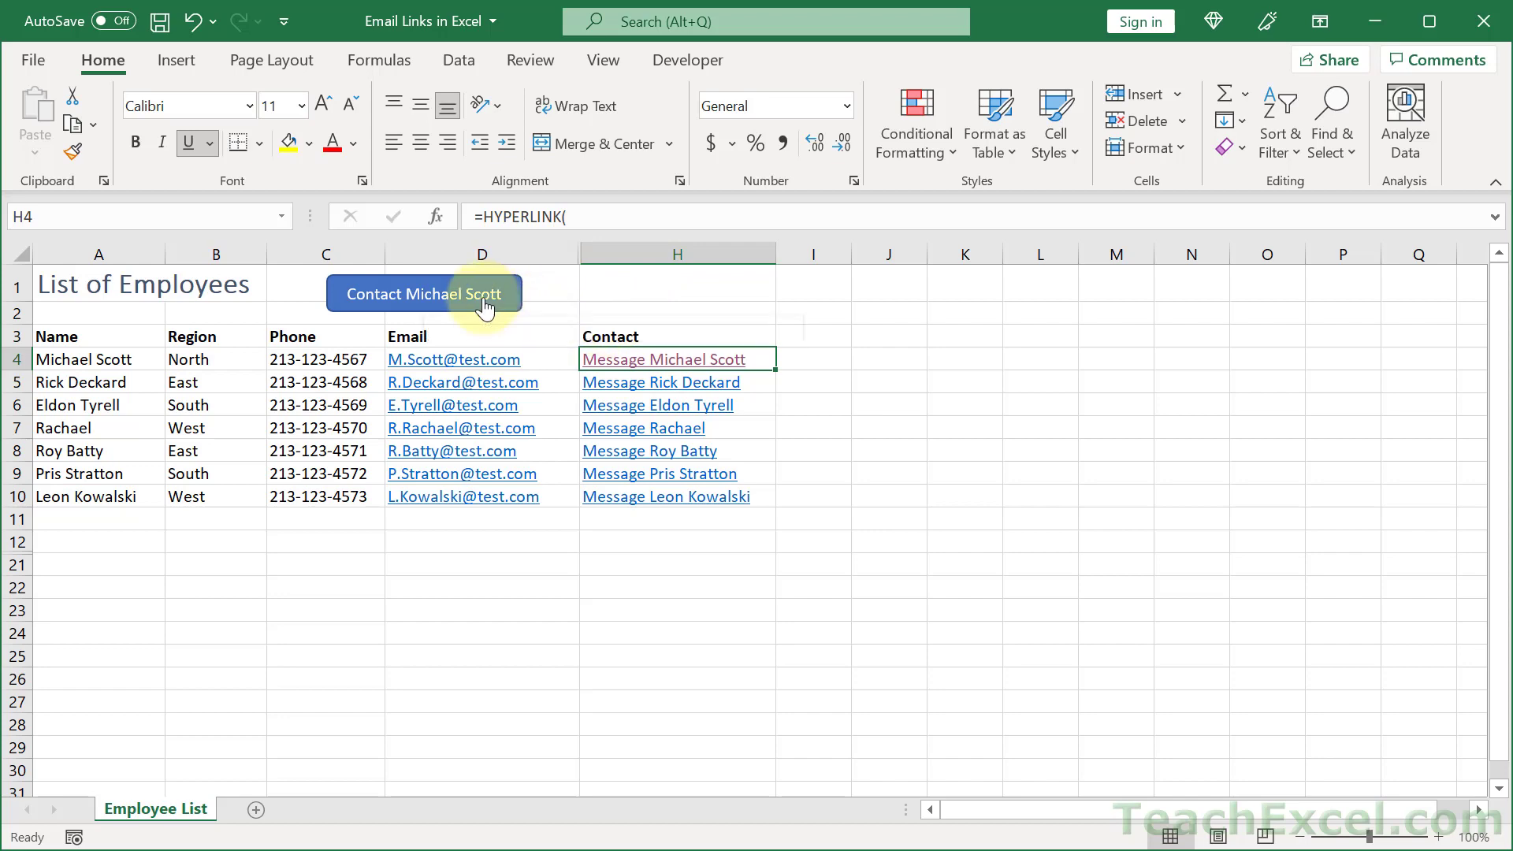
pyautogui.click(422, 293)
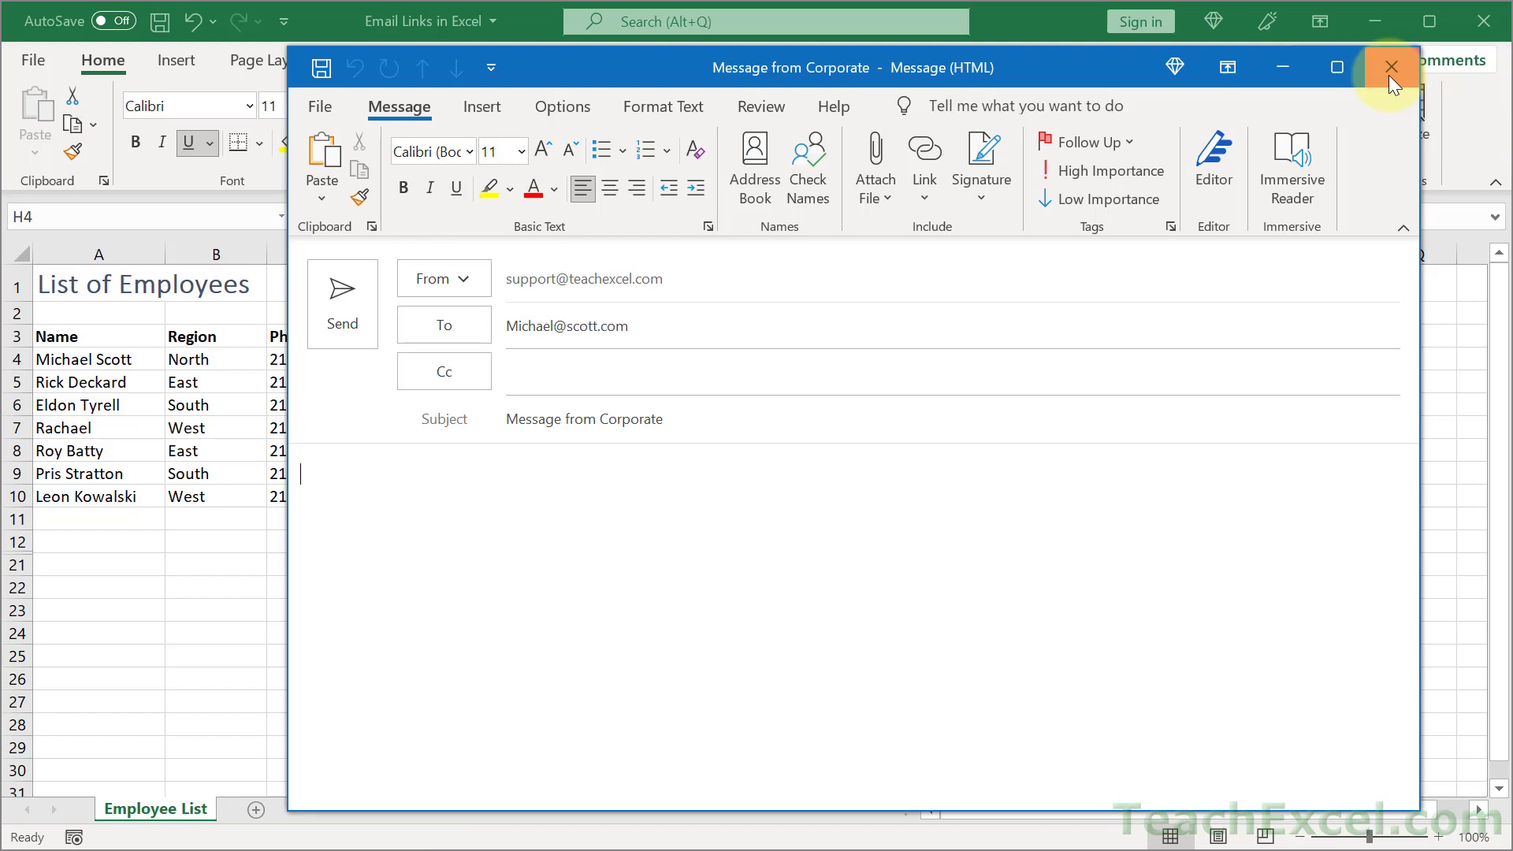
pyautogui.click(1388, 68)
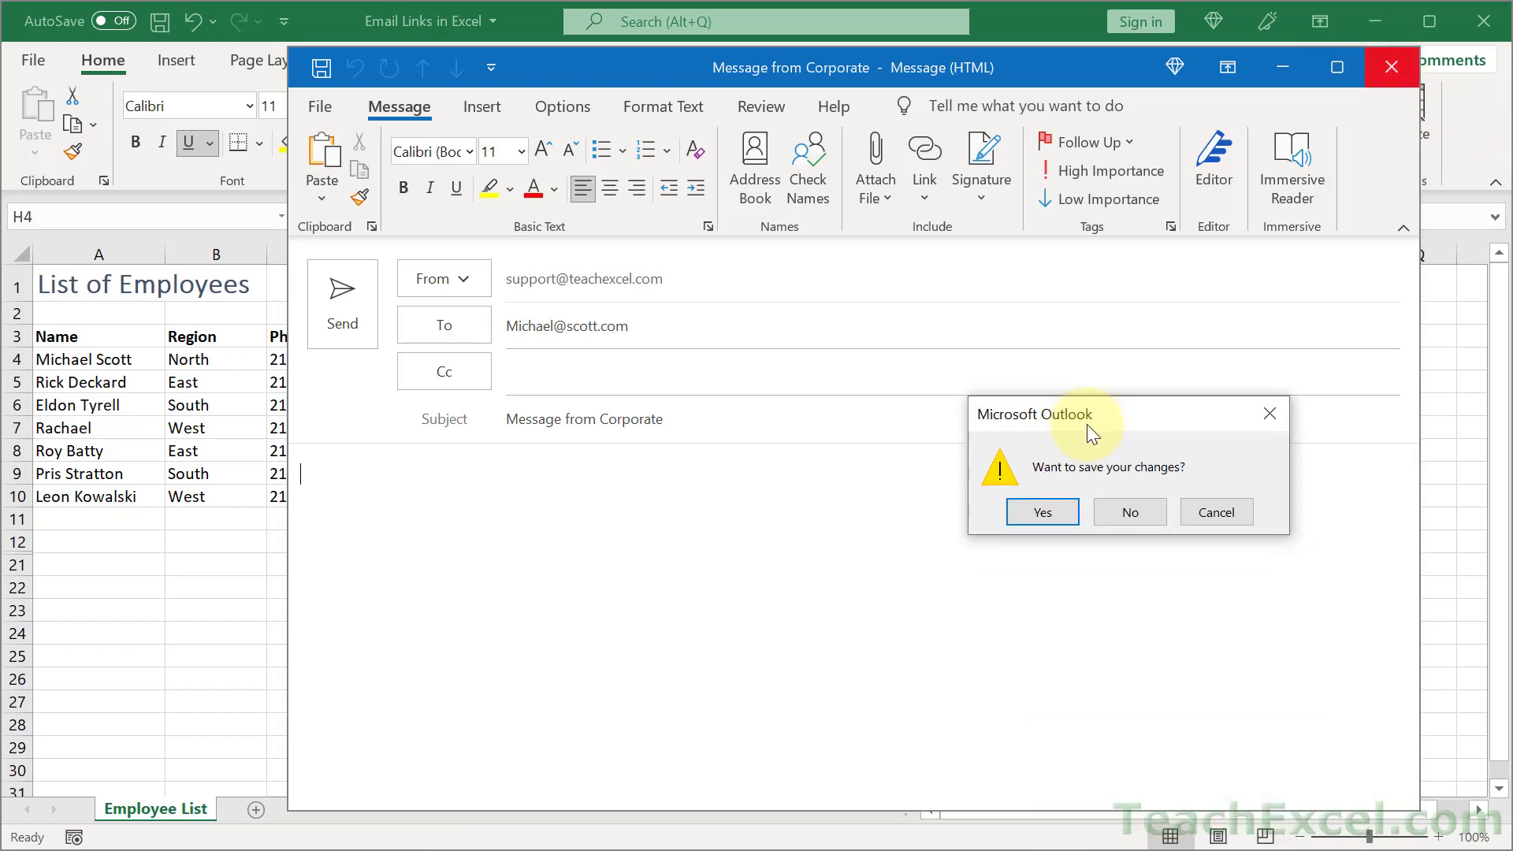
pyautogui.click(1127, 512)
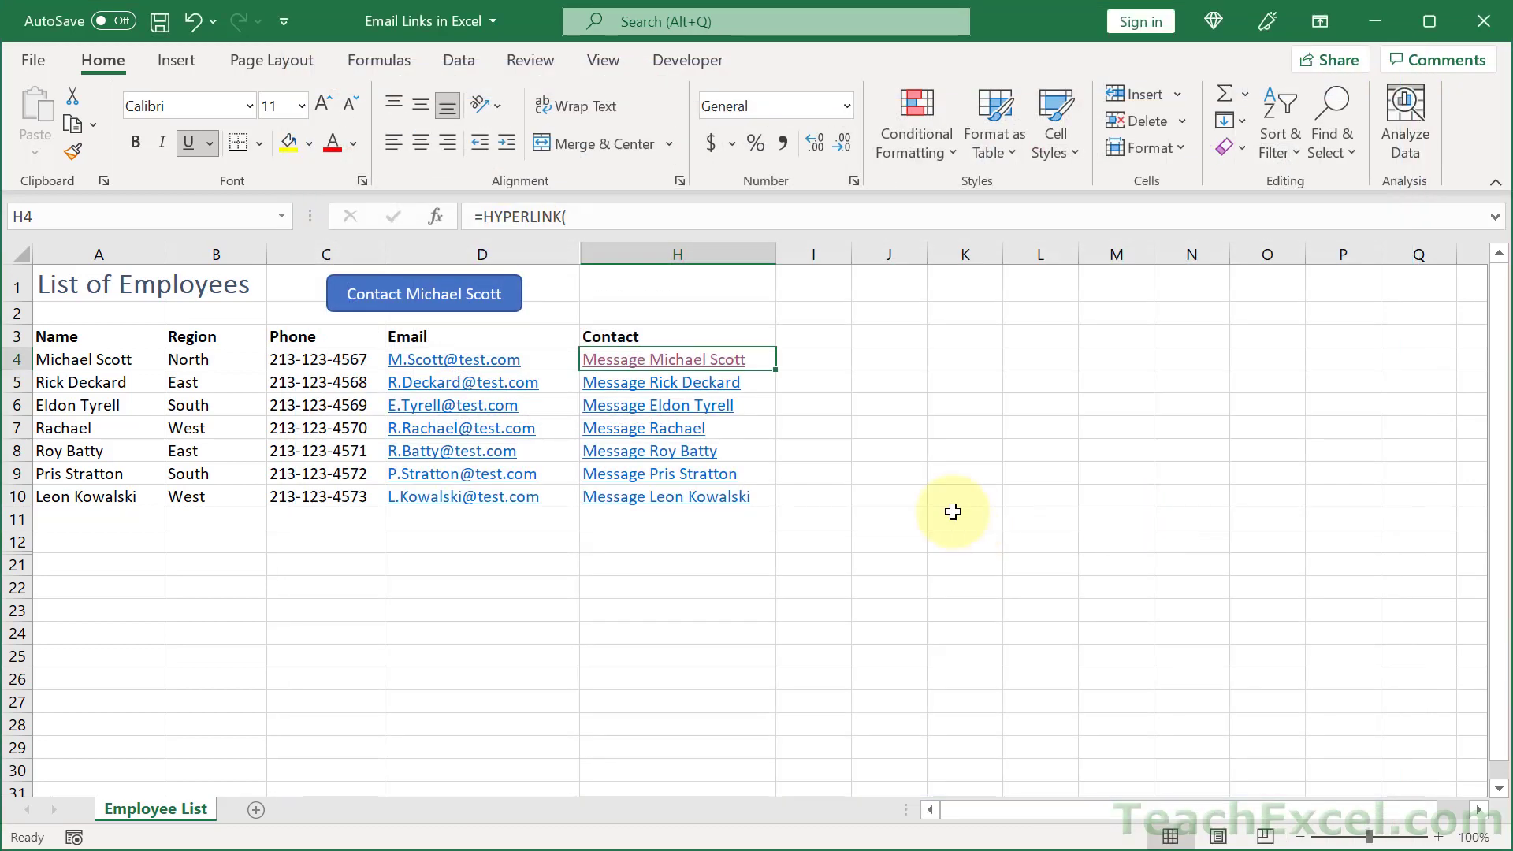
pyautogui.click(888, 401)
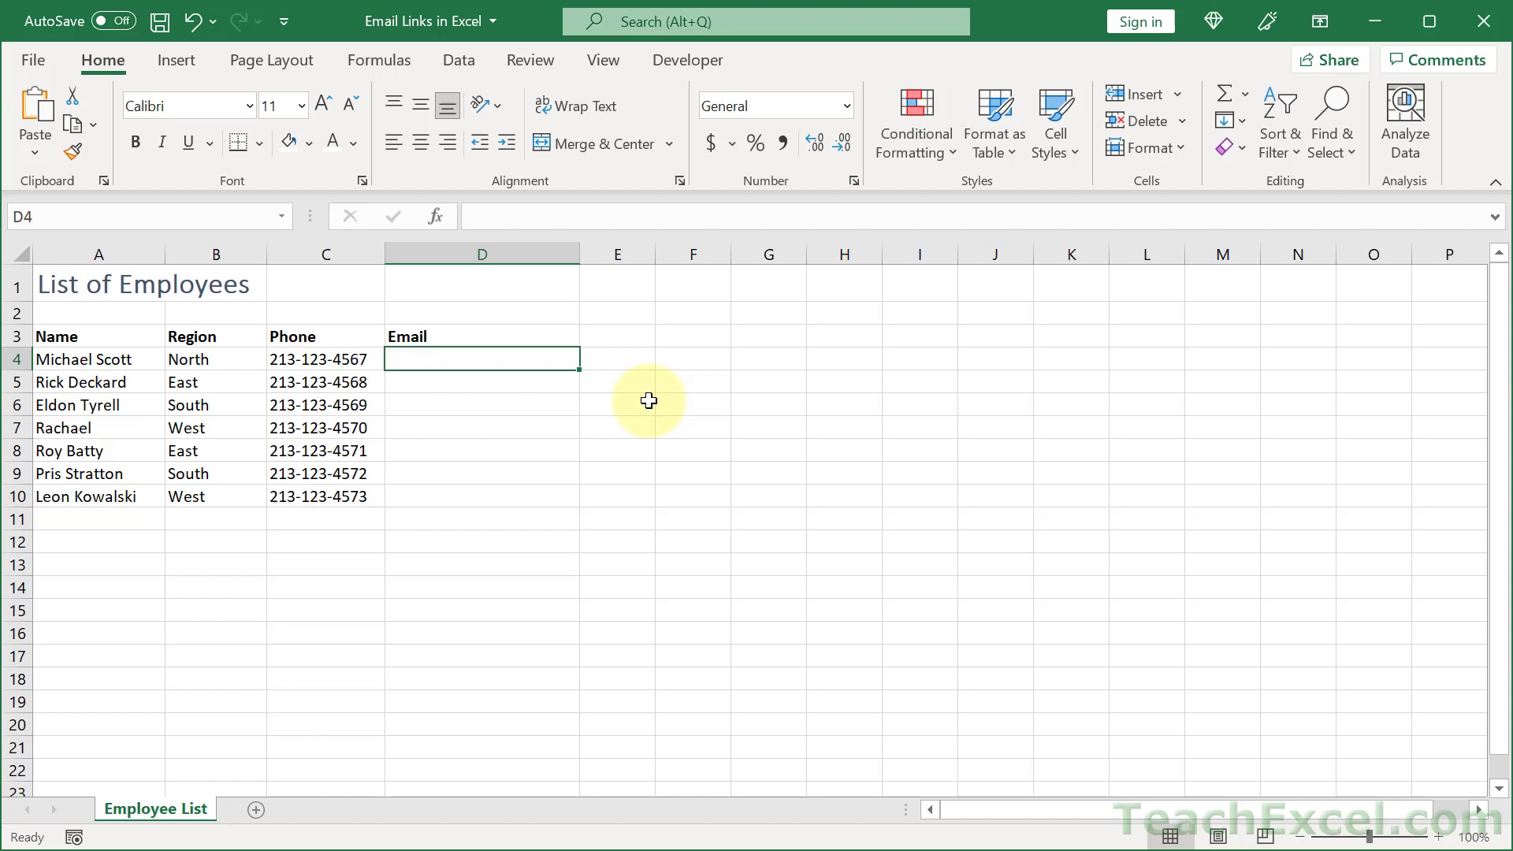
pyautogui.moveTo(297, 577)
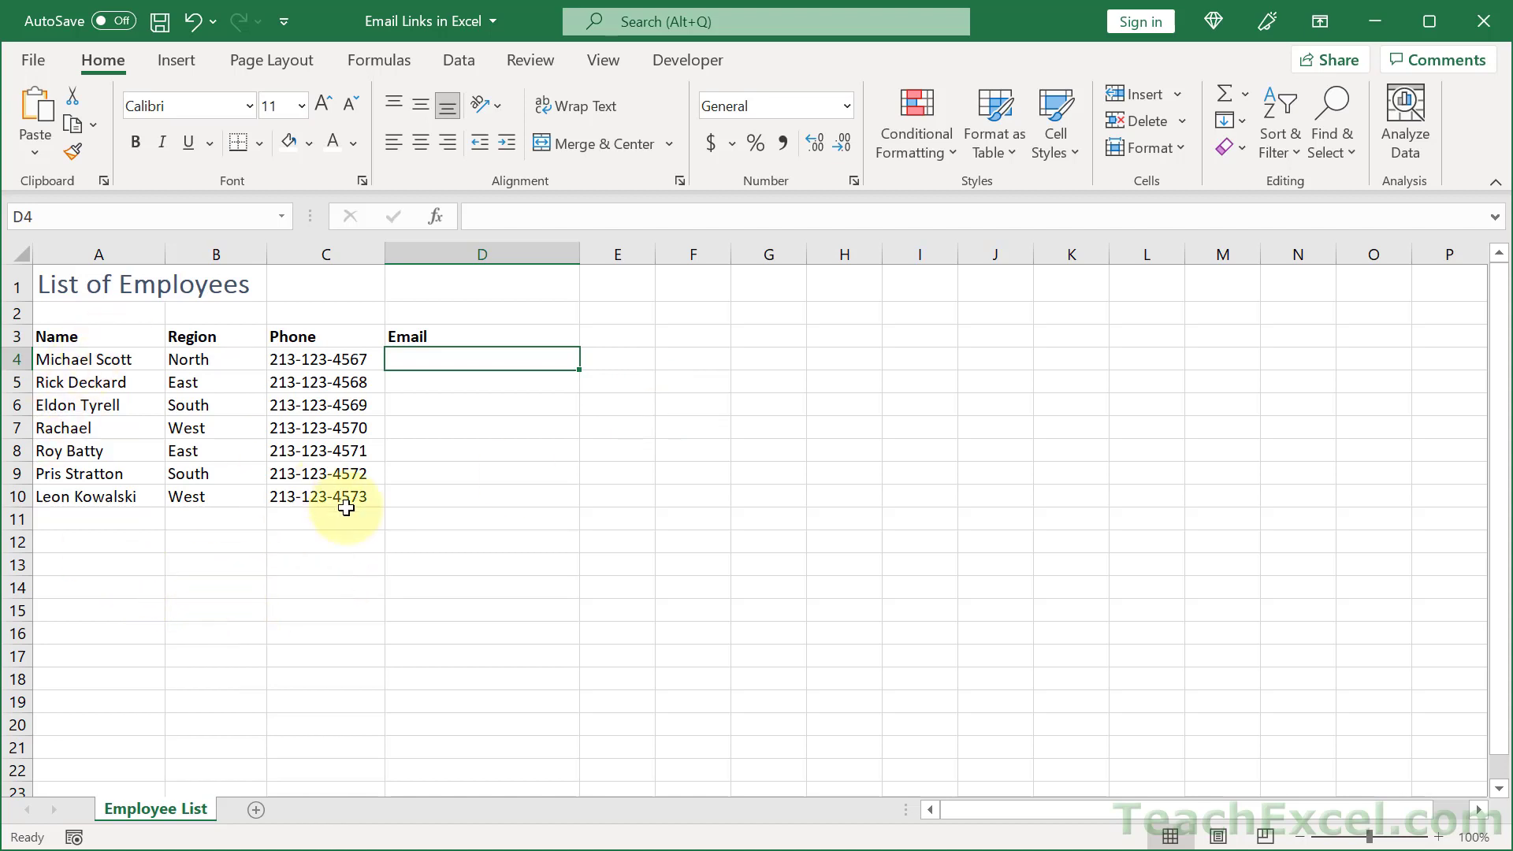
pyautogui.moveTo(349, 512)
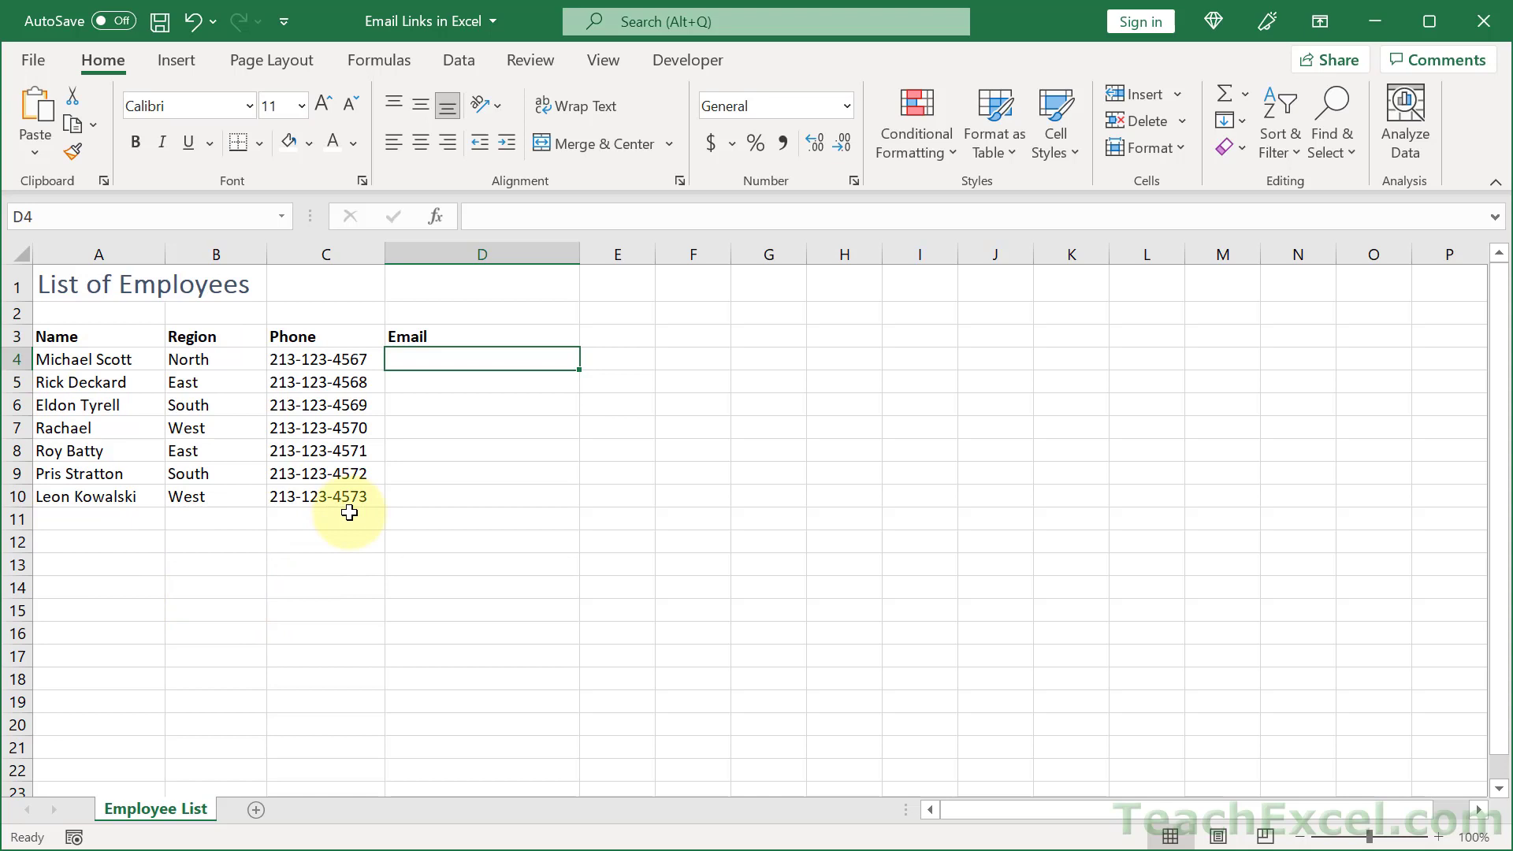
pyautogui.write('M.')
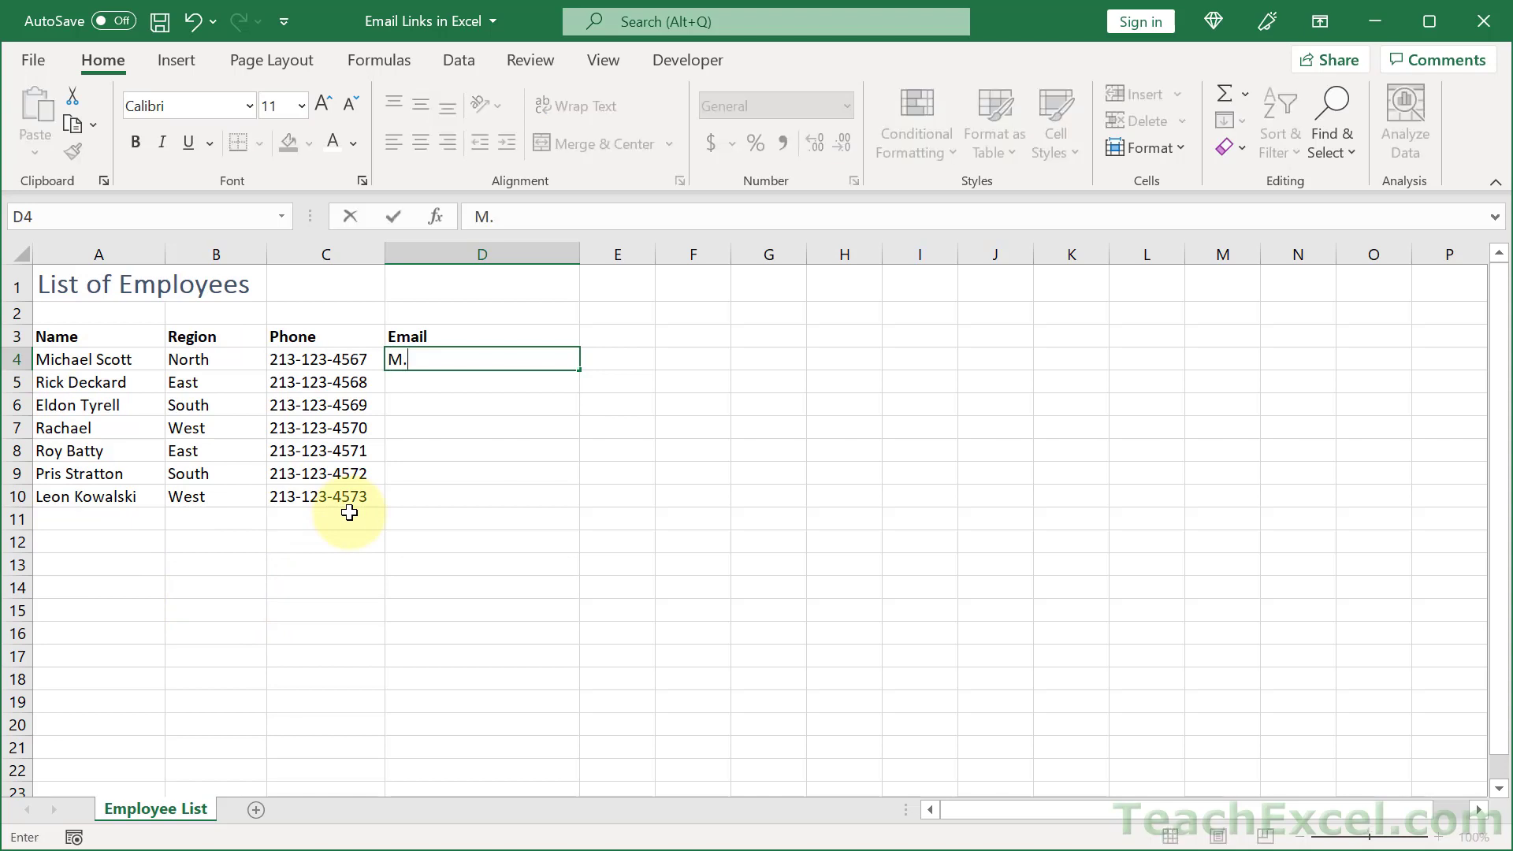
pyautogui.write('Scott@')
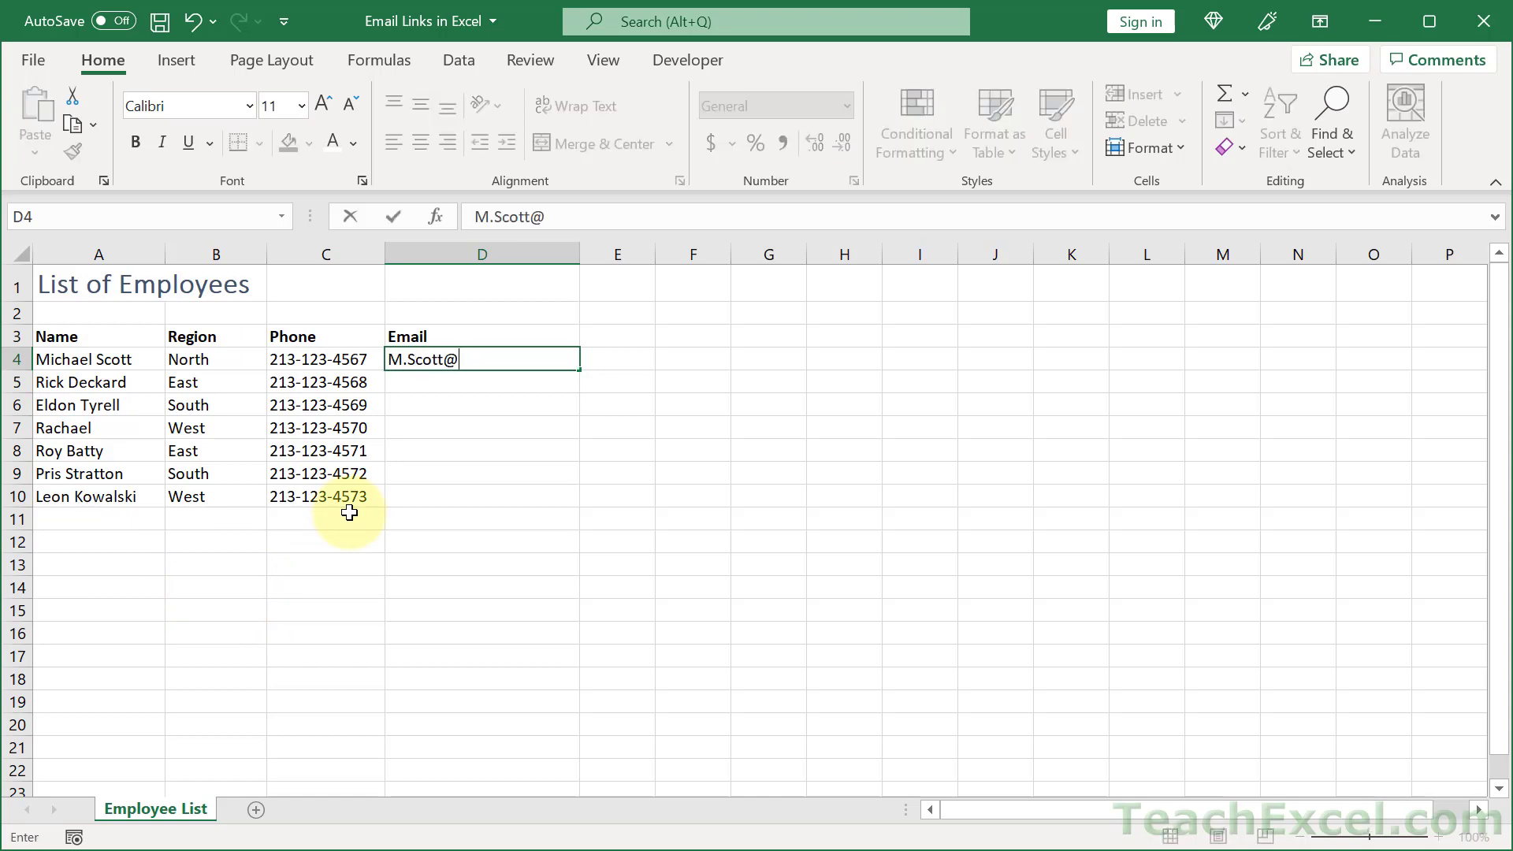
pyautogui.write('test.com')
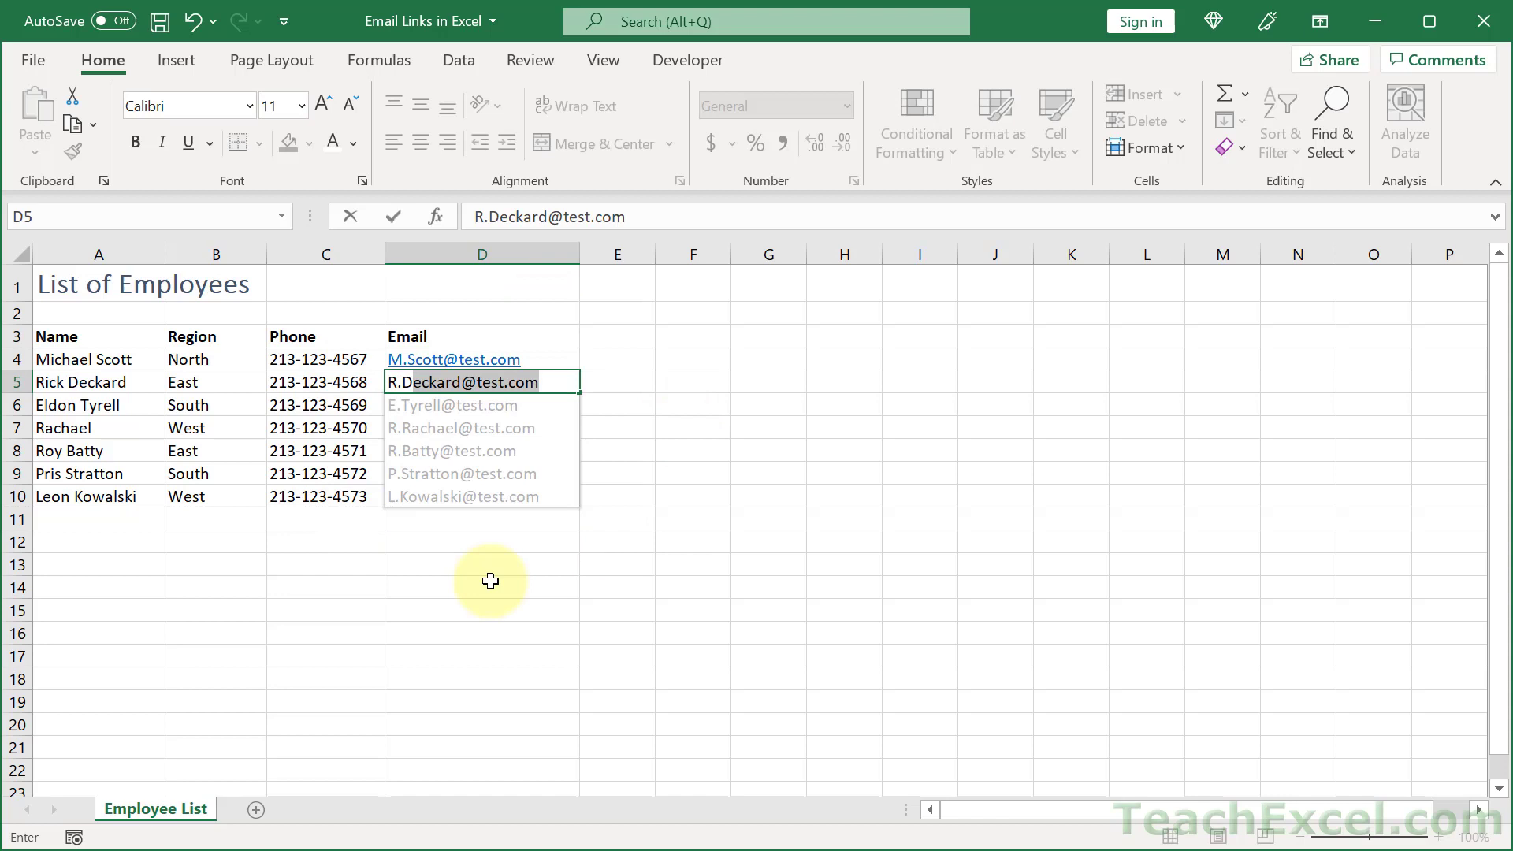
pyautogui.moveTo(707, 615)
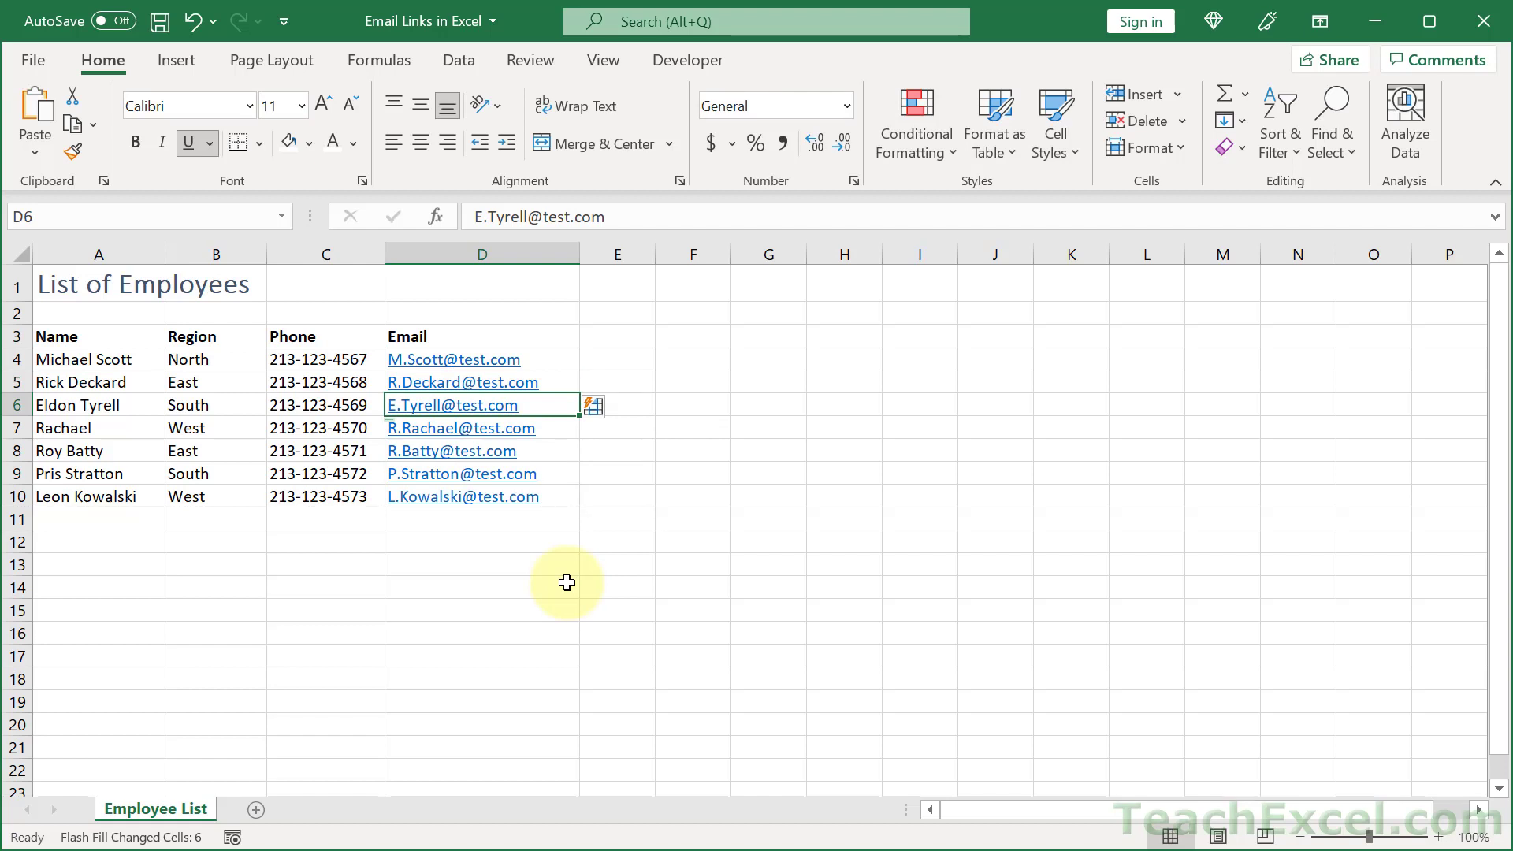
pyautogui.click(454, 360)
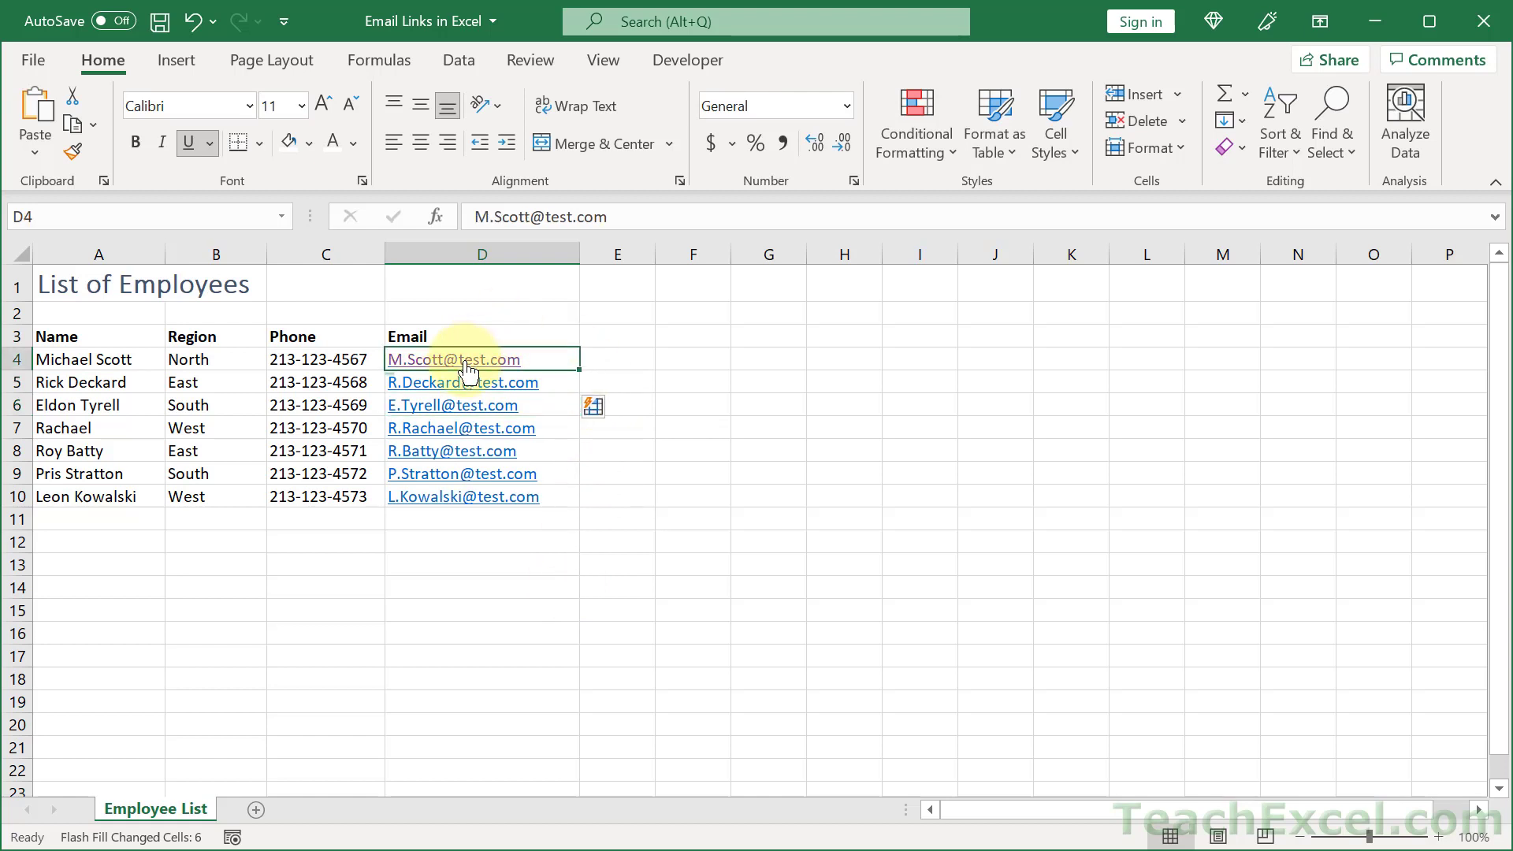
pyautogui.click(452, 360)
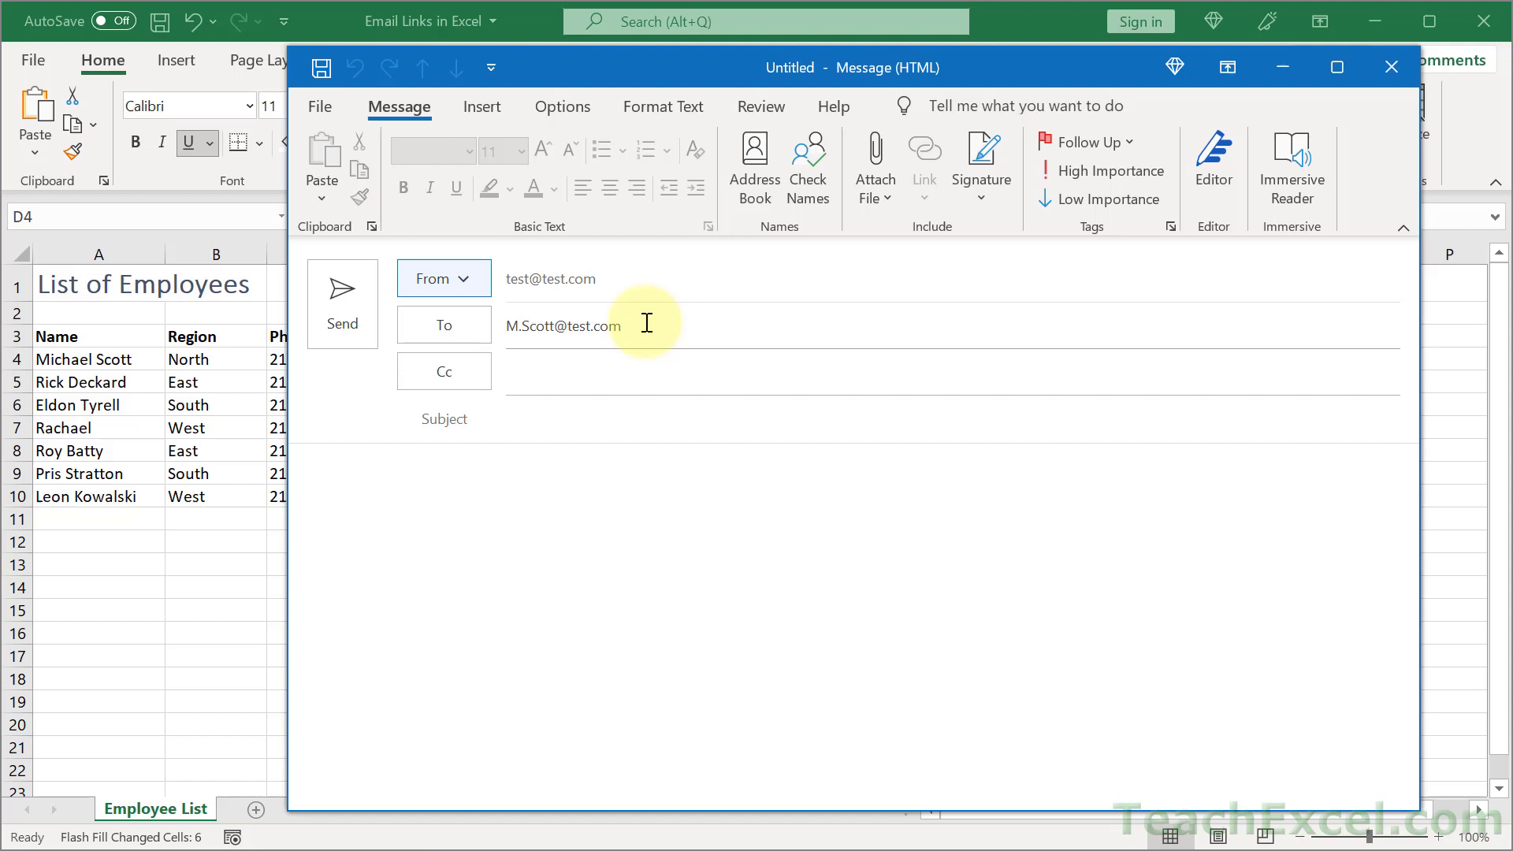
pyautogui.moveTo(777, 155)
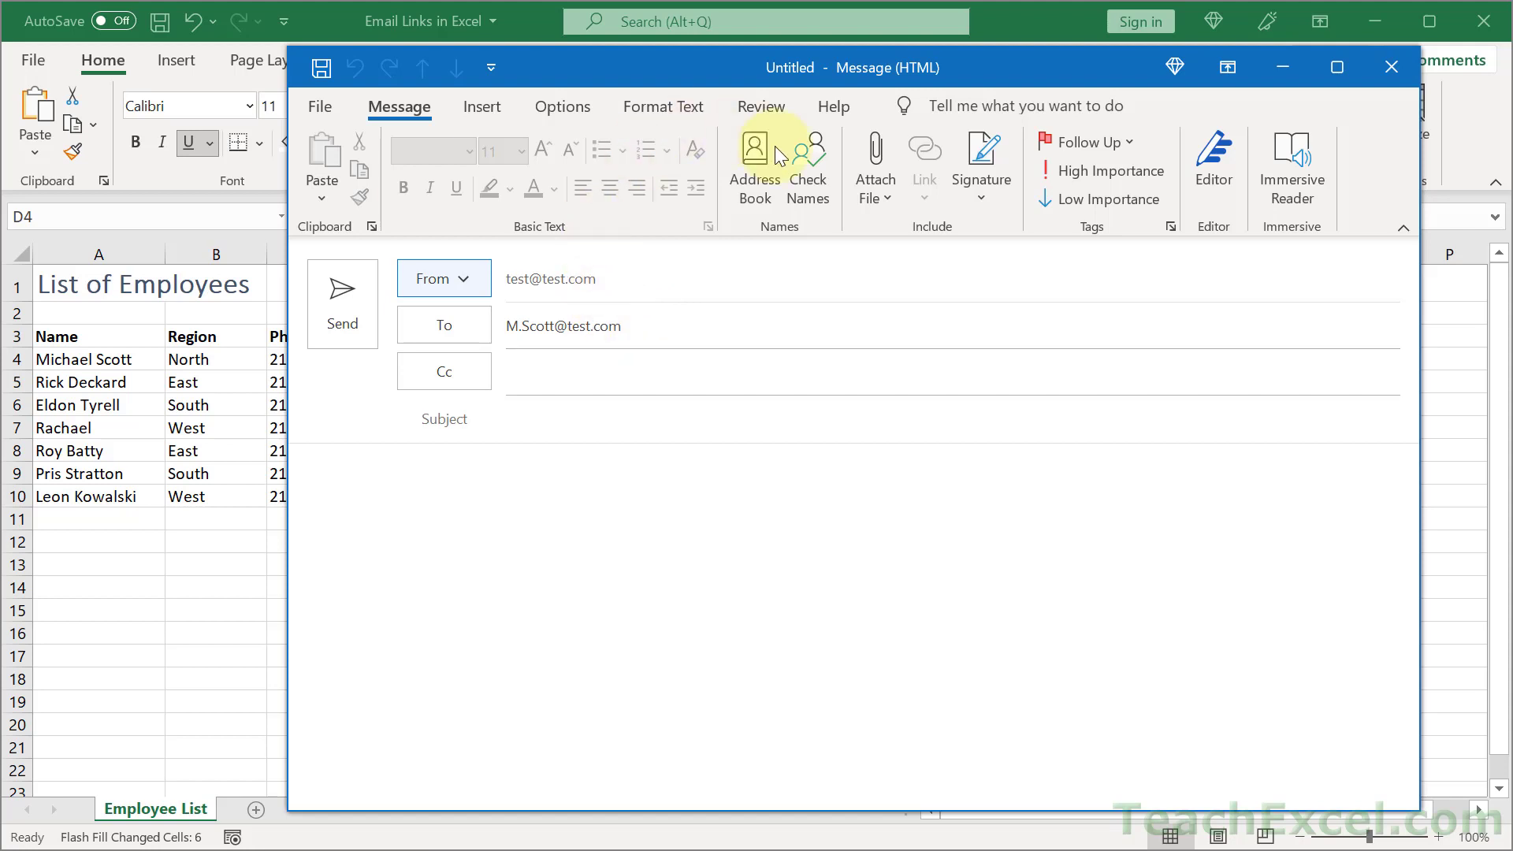
pyautogui.moveTo(778, 589)
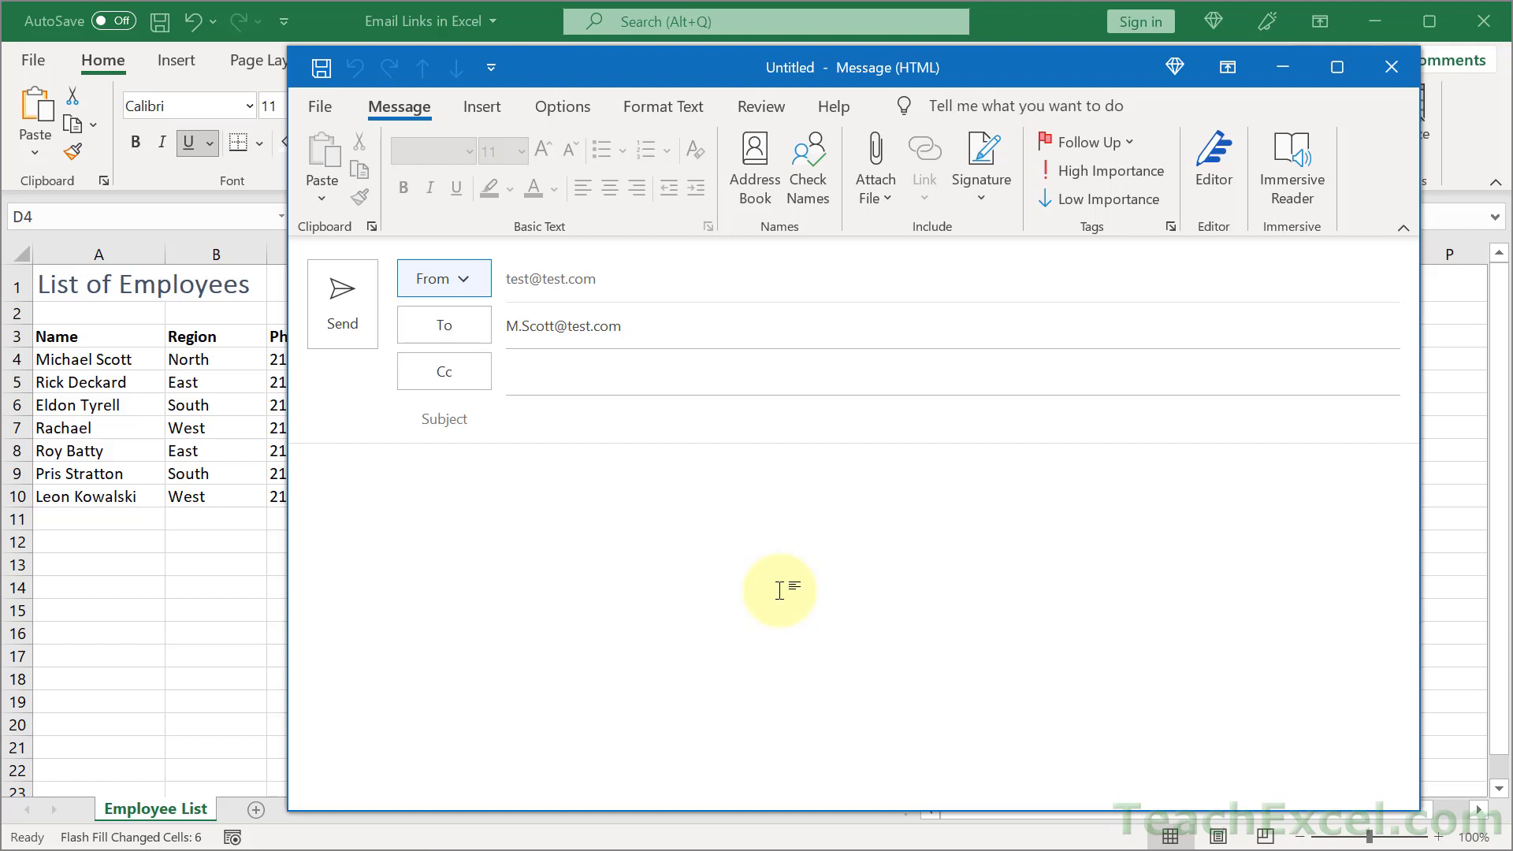
pyautogui.moveTo(645, 493)
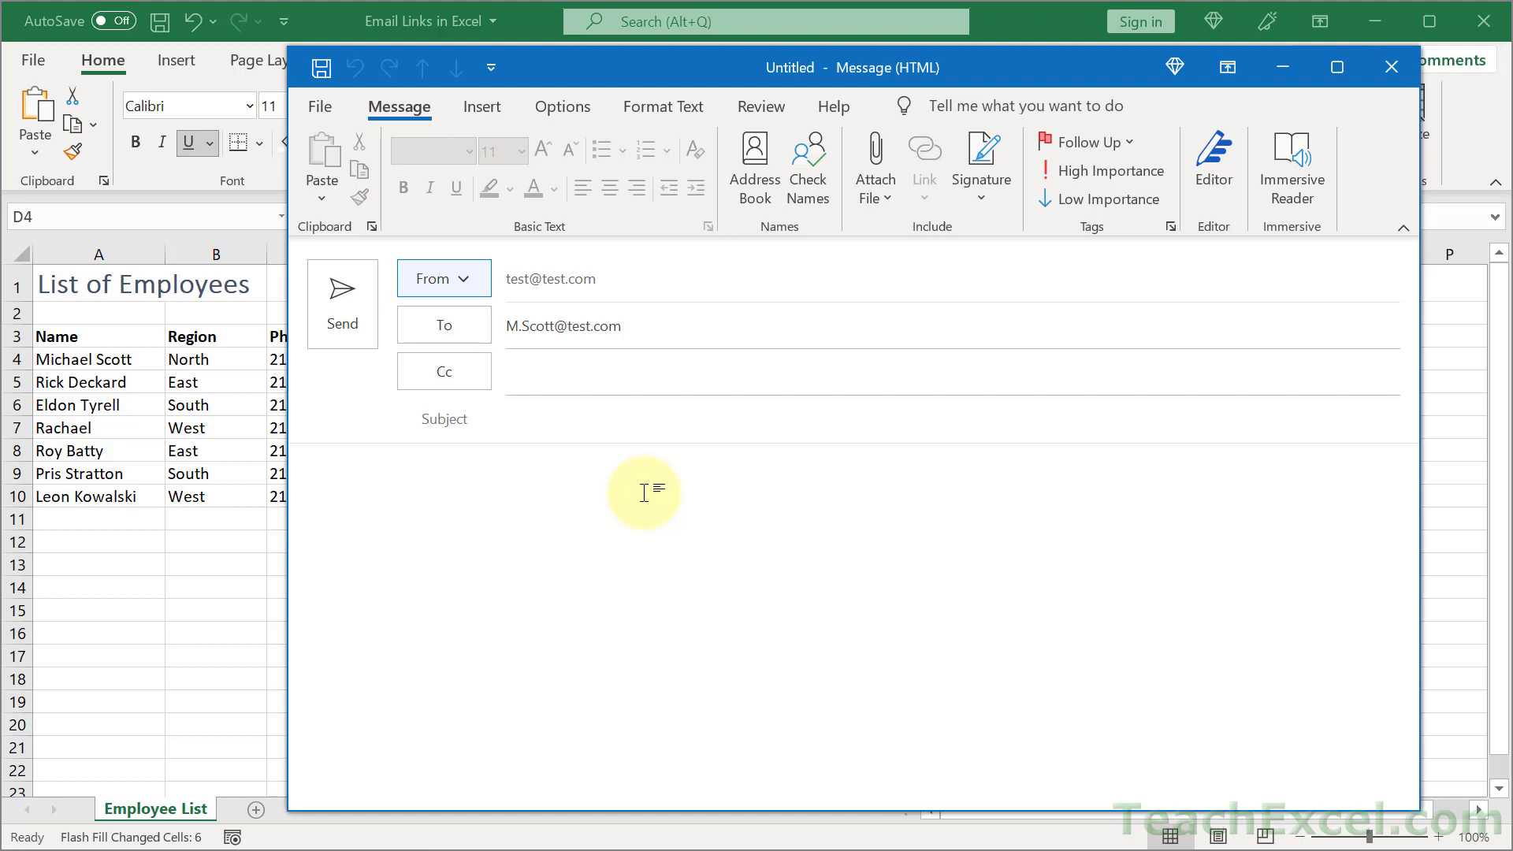
pyautogui.click(301, 473)
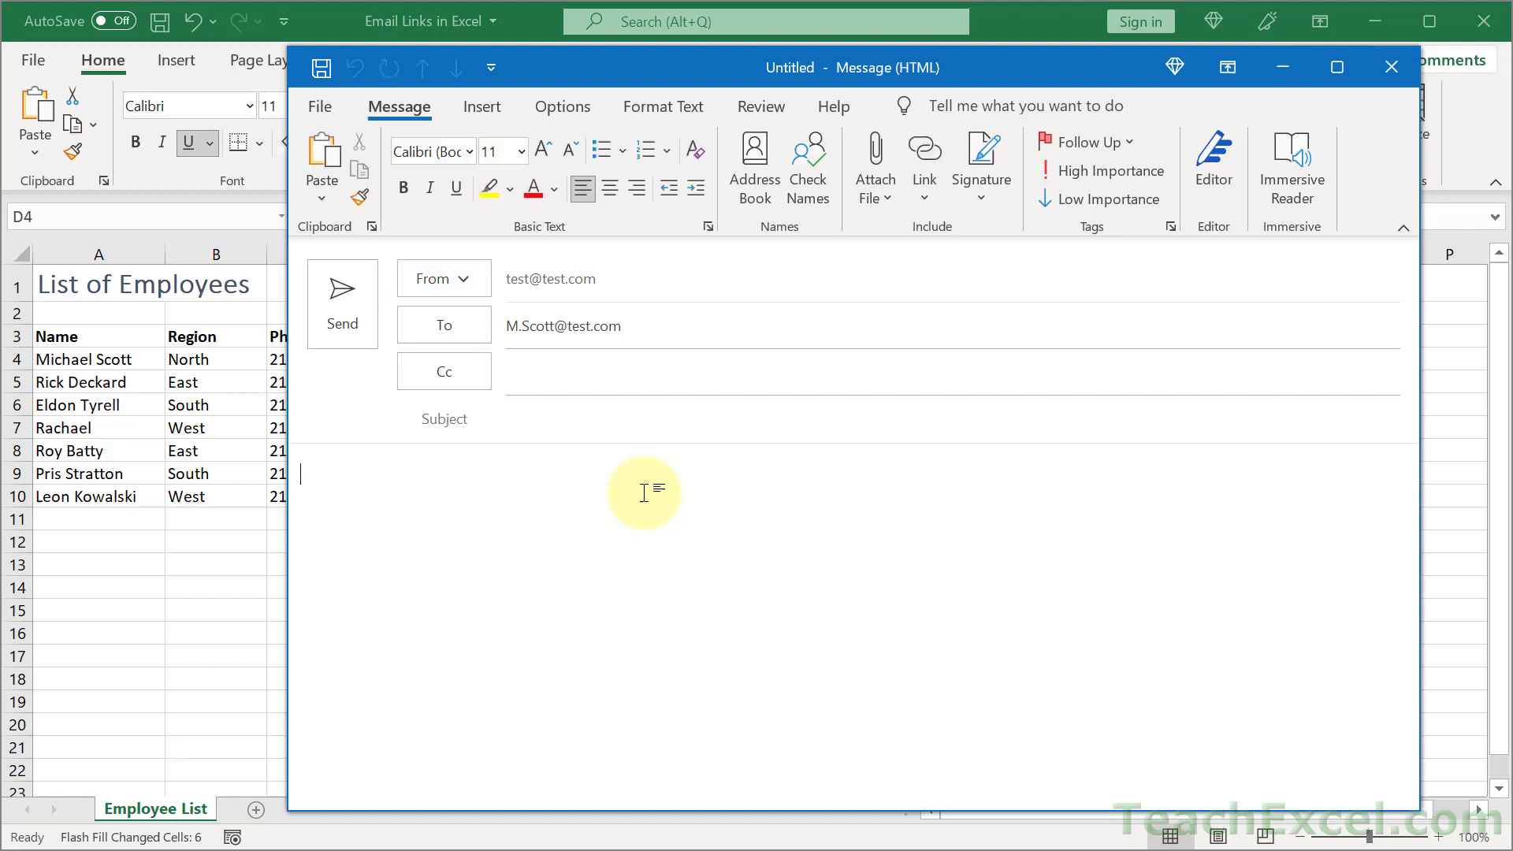
pyautogui.write('Default App')
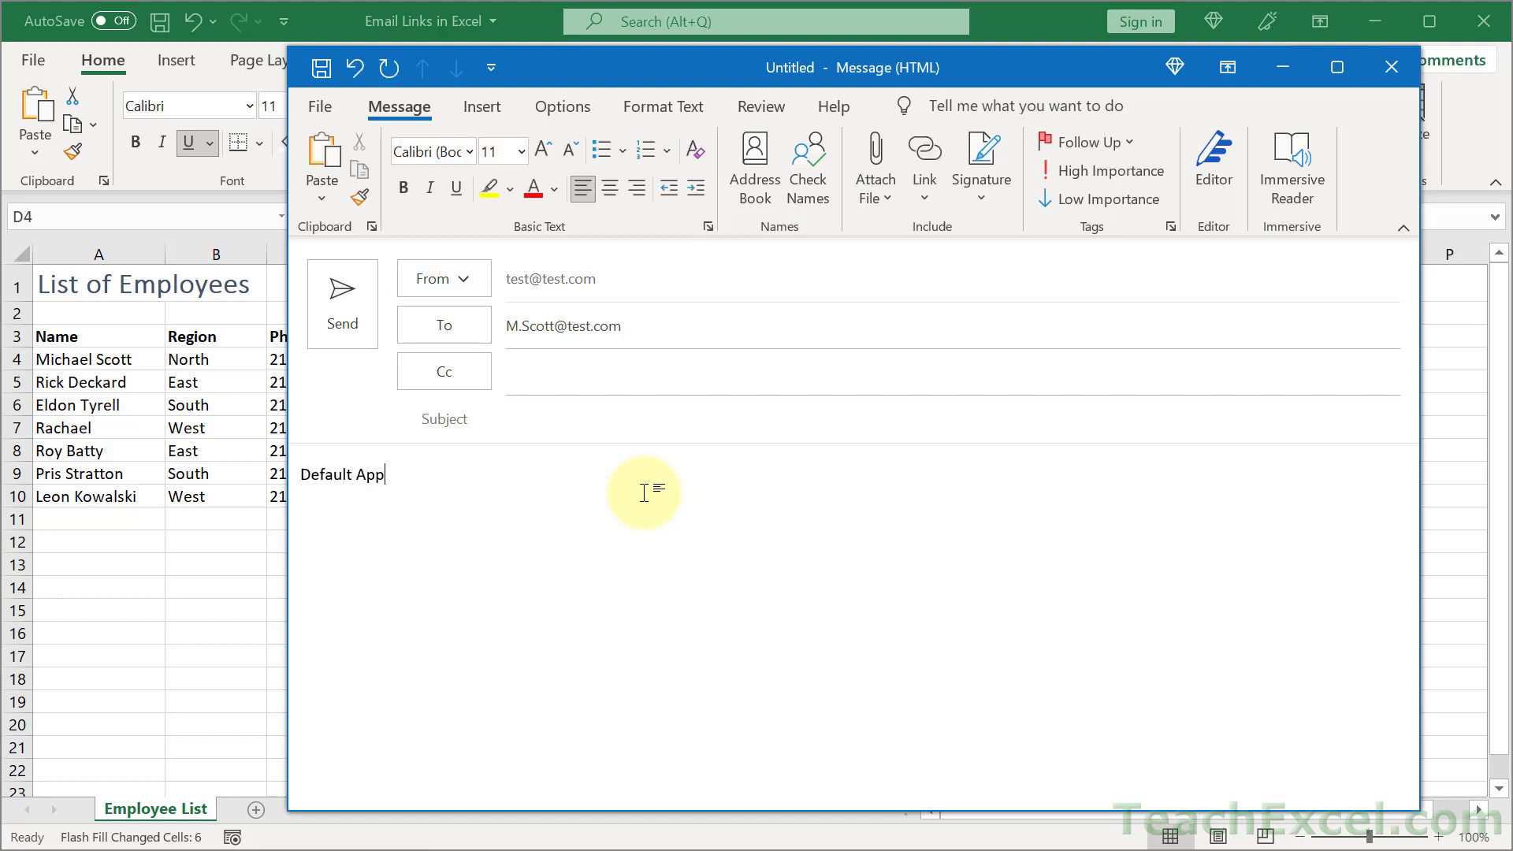
pyautogui.write('s')
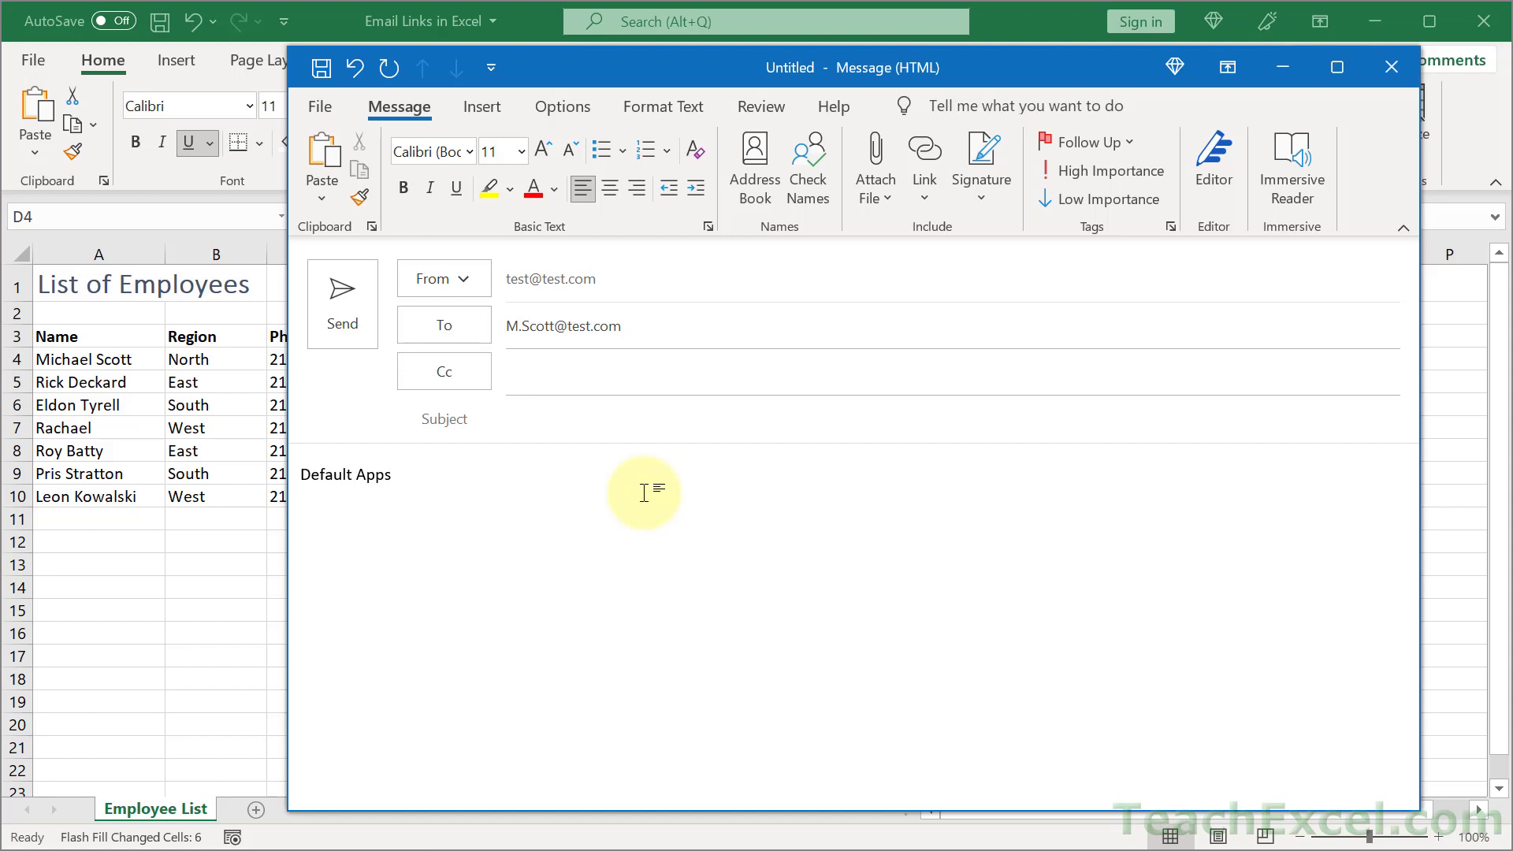
pyautogui.click(392, 474)
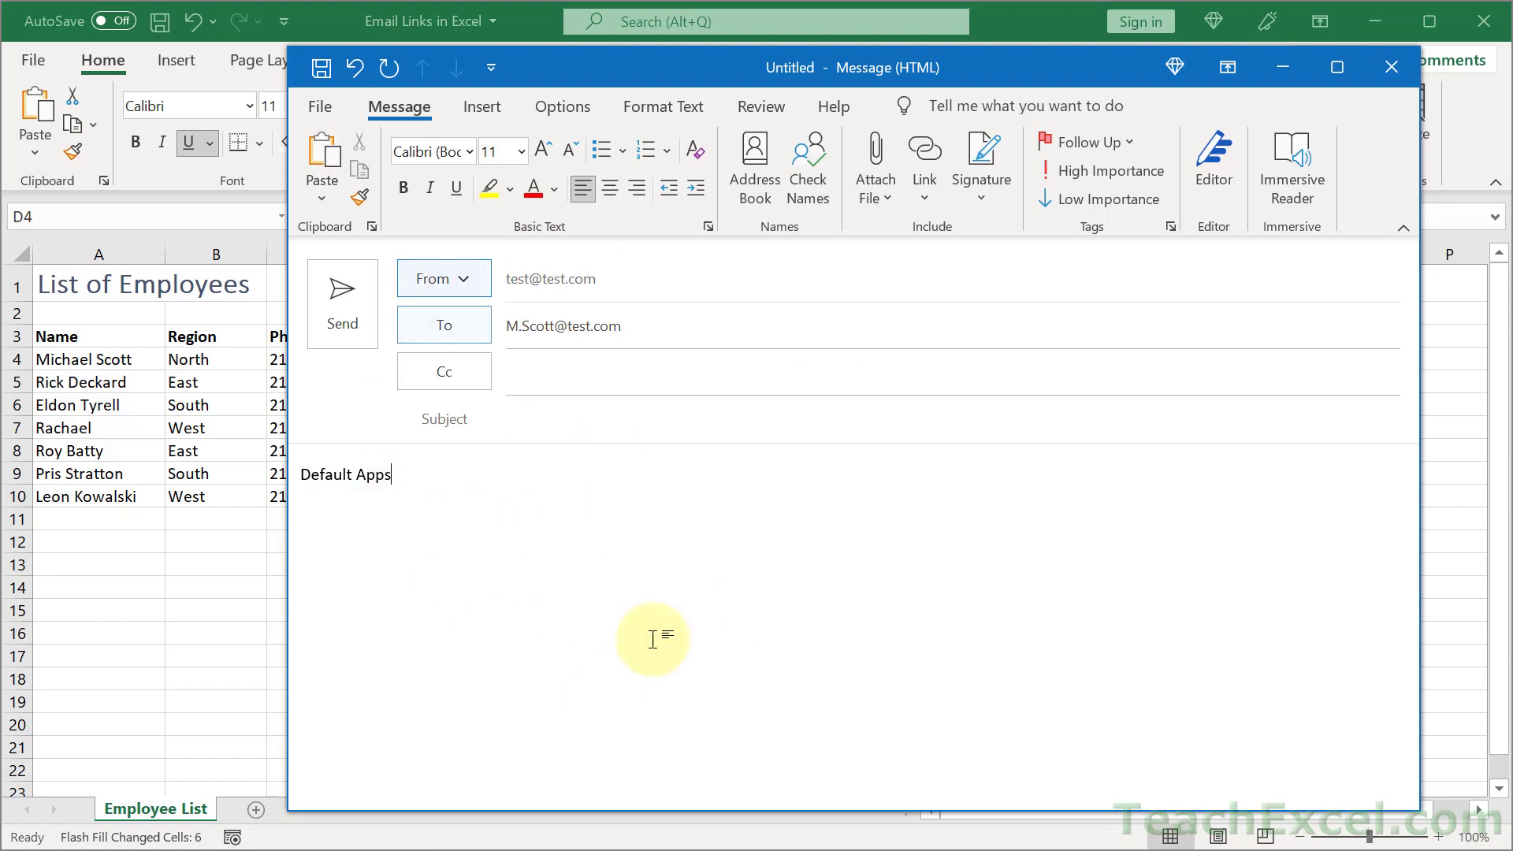
pyautogui.moveTo(662, 589)
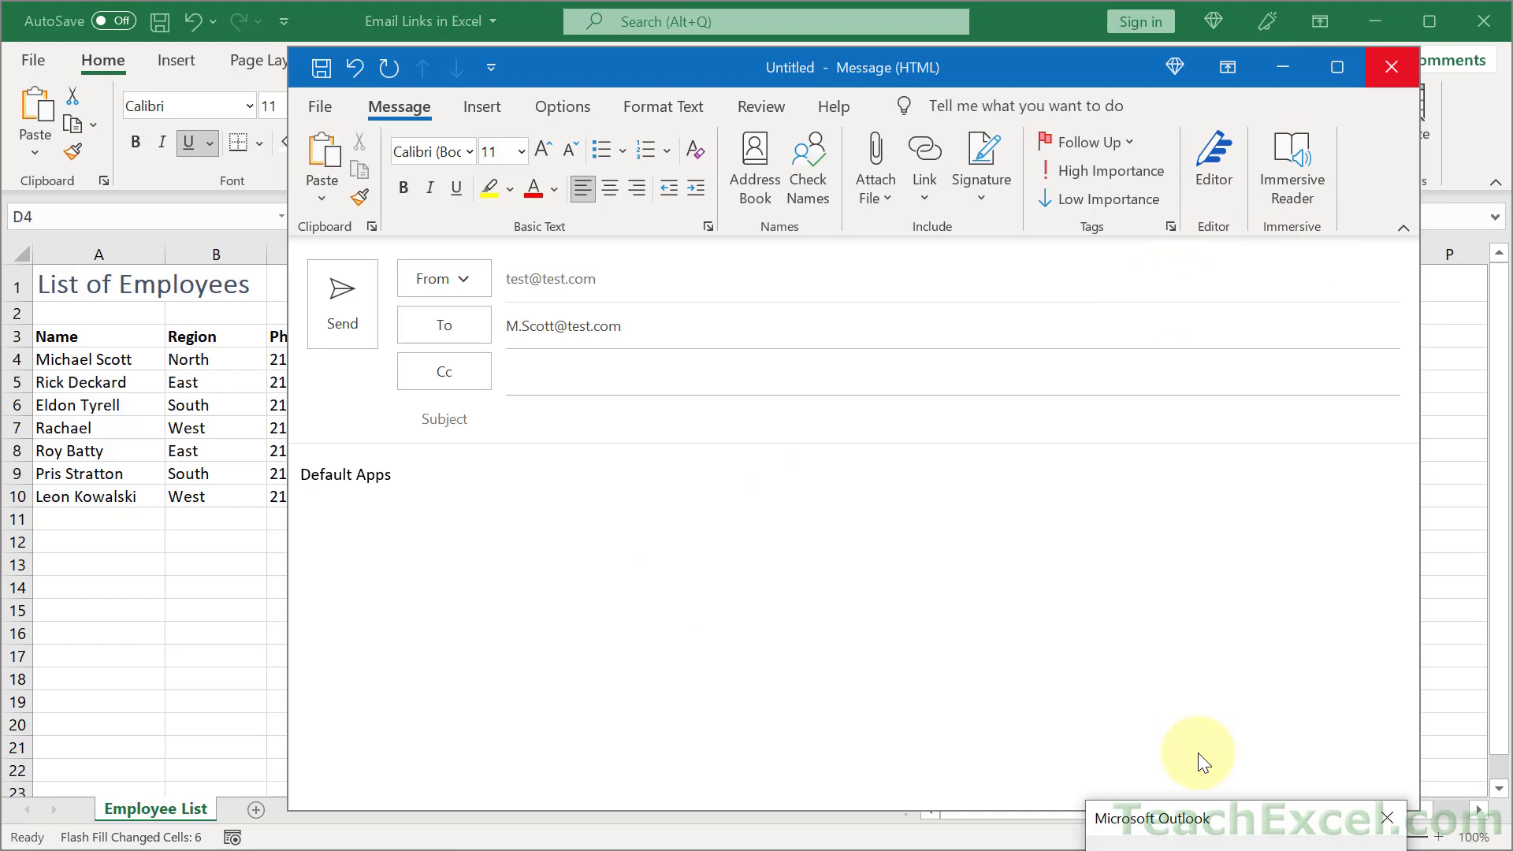
pyautogui.click(1389, 68)
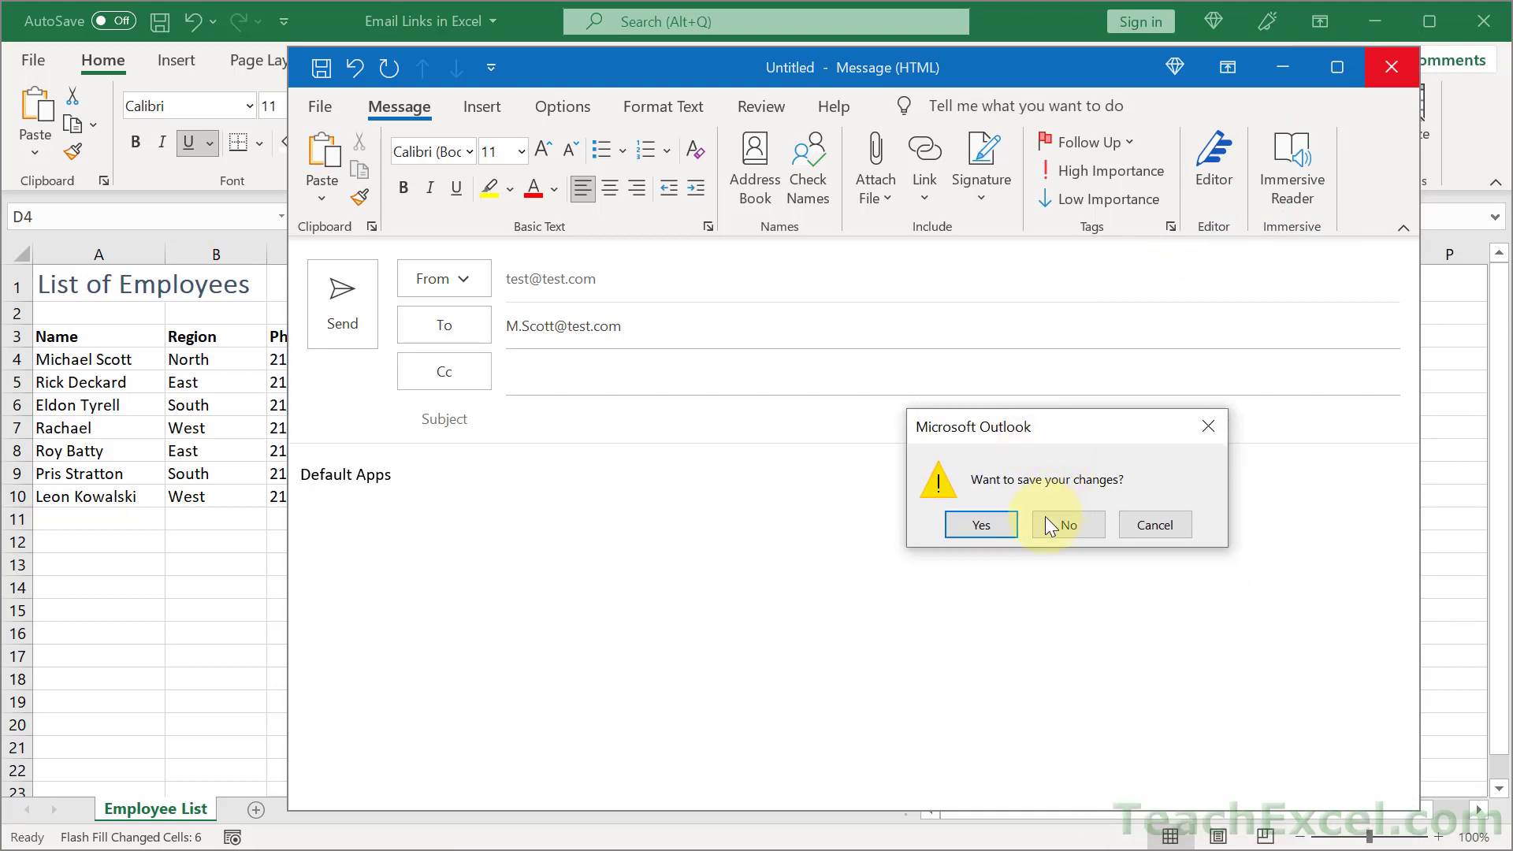
# Discard the Outlook draft and insert a rounded rectangle shape beside the table
pyautogui.click(1066, 524)
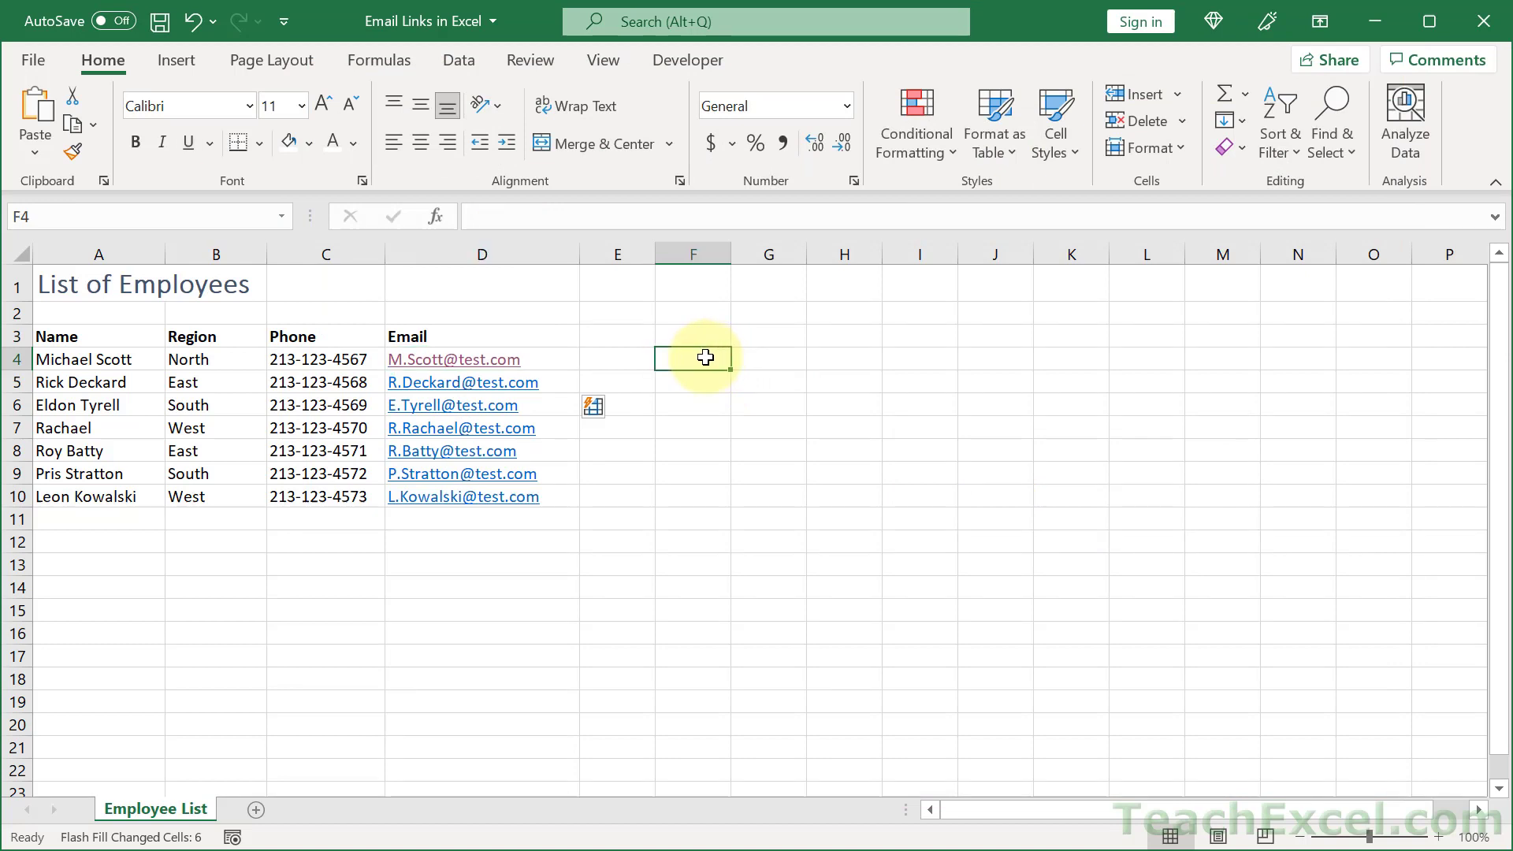
pyautogui.click(176, 60)
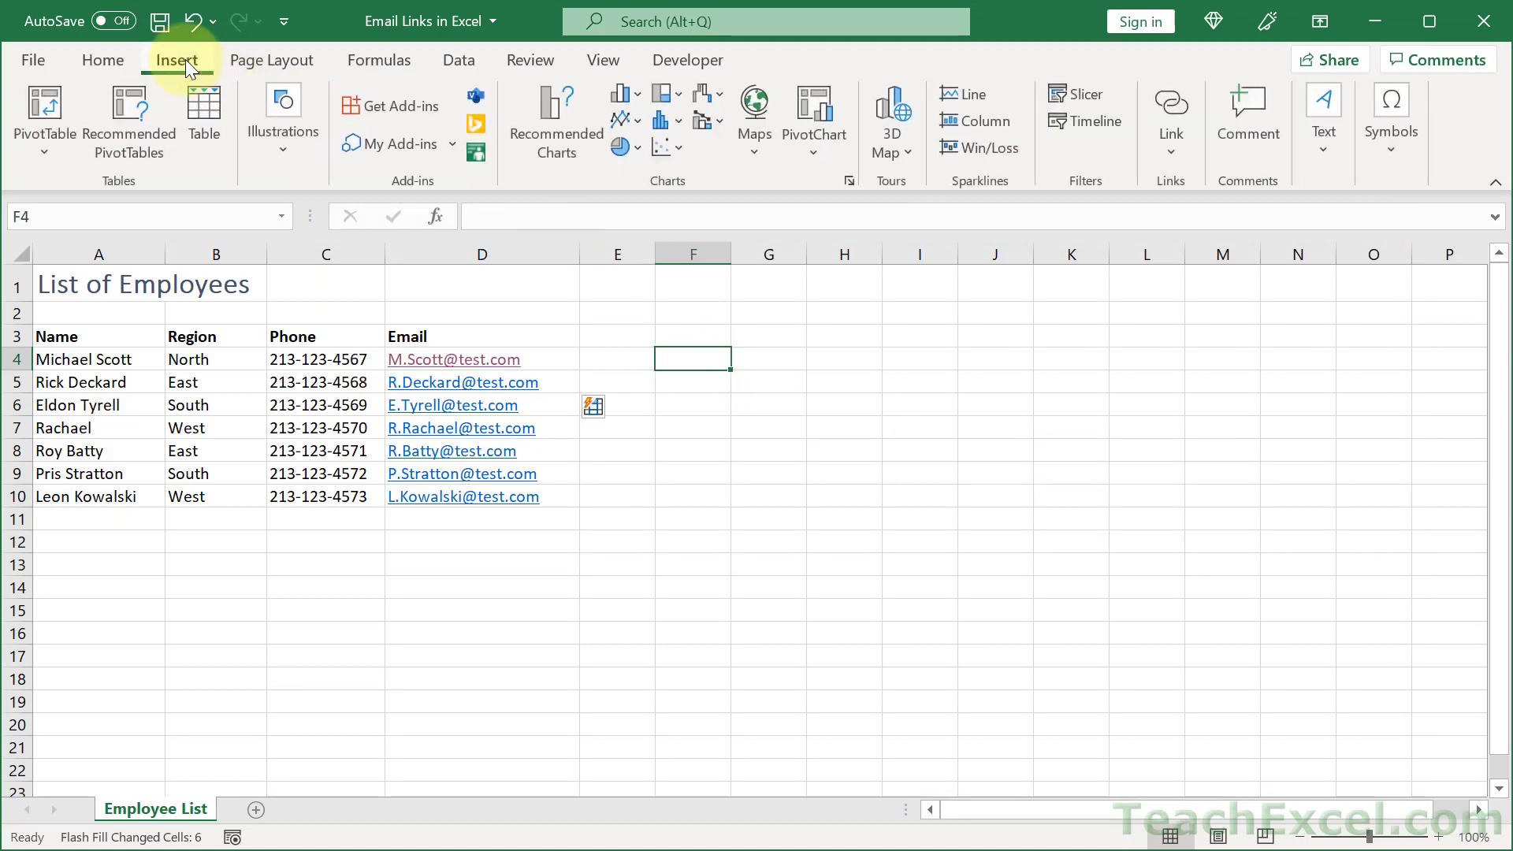
pyautogui.click(282, 119)
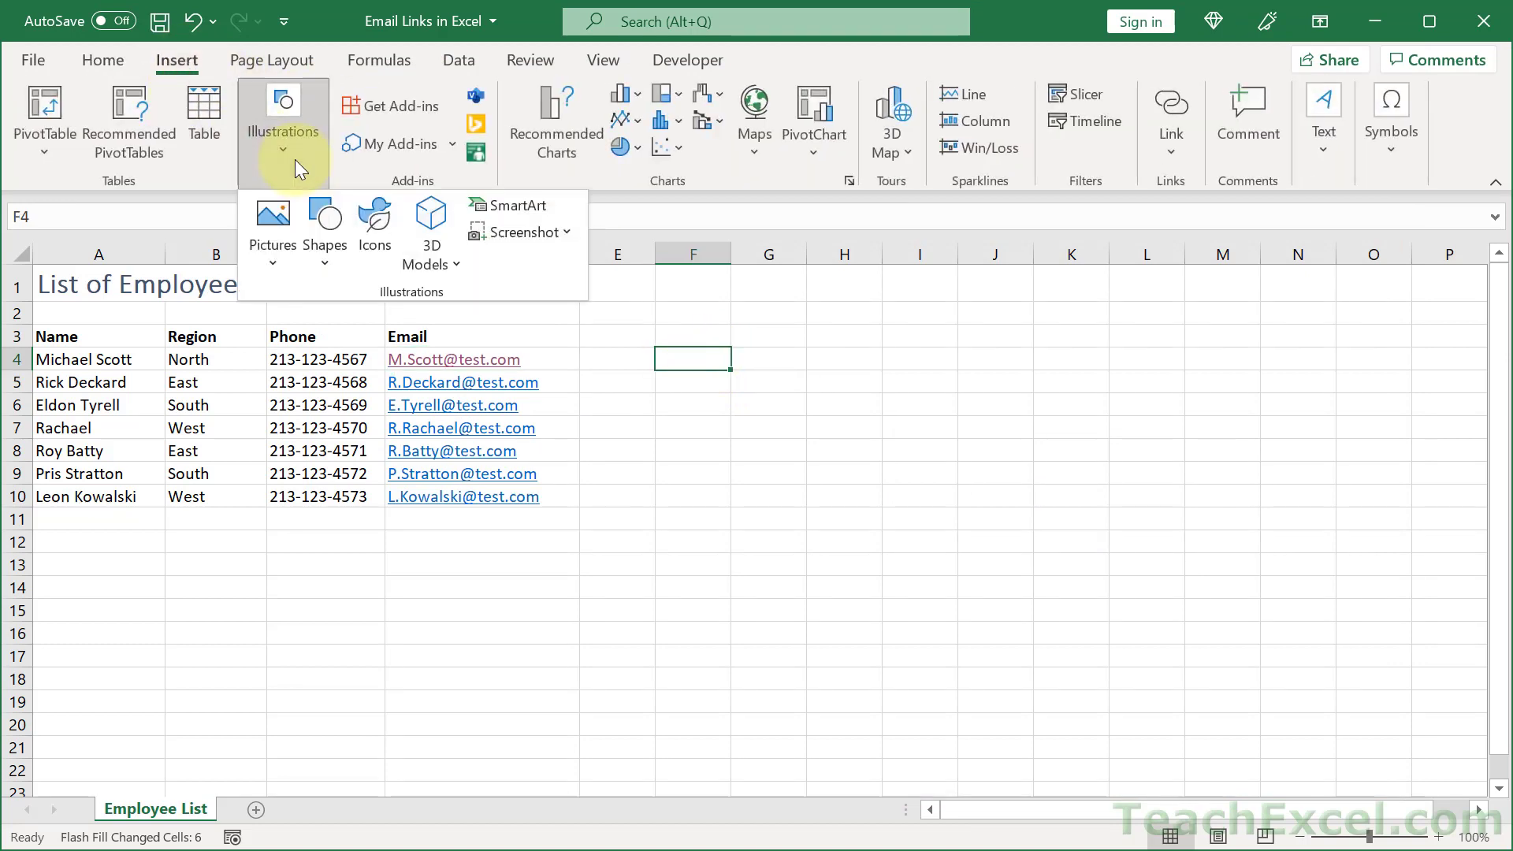
pyautogui.click(324, 227)
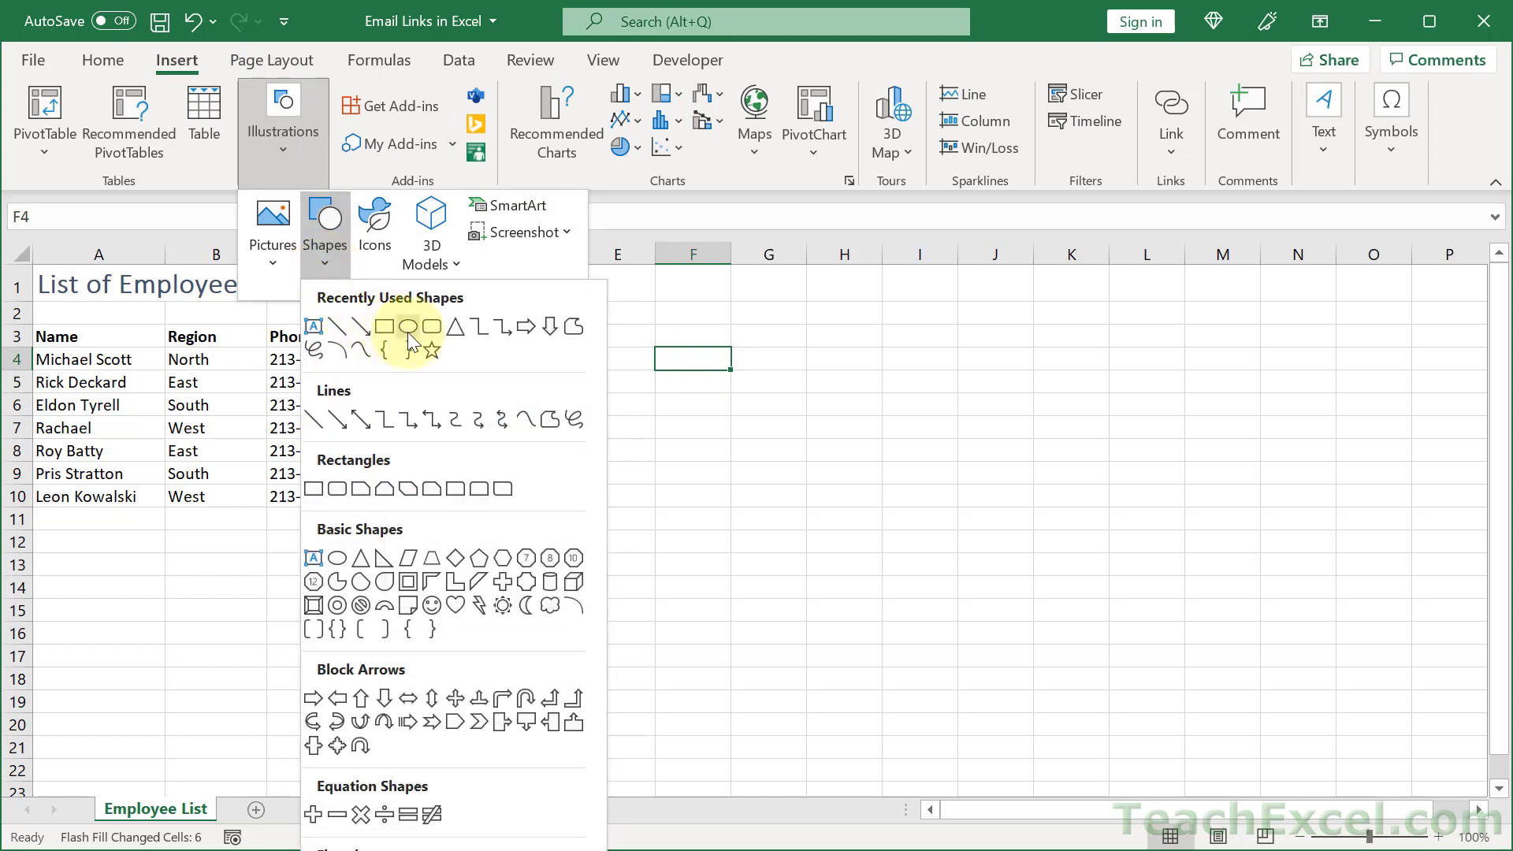
pyautogui.click(405, 325)
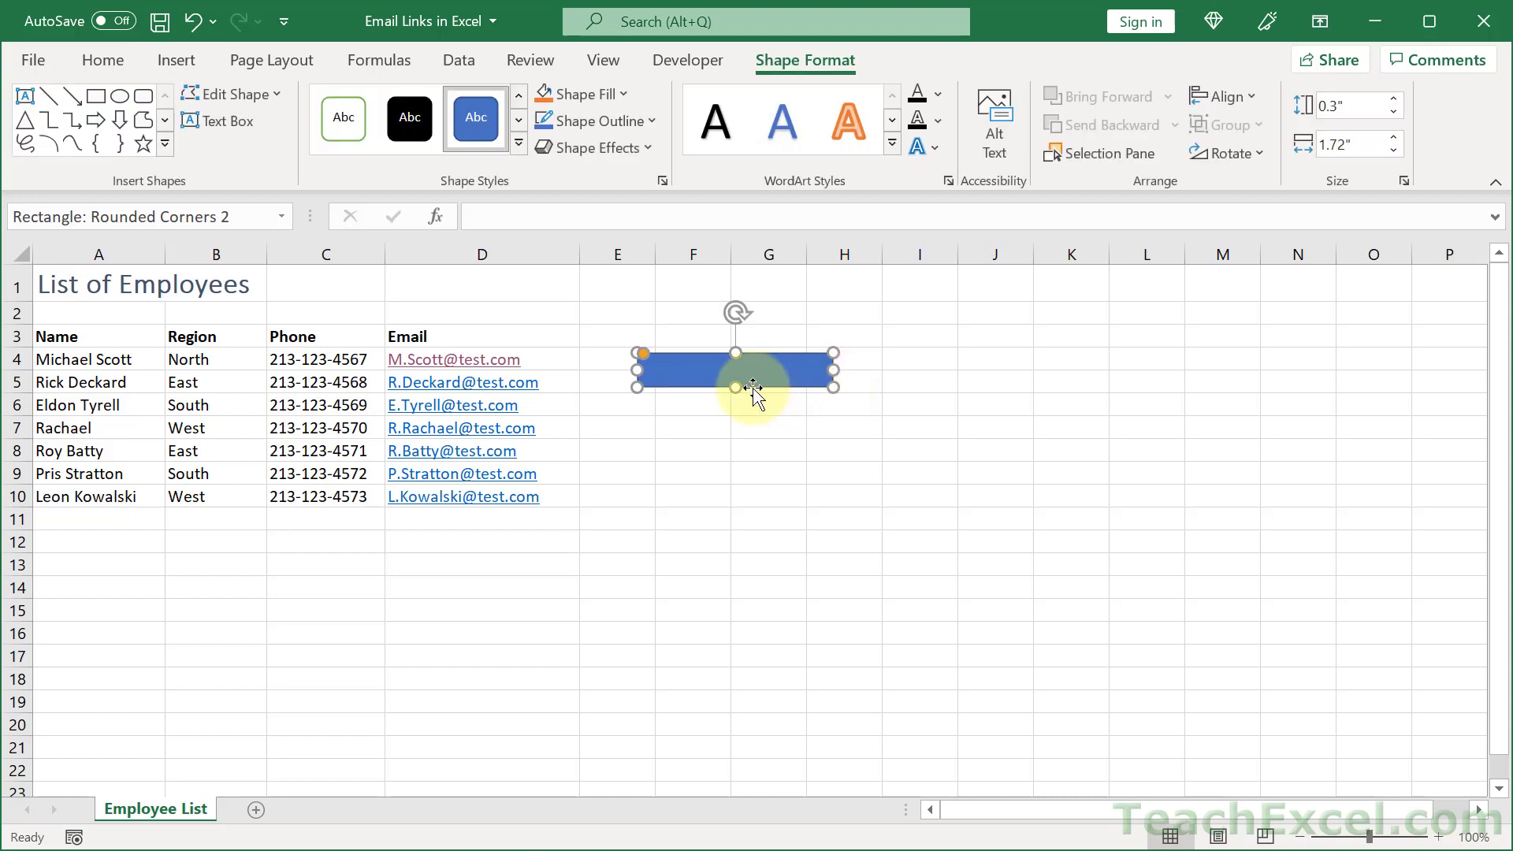
# Label the shape 'Contact Michael Scott' with centred text
pyautogui.write('Contact Micha')
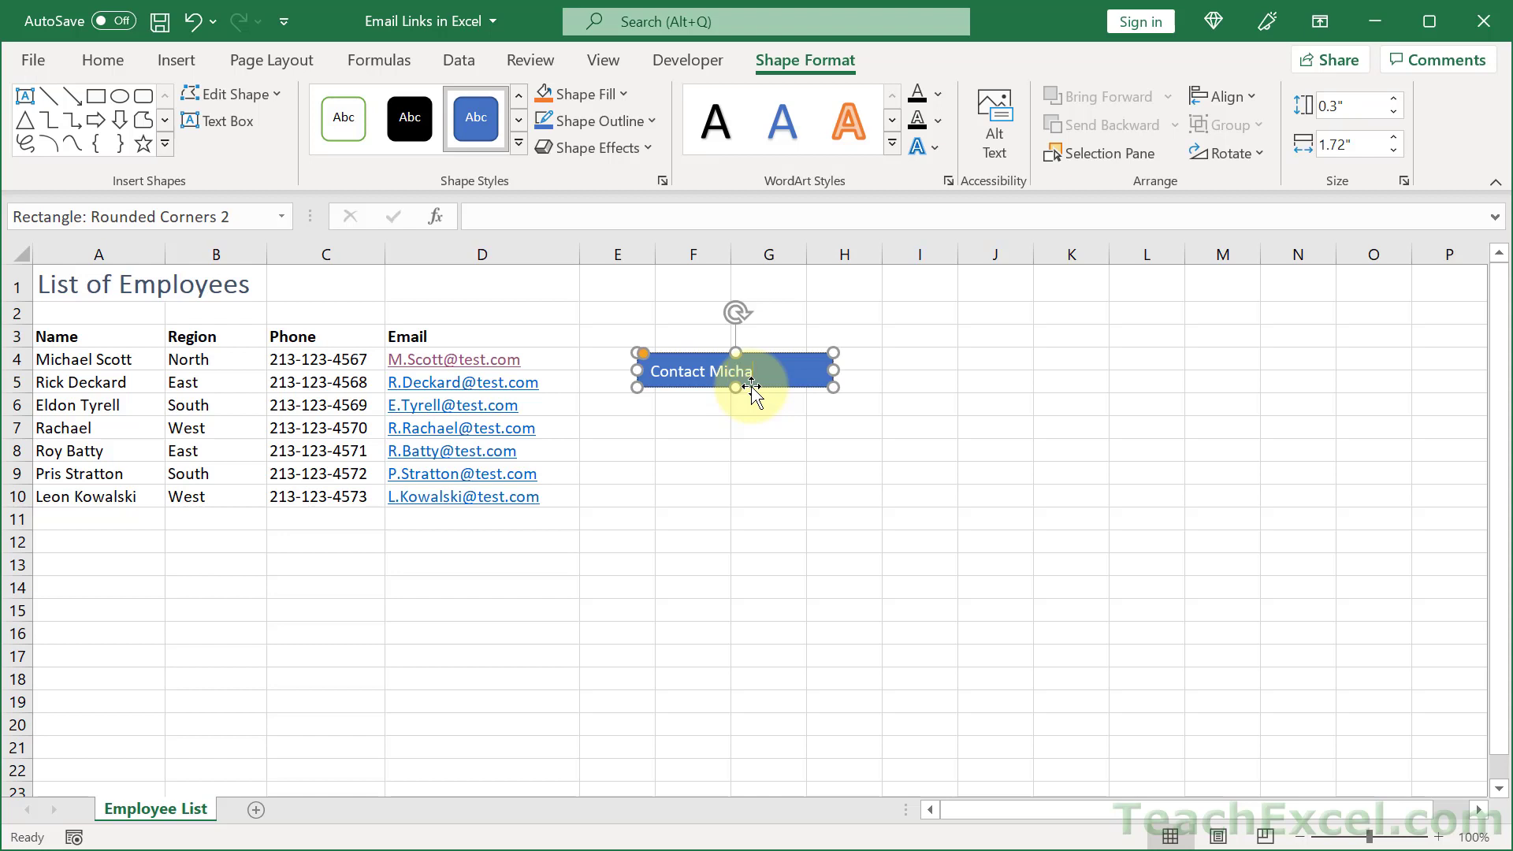
pyautogui.write('el Scott')
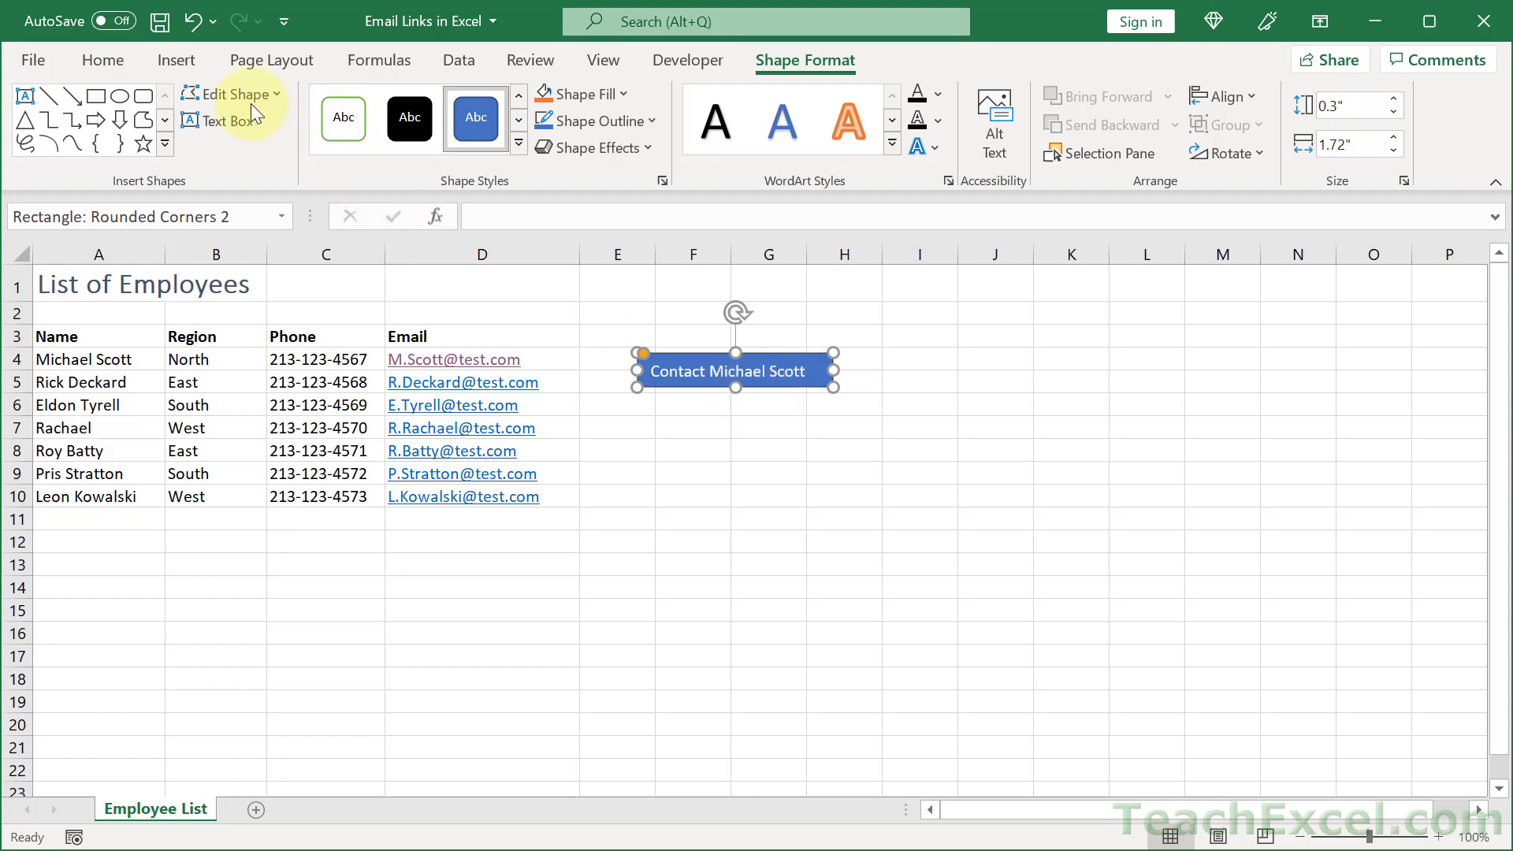
pyautogui.click(102, 60)
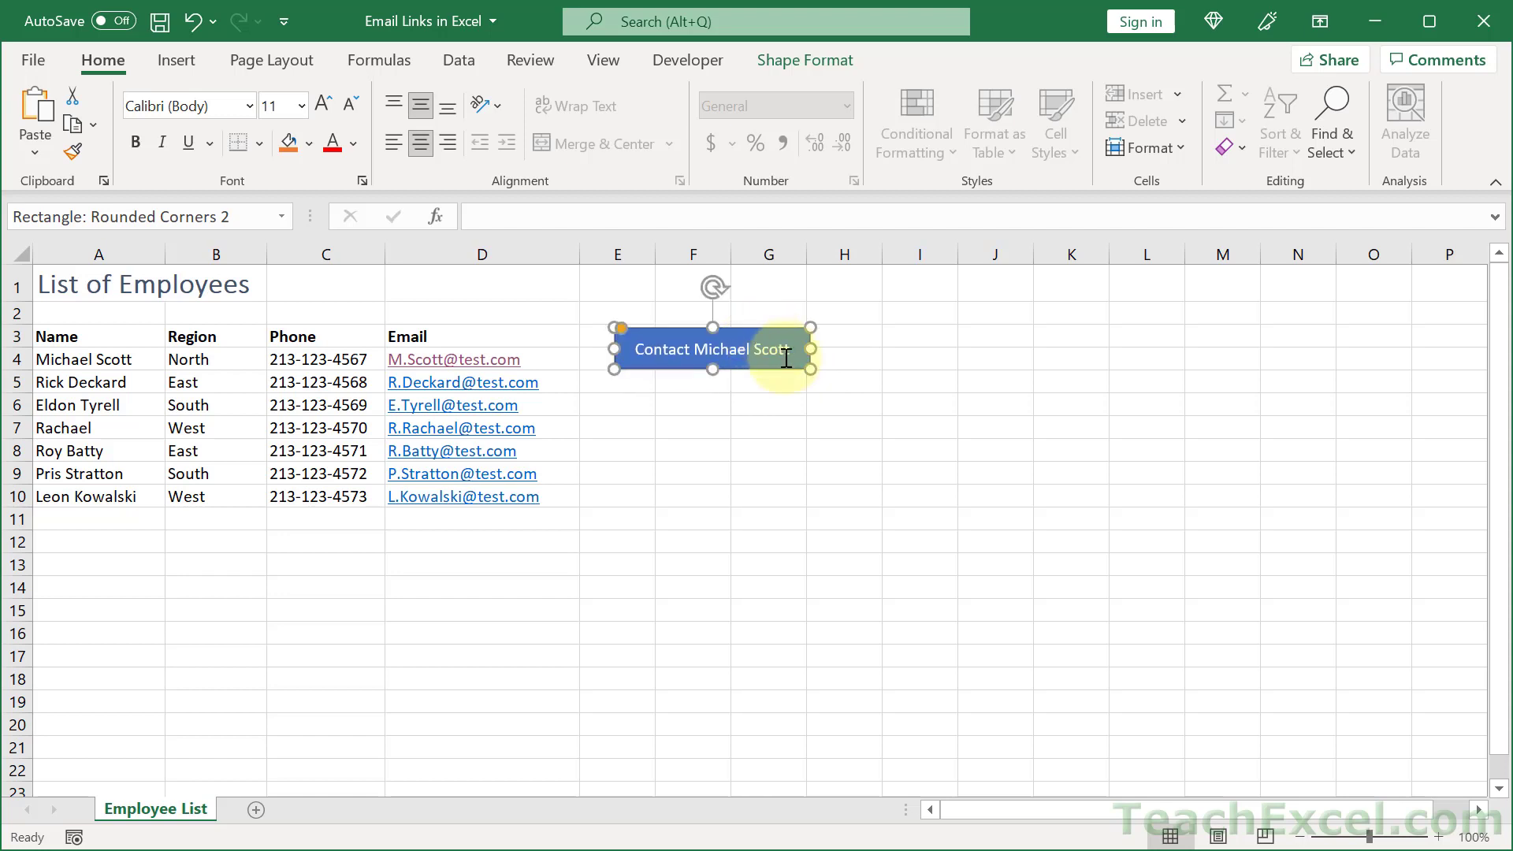
pyautogui.moveTo(791, 374)
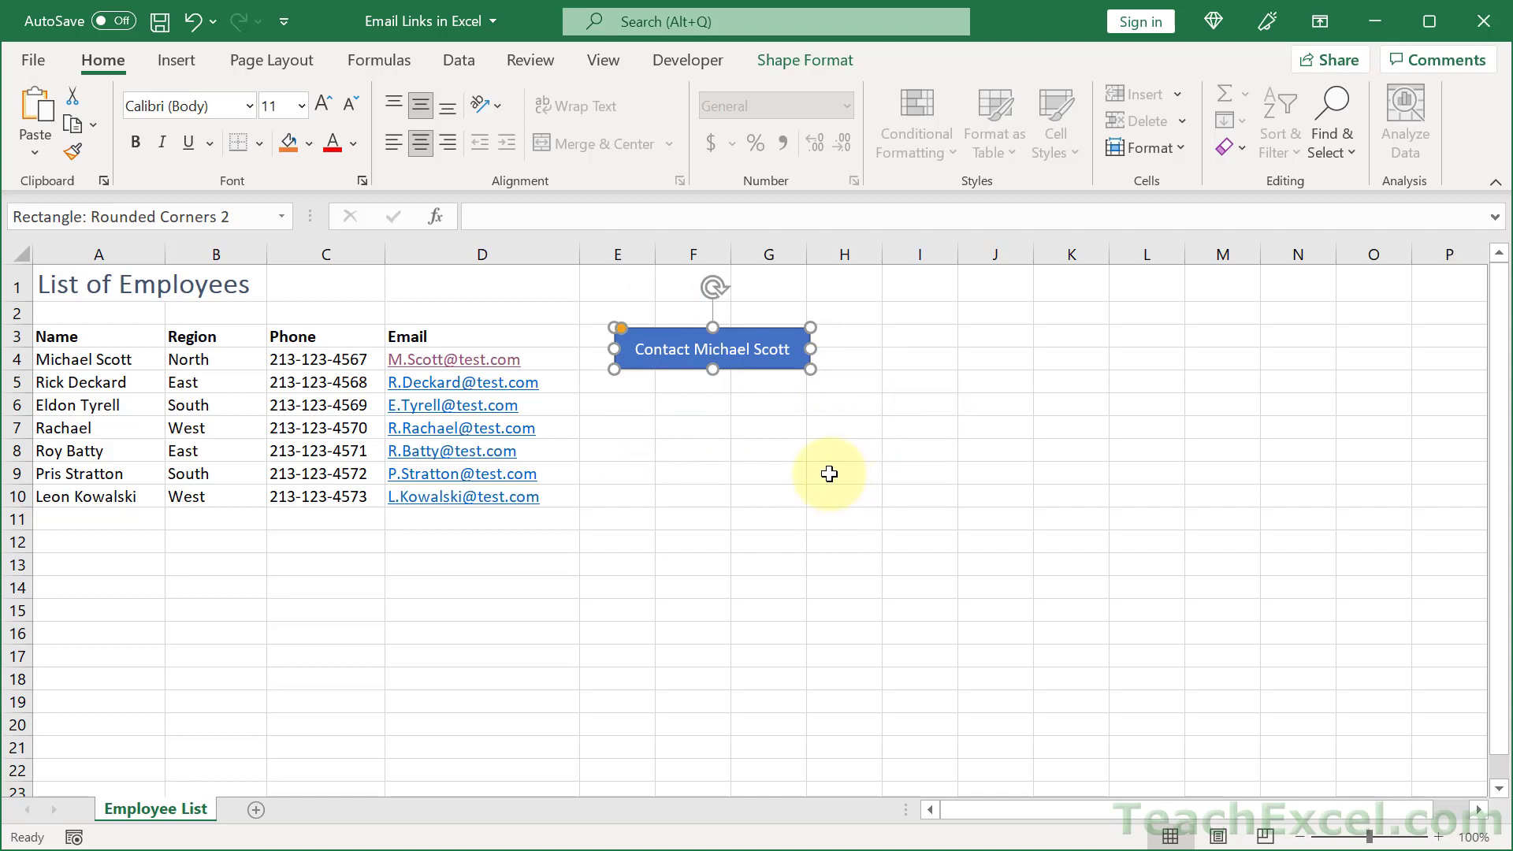
pyautogui.click(842, 472)
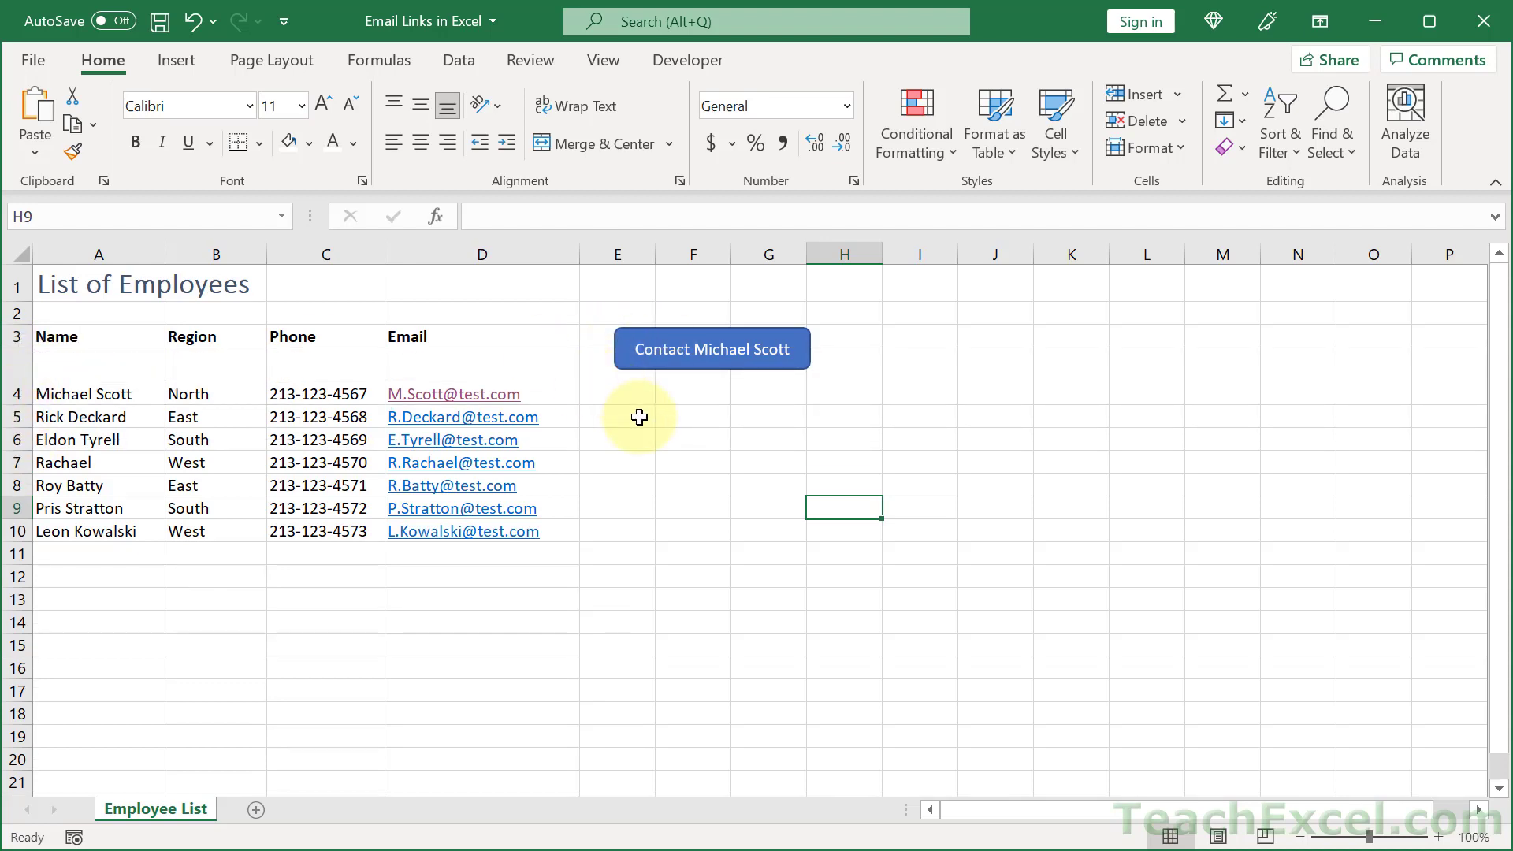
pyautogui.rightClick(711, 348)
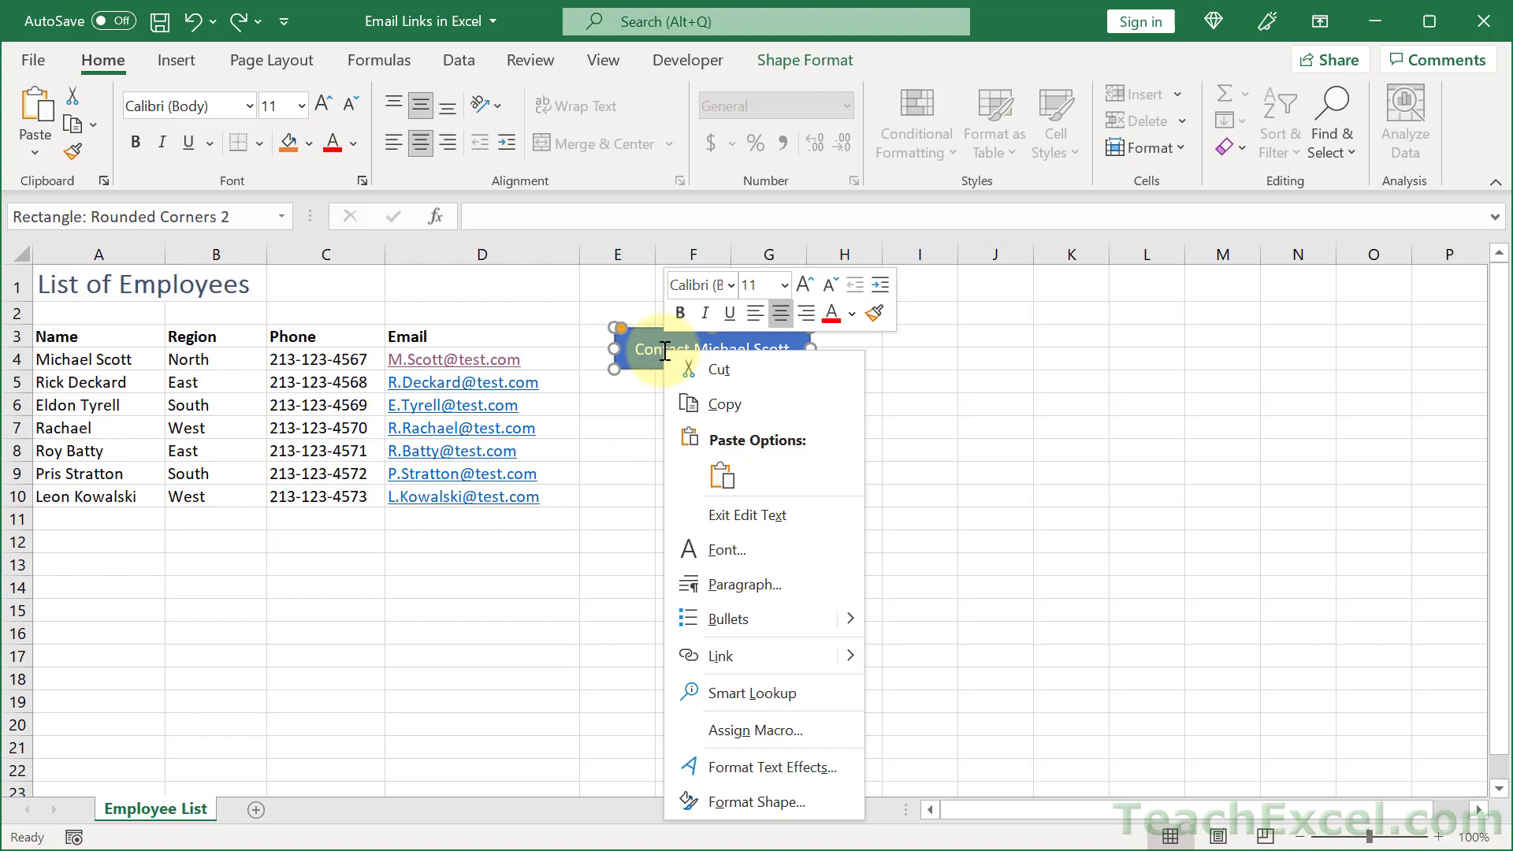
pyautogui.moveTo(743, 657)
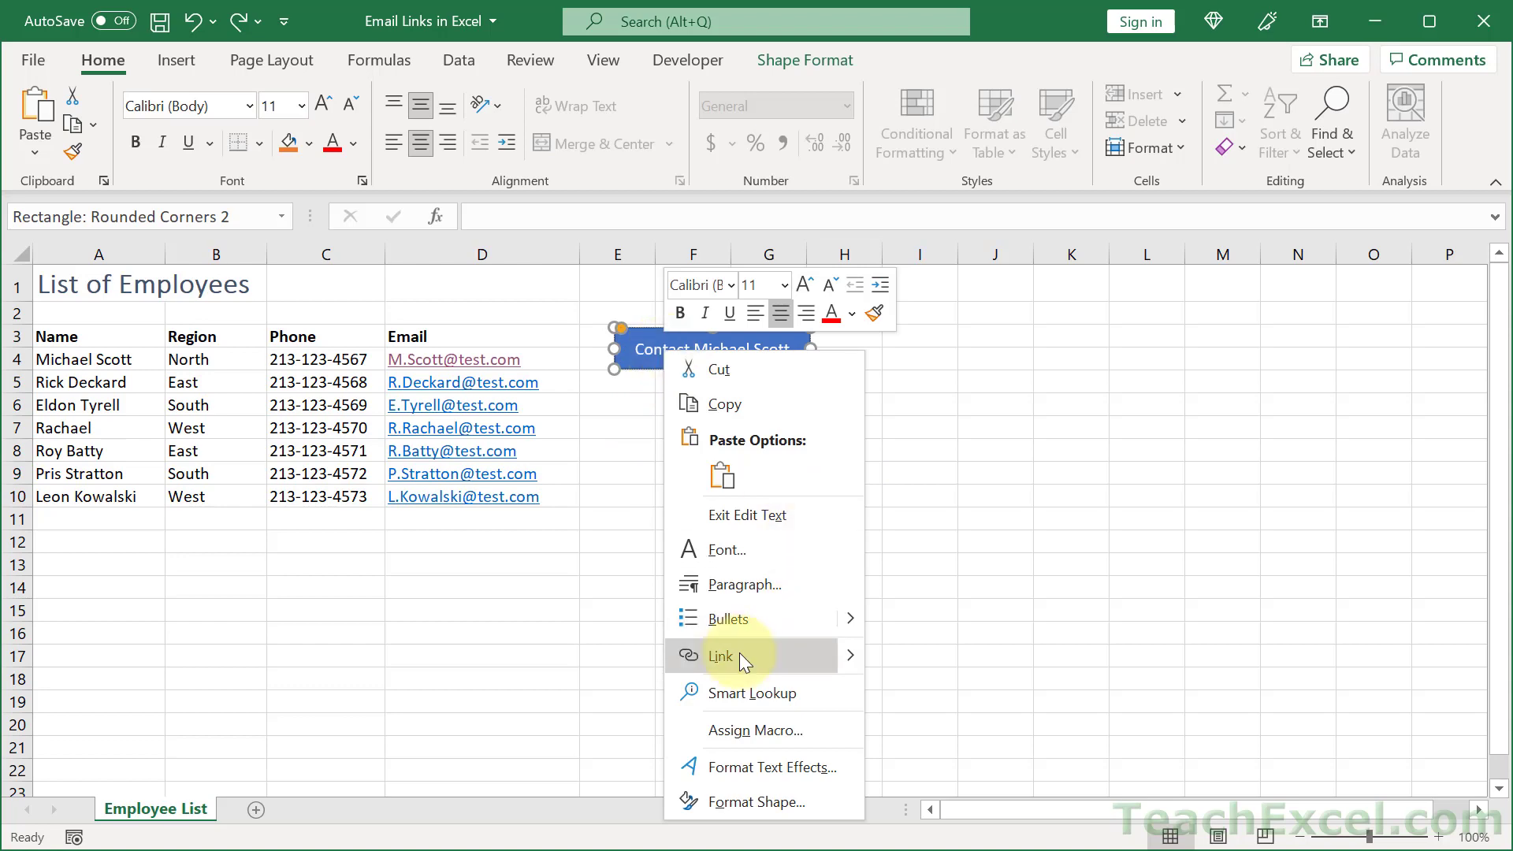
pyautogui.click(721, 656)
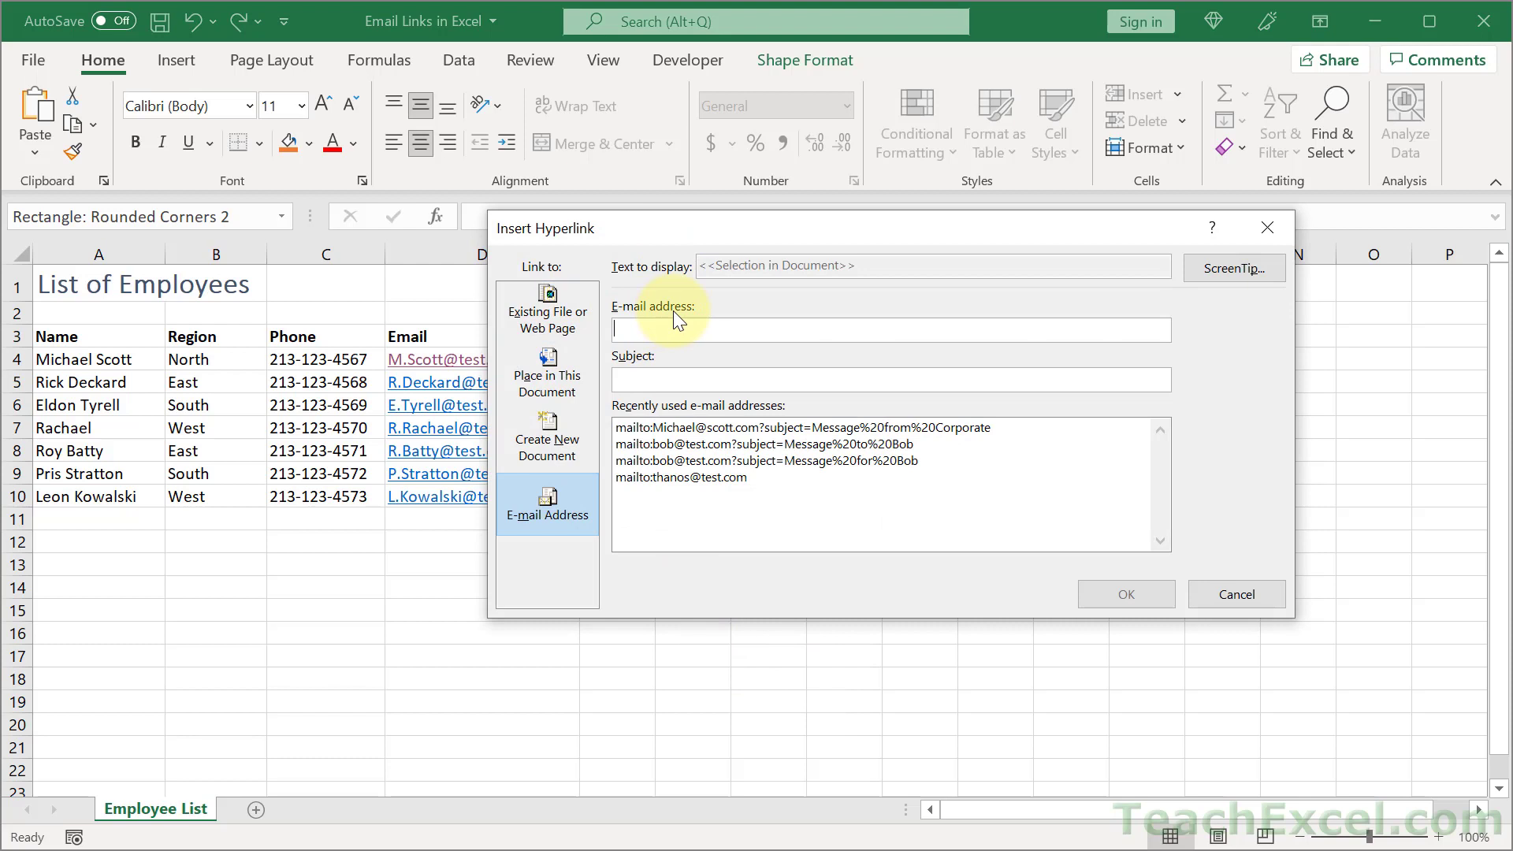
pyautogui.write('mailto:m.scott@')
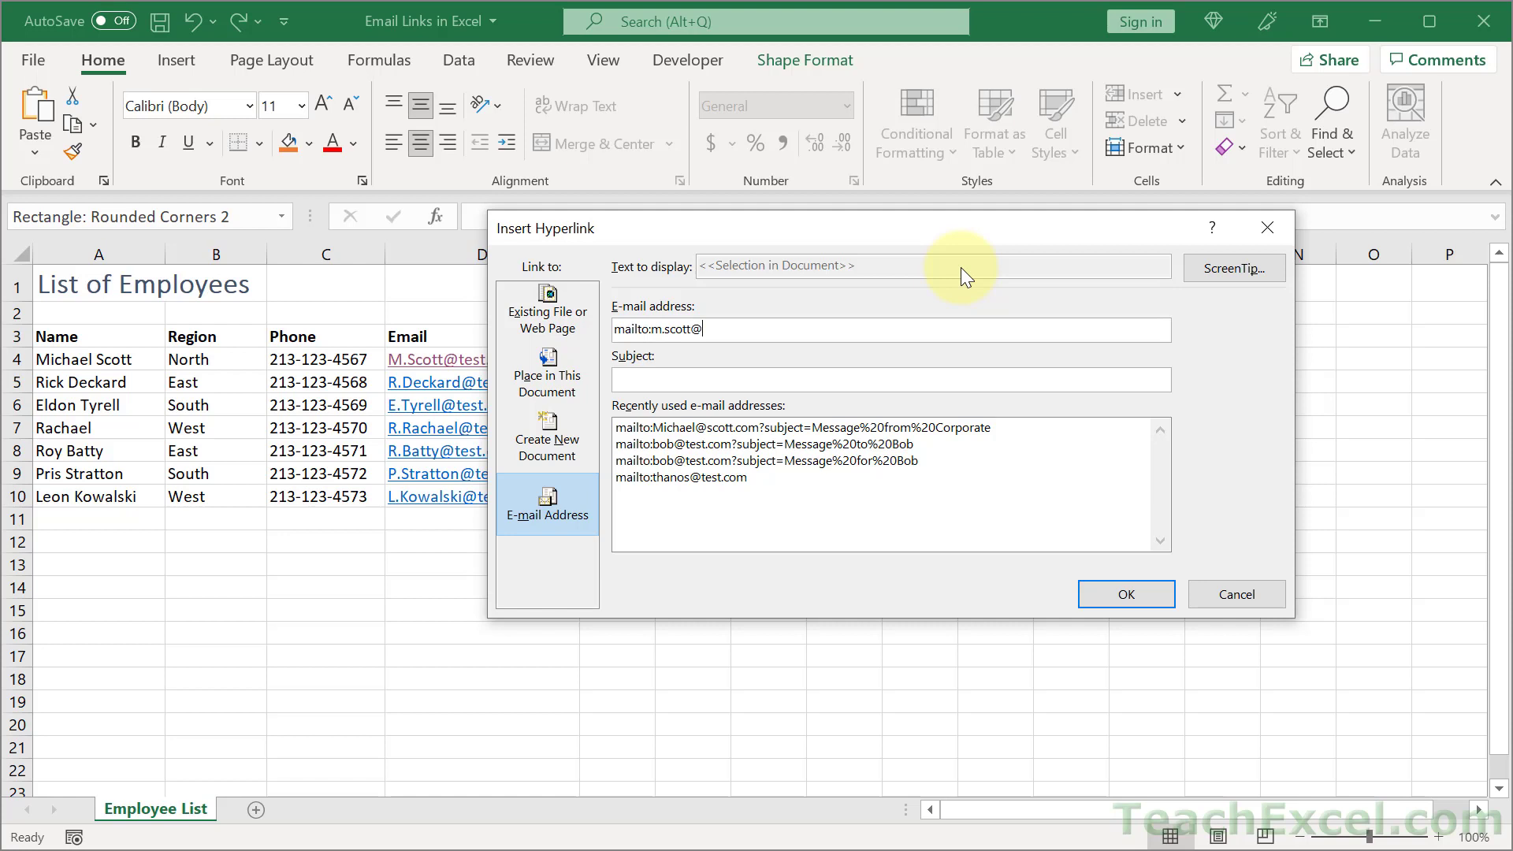
pyautogui.write('test.com')
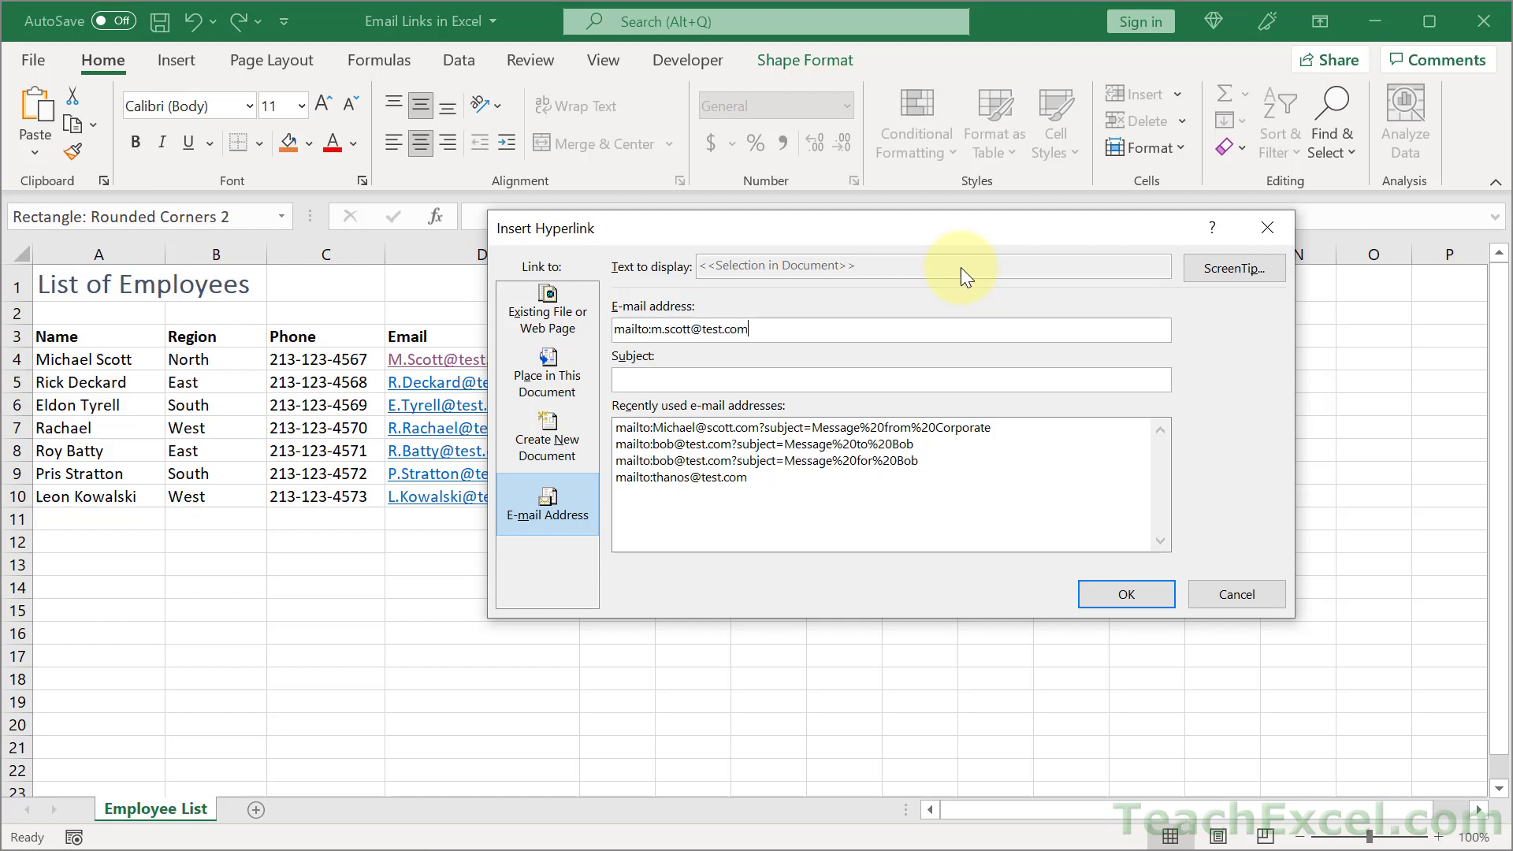
pyautogui.write('M')
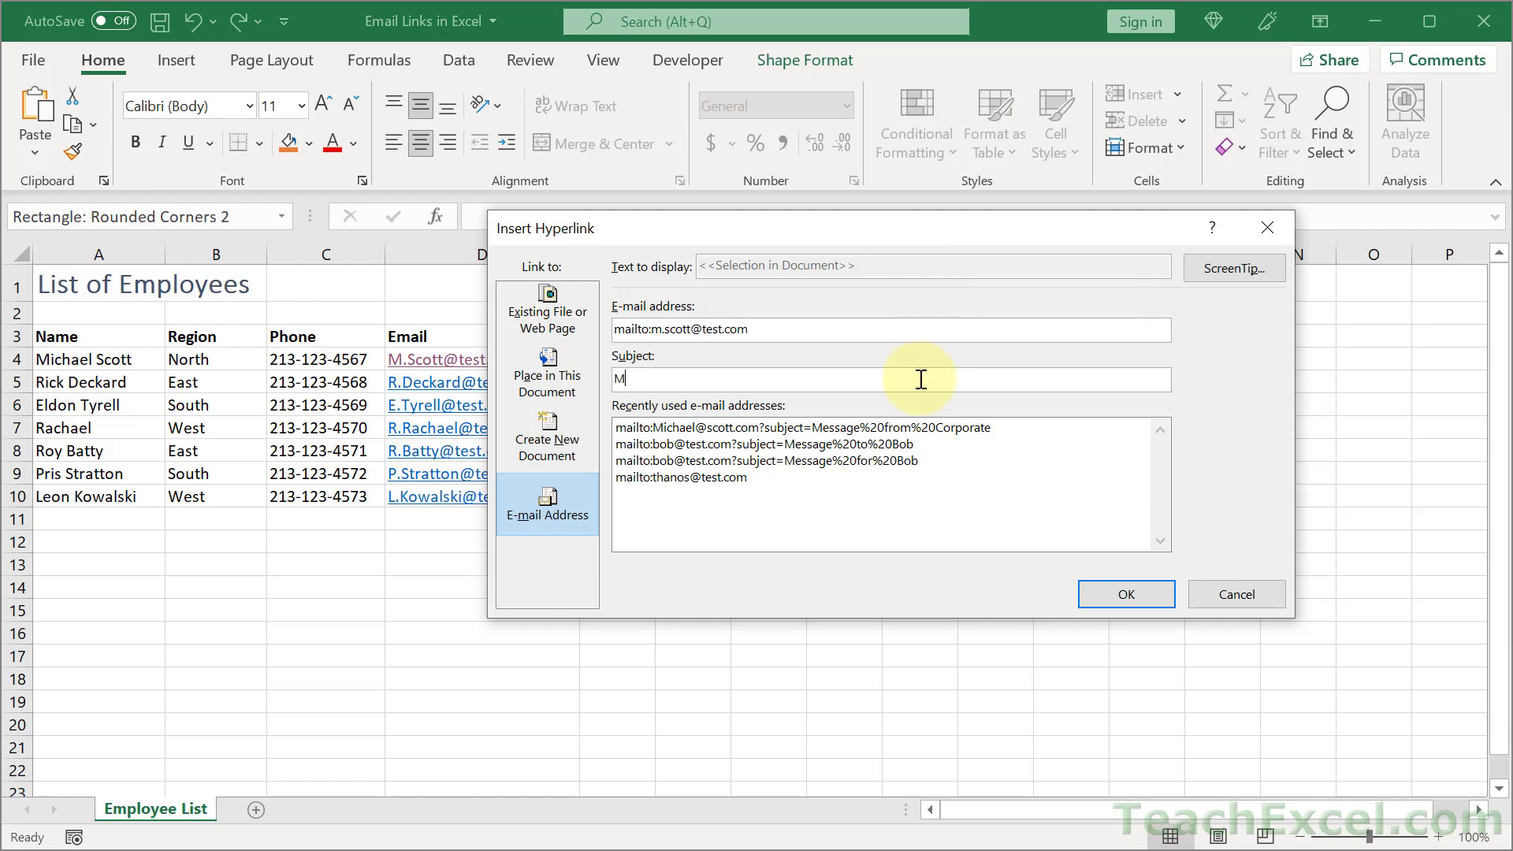
pyautogui.write('essage for Mi')
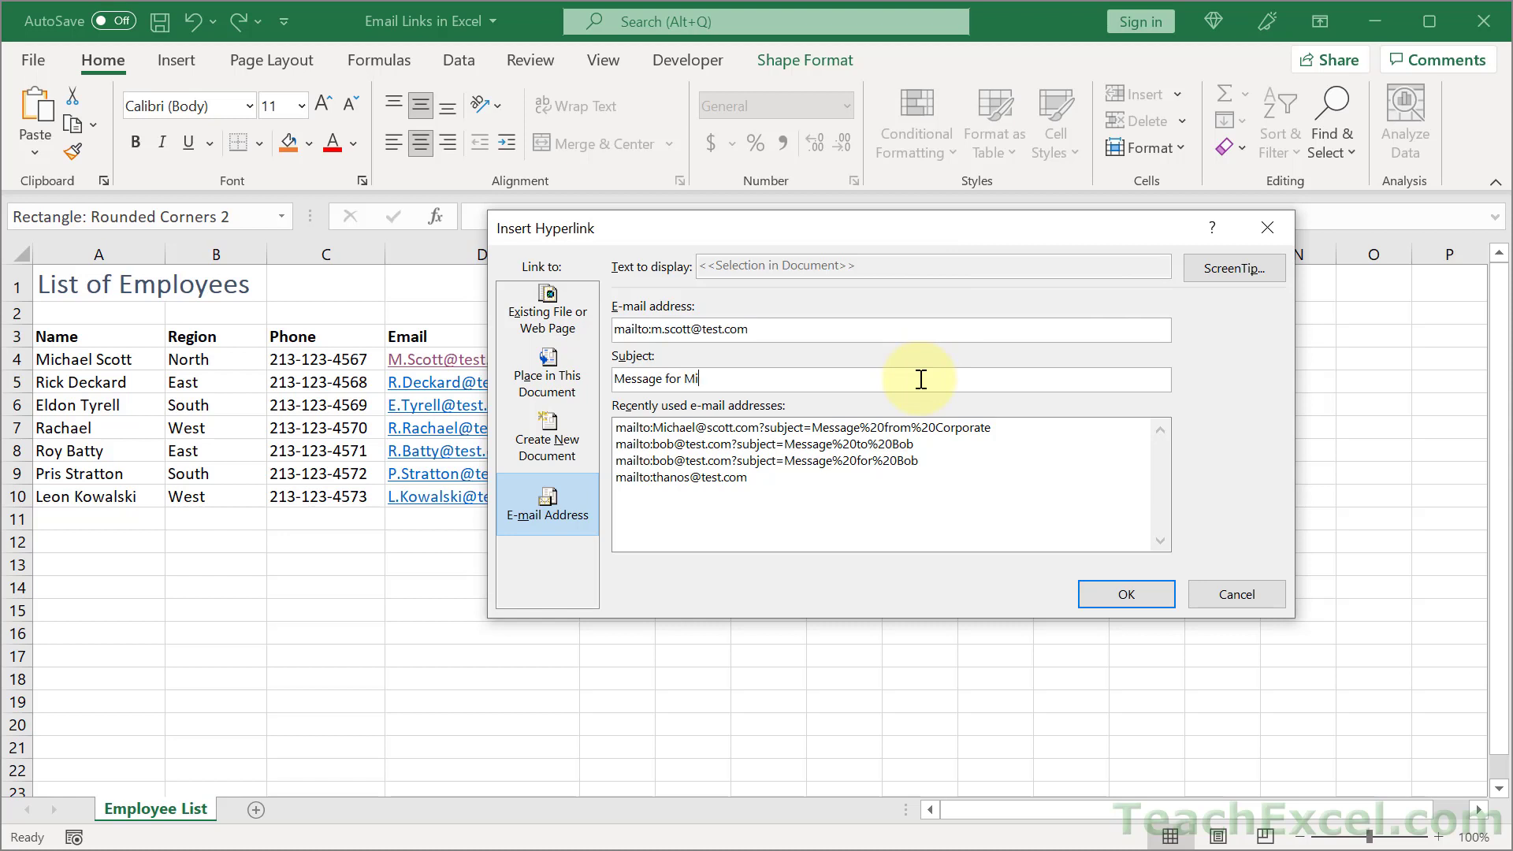
pyautogui.write('chael')
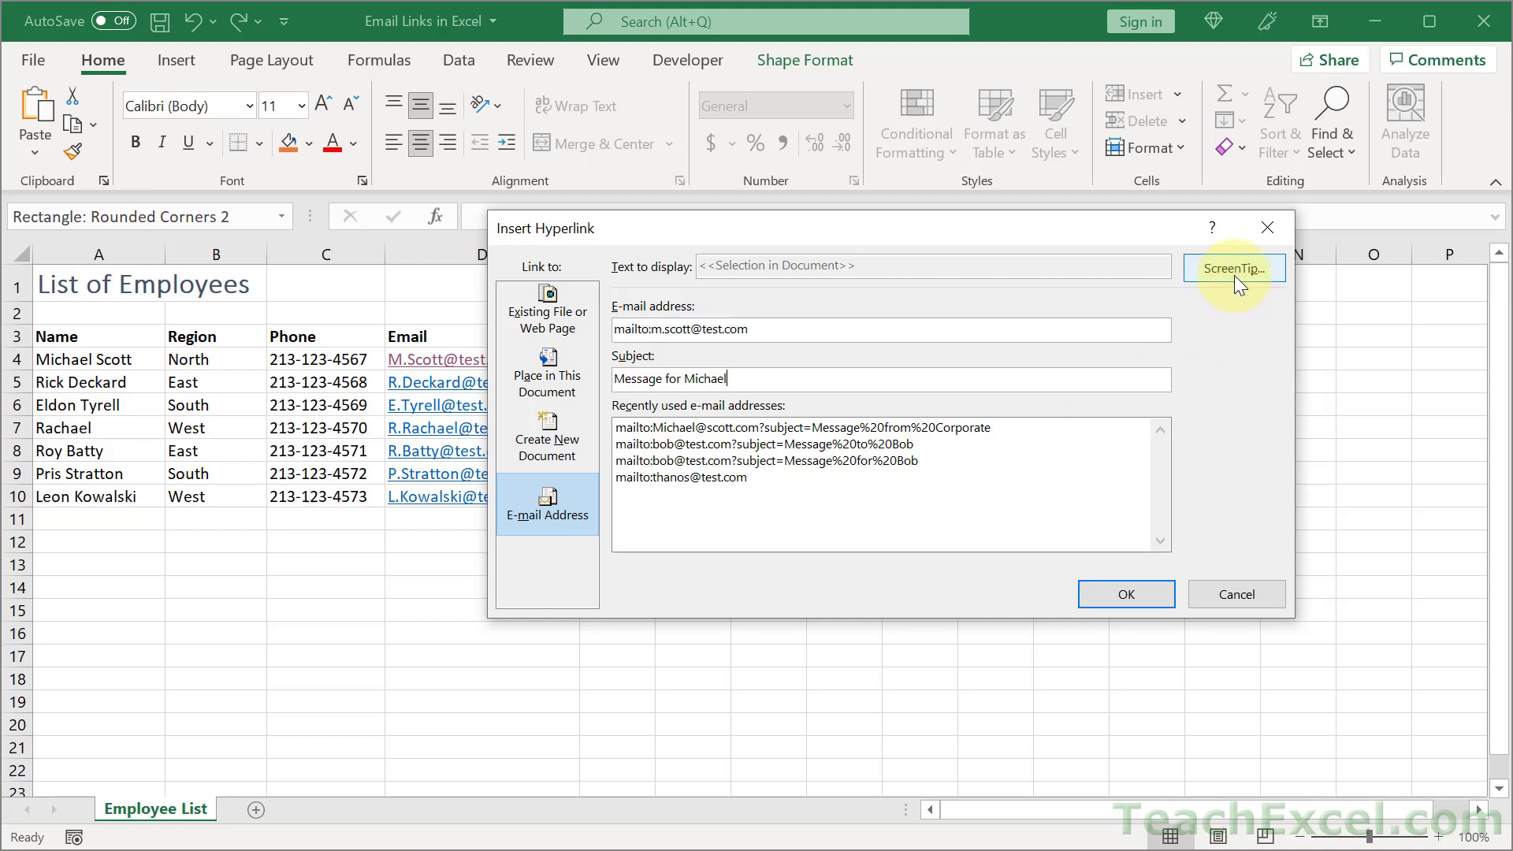
# Add a 'Send an Email to…' ScreenTip and confirm the link
pyautogui.click(1233, 268)
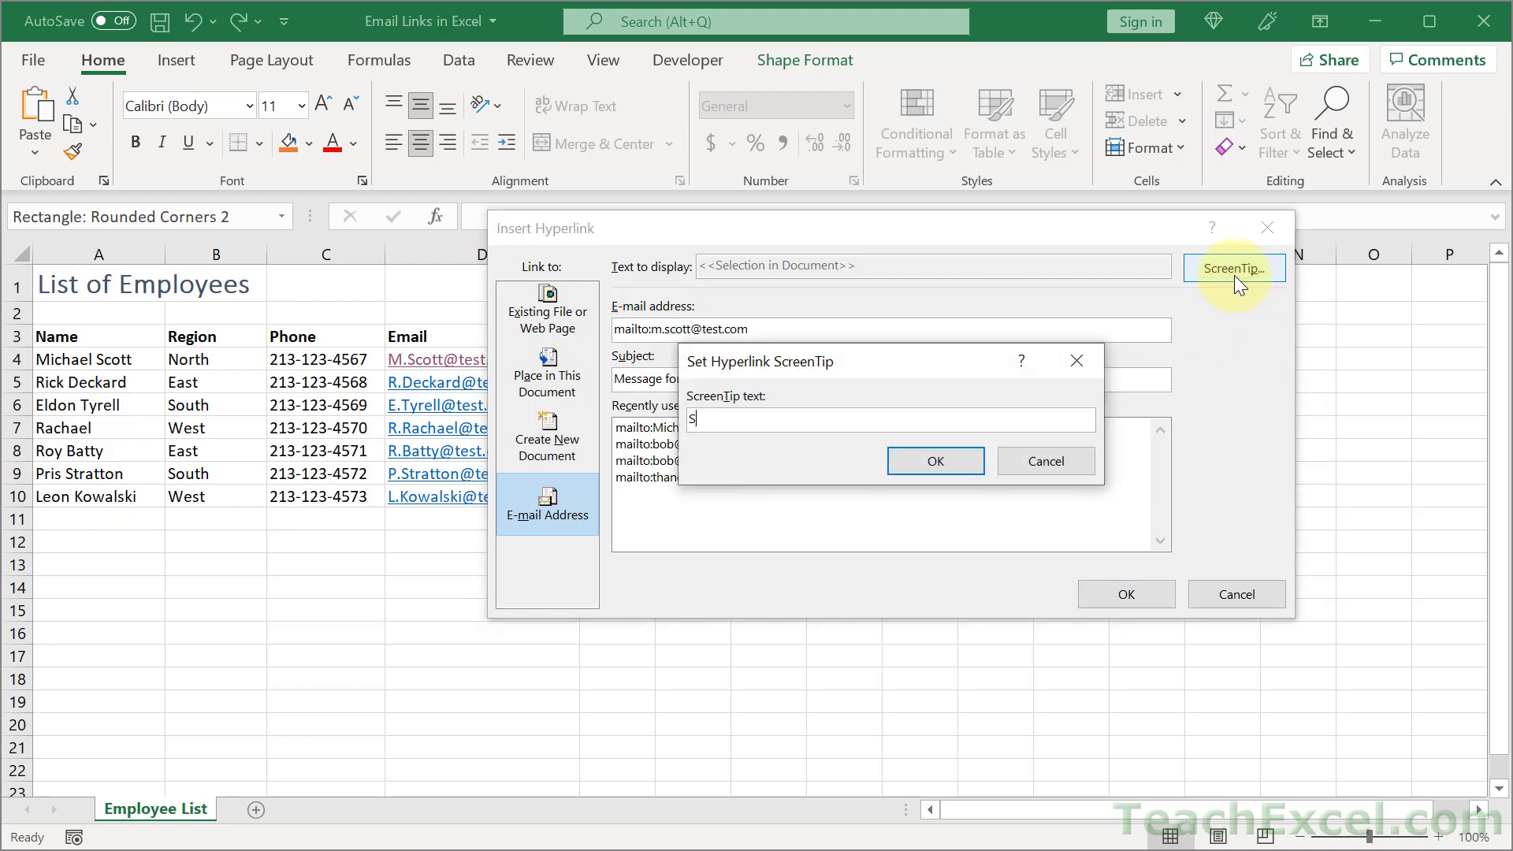
pyautogui.write('end an Email to Michael Scott')
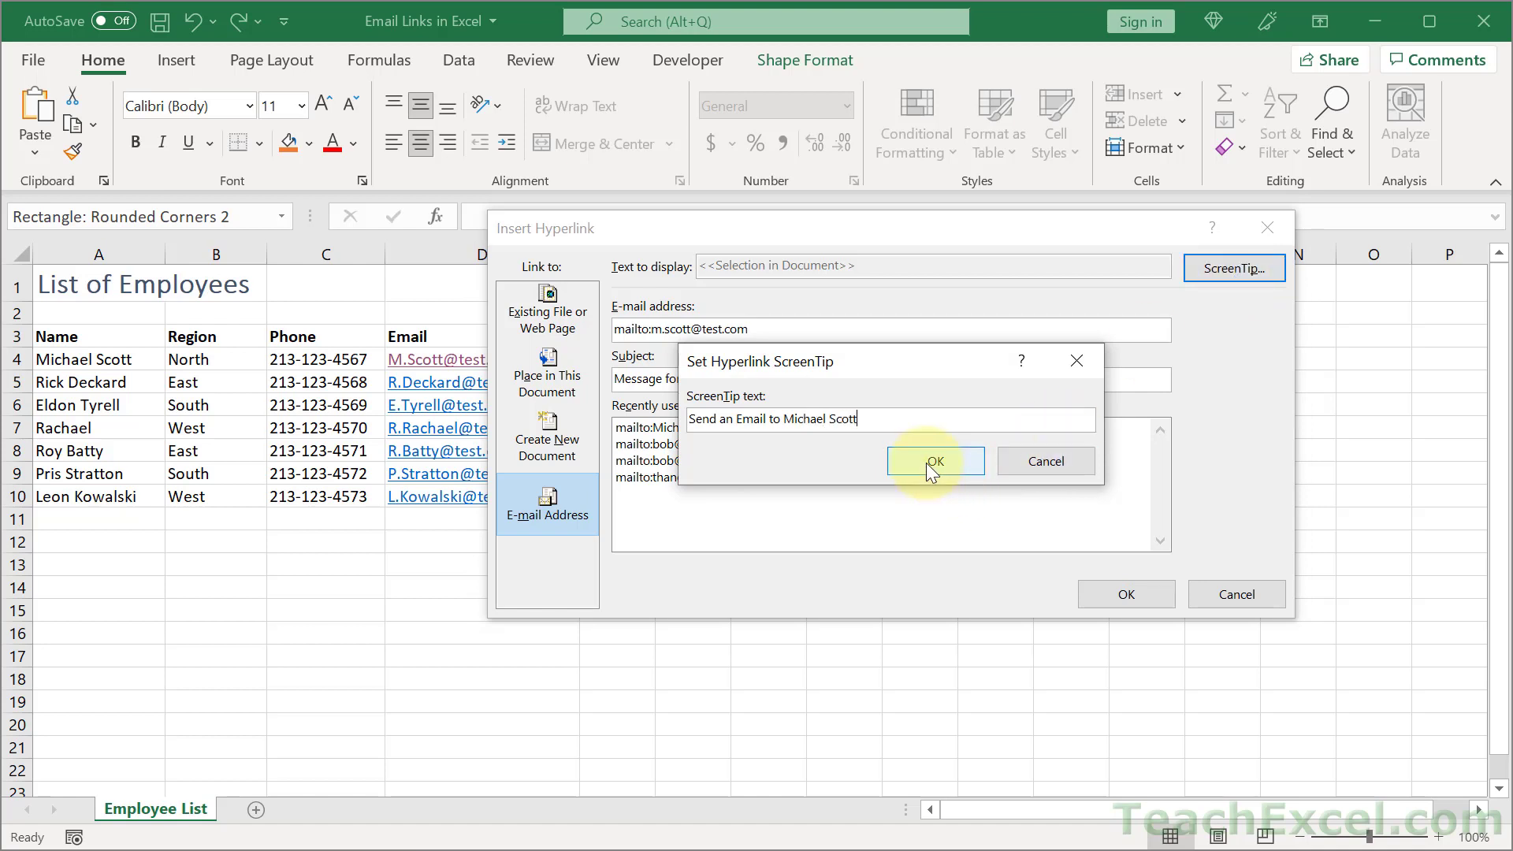
pyautogui.click(933, 461)
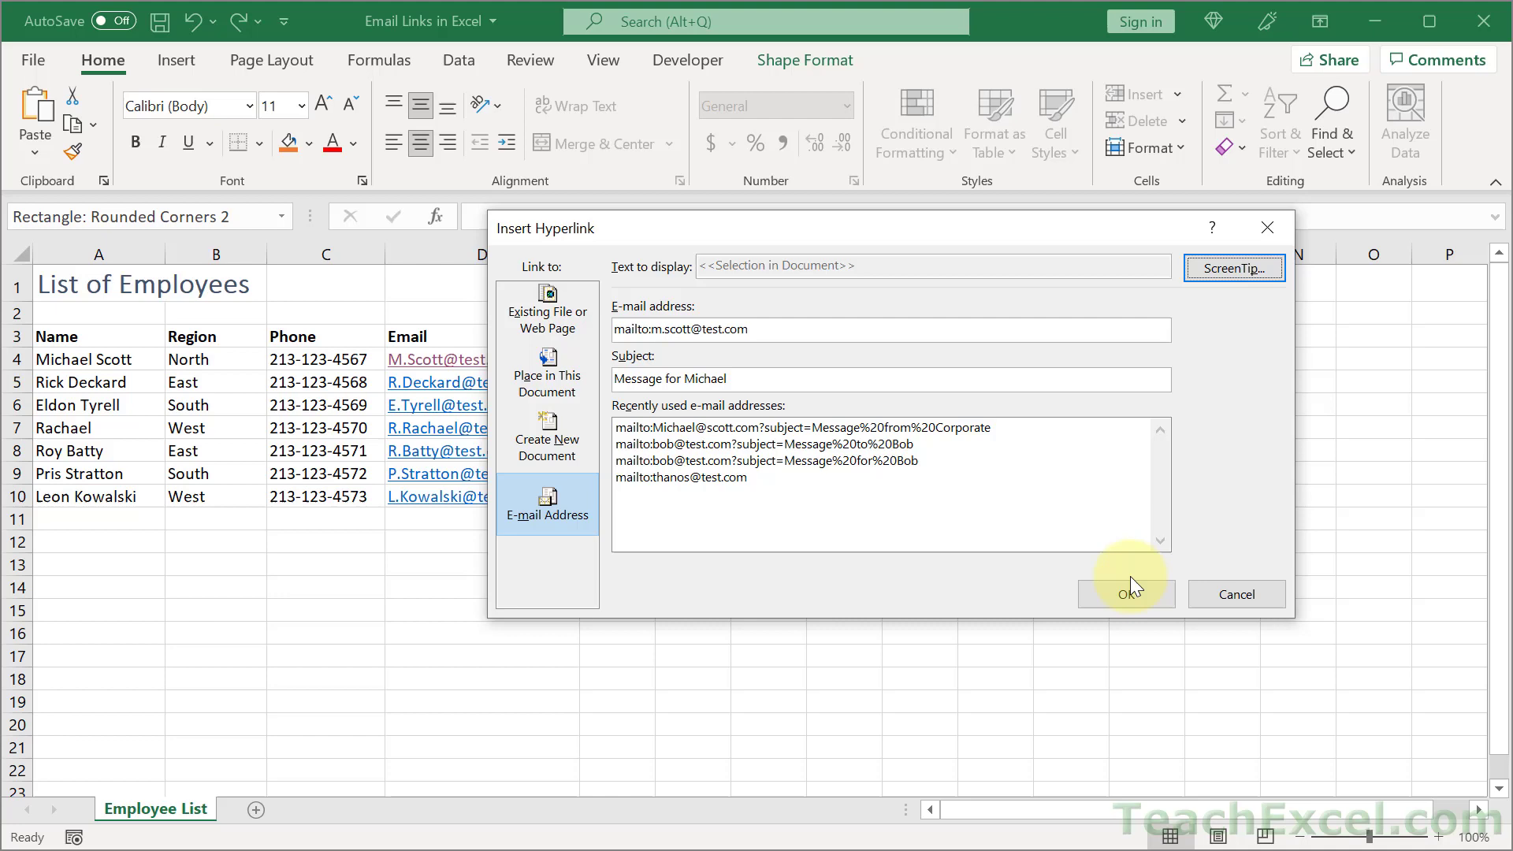
pyautogui.click(1126, 588)
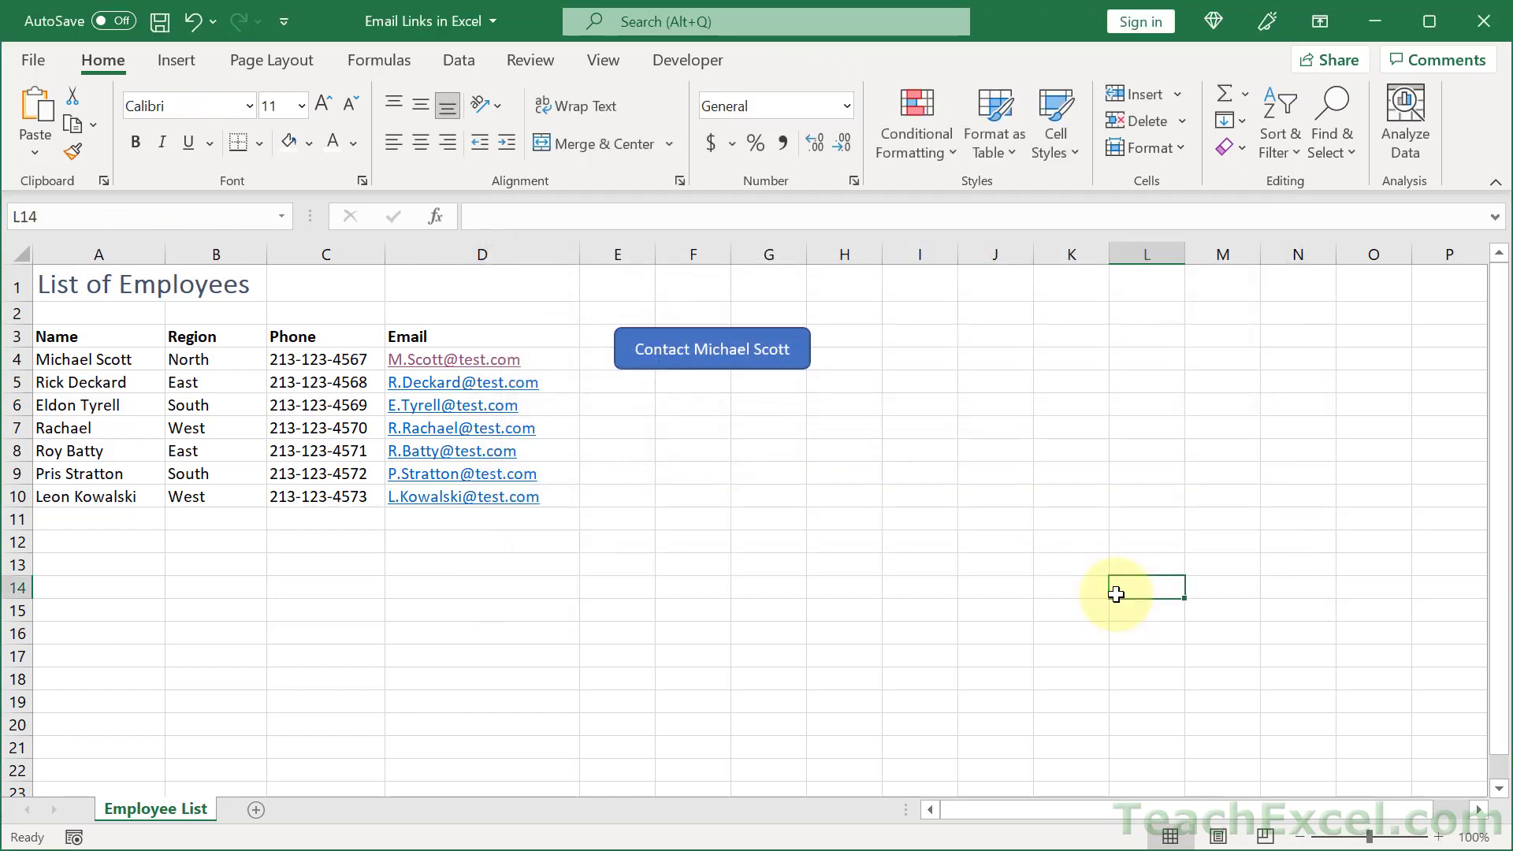
pyautogui.moveTo(712, 348)
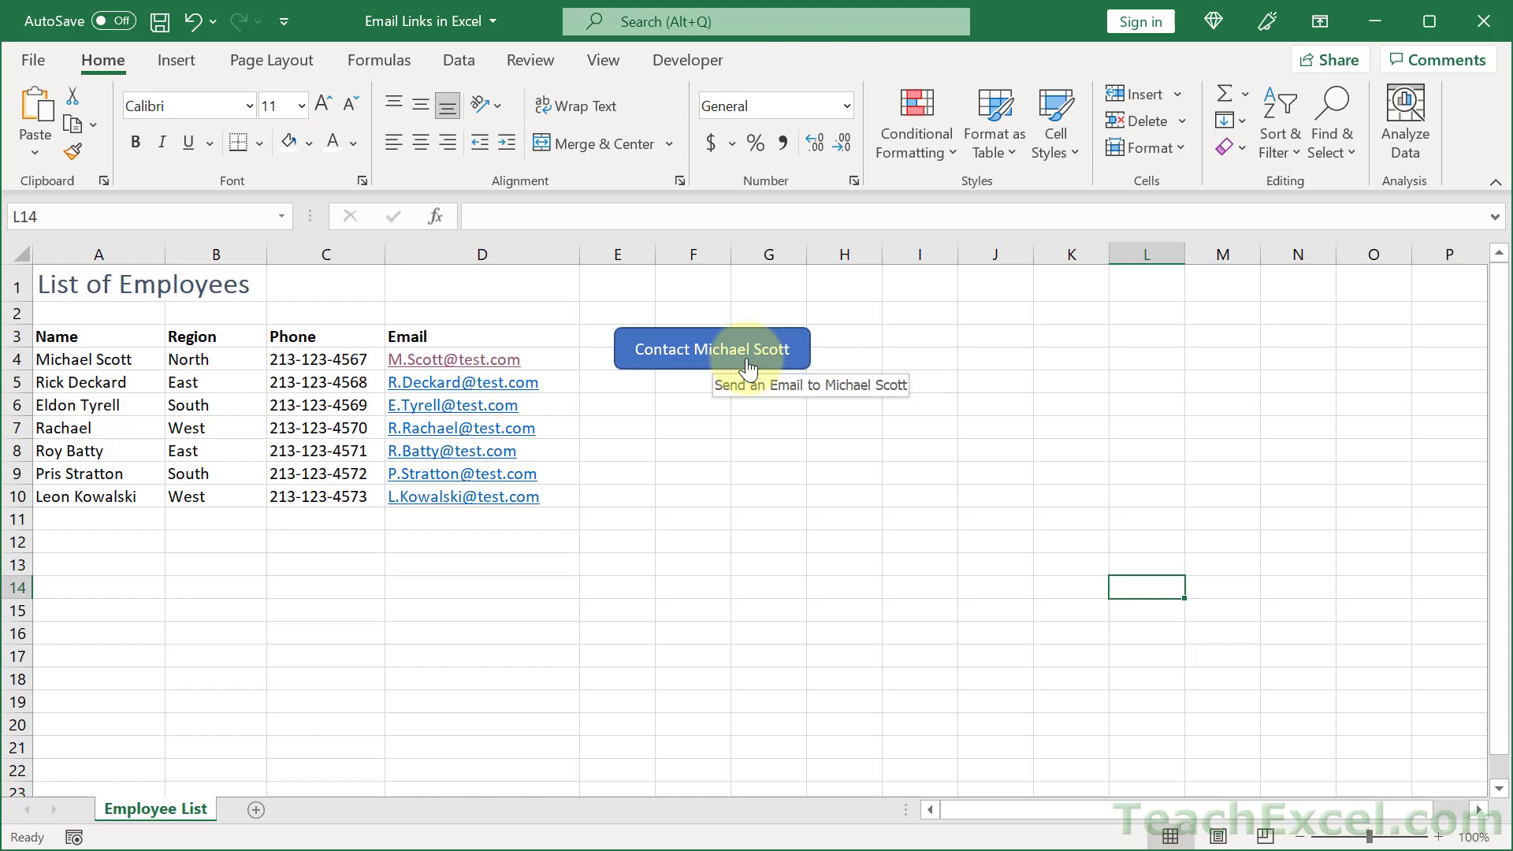
pyautogui.click(712, 348)
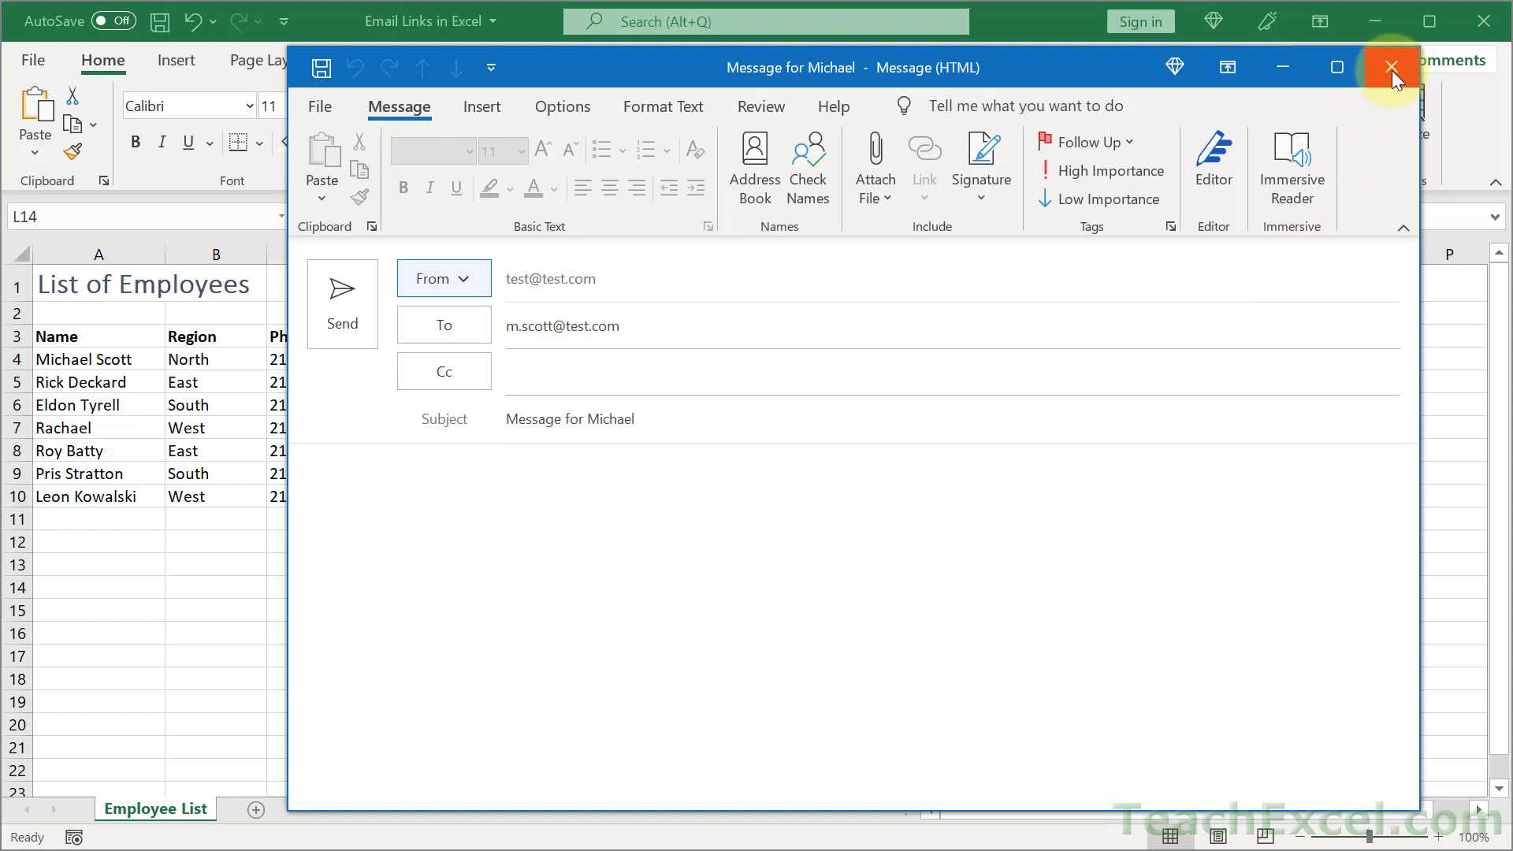
pyautogui.click(1389, 68)
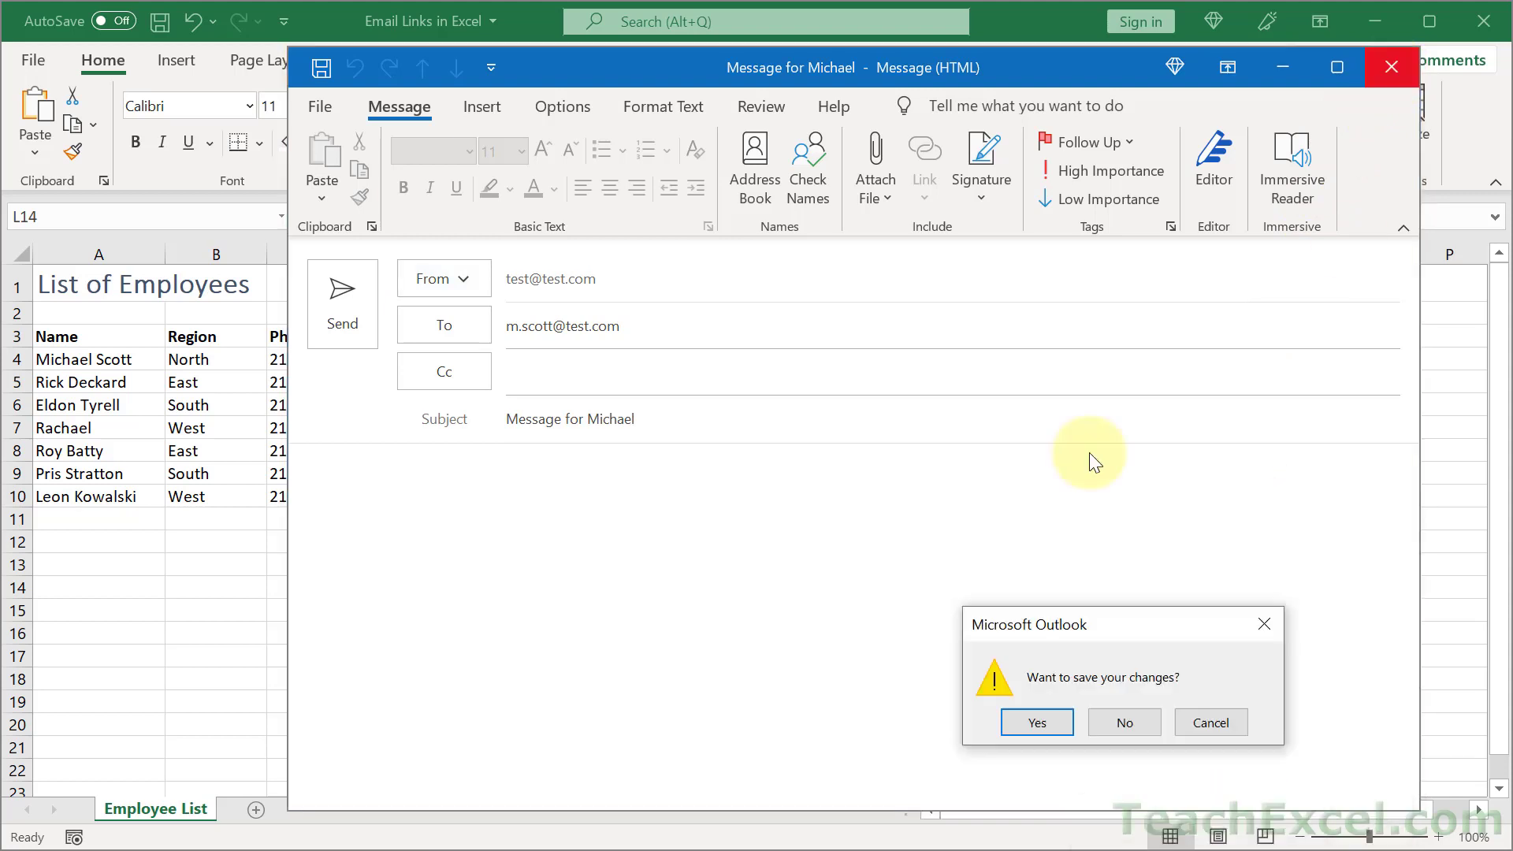
pyautogui.click(1122, 721)
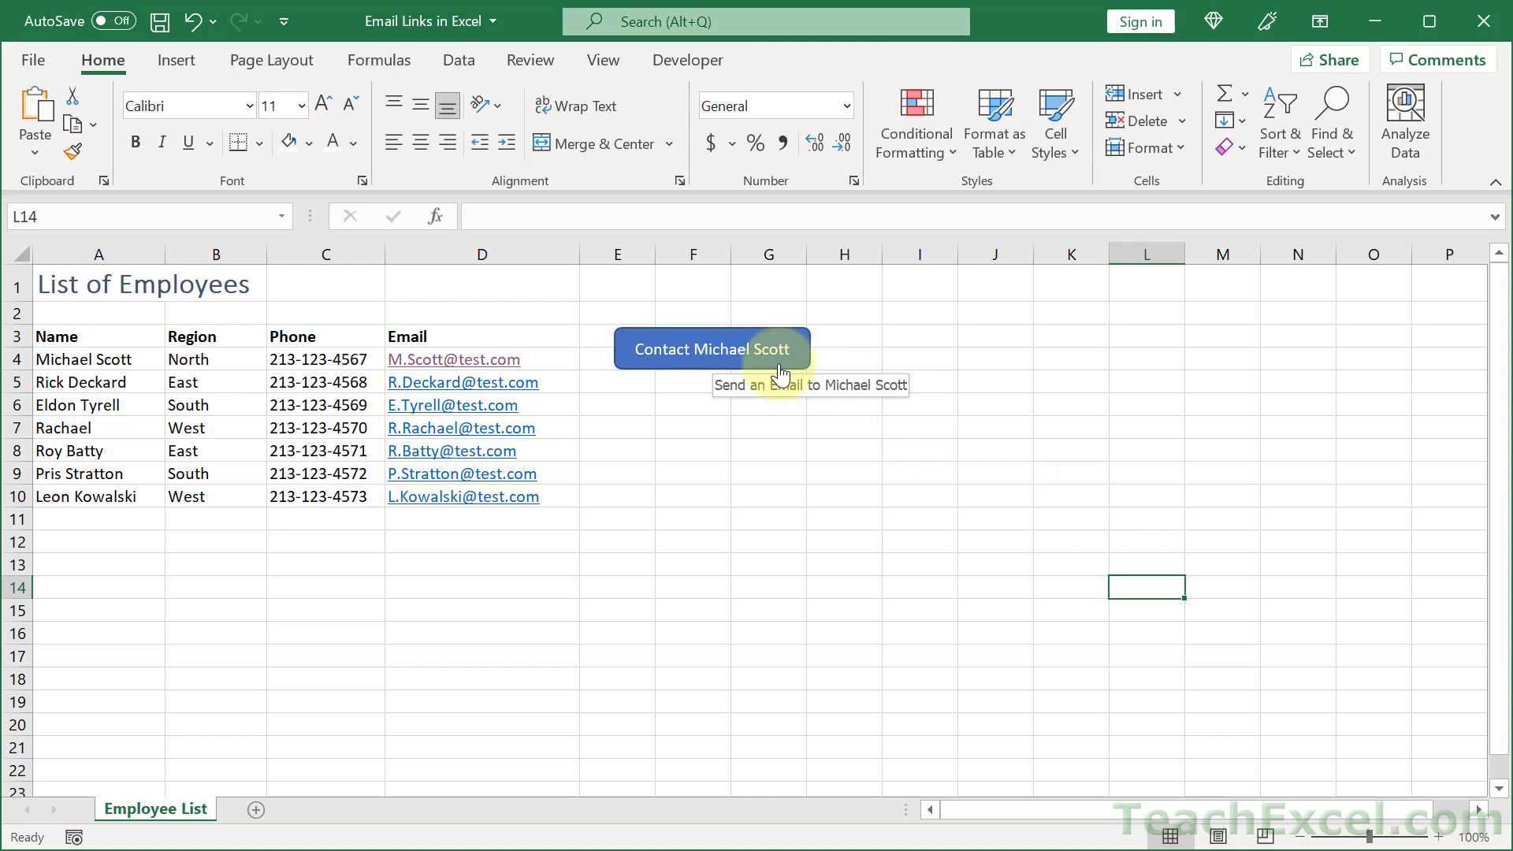
# Move the contact button beside the title and add a 'Contact (by Hand)' header
pyautogui.moveTo(709, 348); pyautogui.dragTo(516, 300)
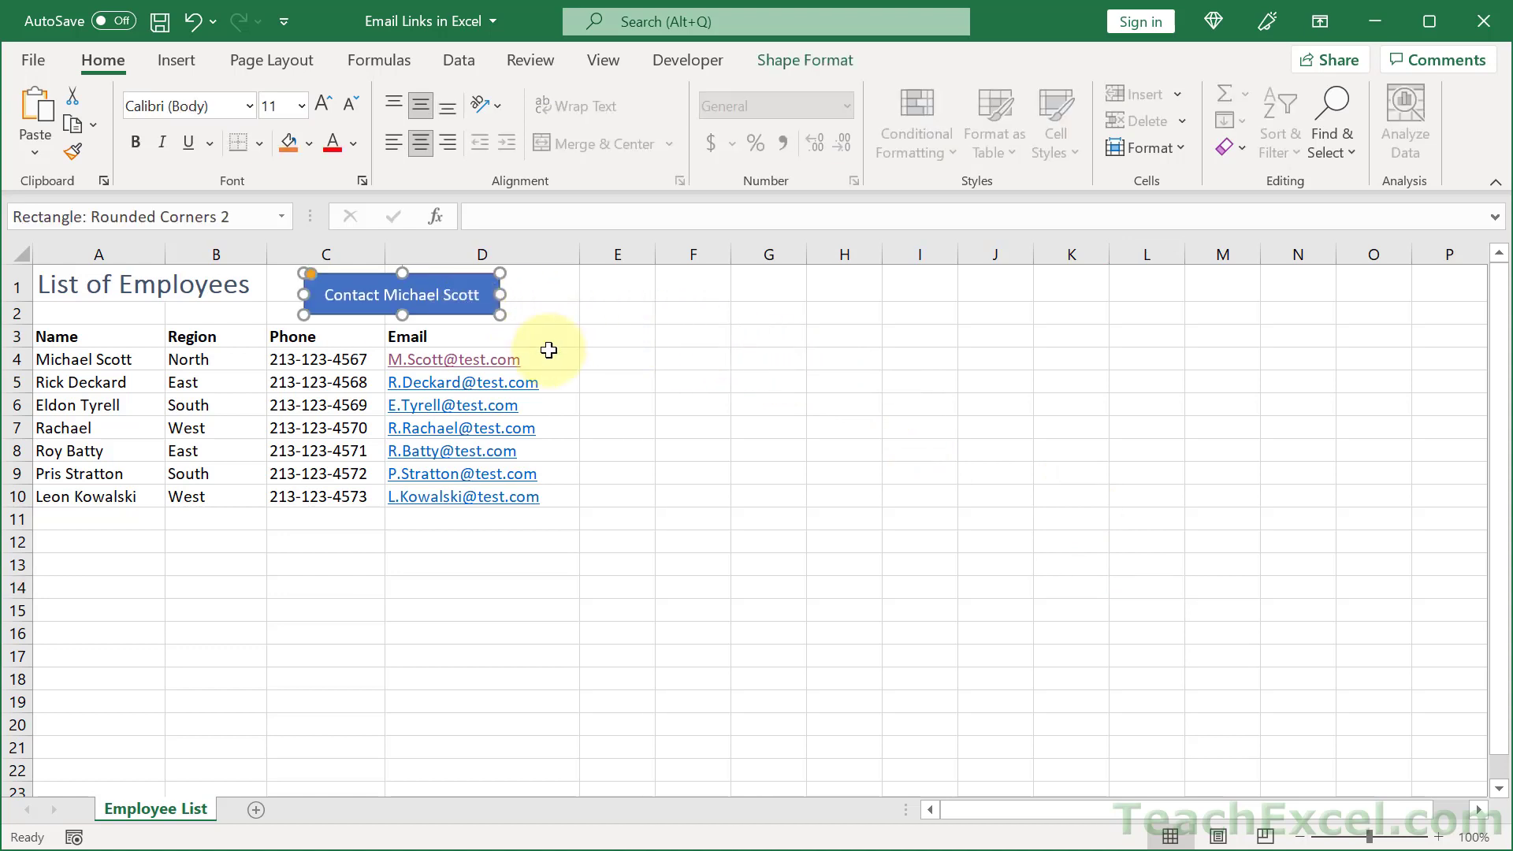
pyautogui.write('Con')
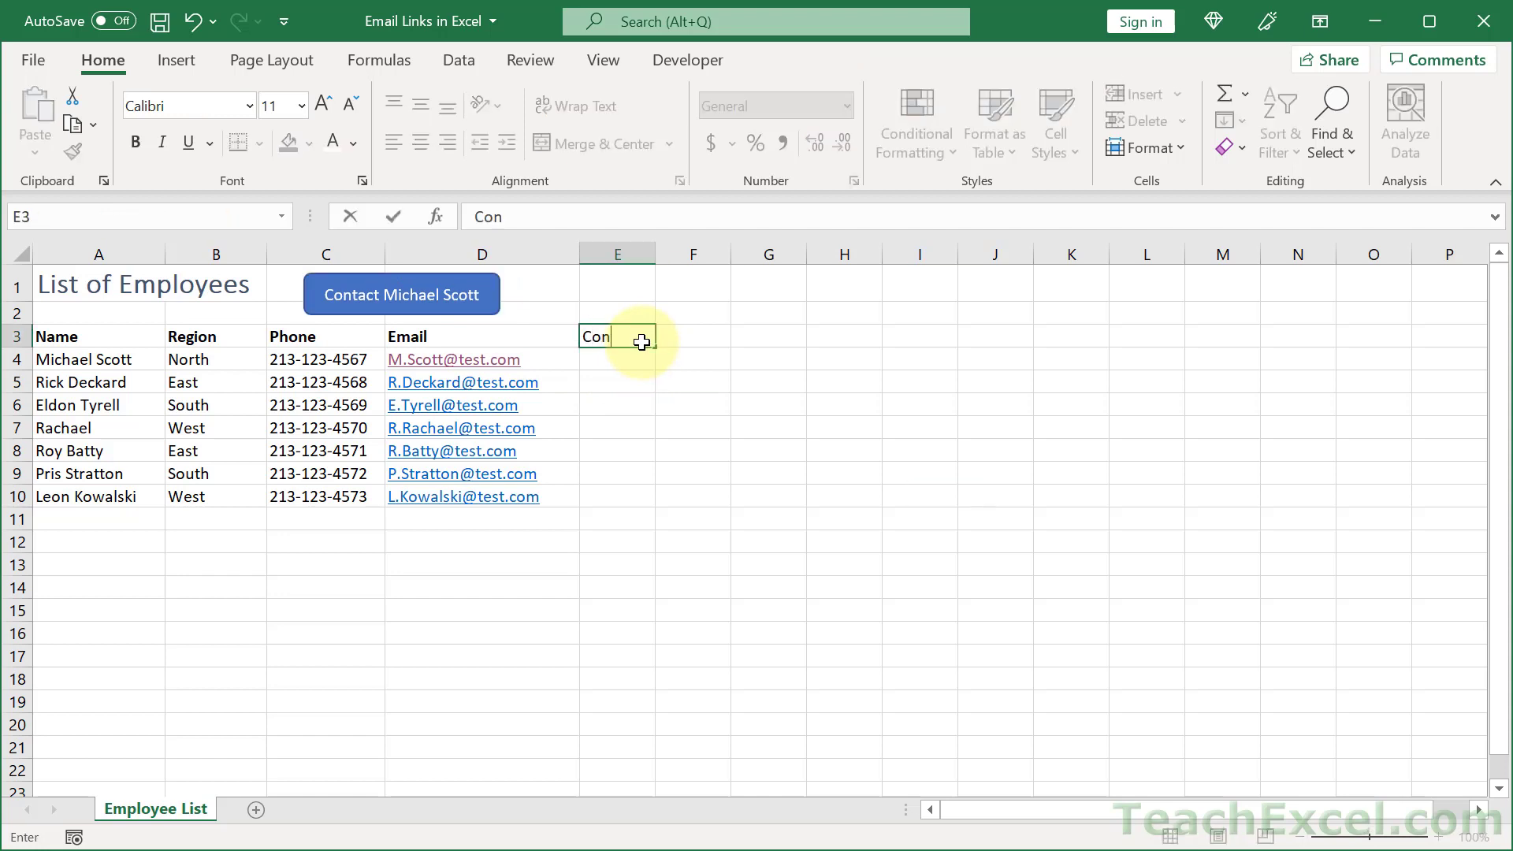
pyautogui.write('tact')
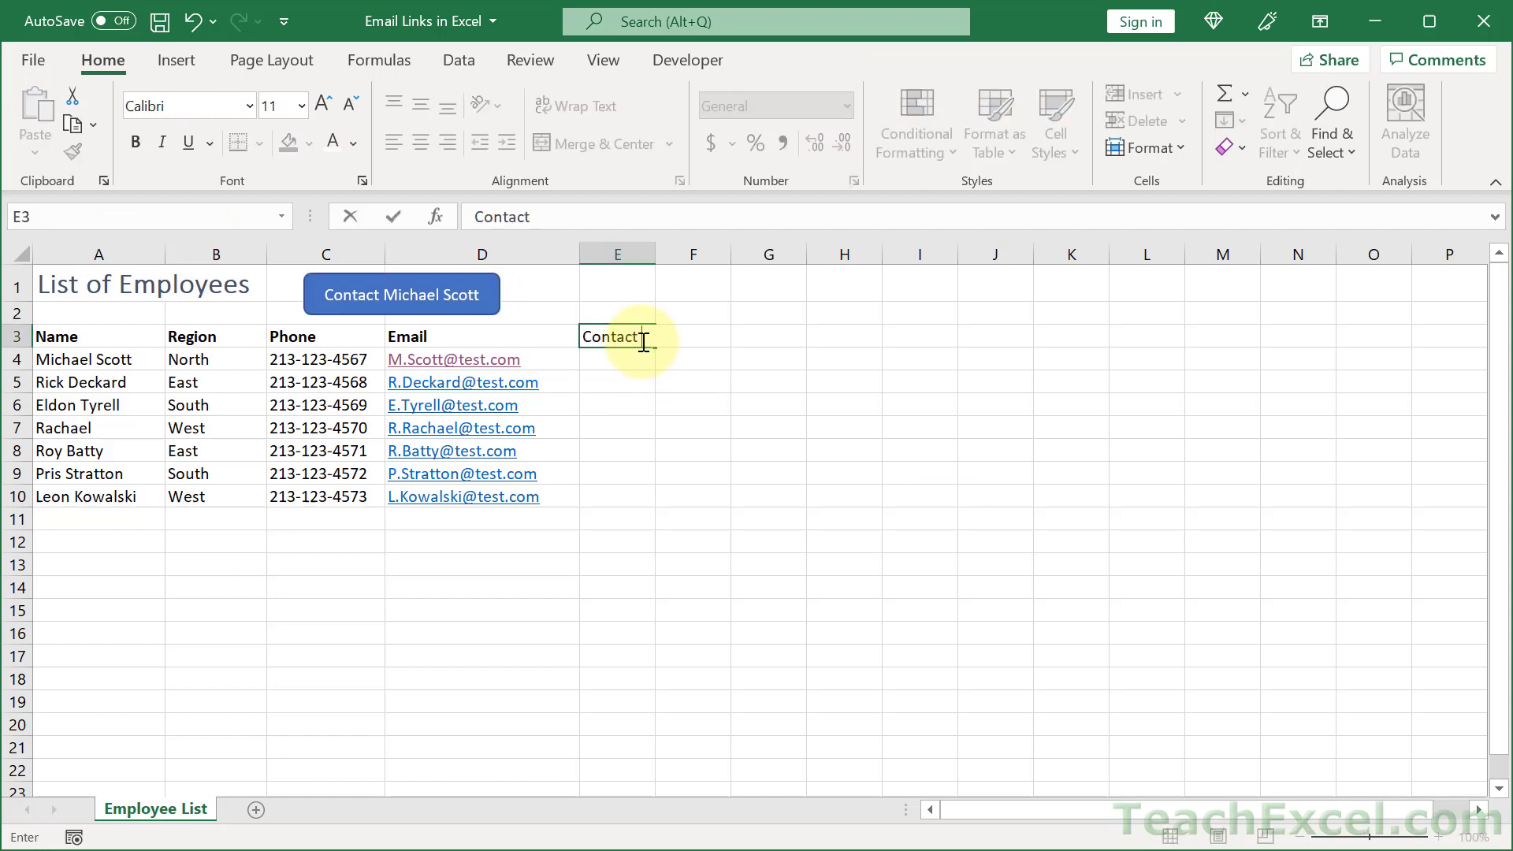
pyautogui.write('(by Hand')
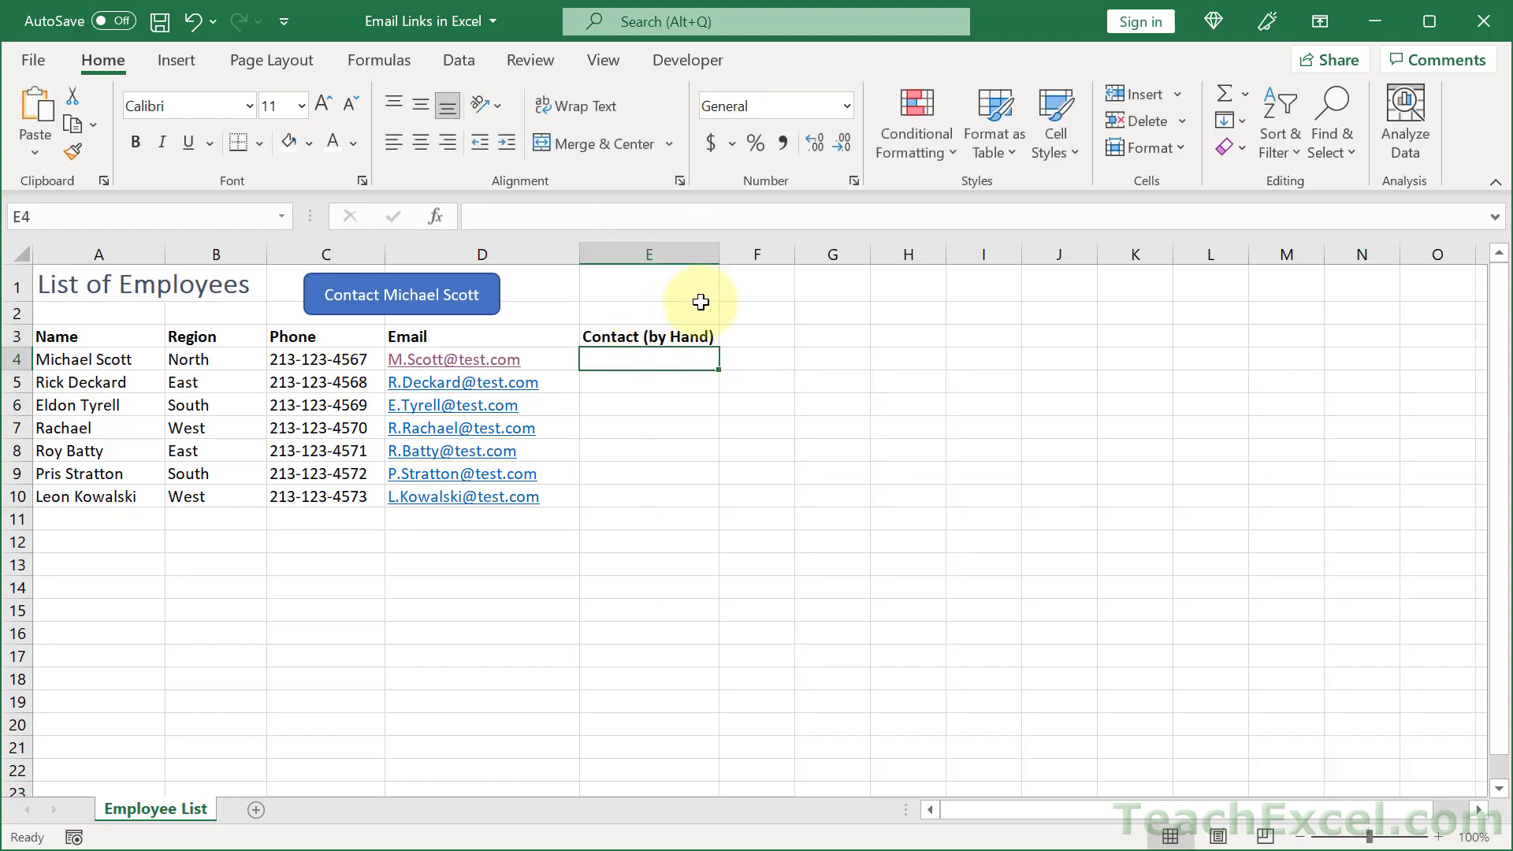
# Enter ="Message " & A4 for Michael Scott in the new column
pyautogui.write('="M')
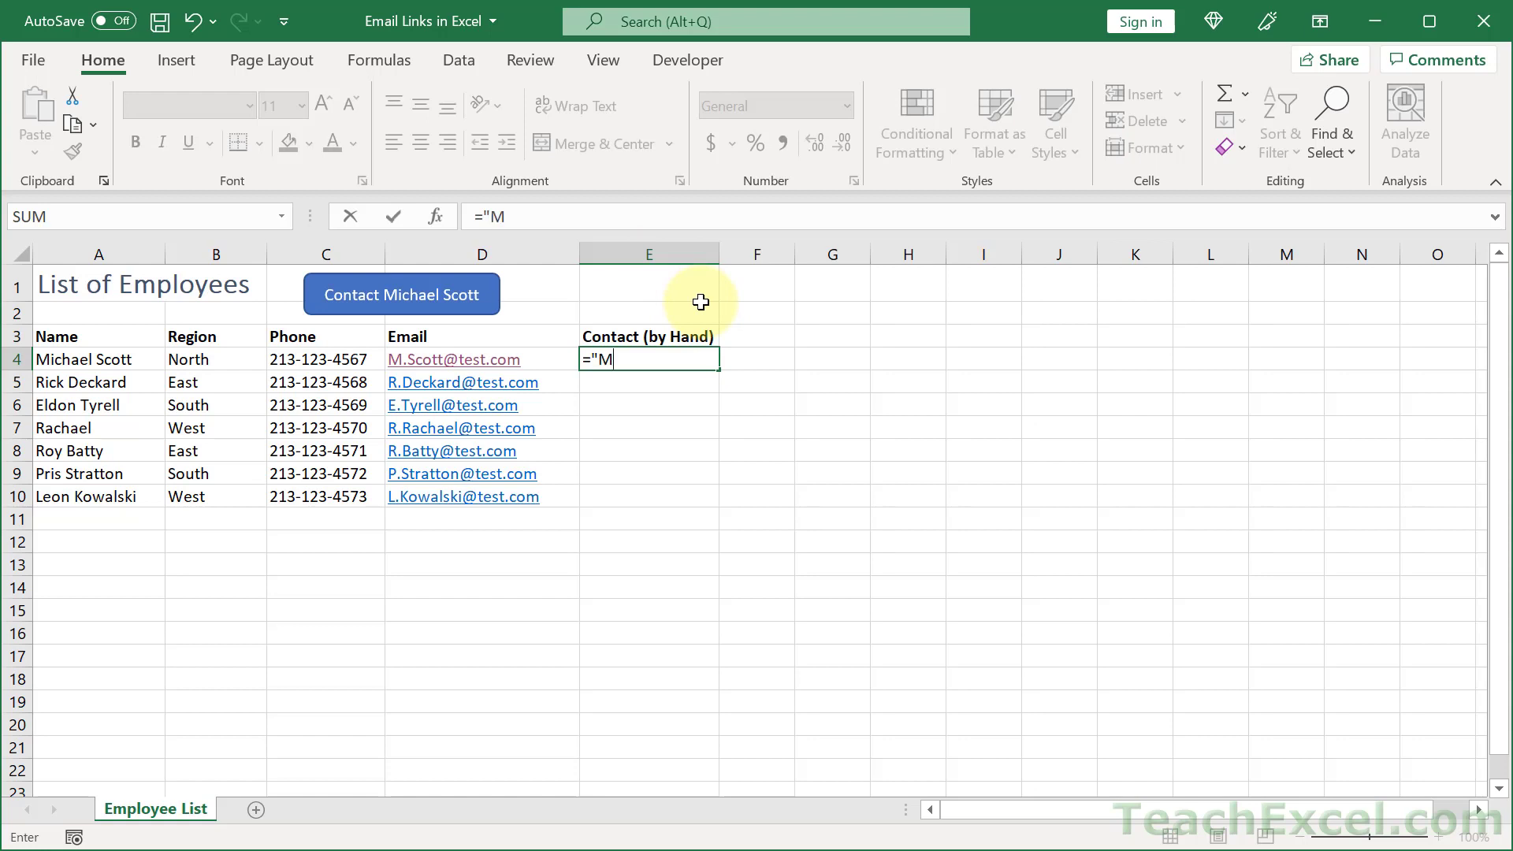
pyautogui.write('essage')
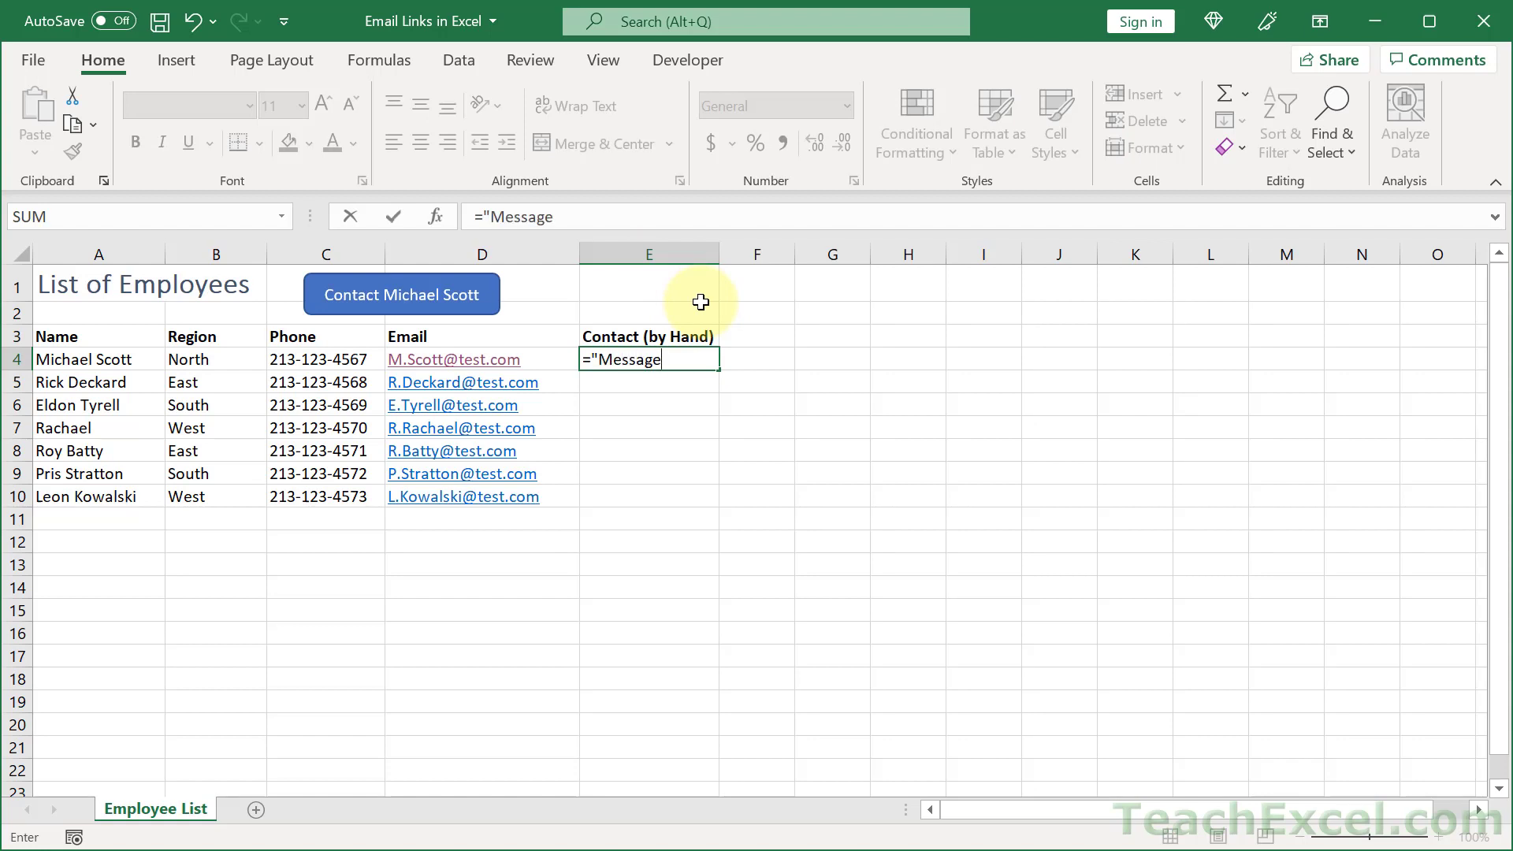
pyautogui.write('" &')
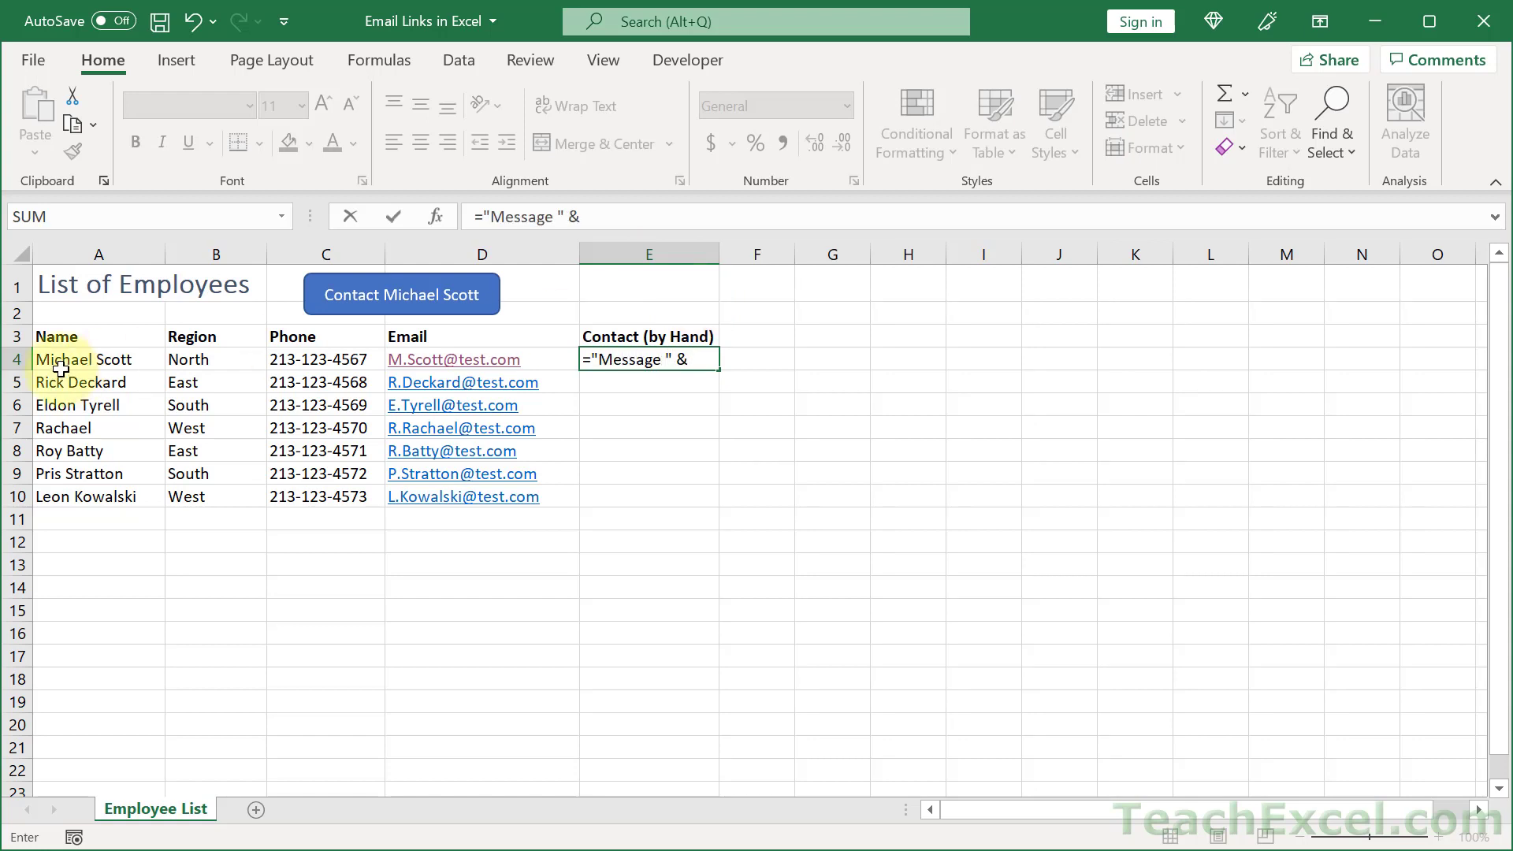
pyautogui.click(98, 359)
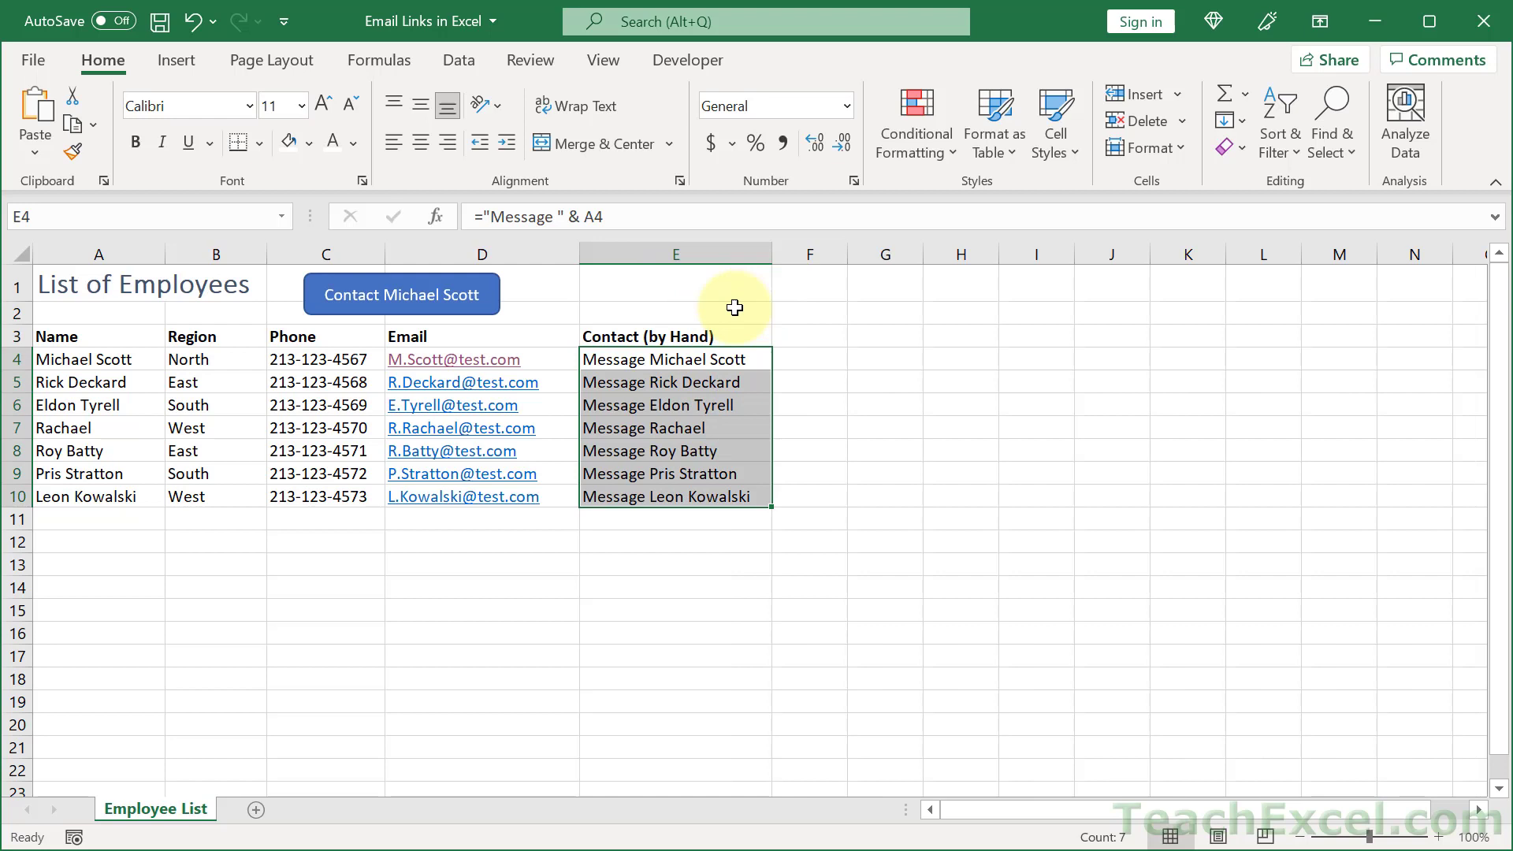
pyautogui.rightClick(675, 360)
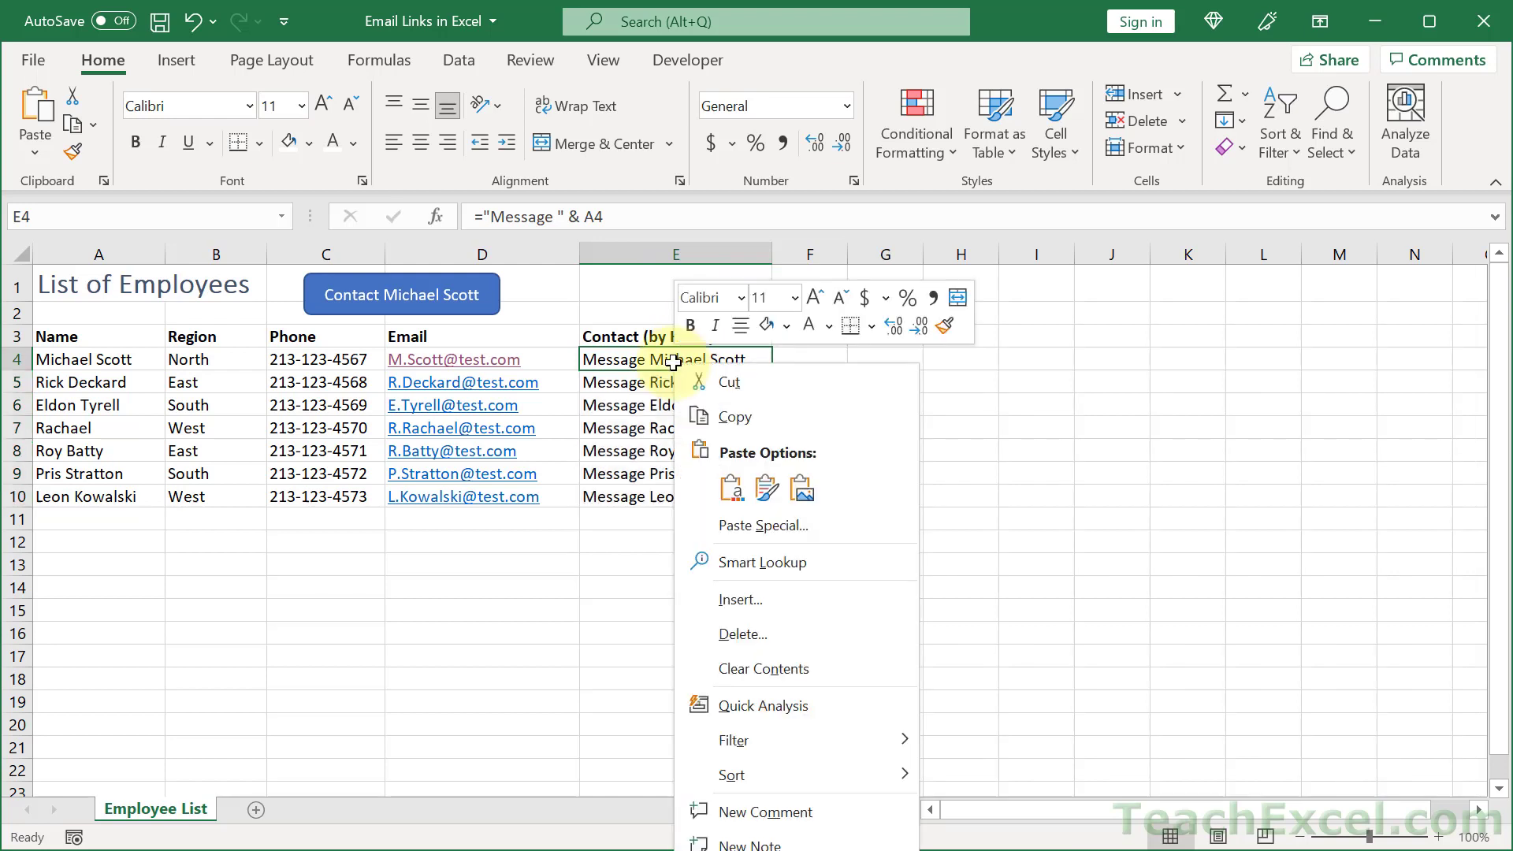
pyautogui.moveTo(732, 774)
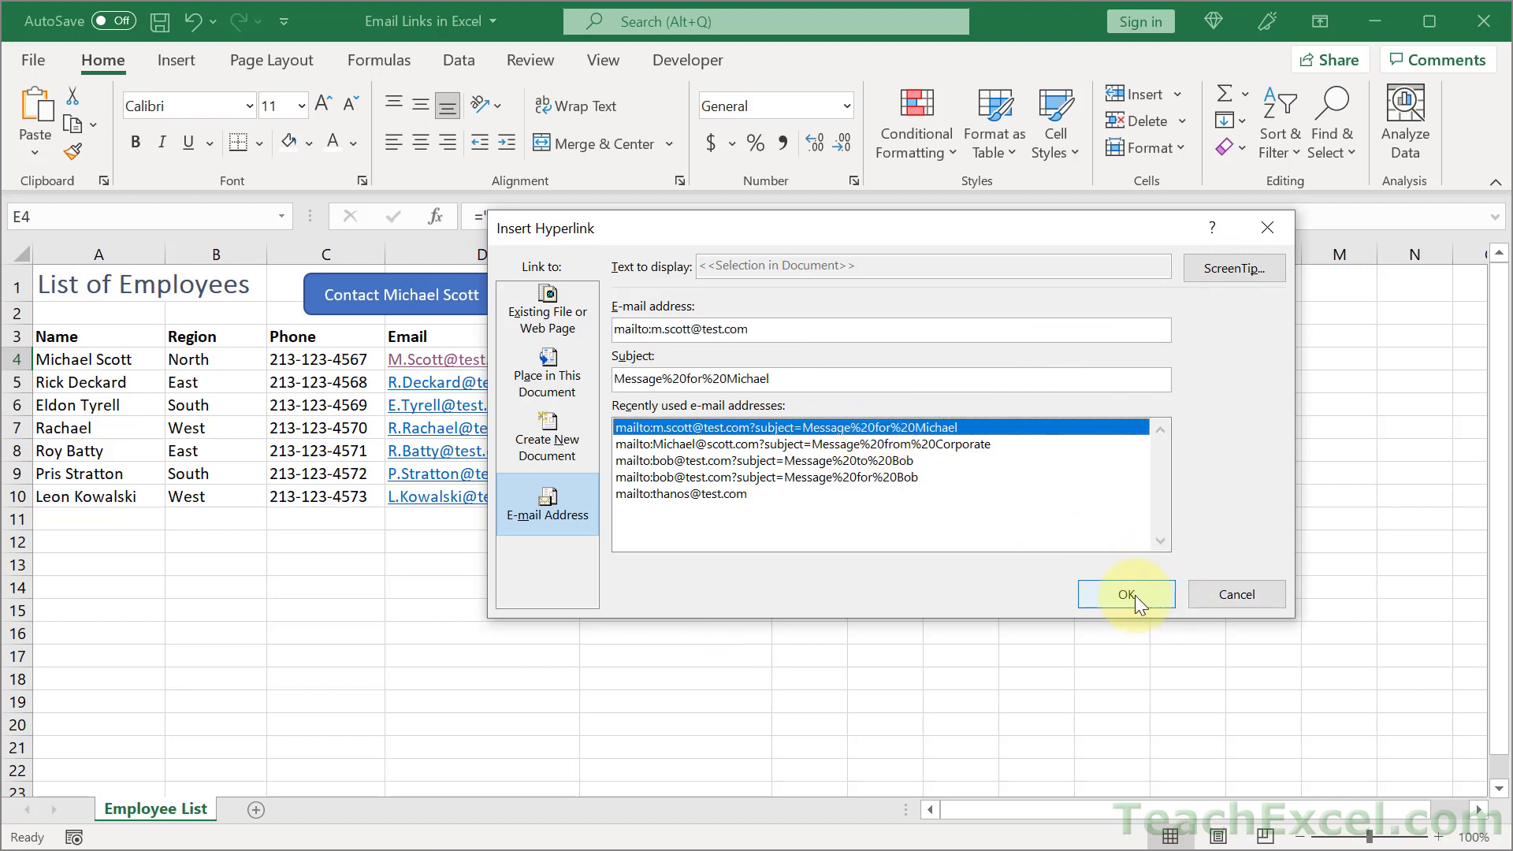
pyautogui.click(1125, 594)
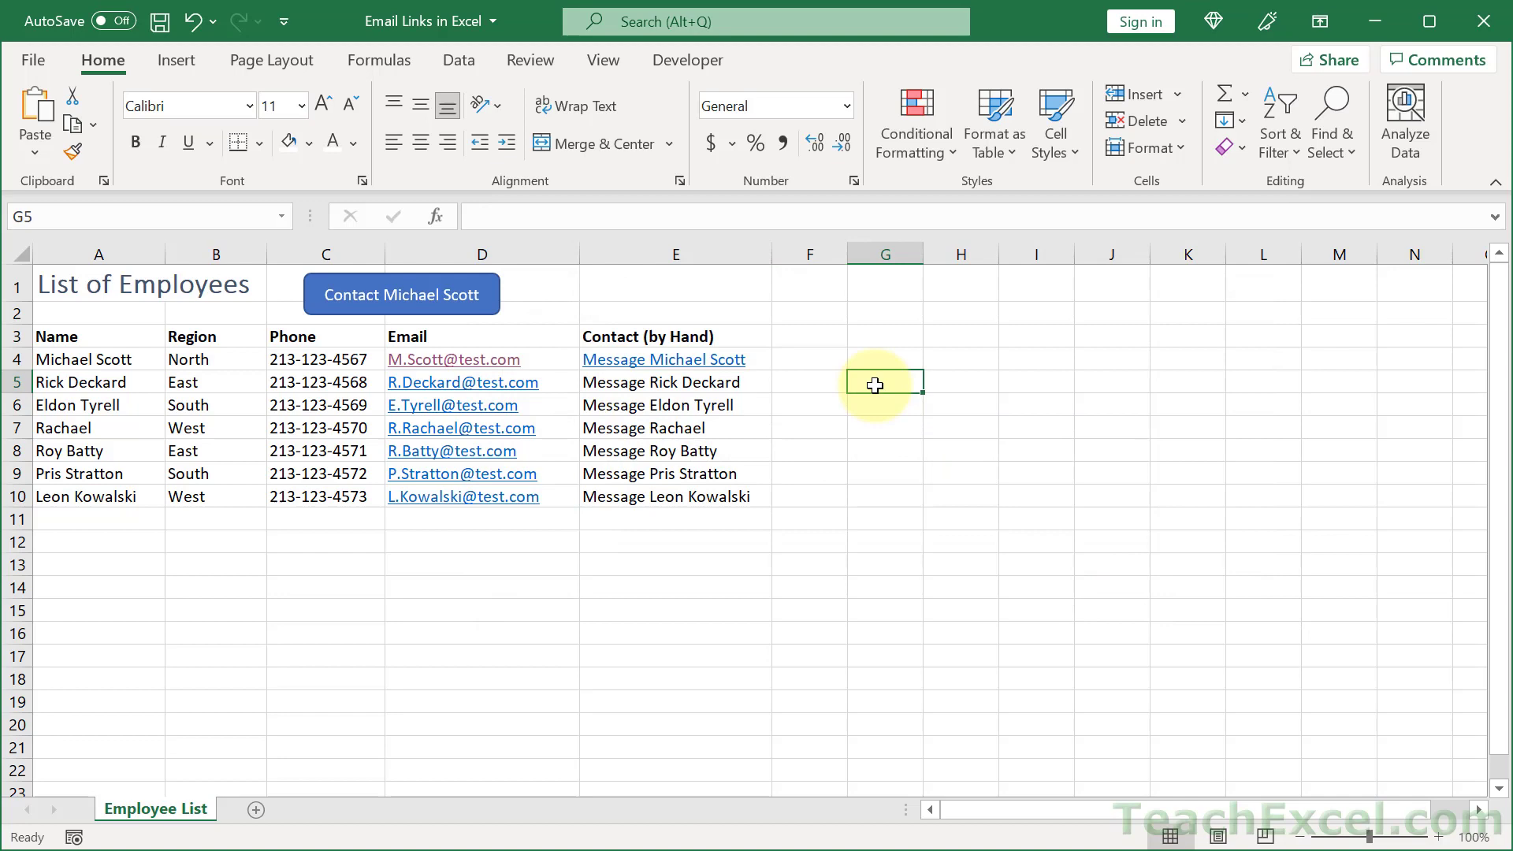
pyautogui.click(664, 359)
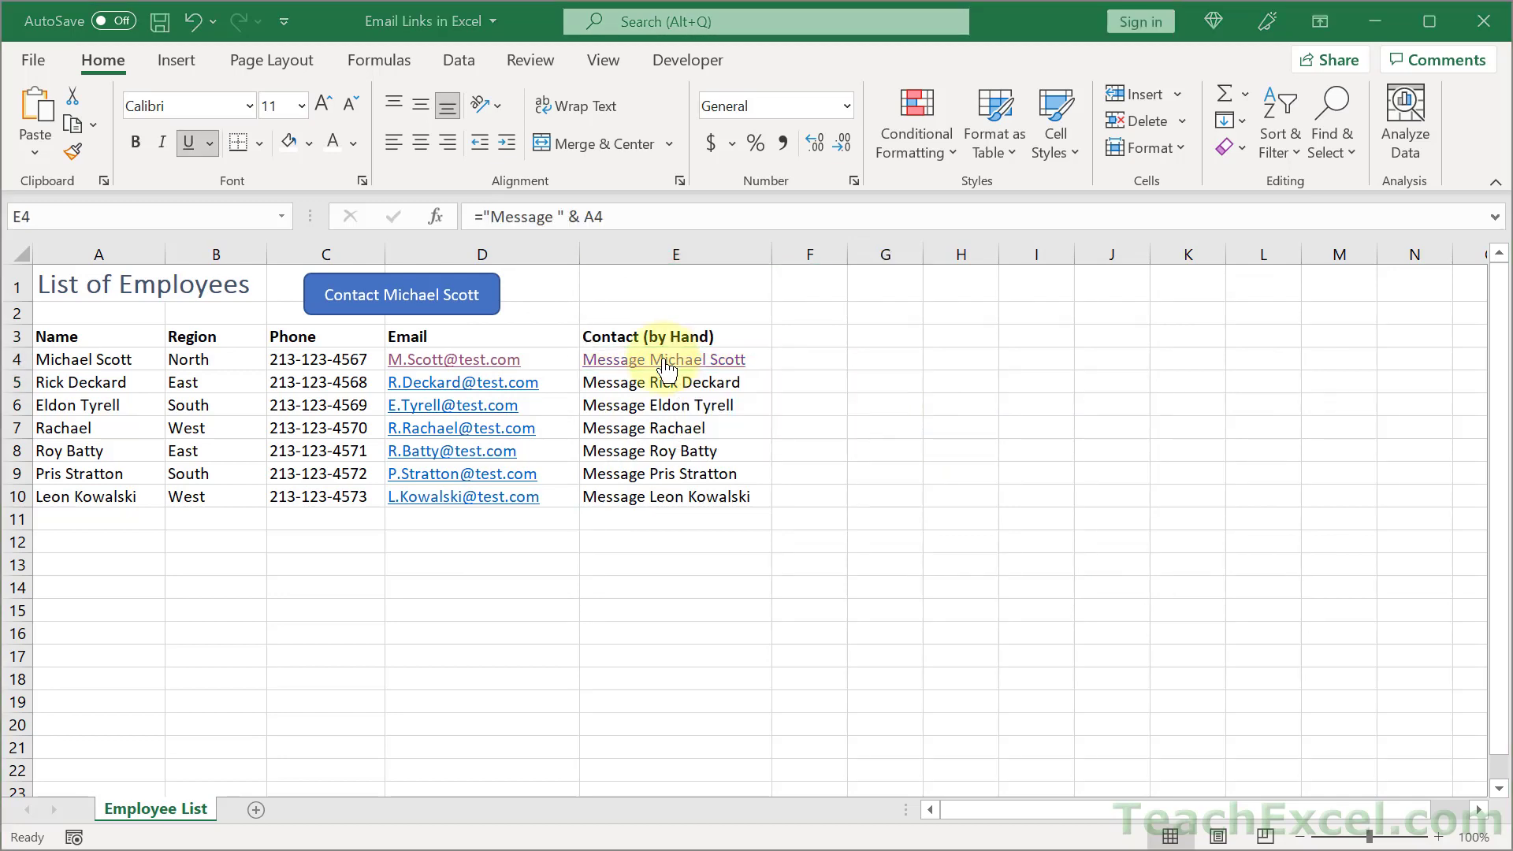
pyautogui.click(663, 360)
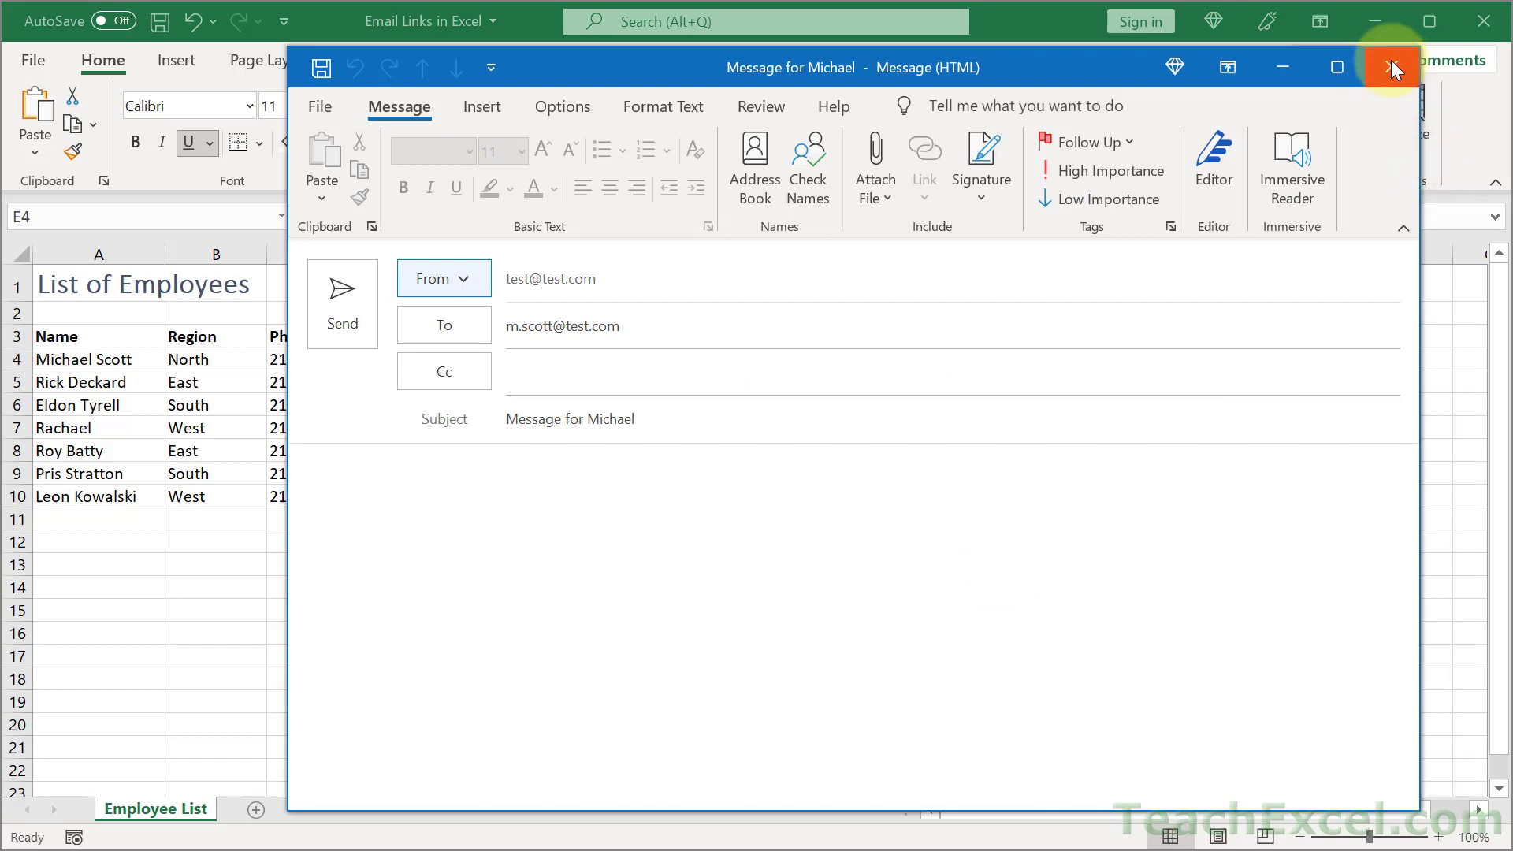
pyautogui.click(1389, 68)
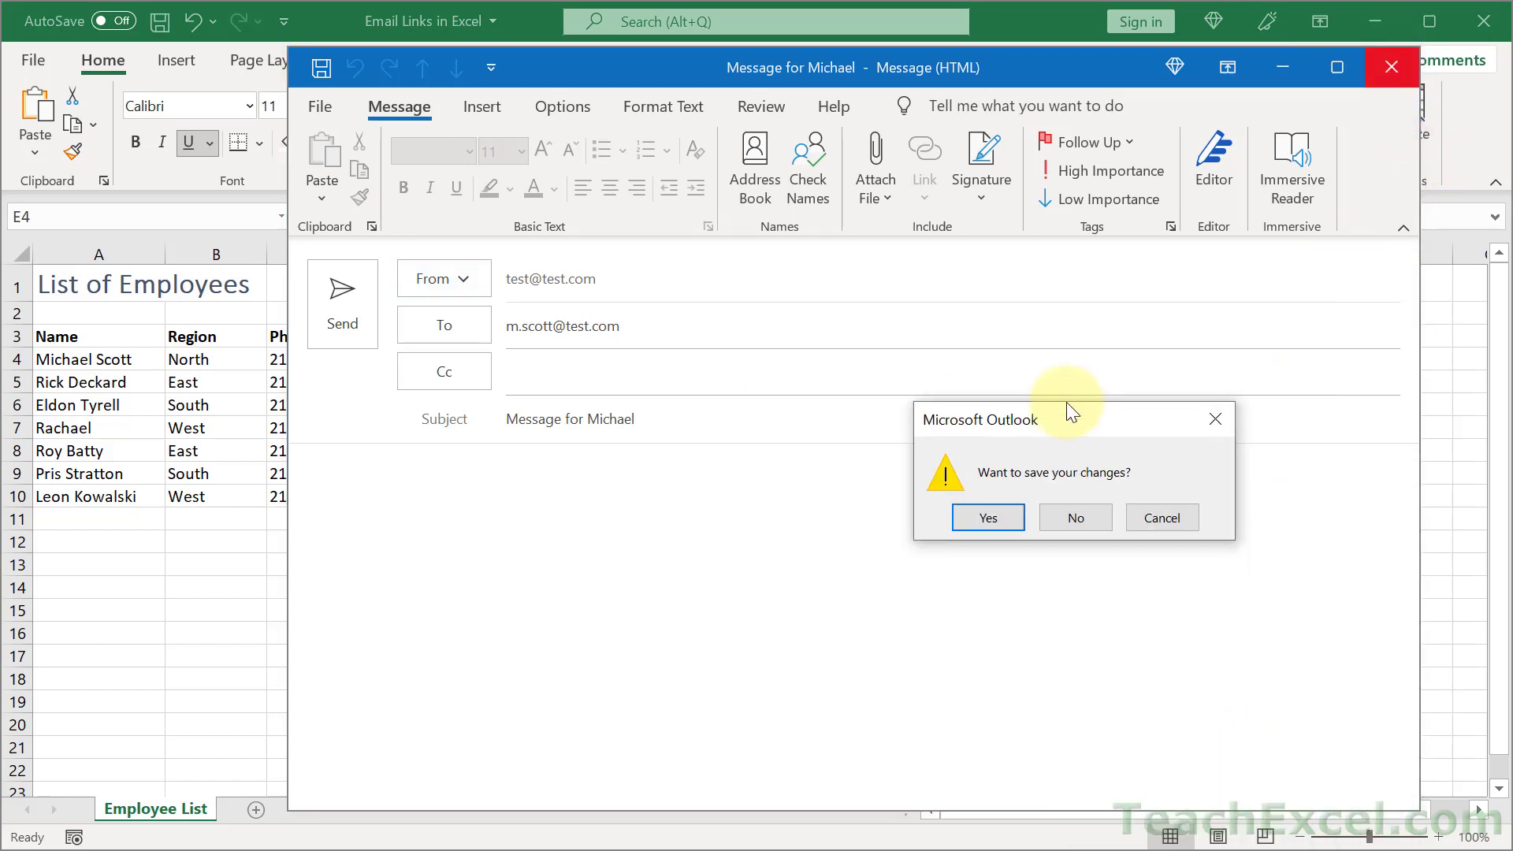
pyautogui.click(1074, 518)
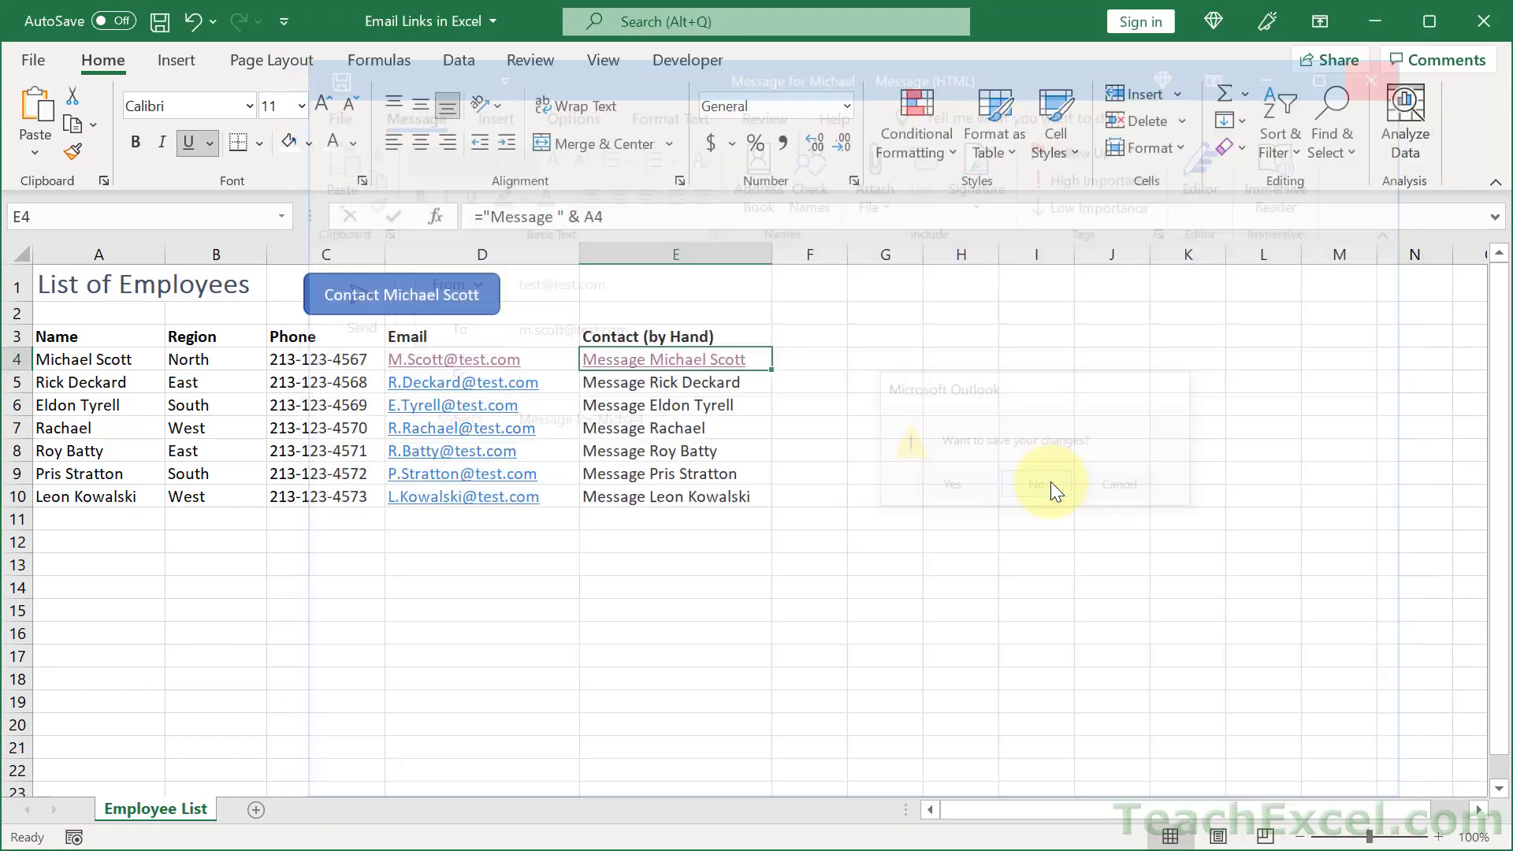
pyautogui.click(1037, 484)
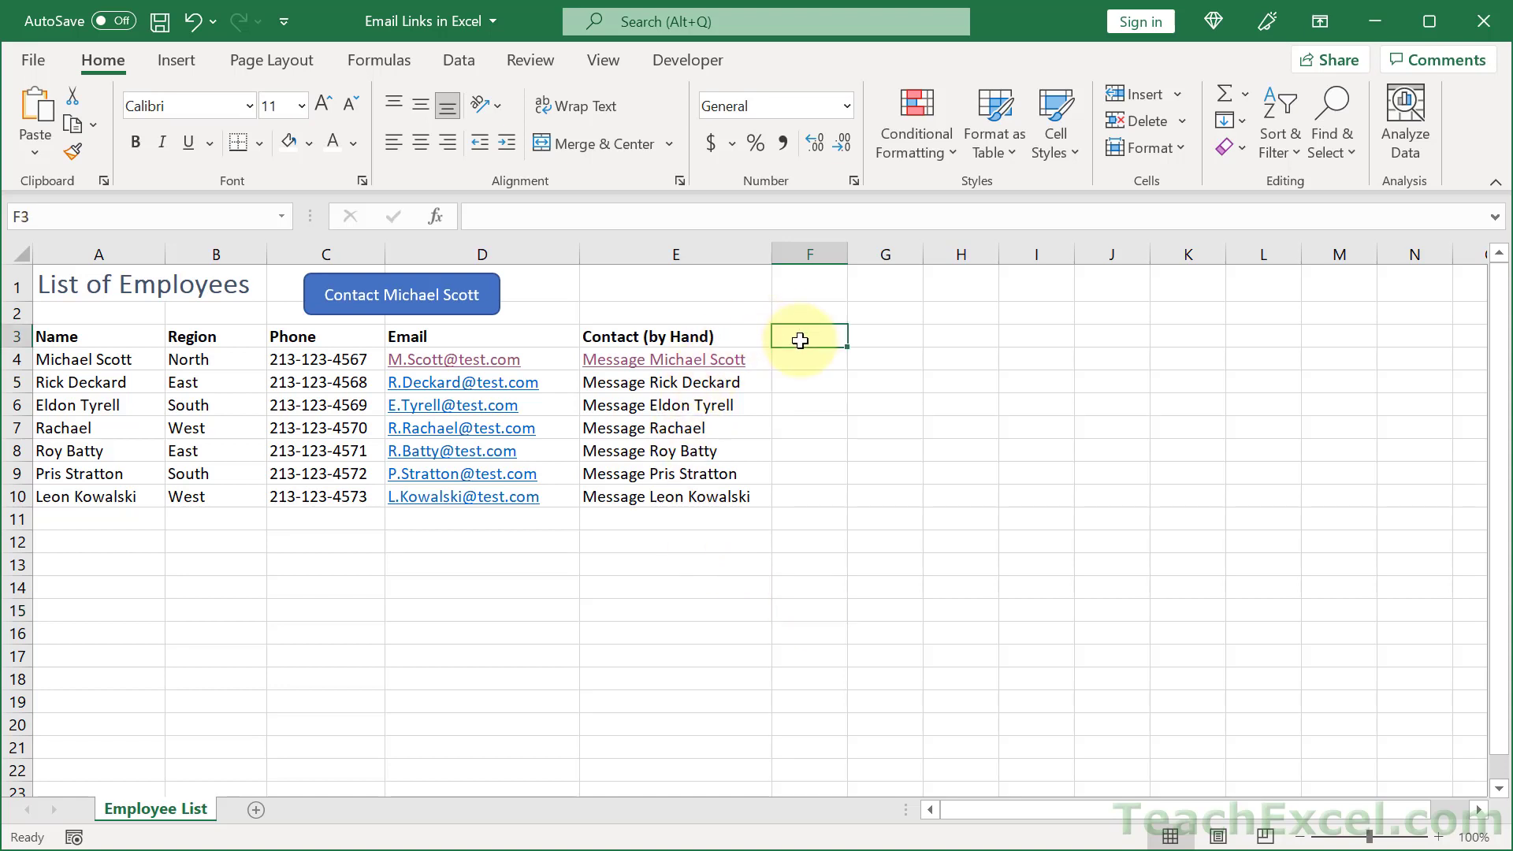
# Add Subject, Body and Contact (Formula) headers in F3:H3 and widen column H
pyautogui.write('Subject')
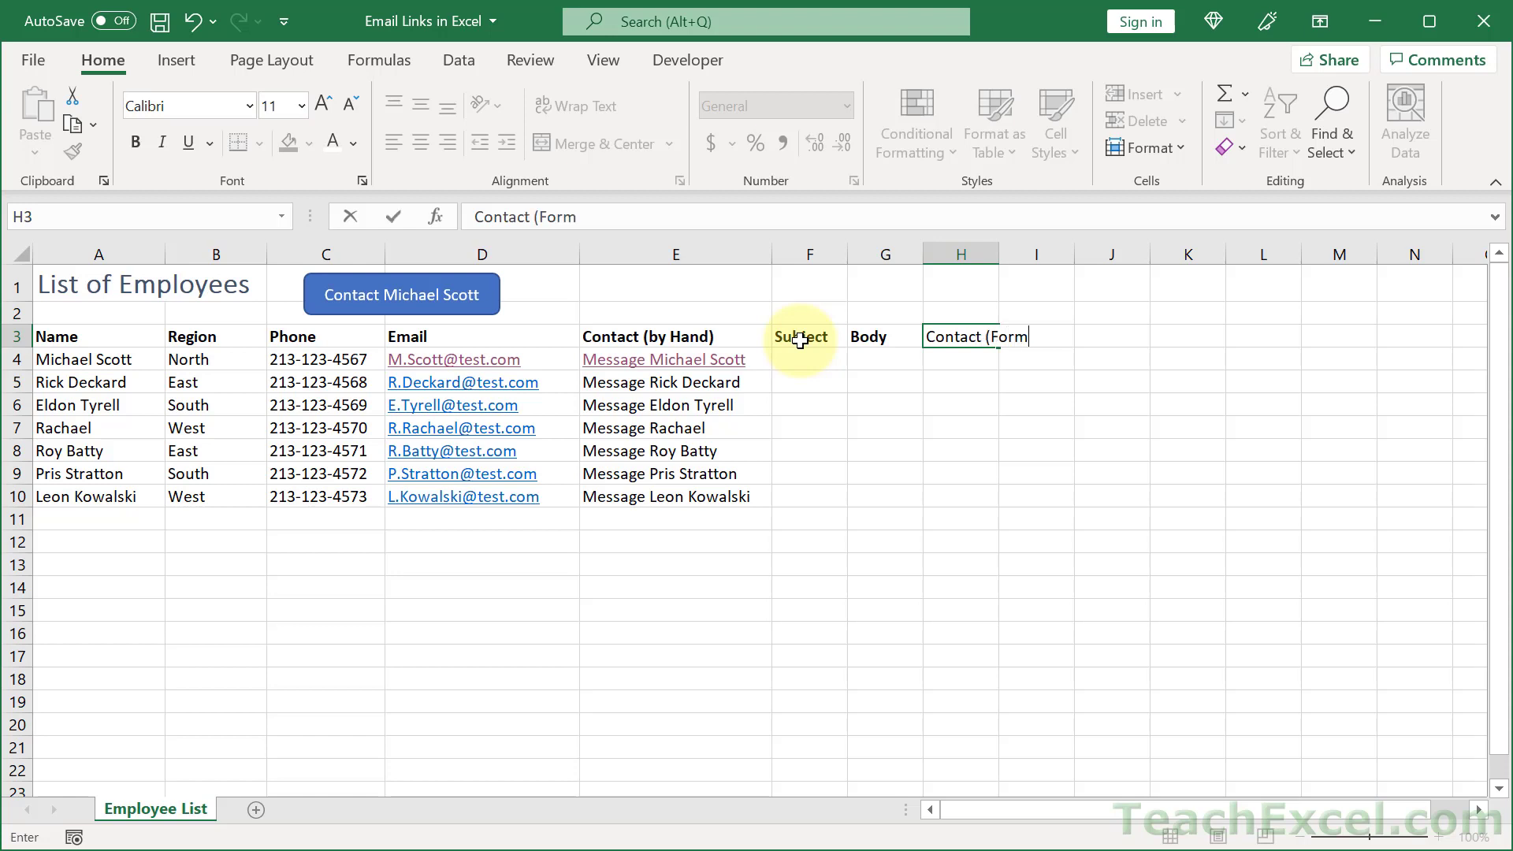
pyautogui.write('ula)')
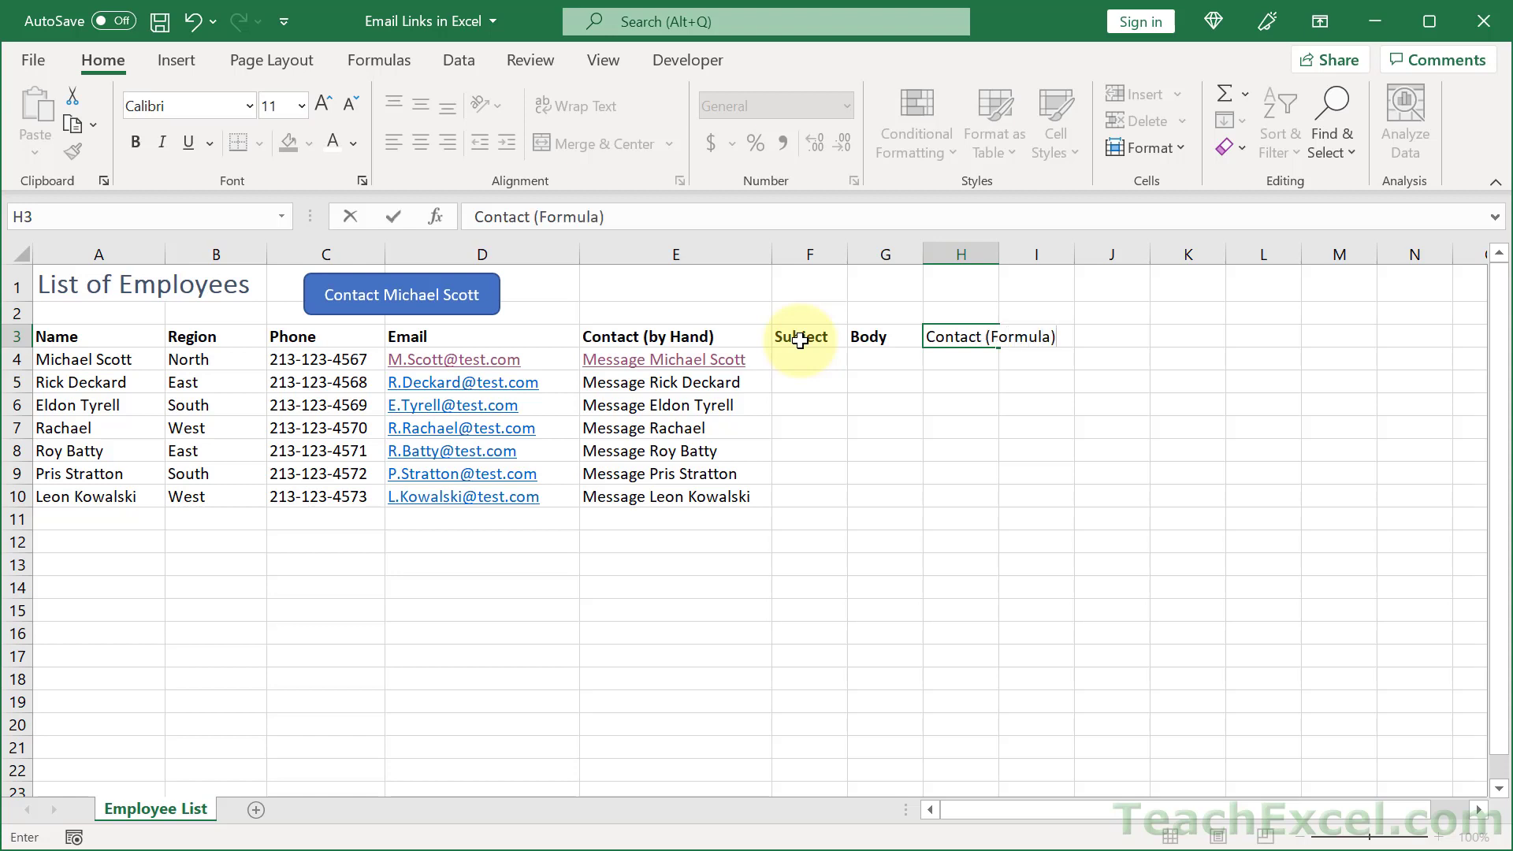
pyautogui.click(808, 359)
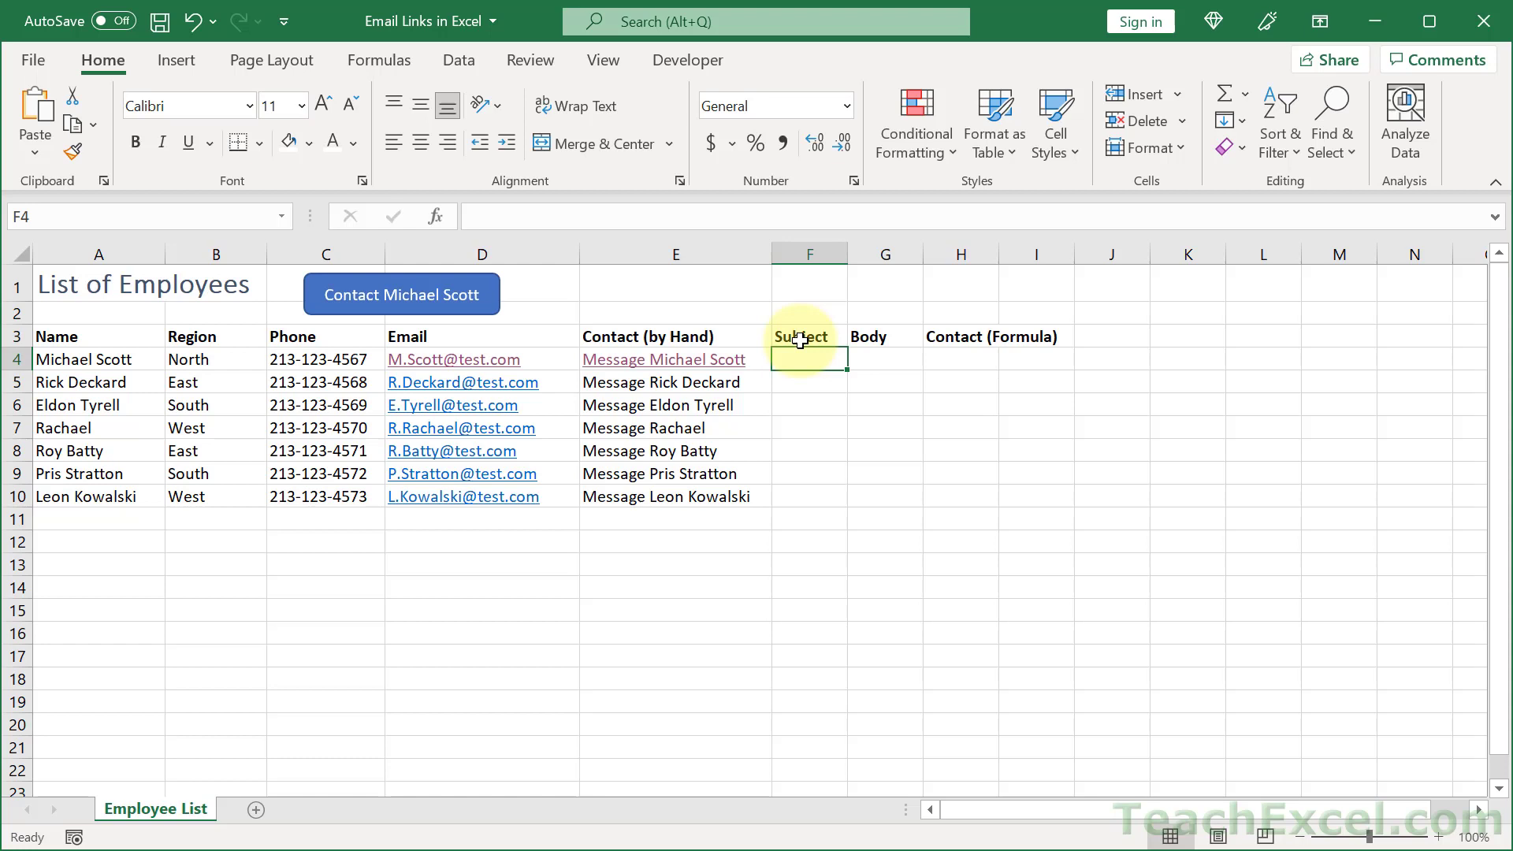
pyautogui.moveTo(1011, 253)
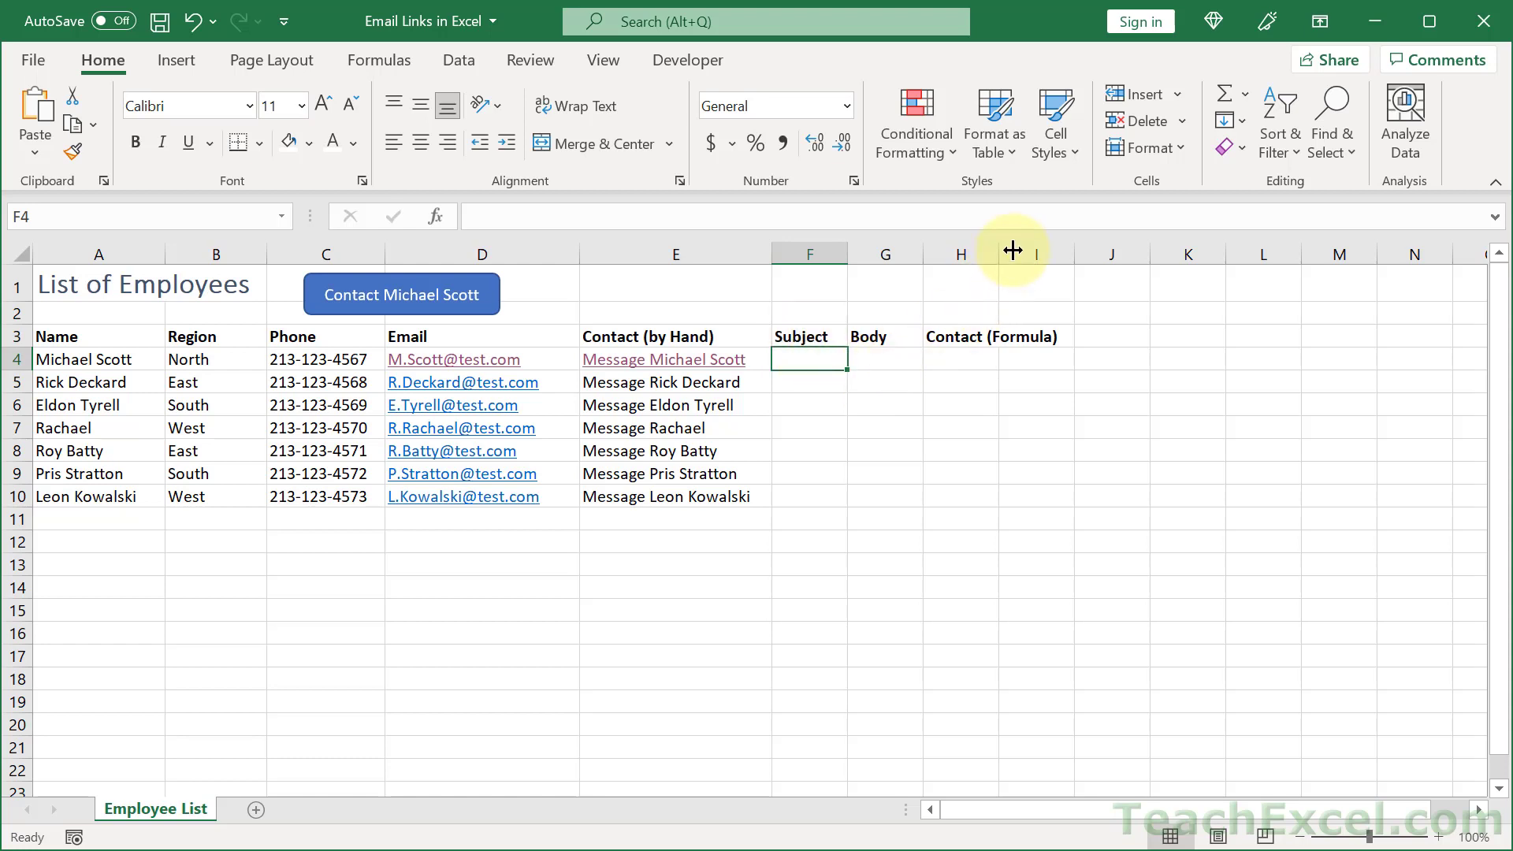
pyautogui.moveTo(1011, 254); pyautogui.dragTo(1118, 254)
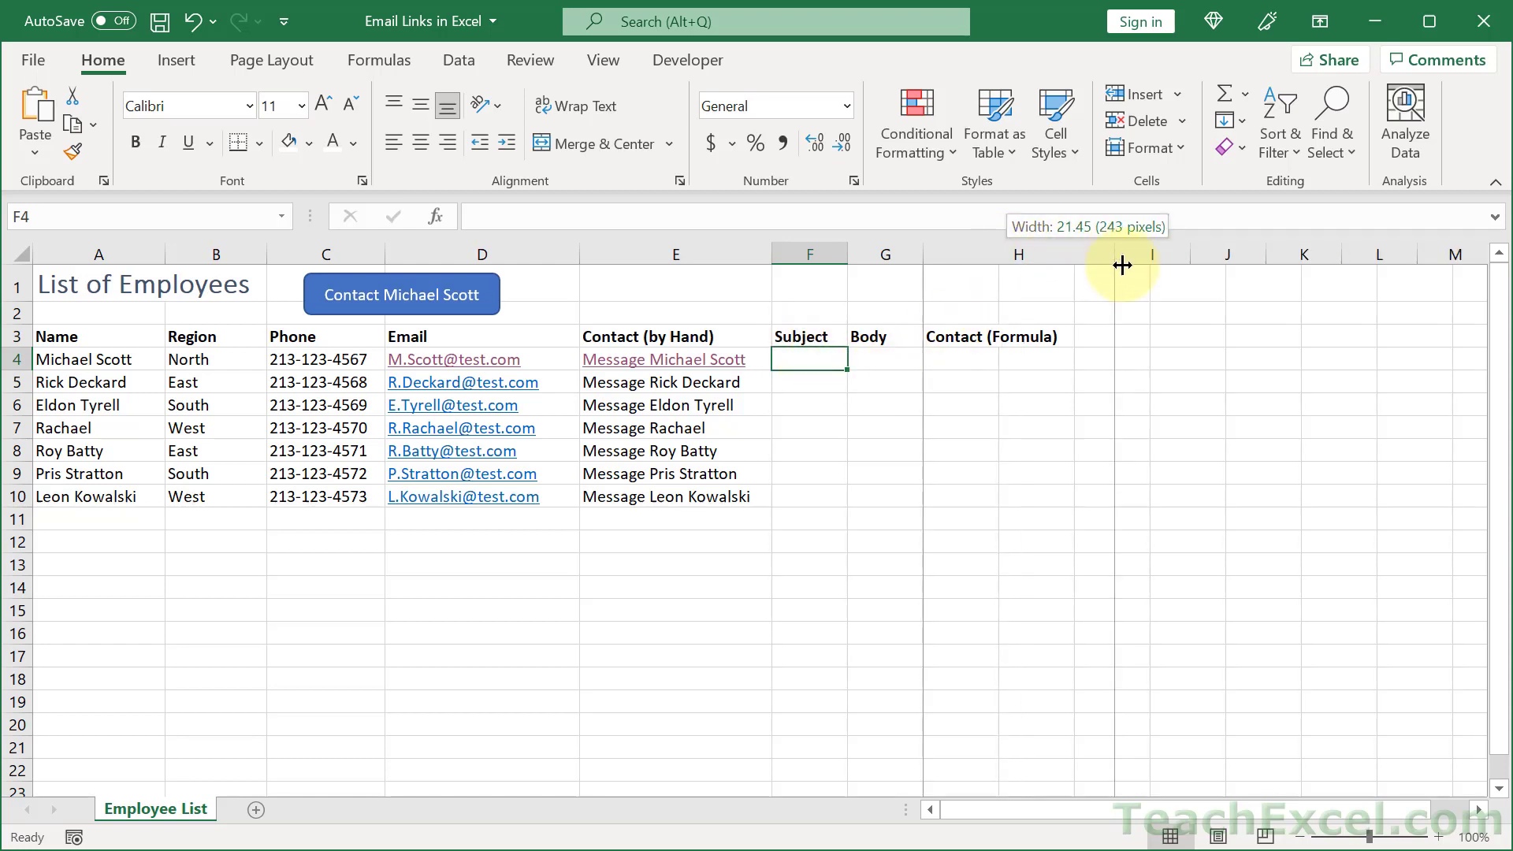
pyautogui.click(1016, 359)
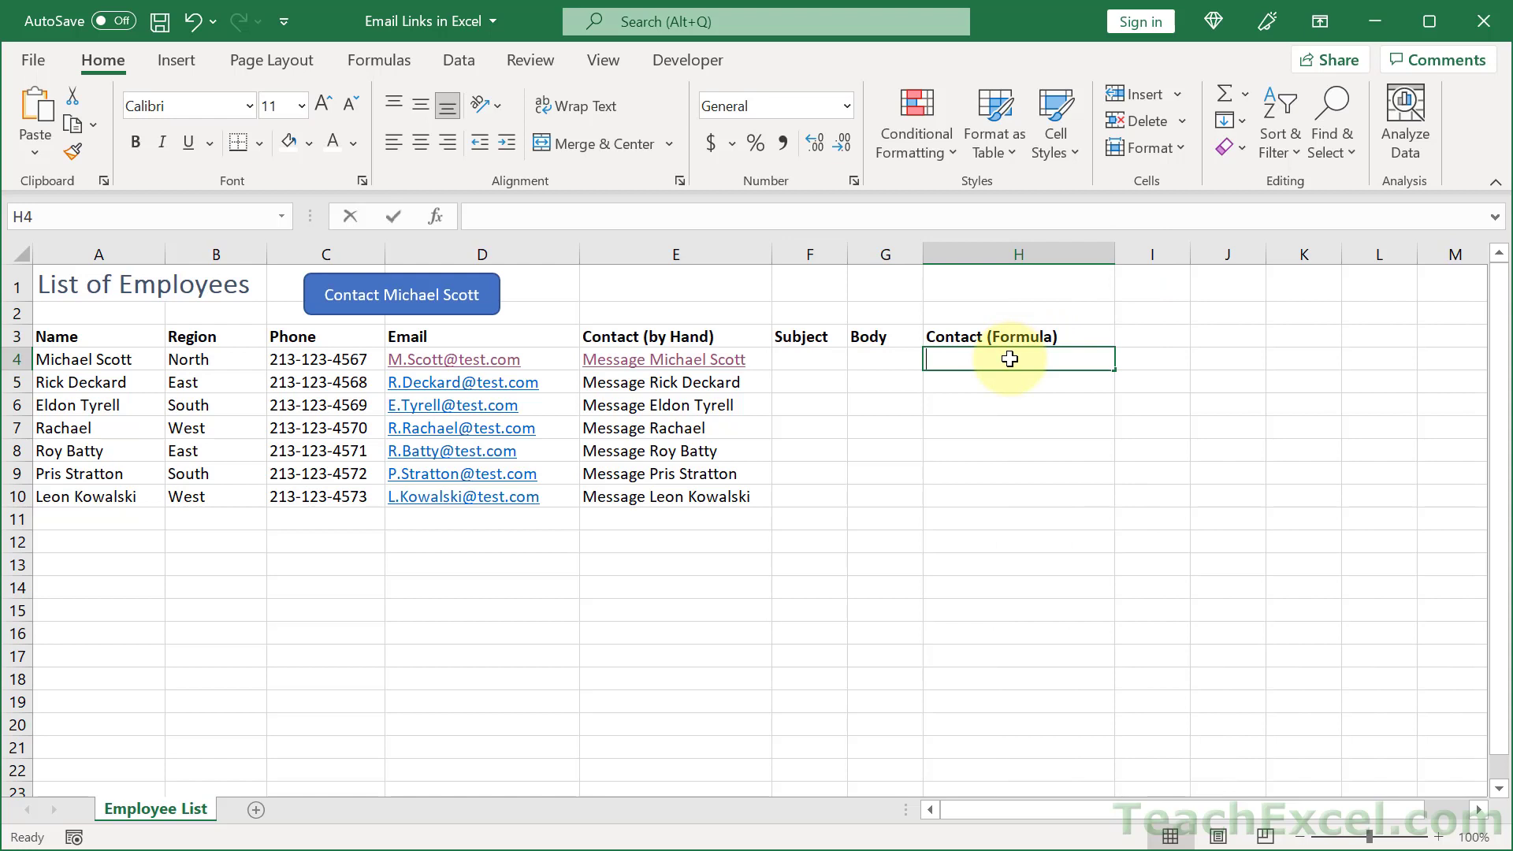
pyautogui.write('=hy')
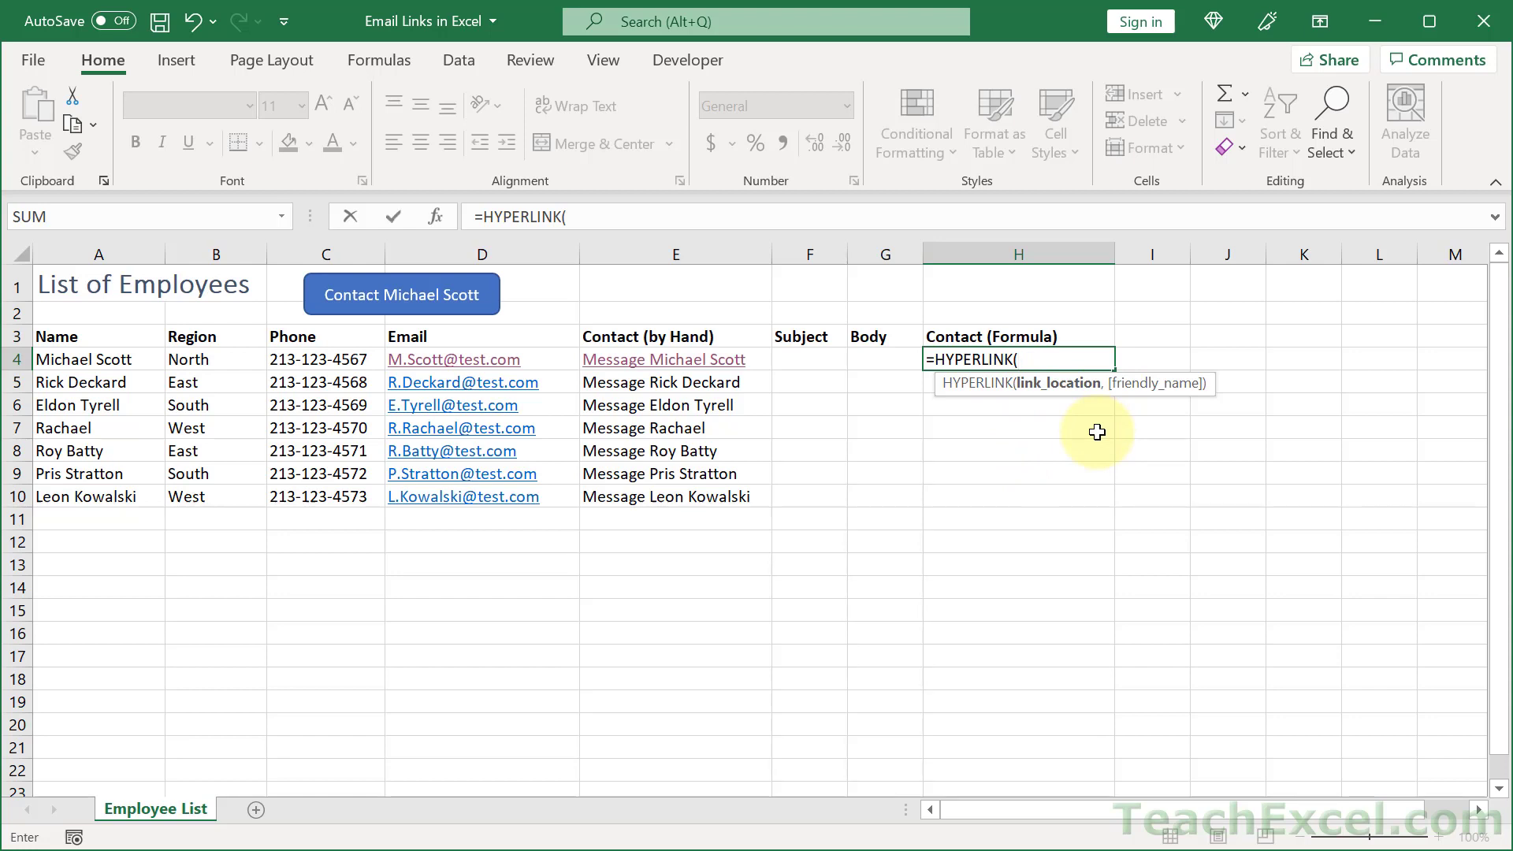
pyautogui.write('"')
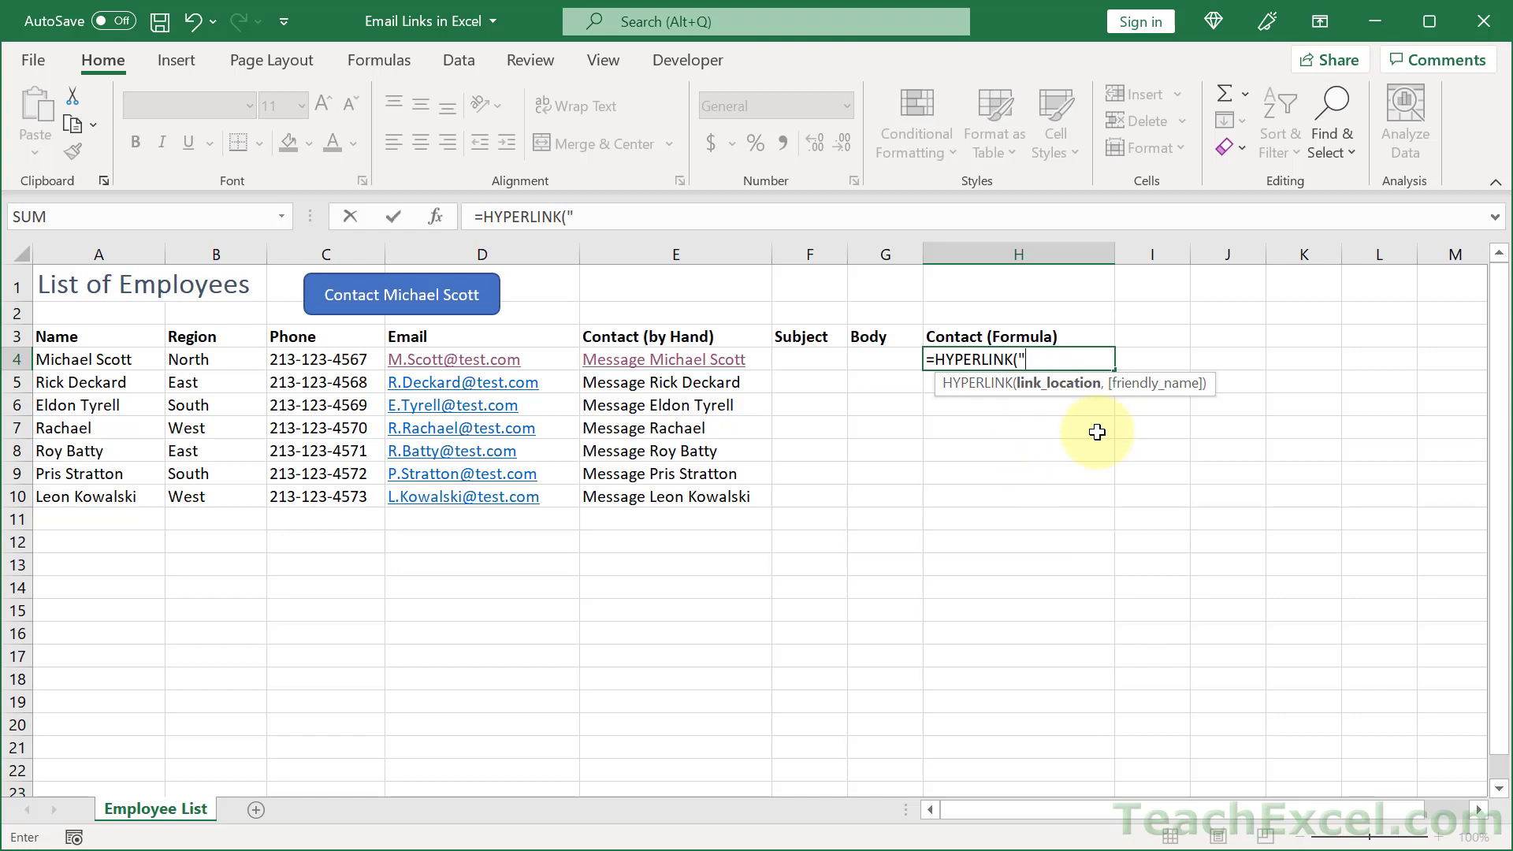
pyautogui.write('mailt')
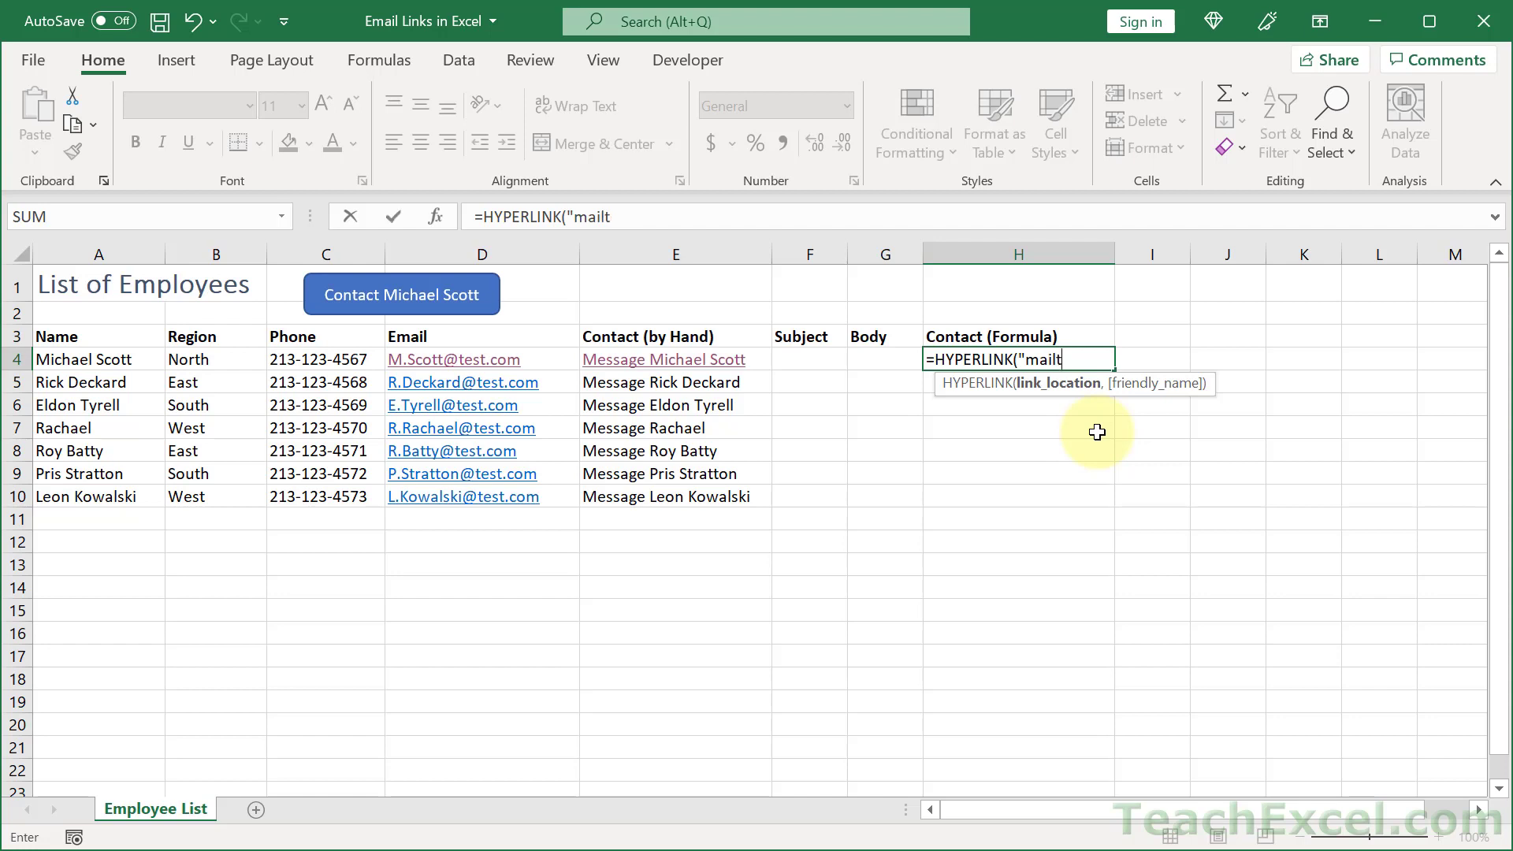
pyautogui.write('o:')
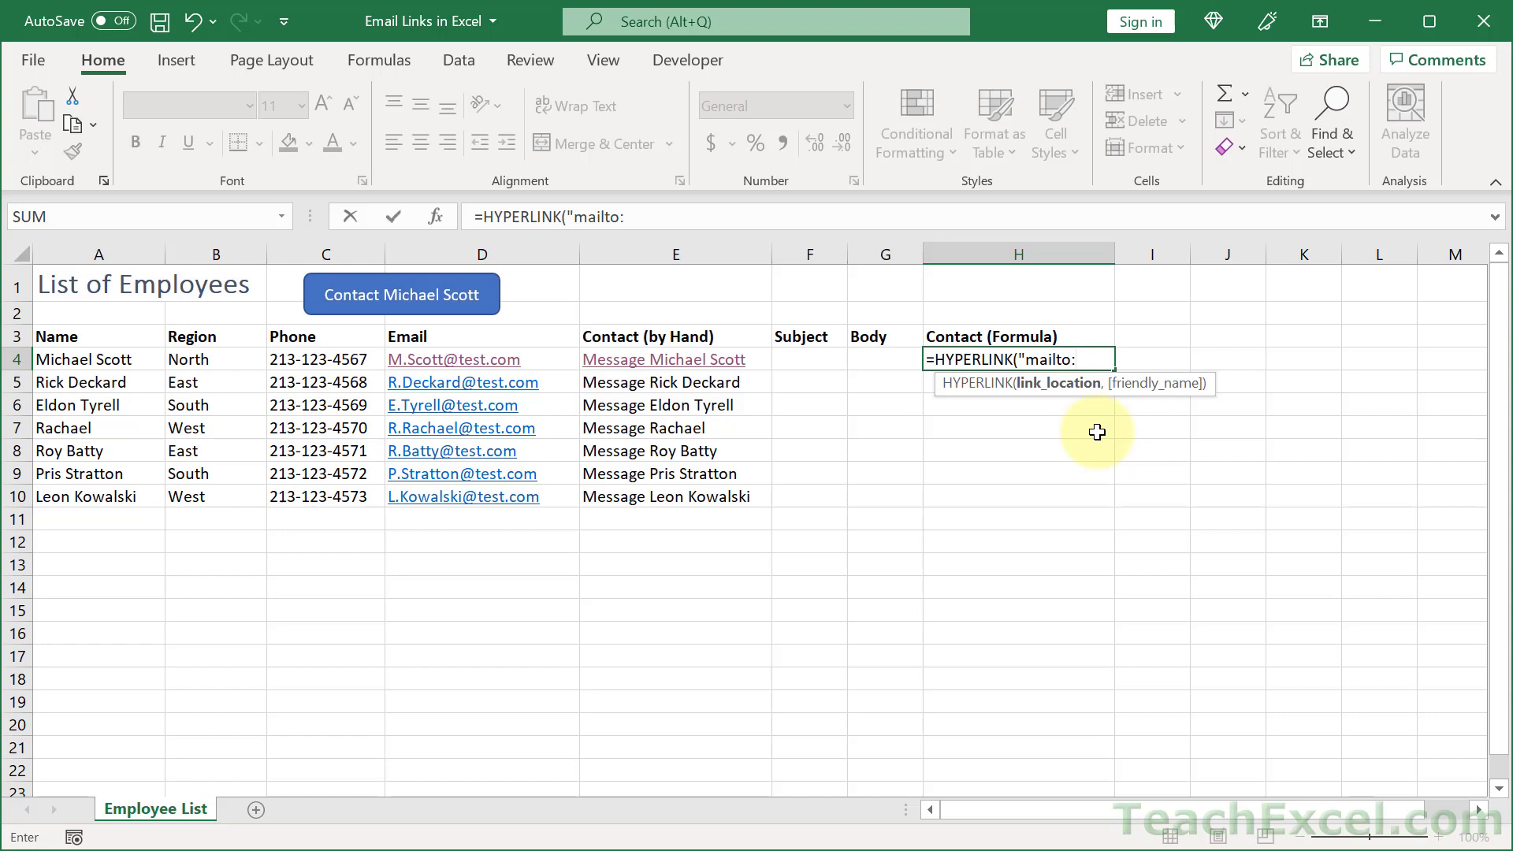
pyautogui.write('M.Sc')
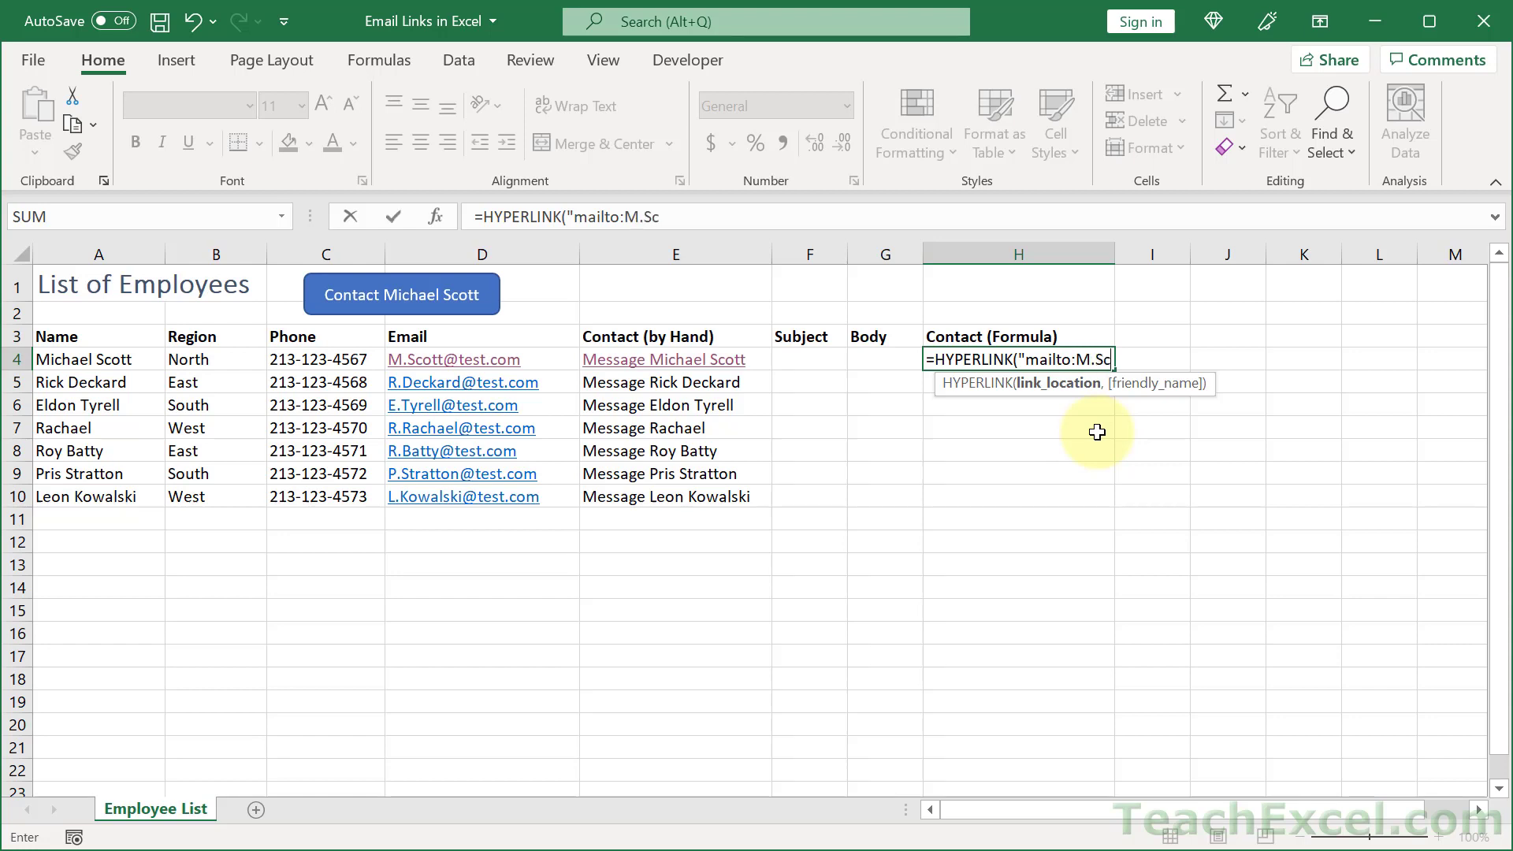
pyautogui.write('ott@test')
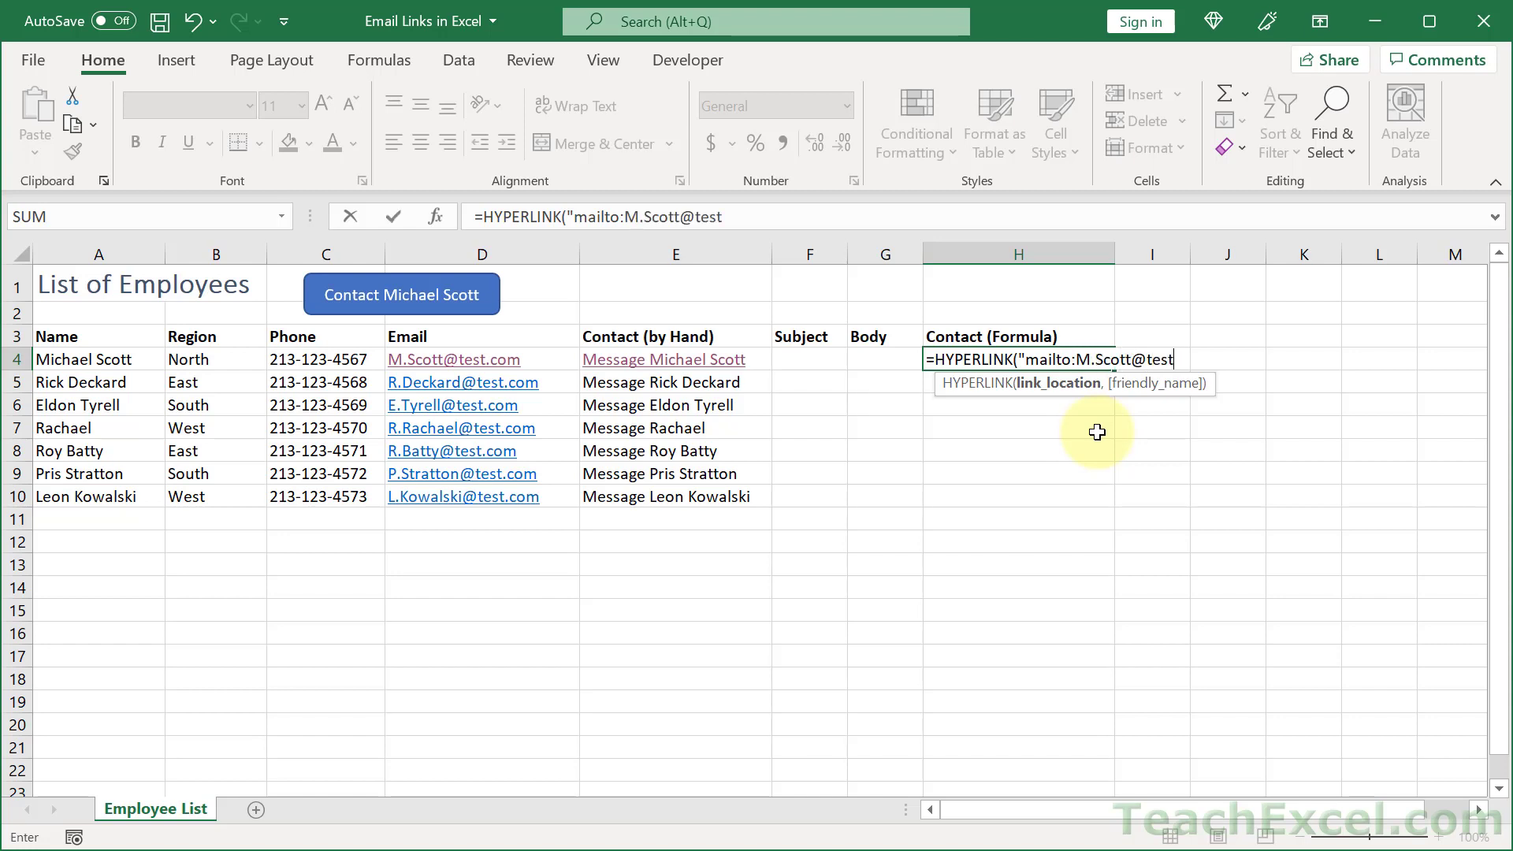
pyautogui.write('.com"')
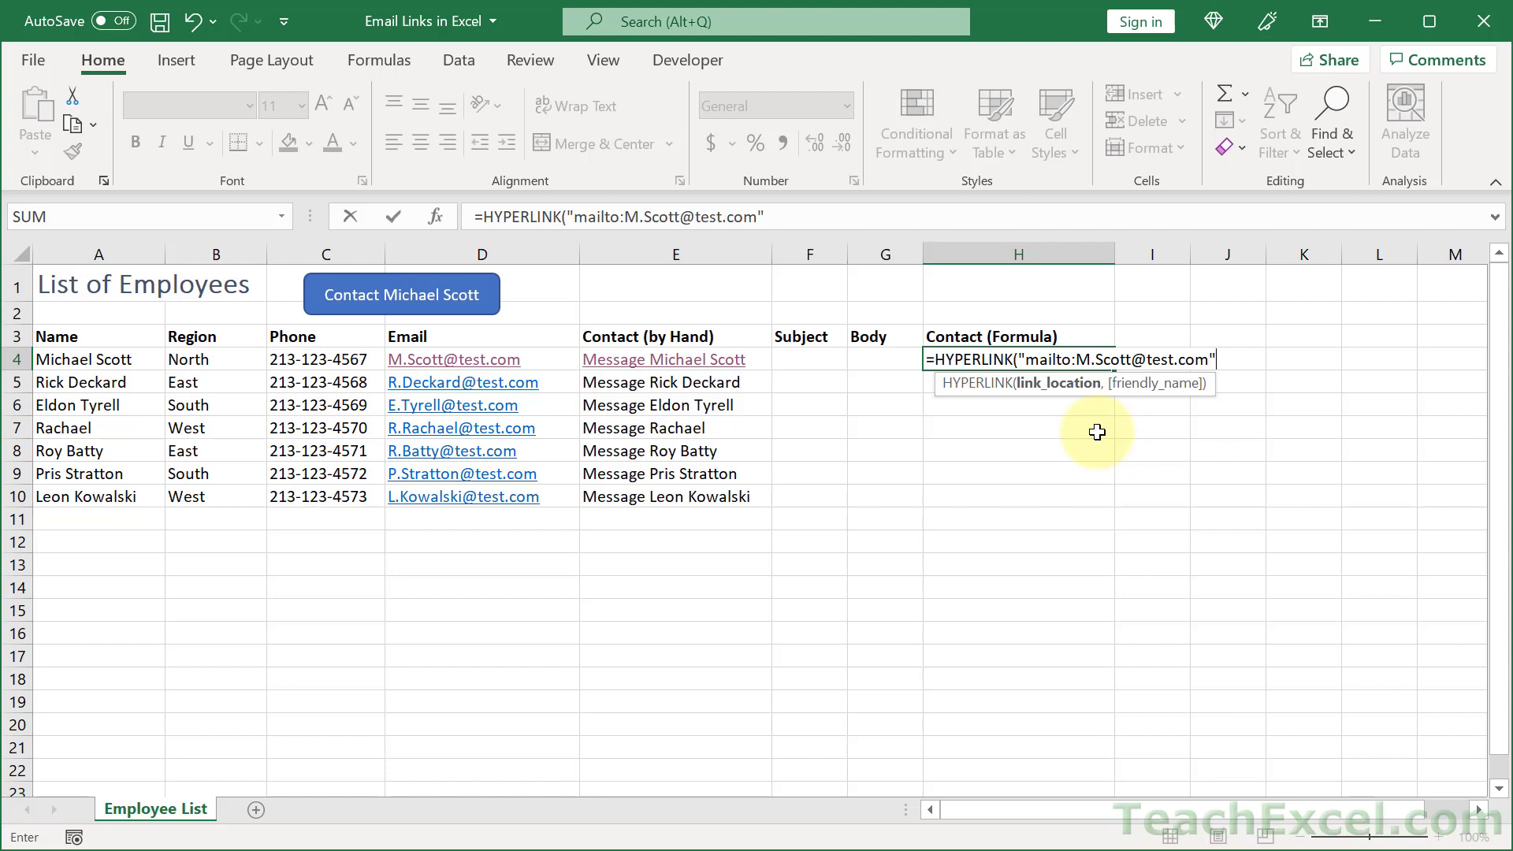
pyautogui.write(',')
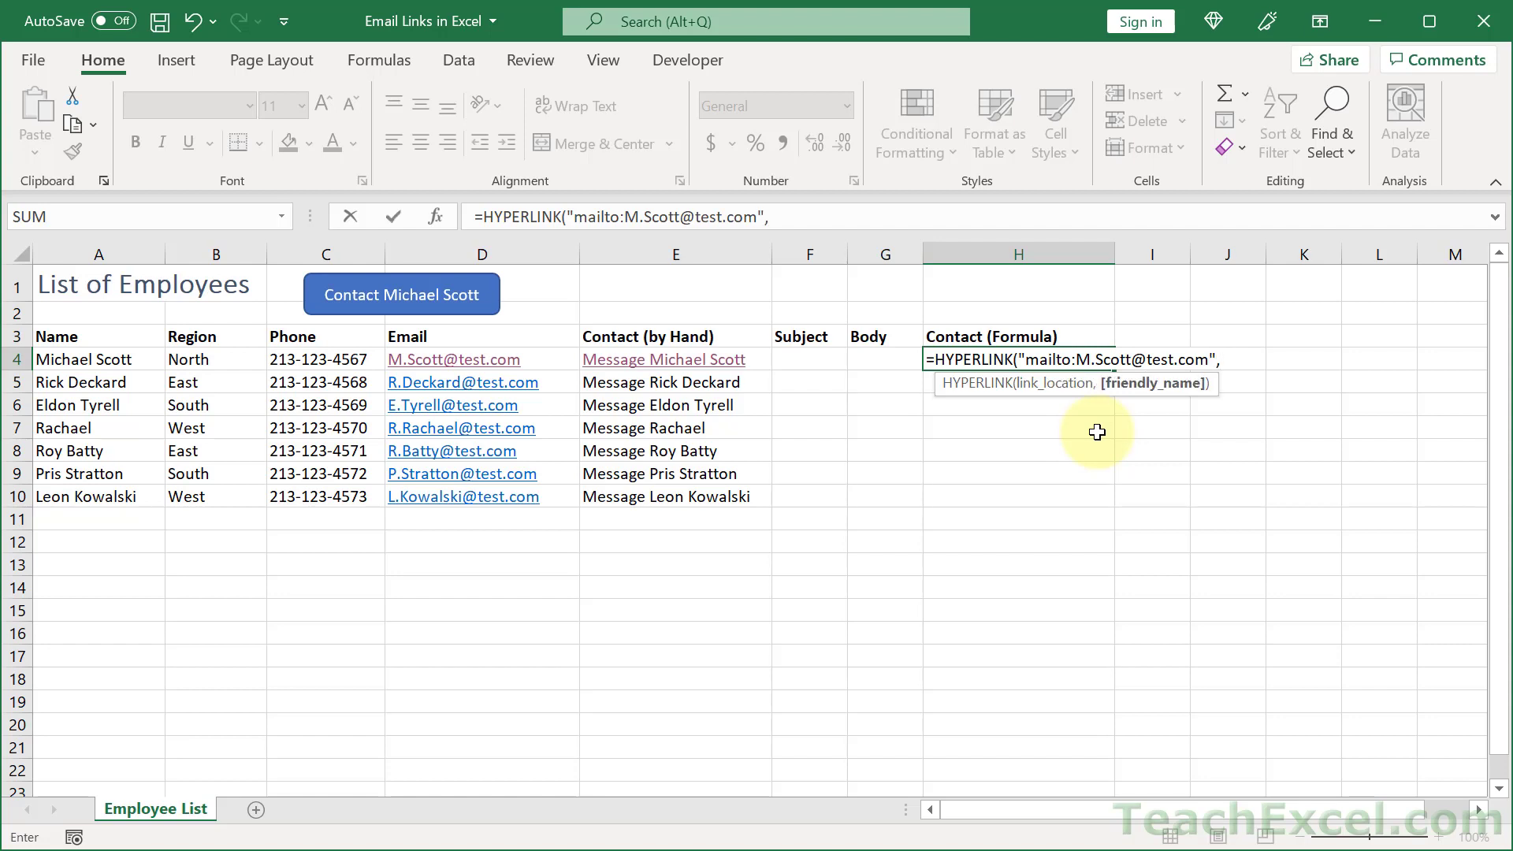
pyautogui.write('"Display')
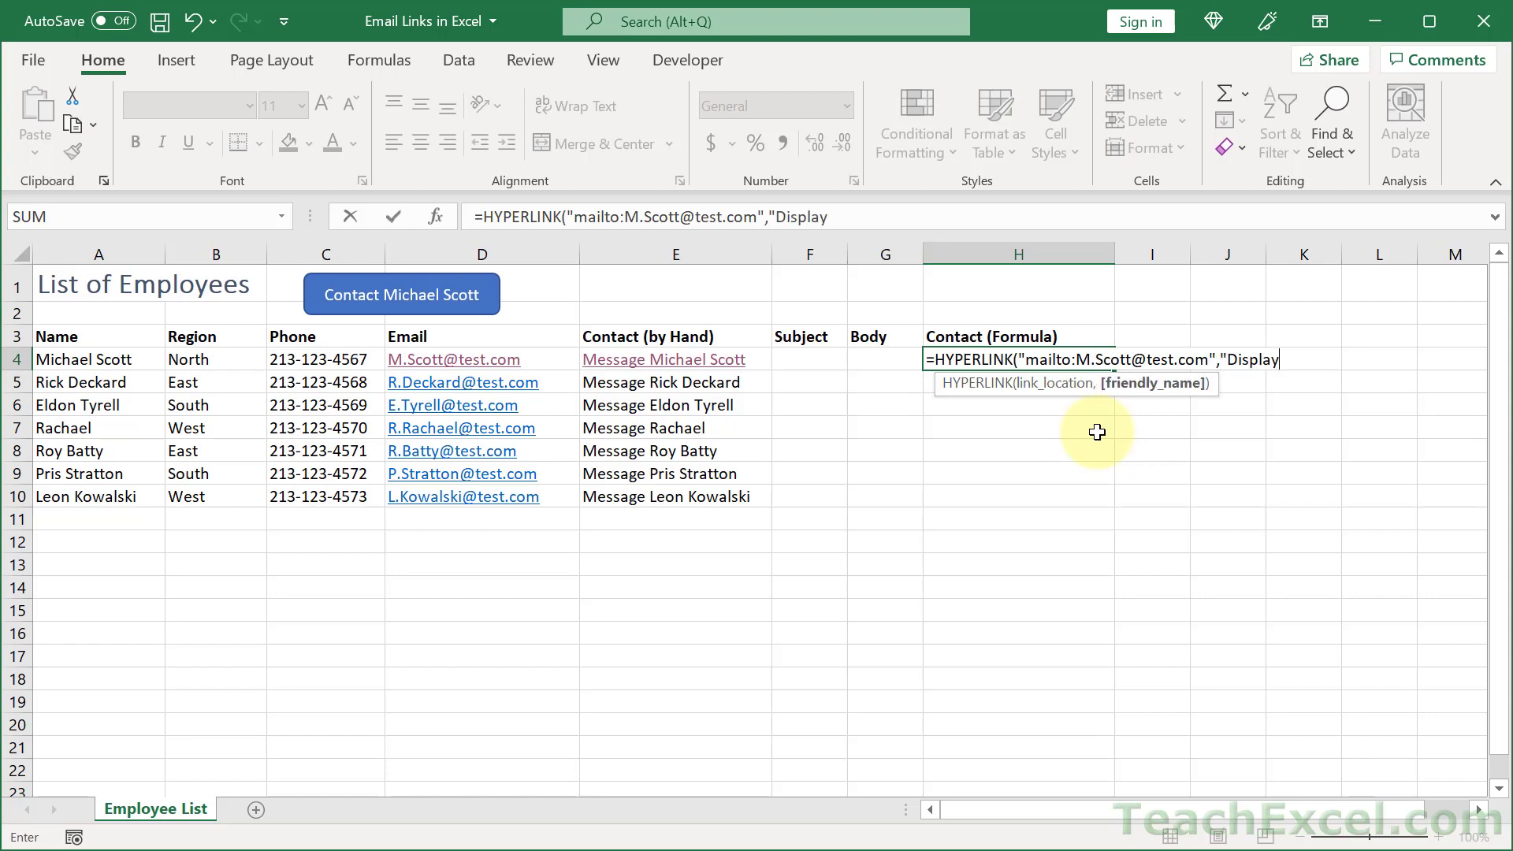
pyautogui.write('Test")')
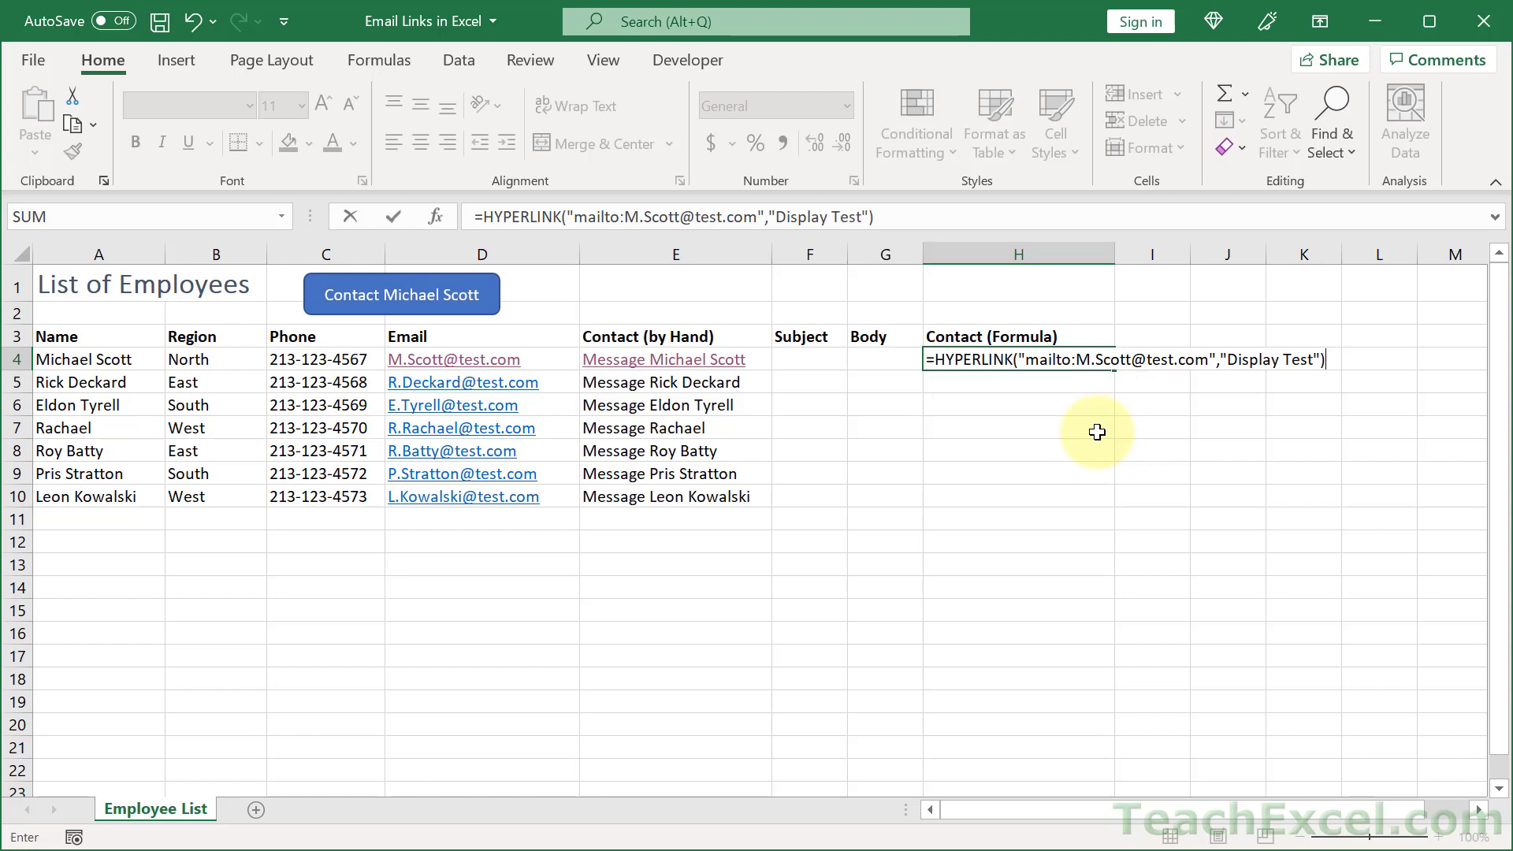
pyautogui.press('enter')
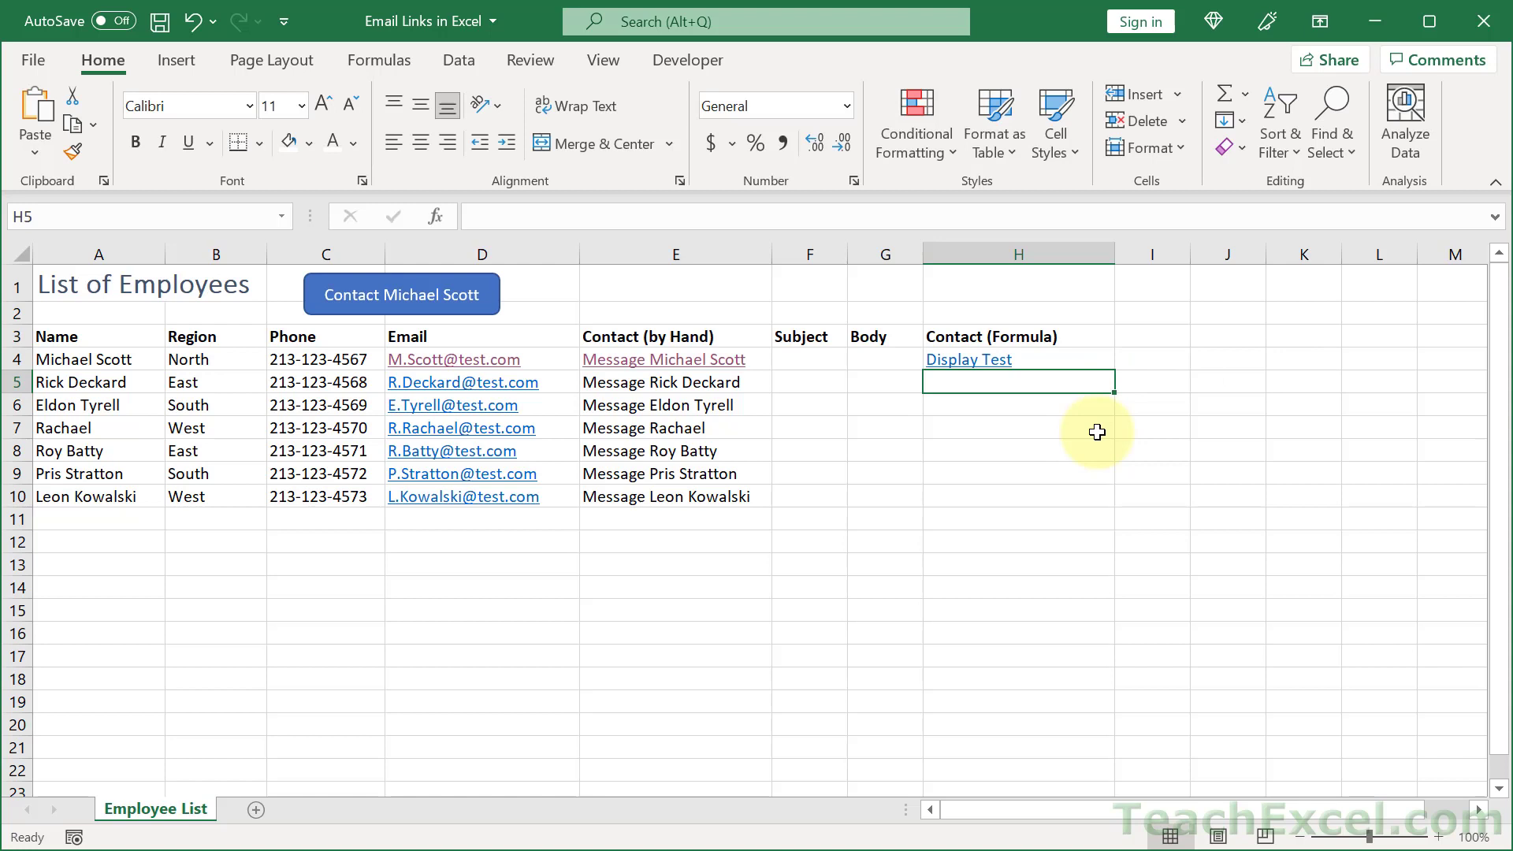
pyautogui.moveTo(1053, 400)
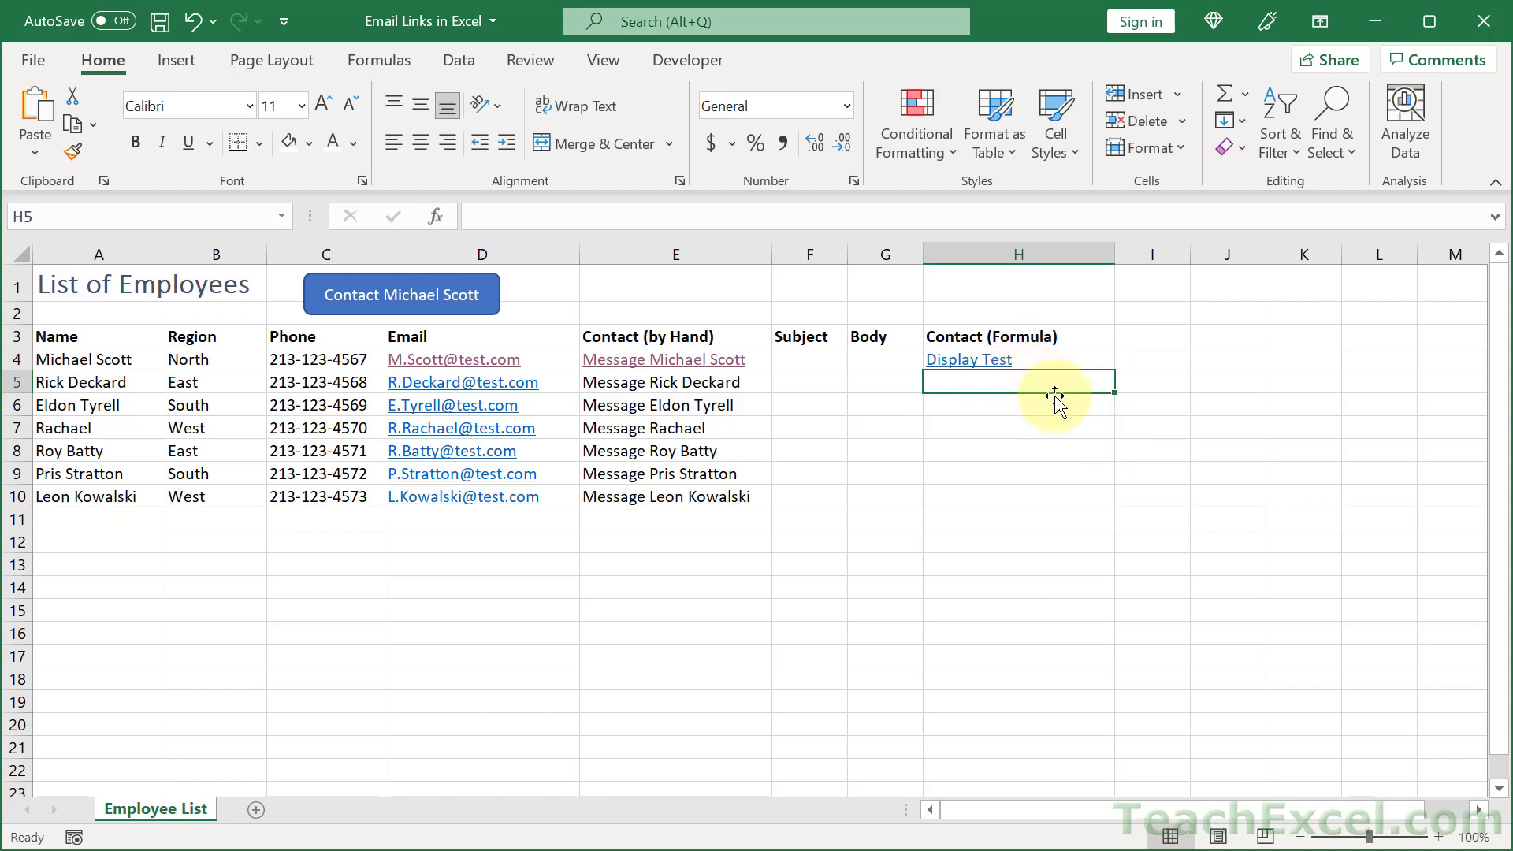
# Test the H4 'Display Test' link and discard the resulting email draft
pyautogui.doubleClick(975, 360)
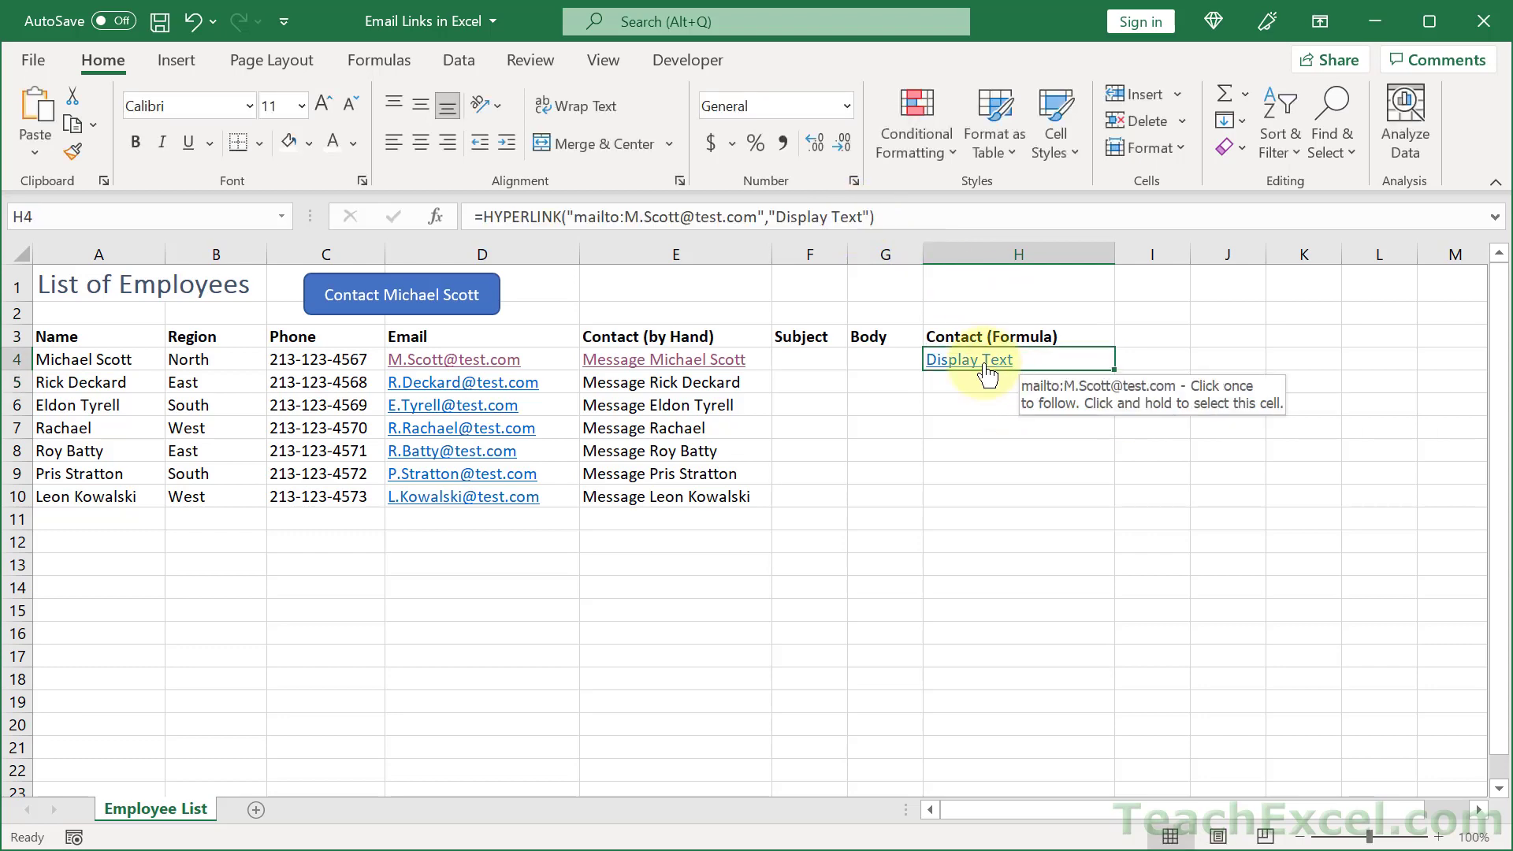
pyautogui.click(968, 359)
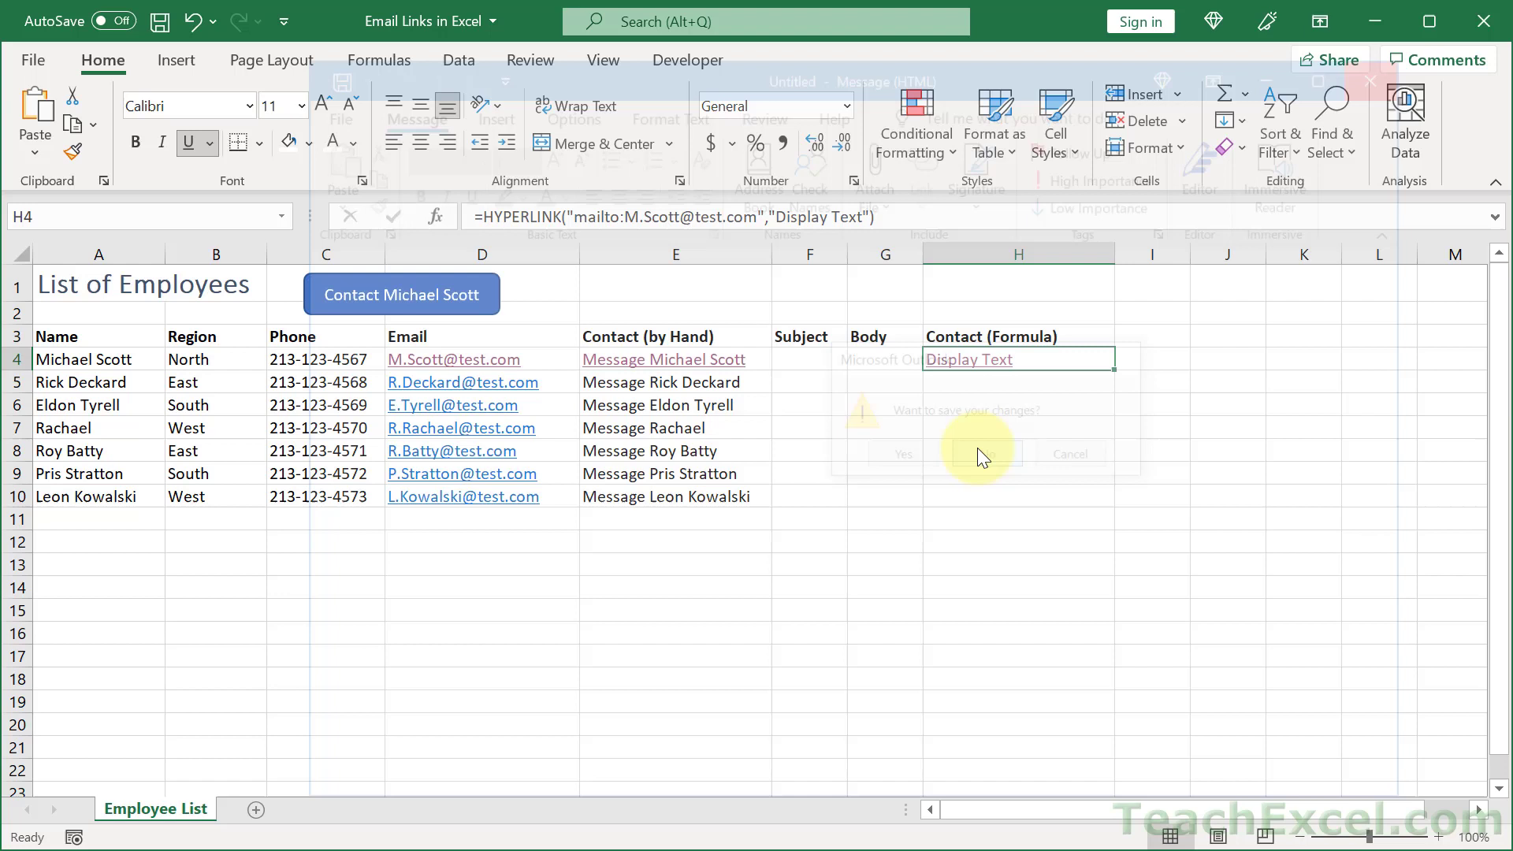
pyautogui.click(981, 454)
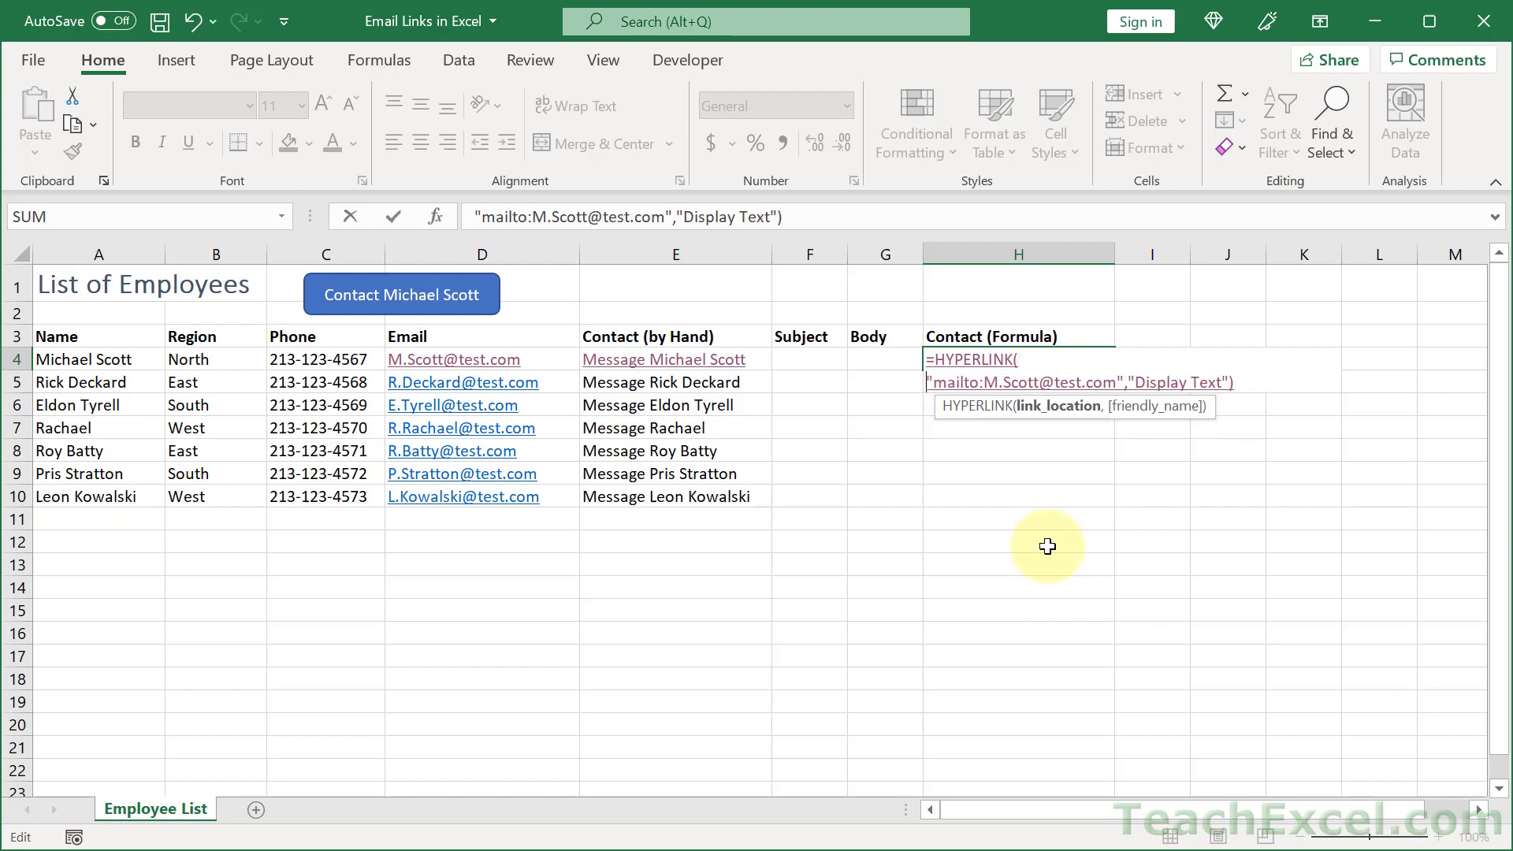
pyautogui.moveTo(1124, 379)
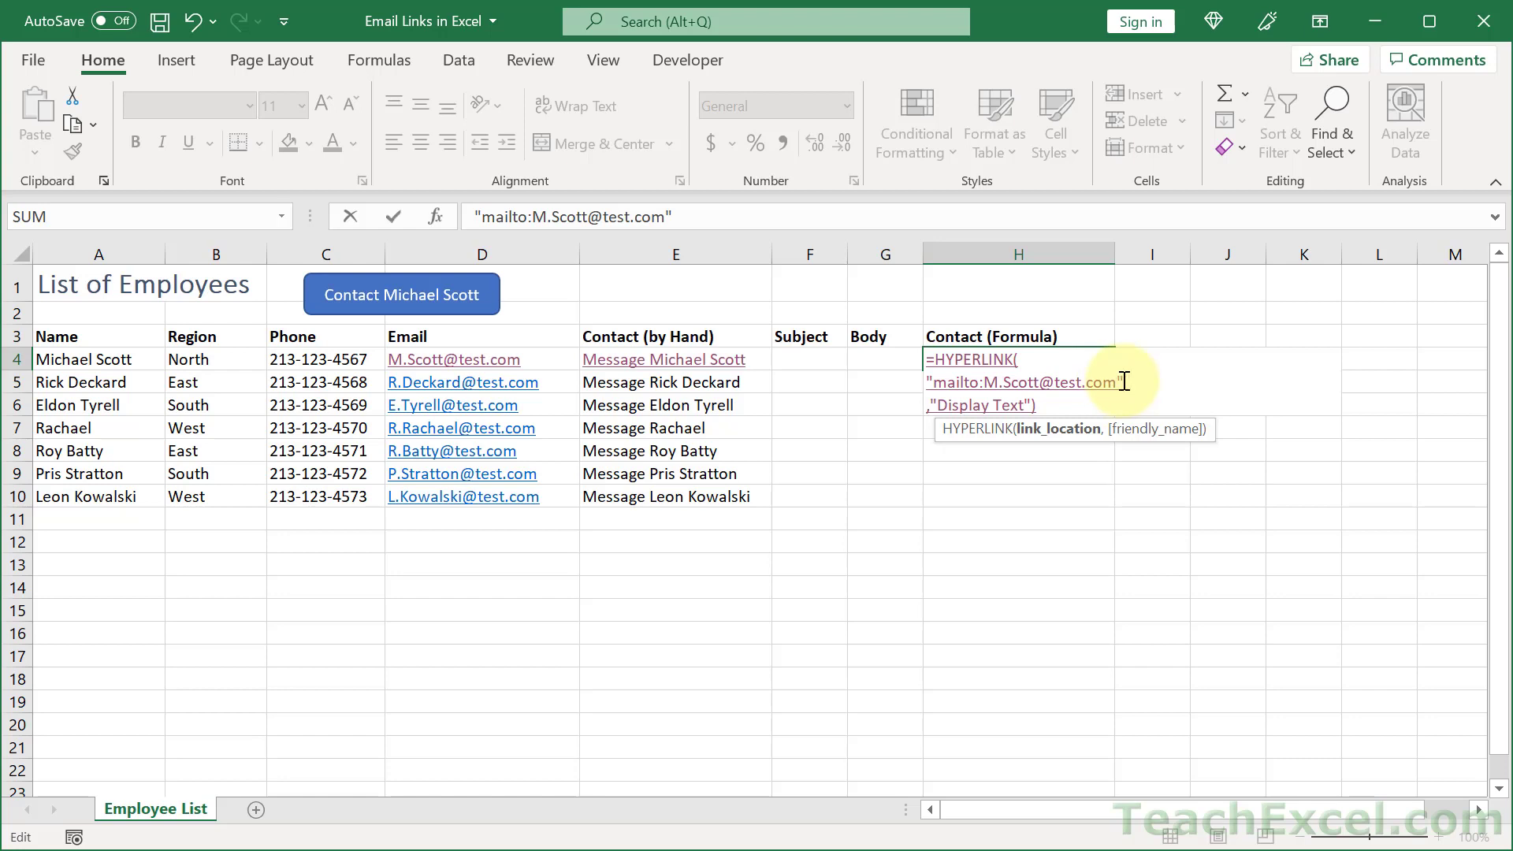
pyautogui.write('&')
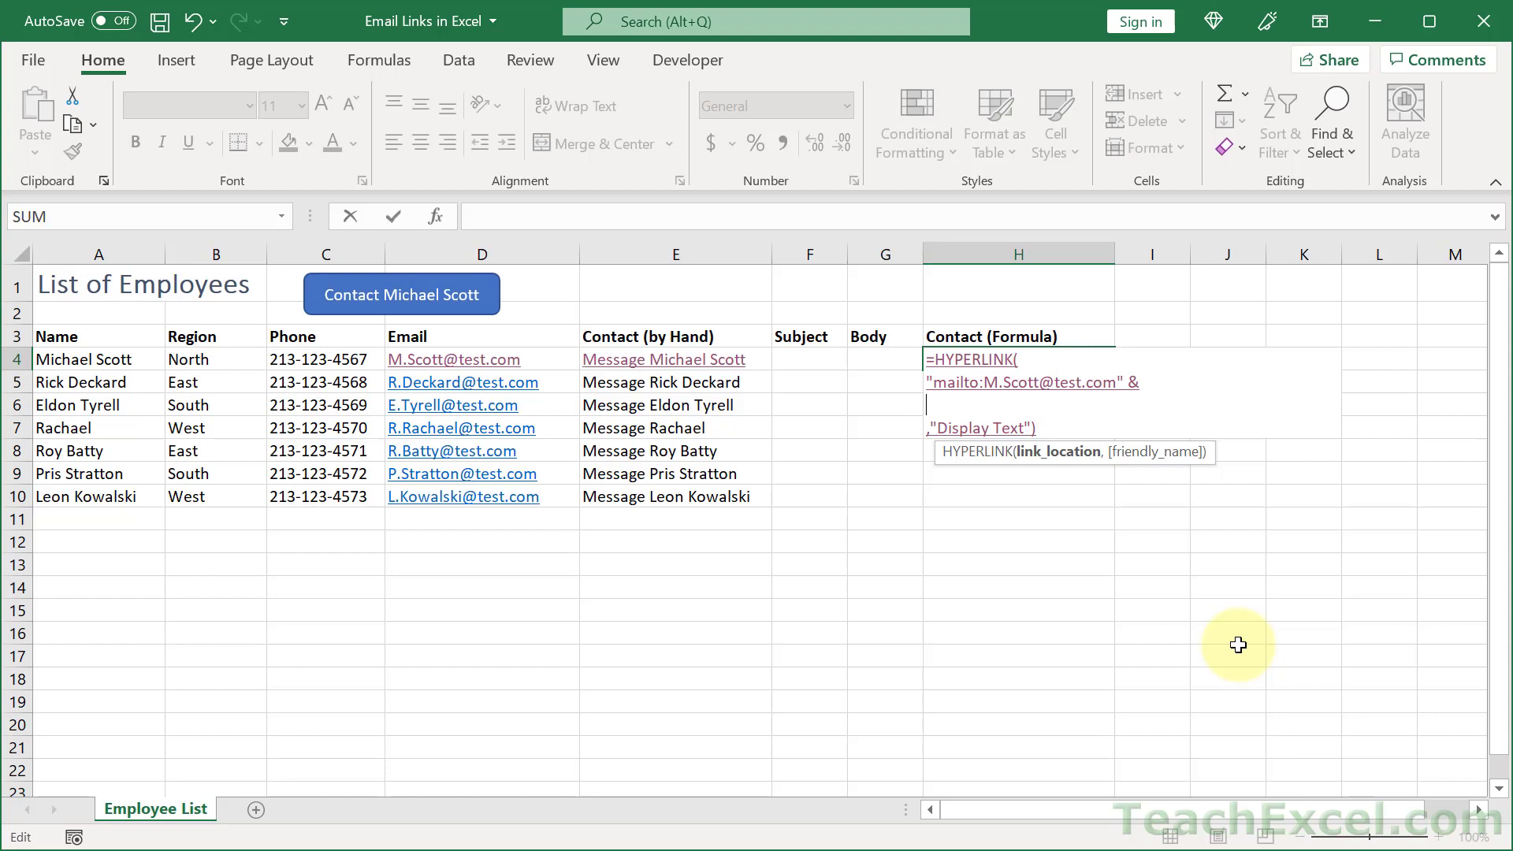
pyautogui.write('"')
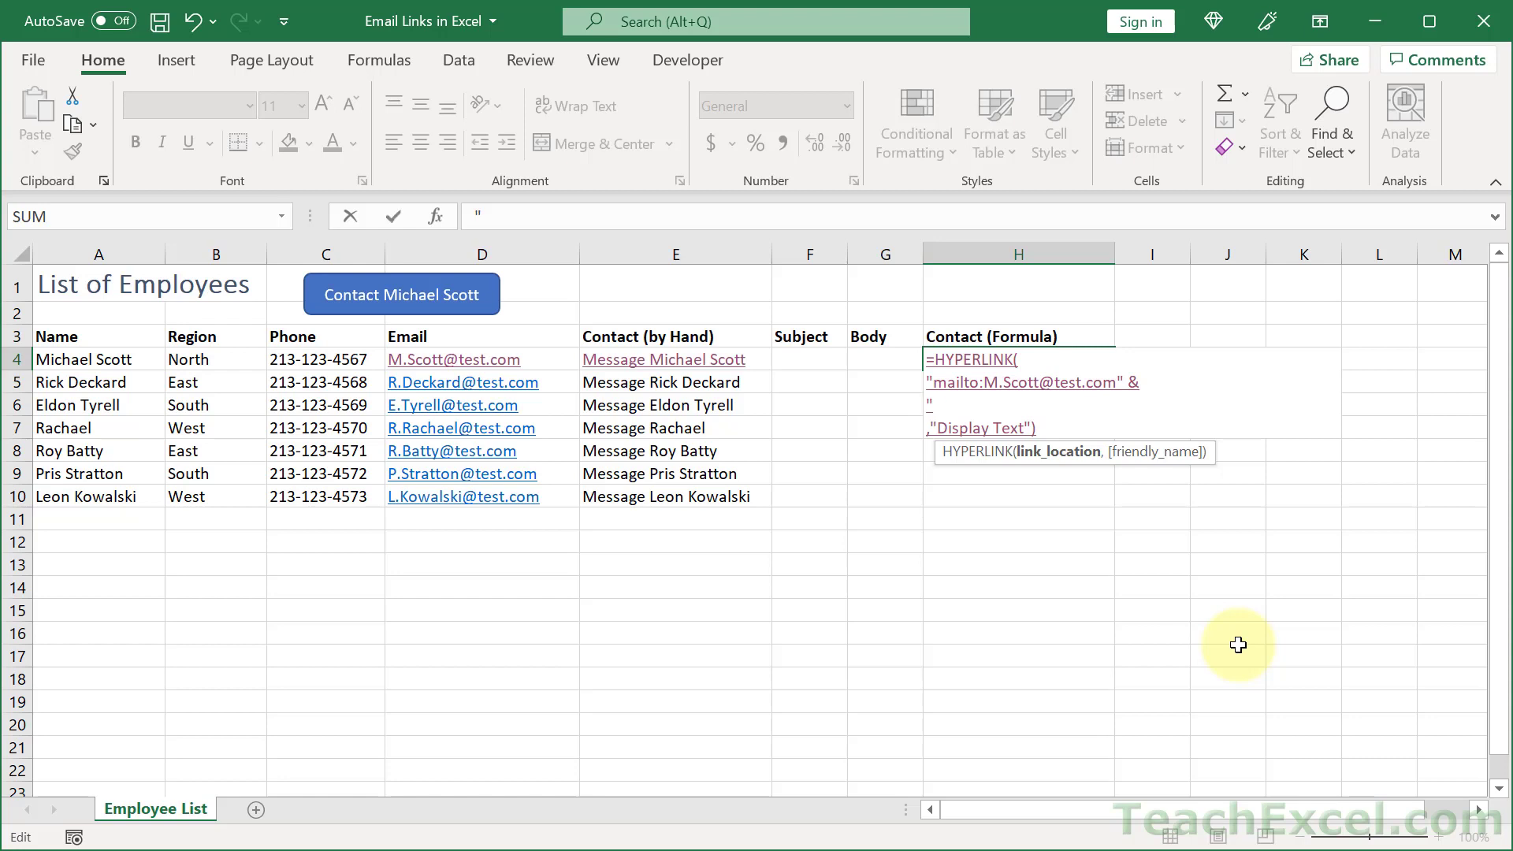
pyautogui.write('?')
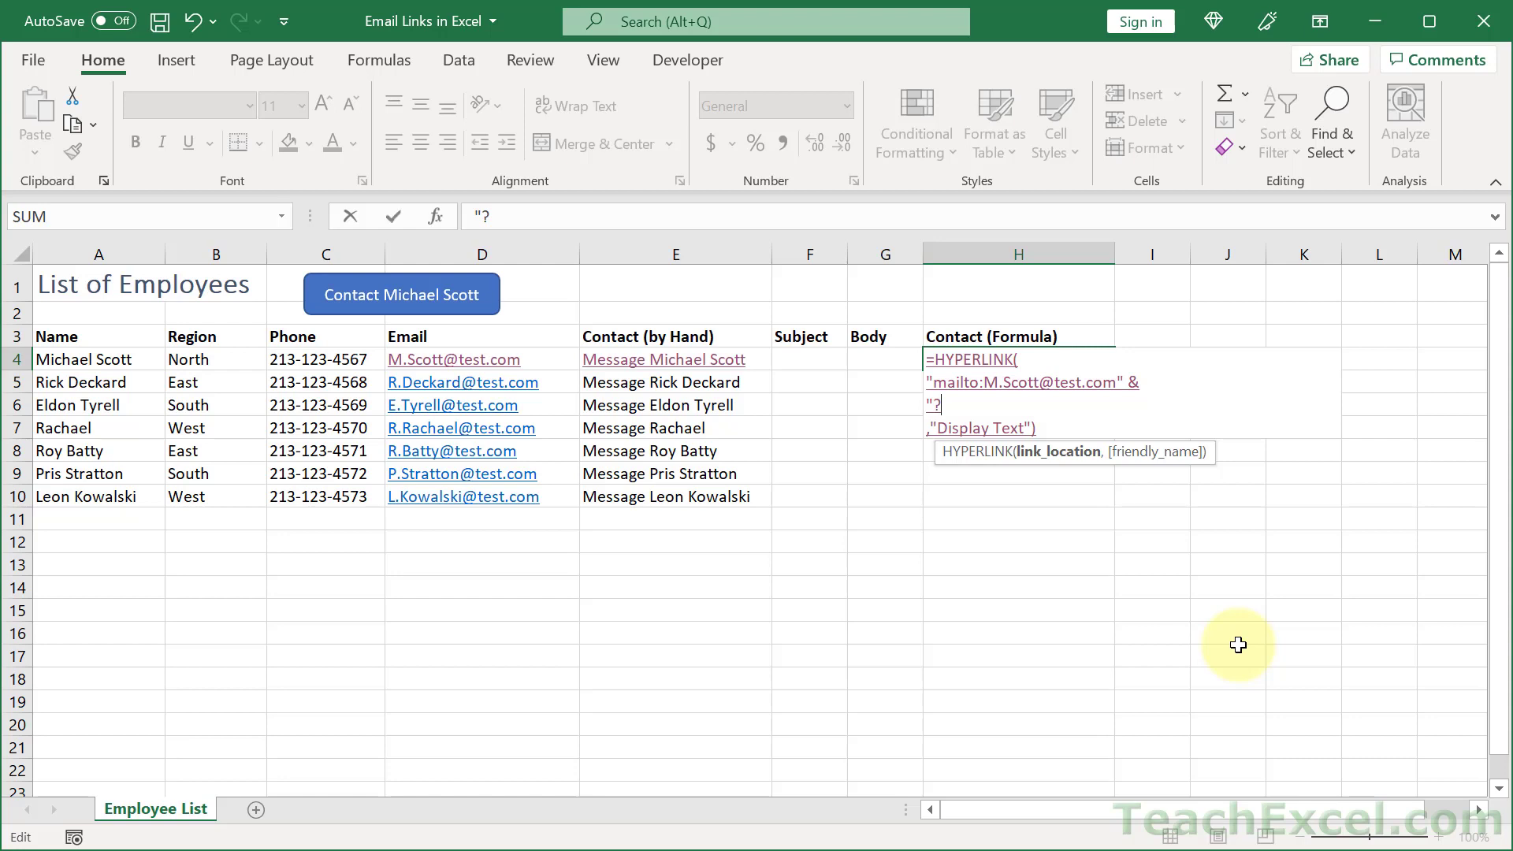
pyautogui.write('cc=')
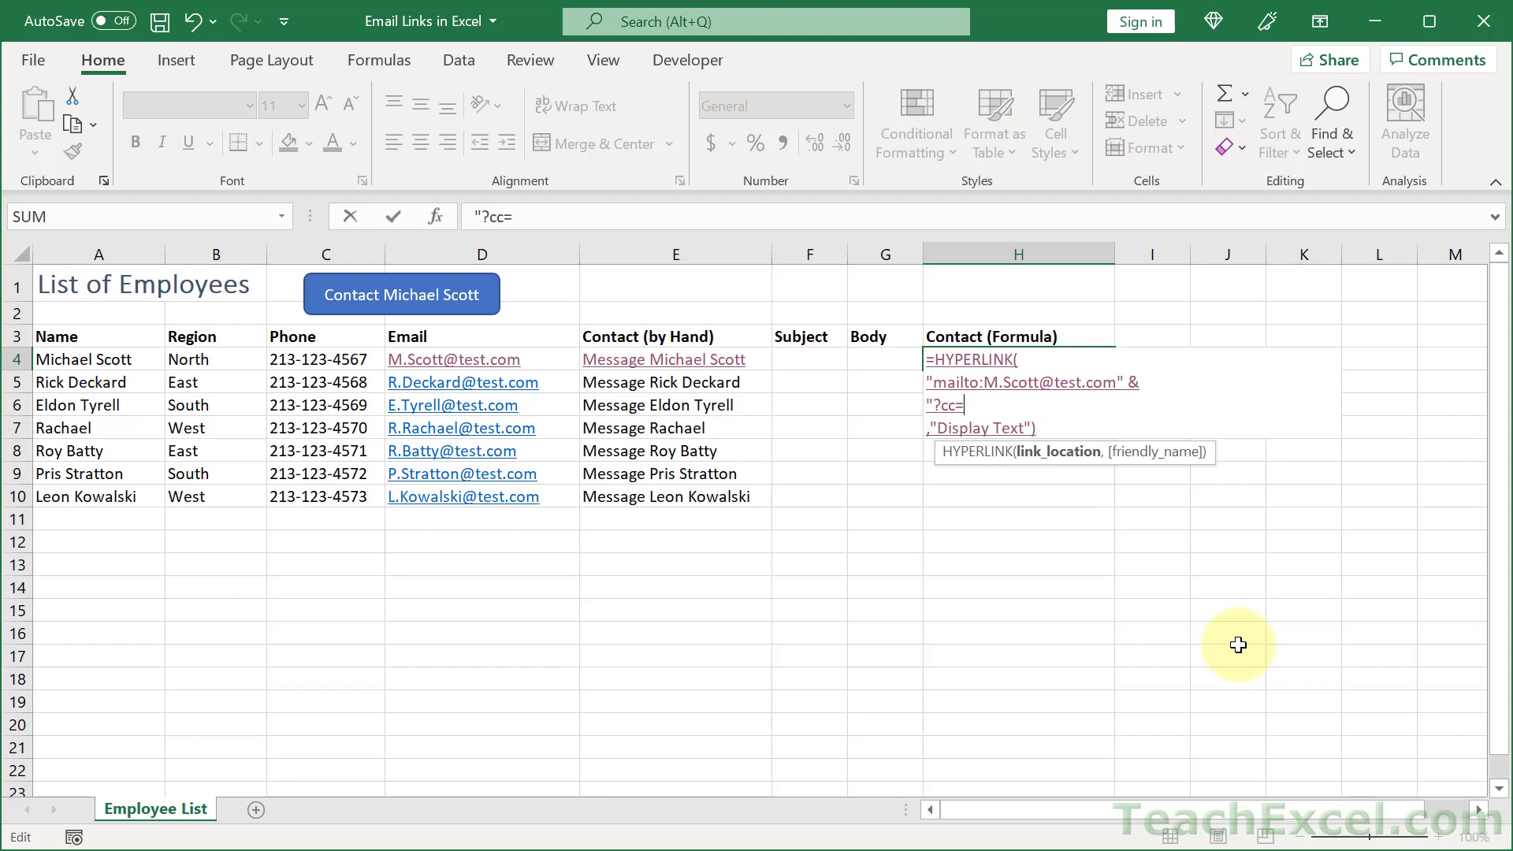
pyautogui.write('manager')
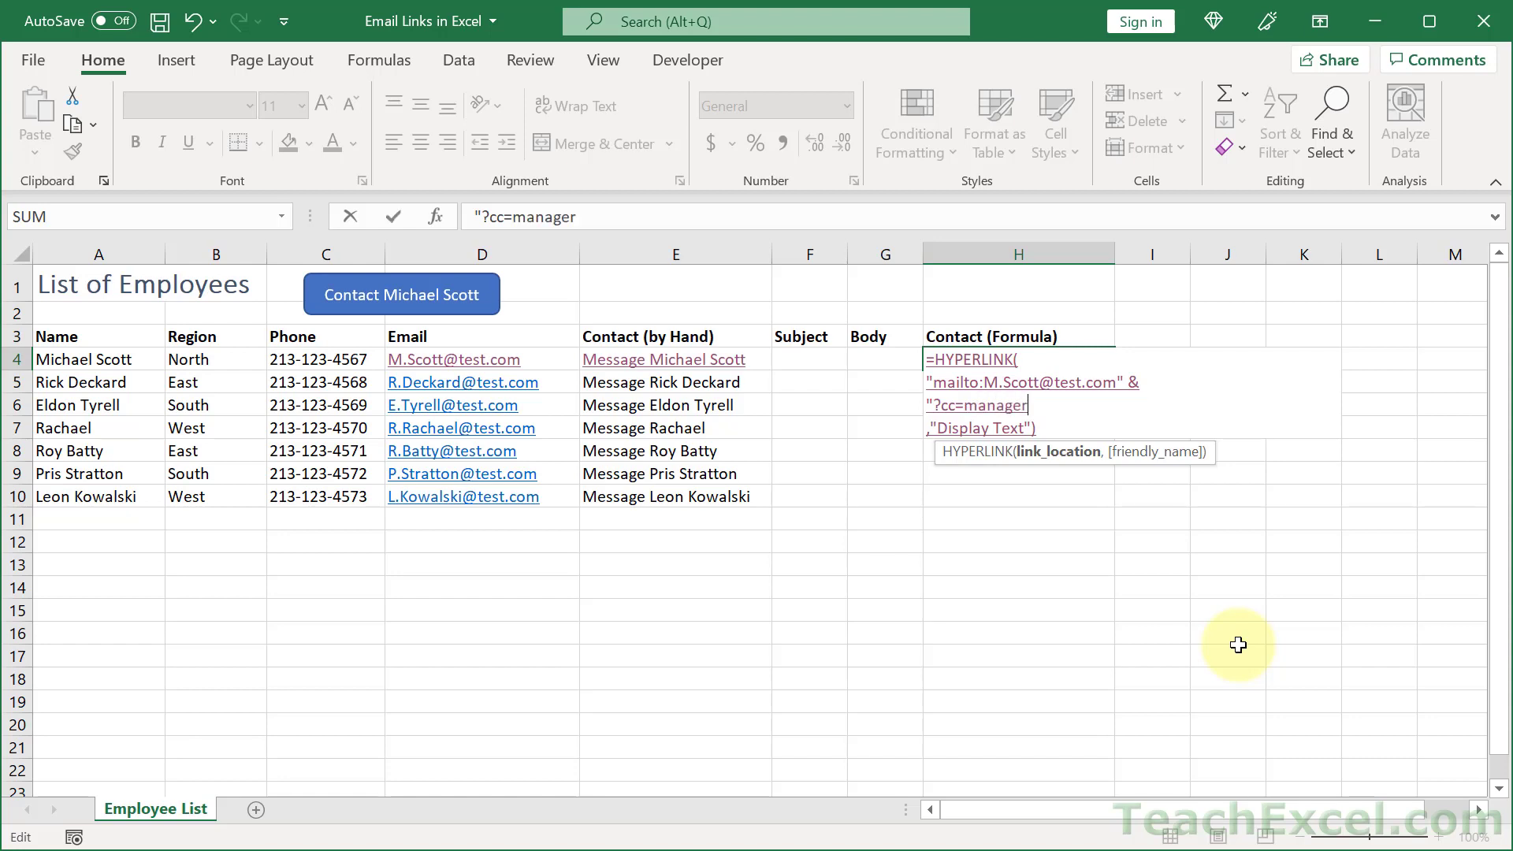
pyautogui.write('1@')
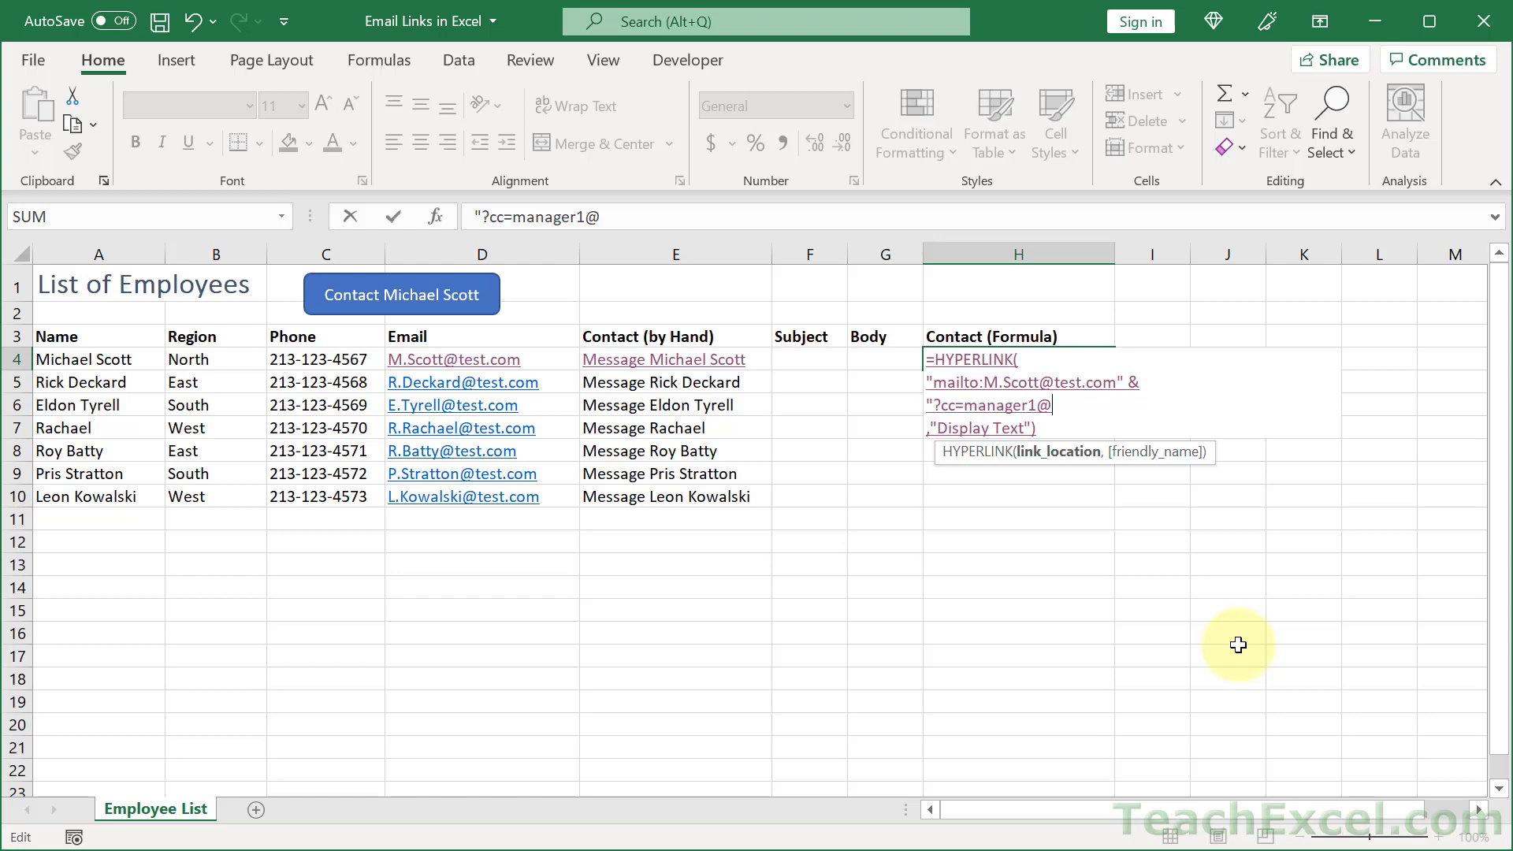
pyautogui.write('test.com')
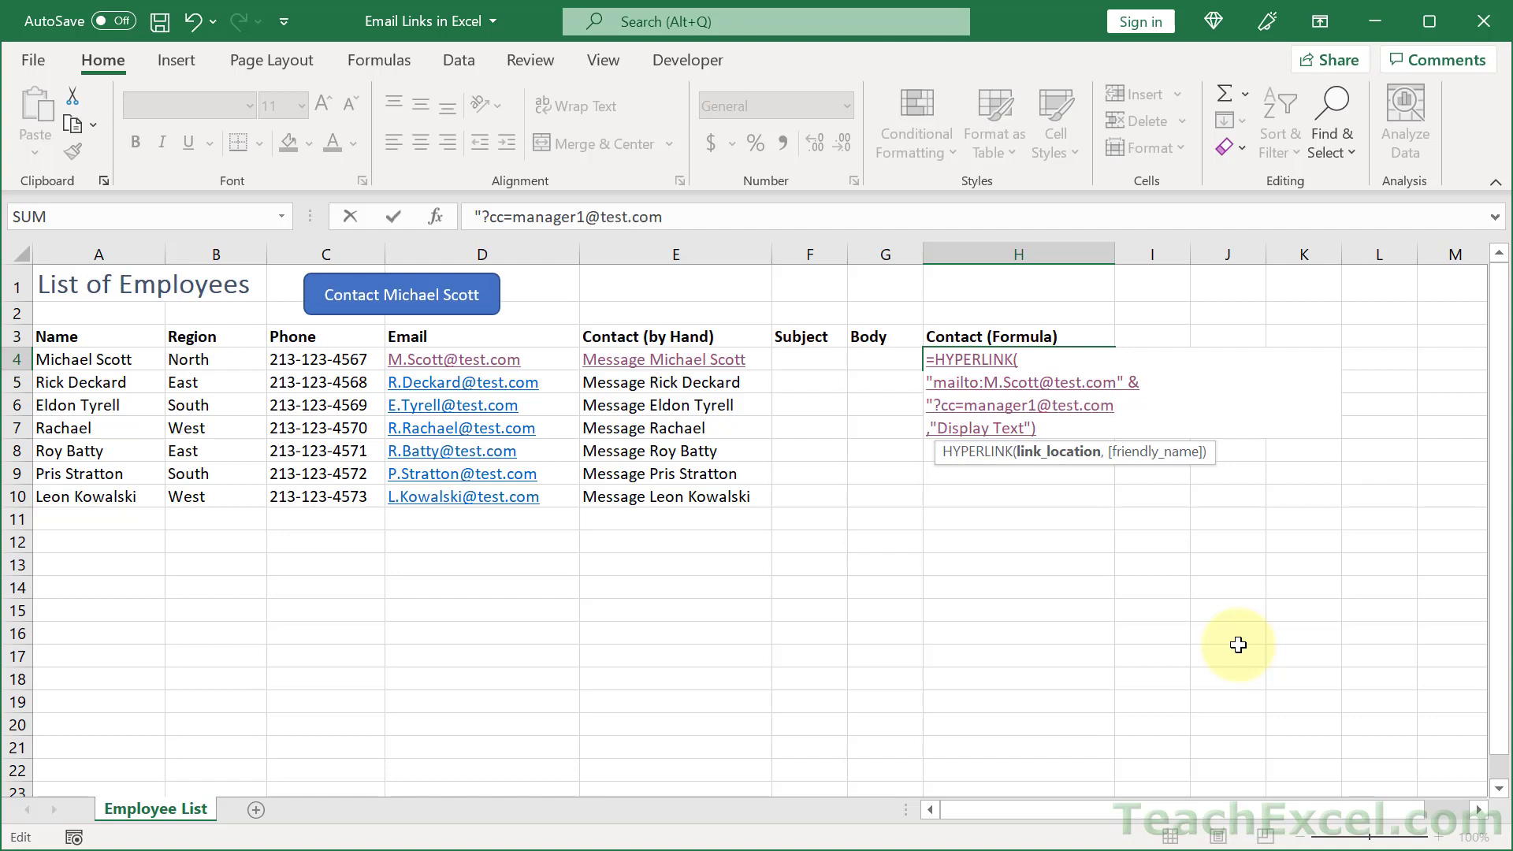
pyautogui.write(';')
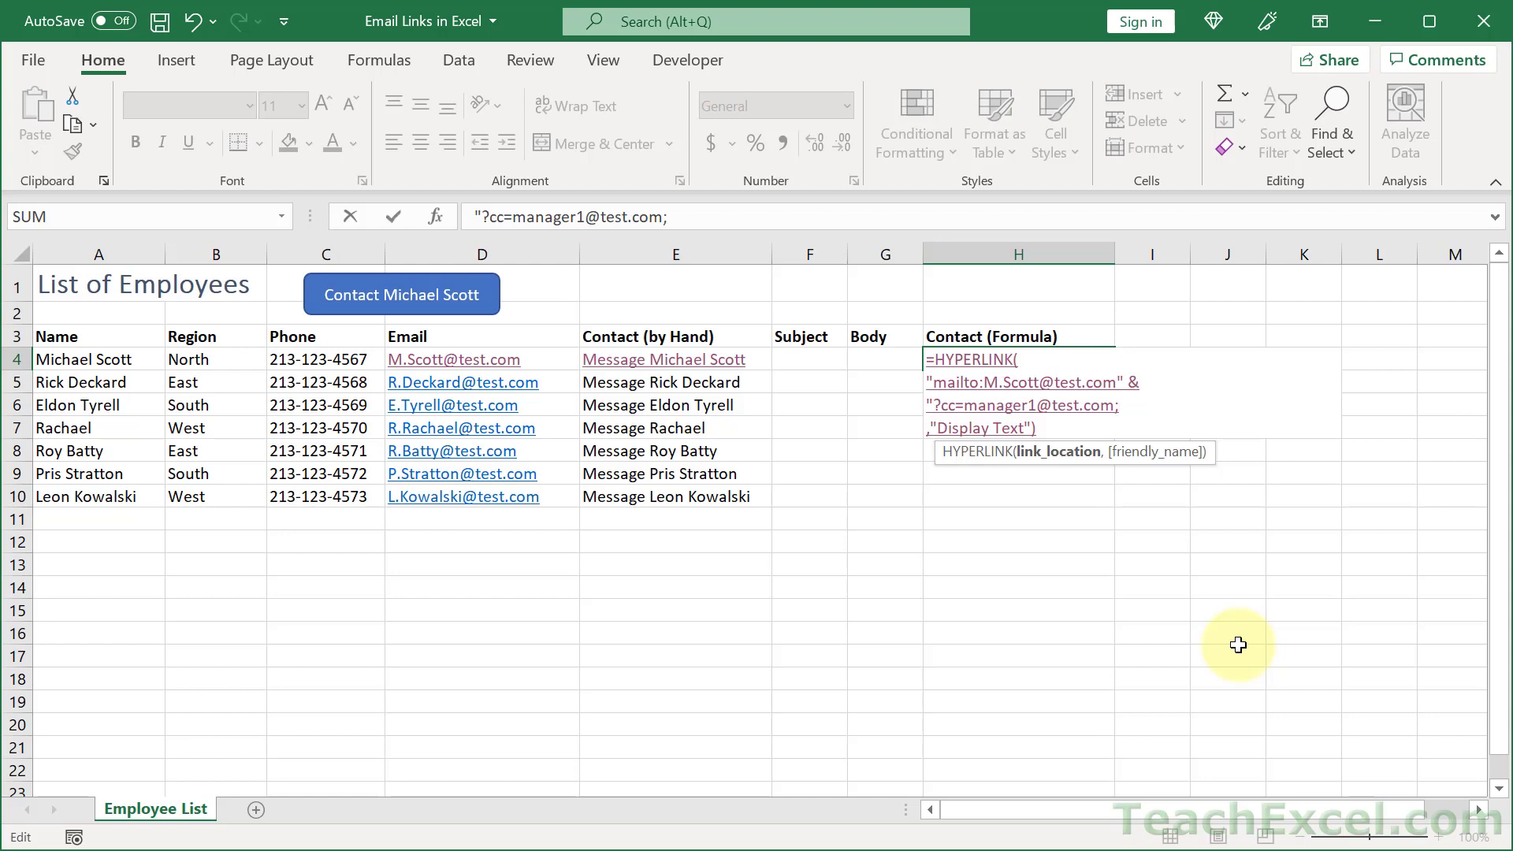
pyautogui.write('manager2')
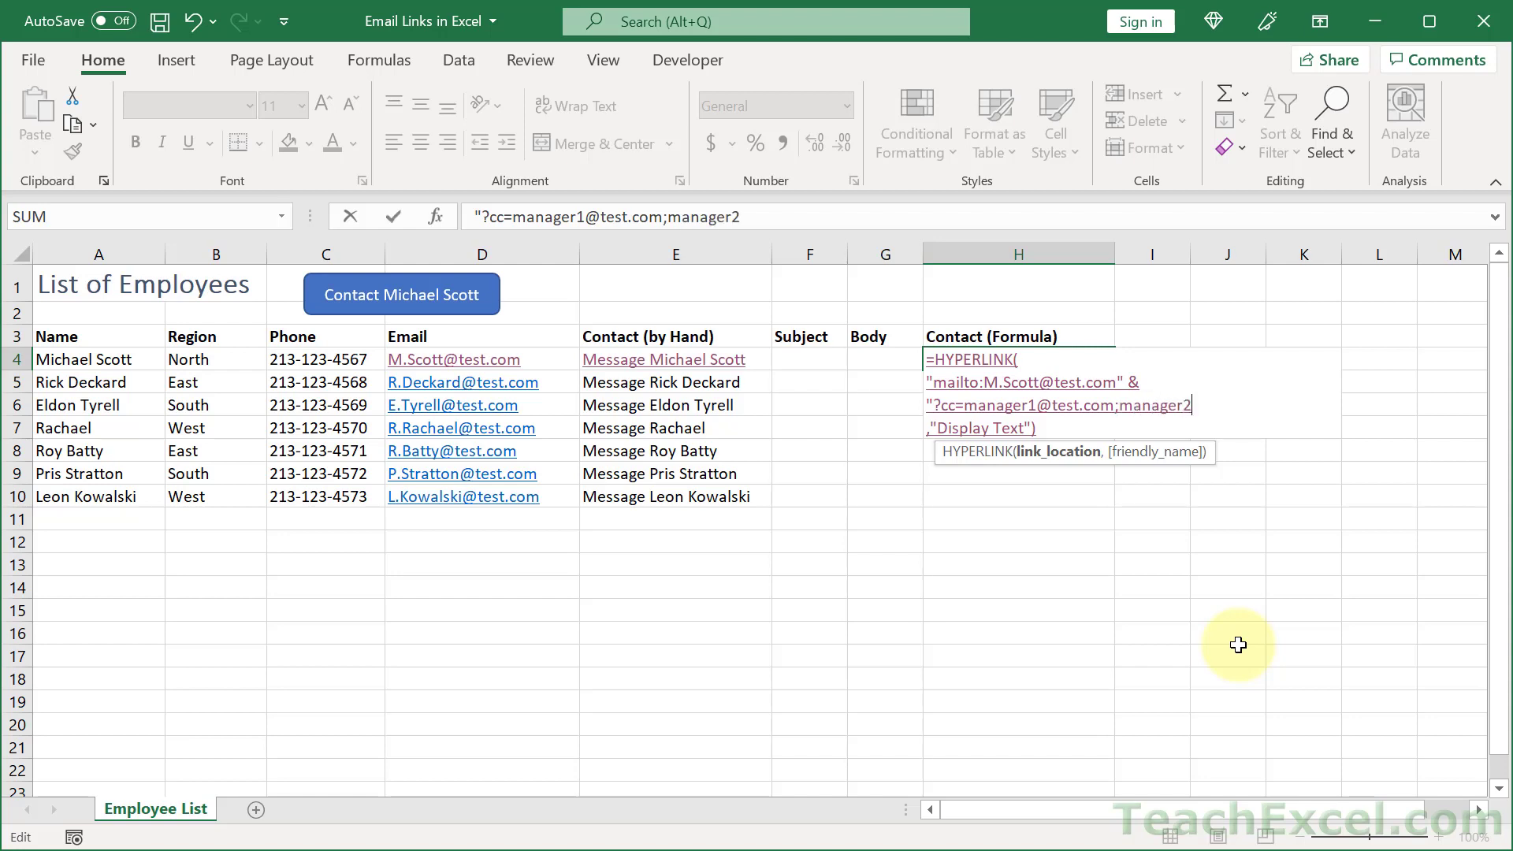
pyautogui.write('@test')
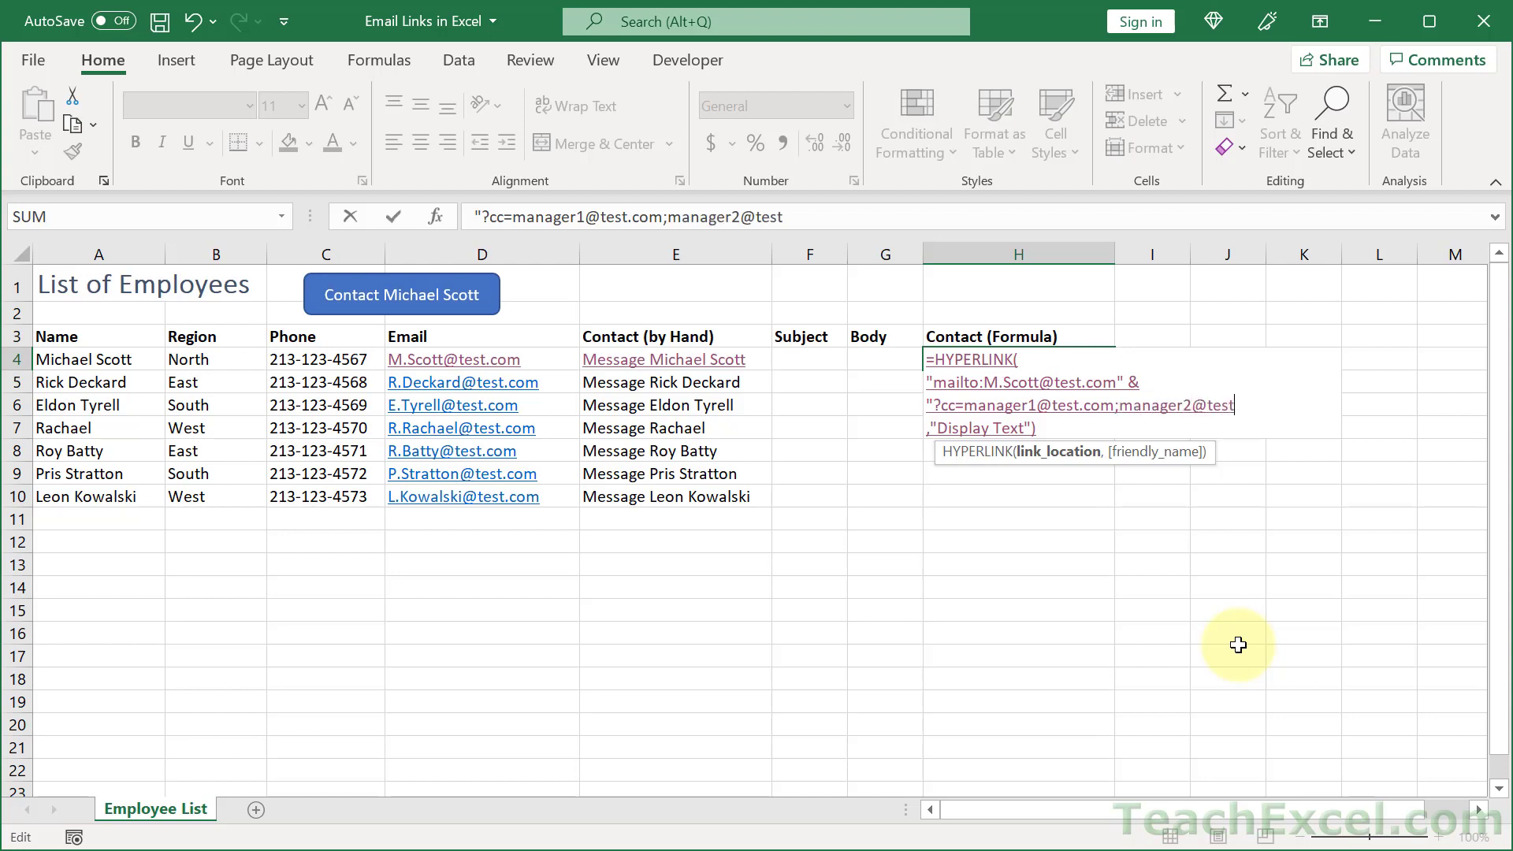
pyautogui.write('.com')
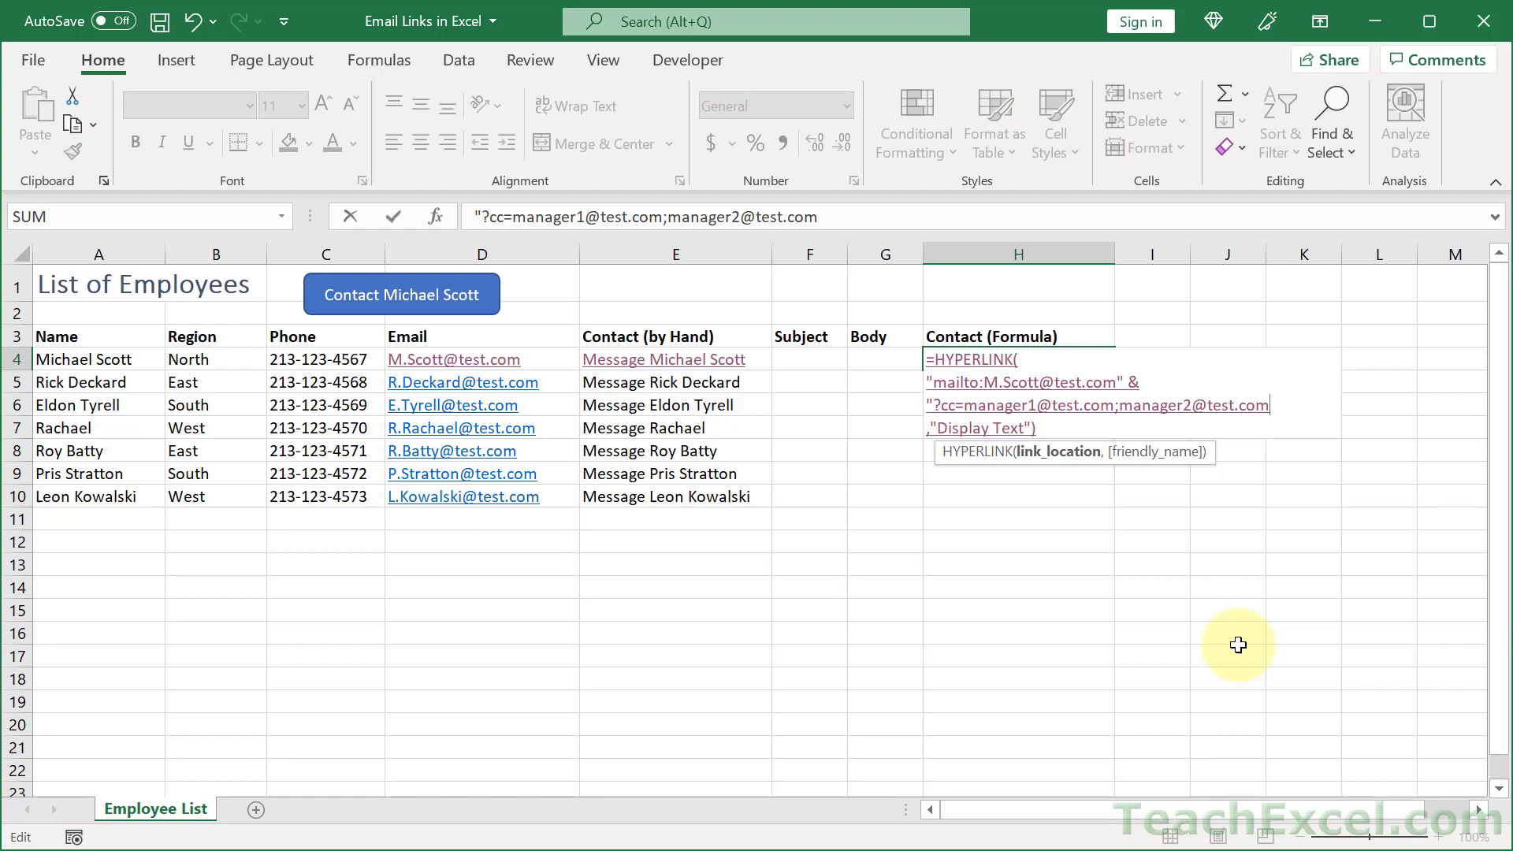
pyautogui.write('"')
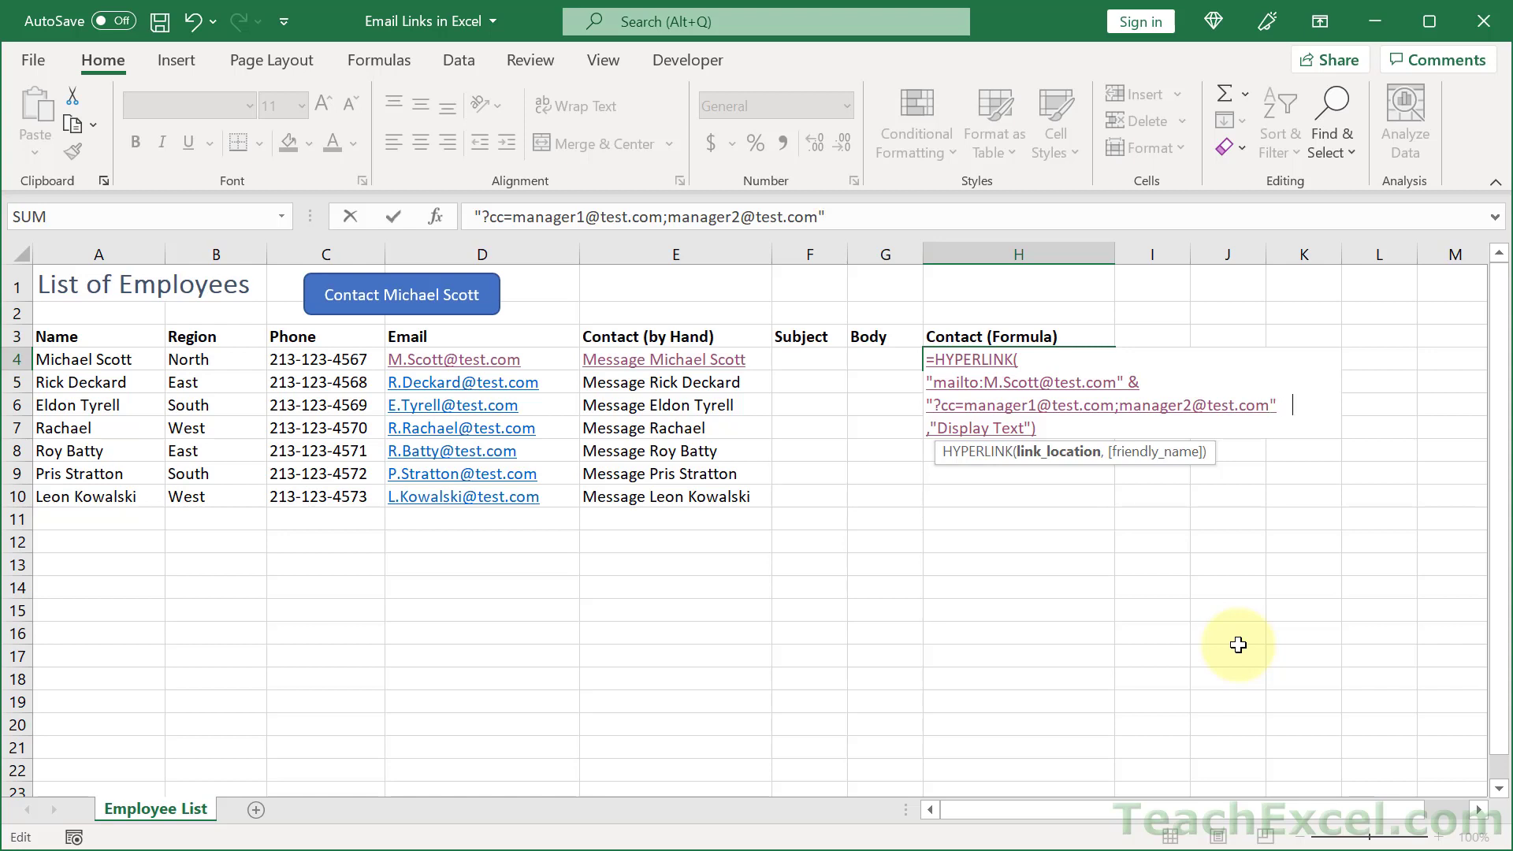
pyautogui.write('&')
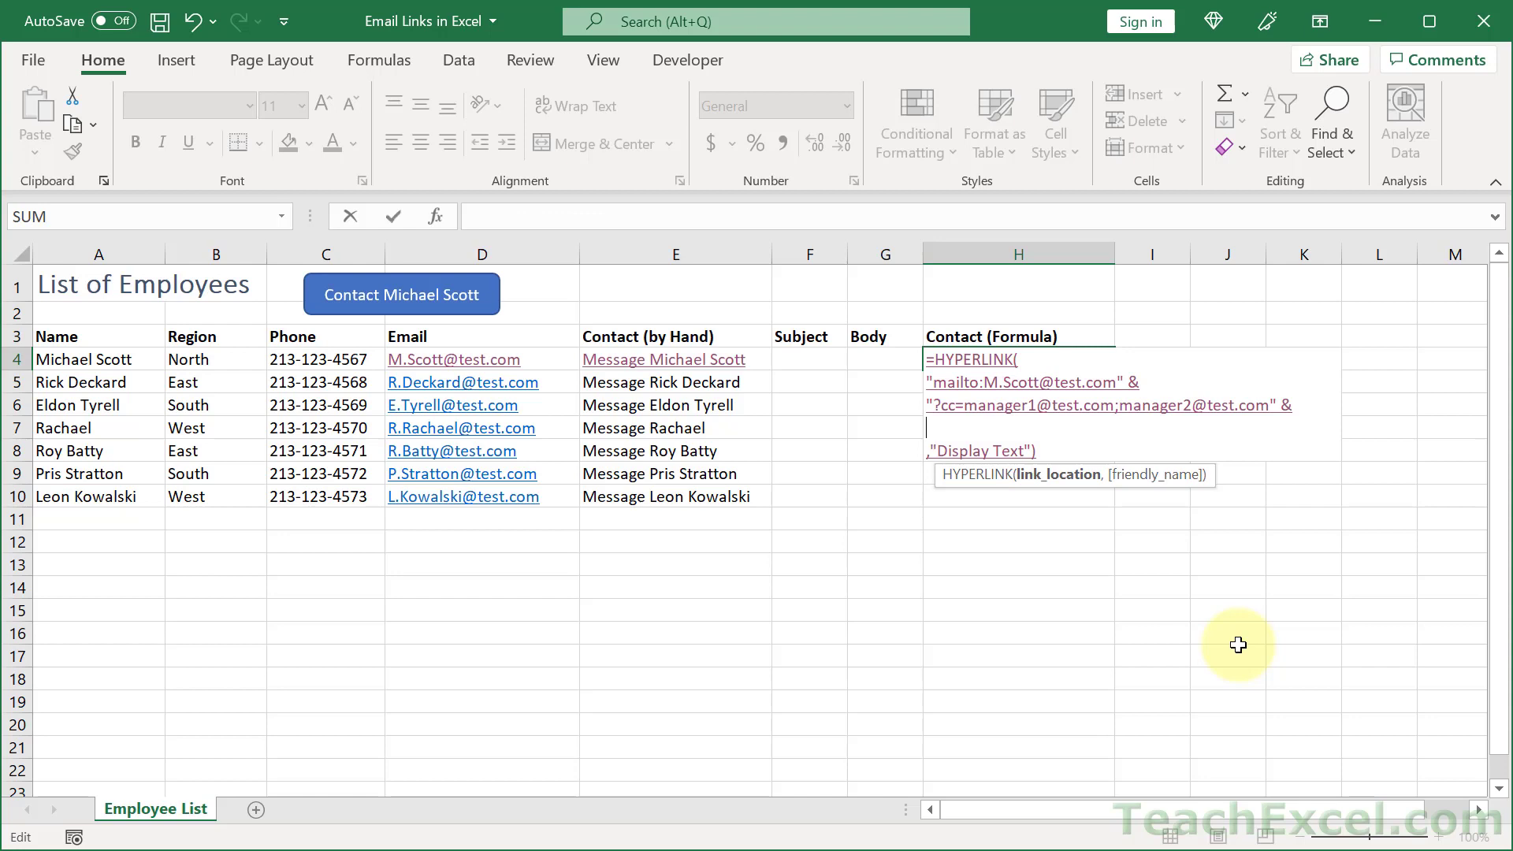
pyautogui.write('"')
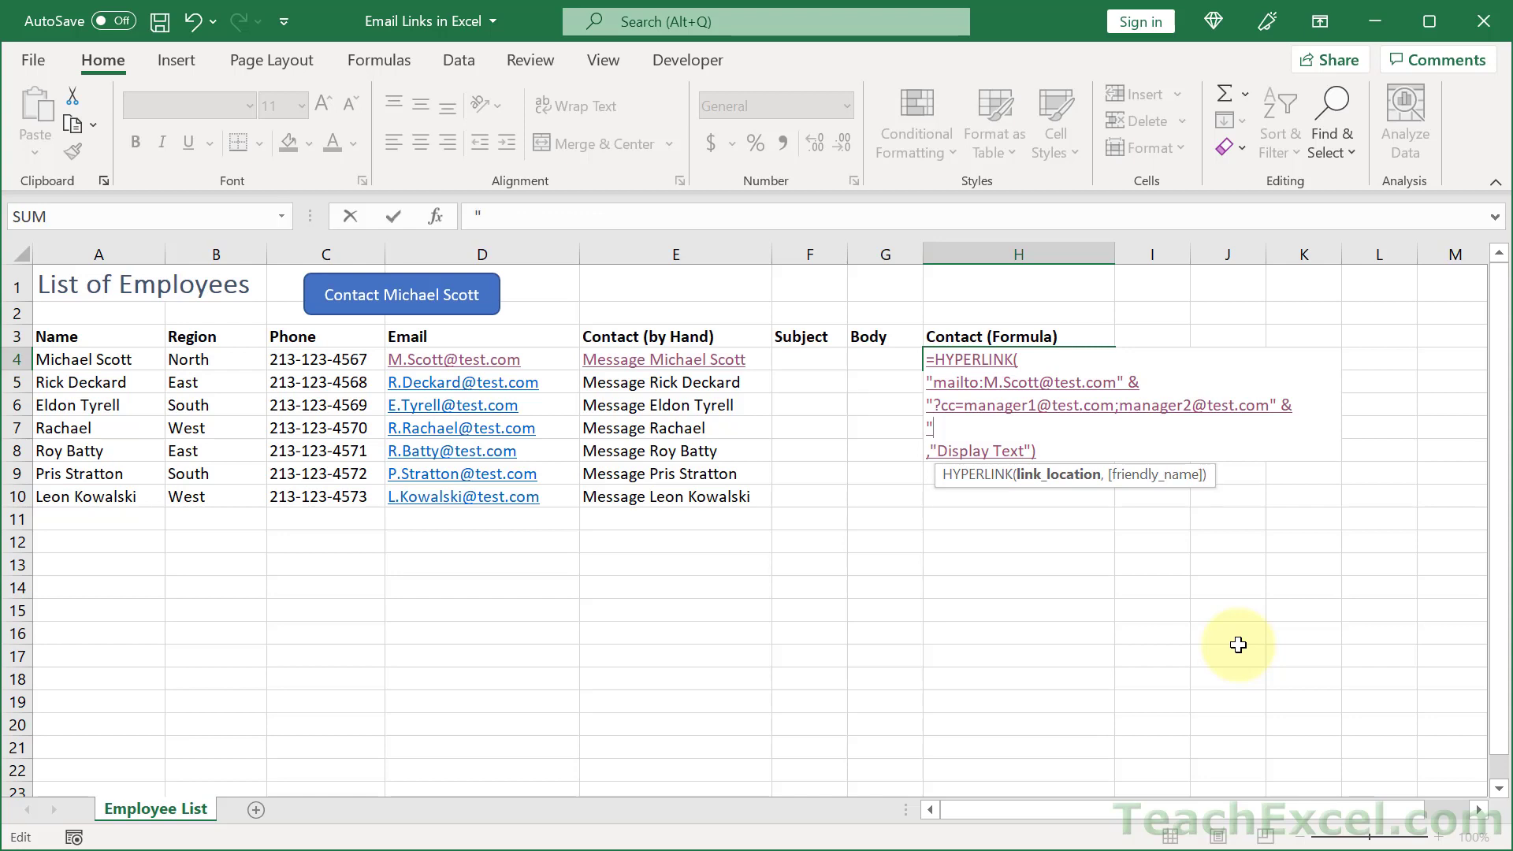
pyautogui.write('&')
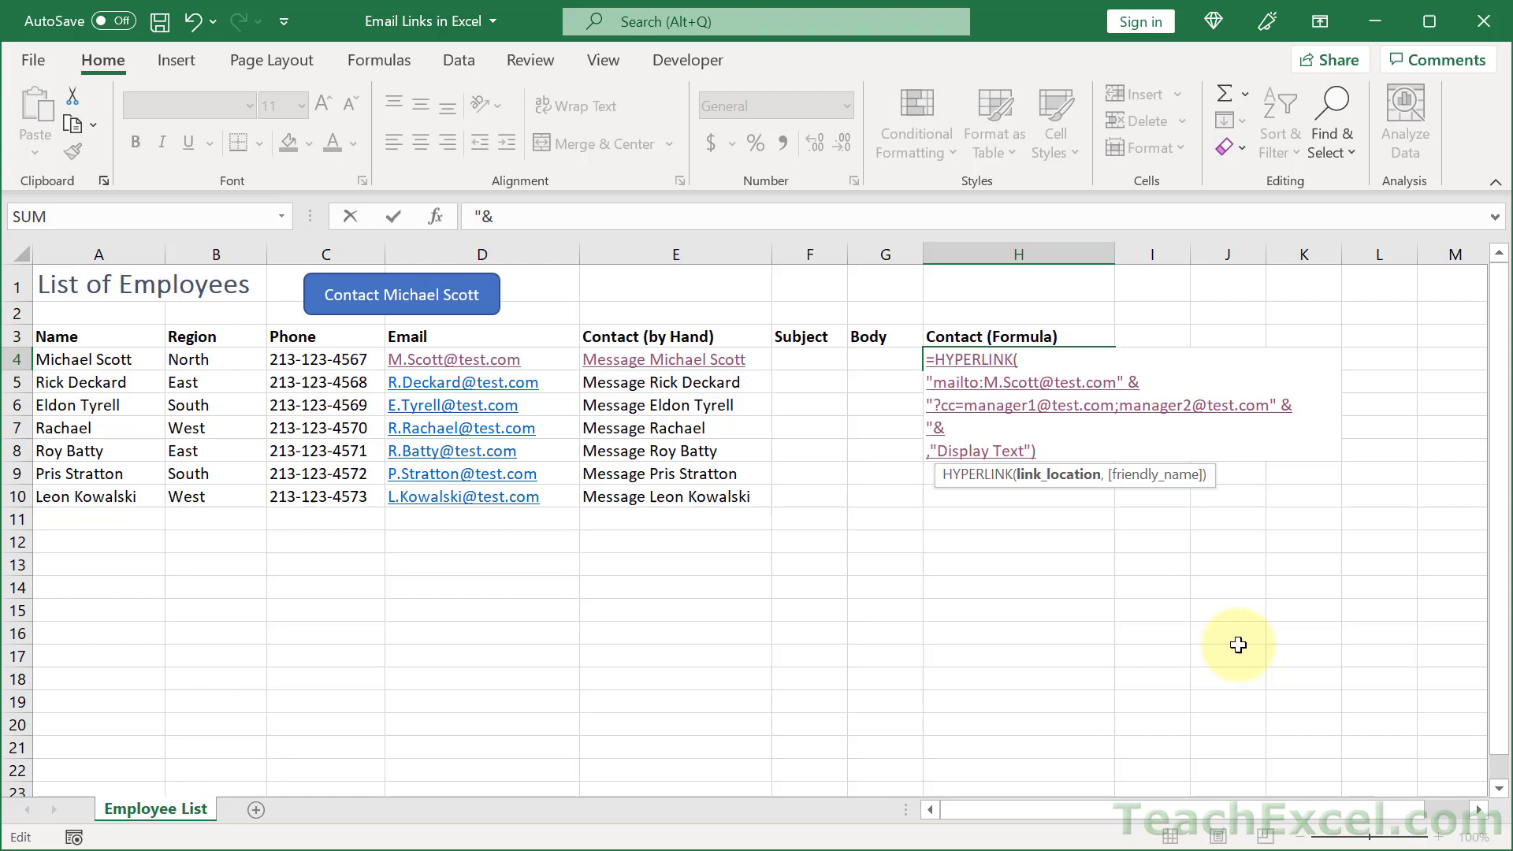
pyautogui.write('bcc')
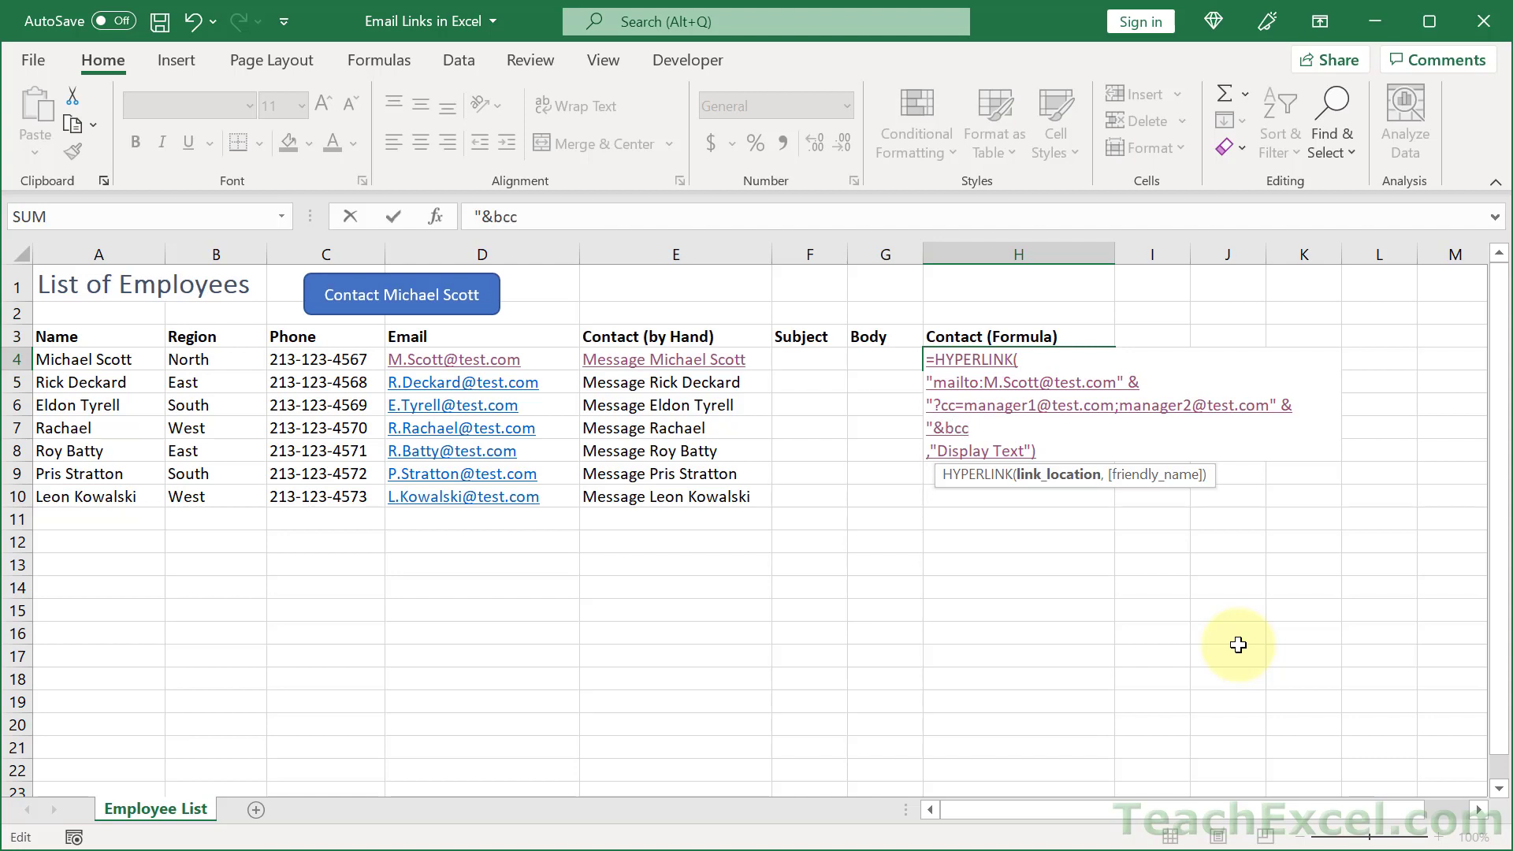
pyautogui.write('=')
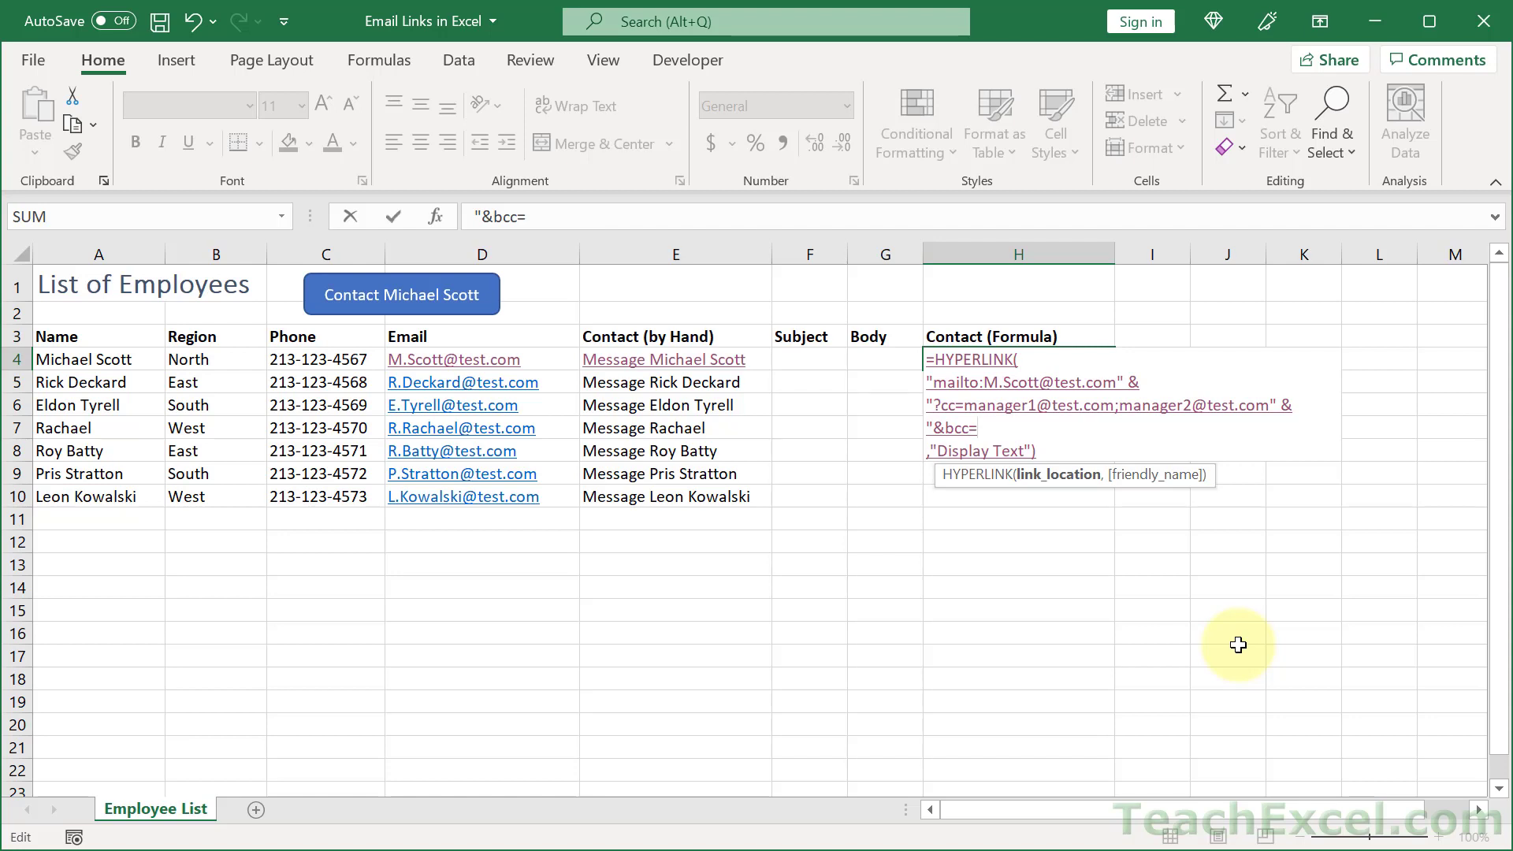
pyautogui.write('E.Ty')
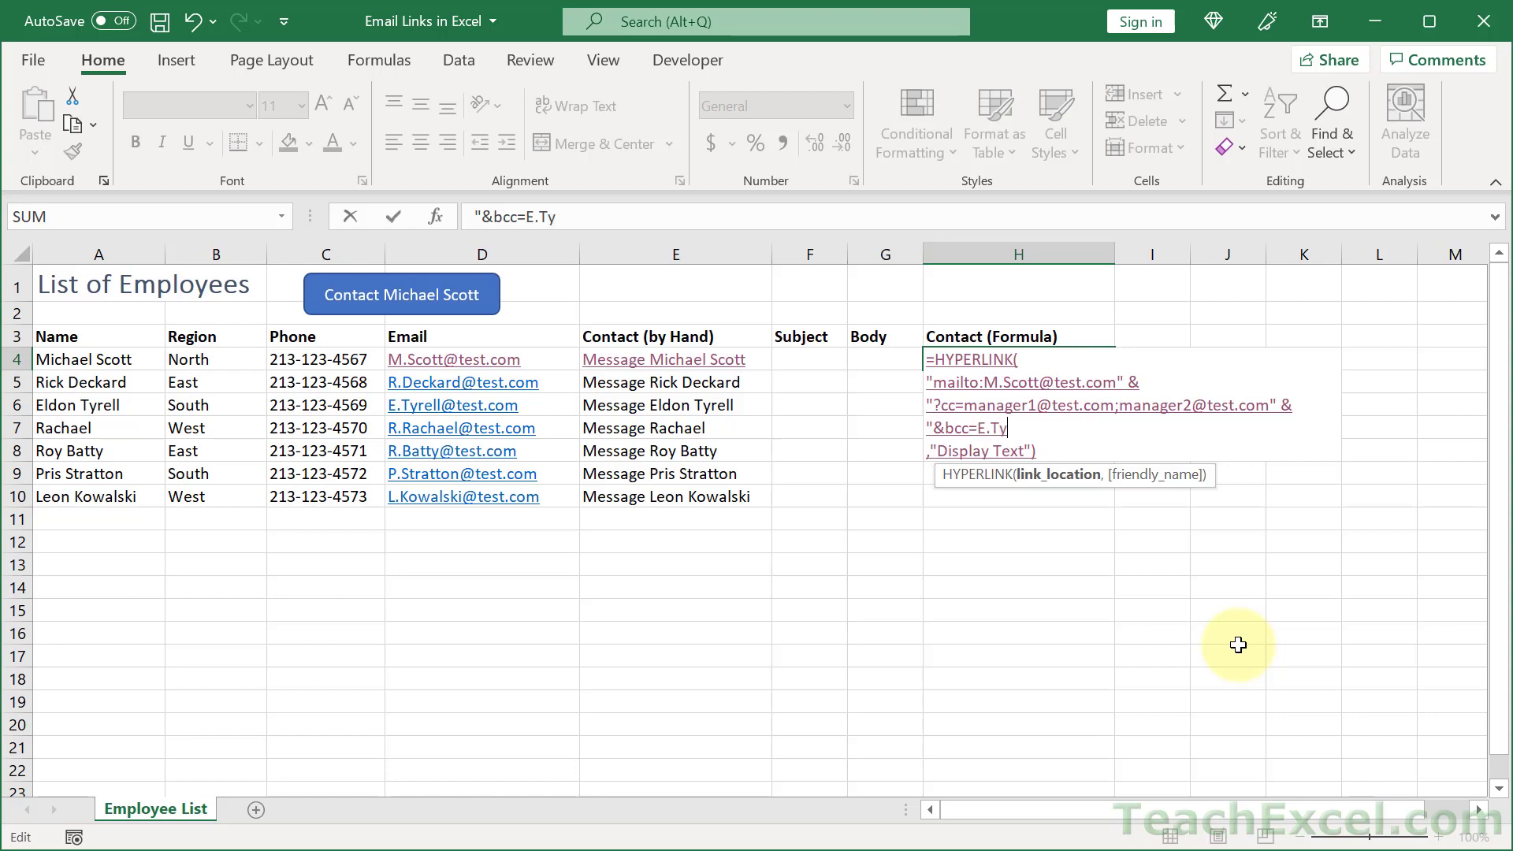
pyautogui.write('rell')
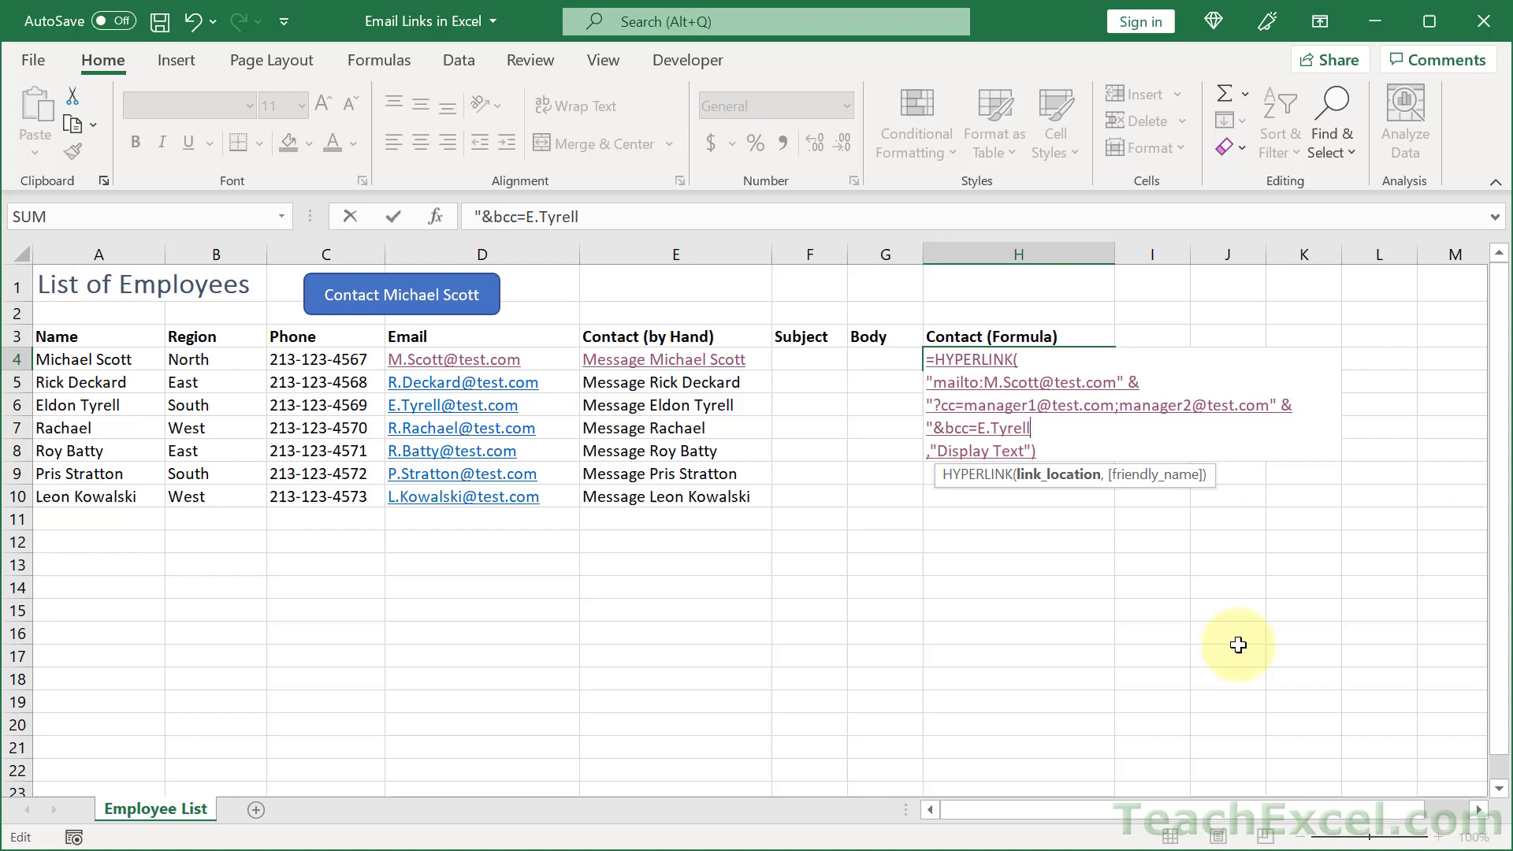
pyautogui.write('@test.com')
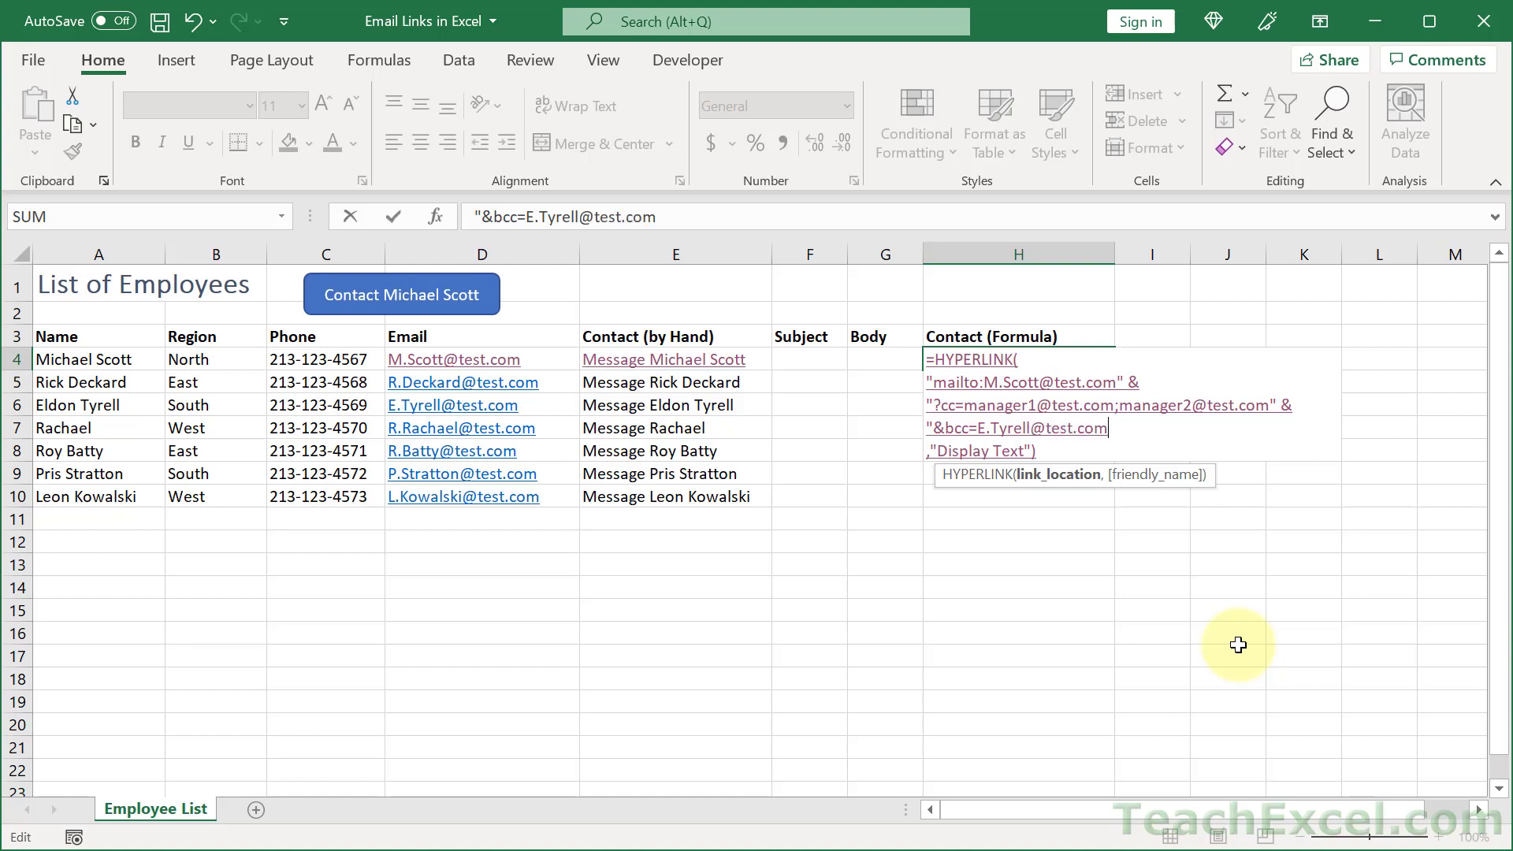
pyautogui.write('"')
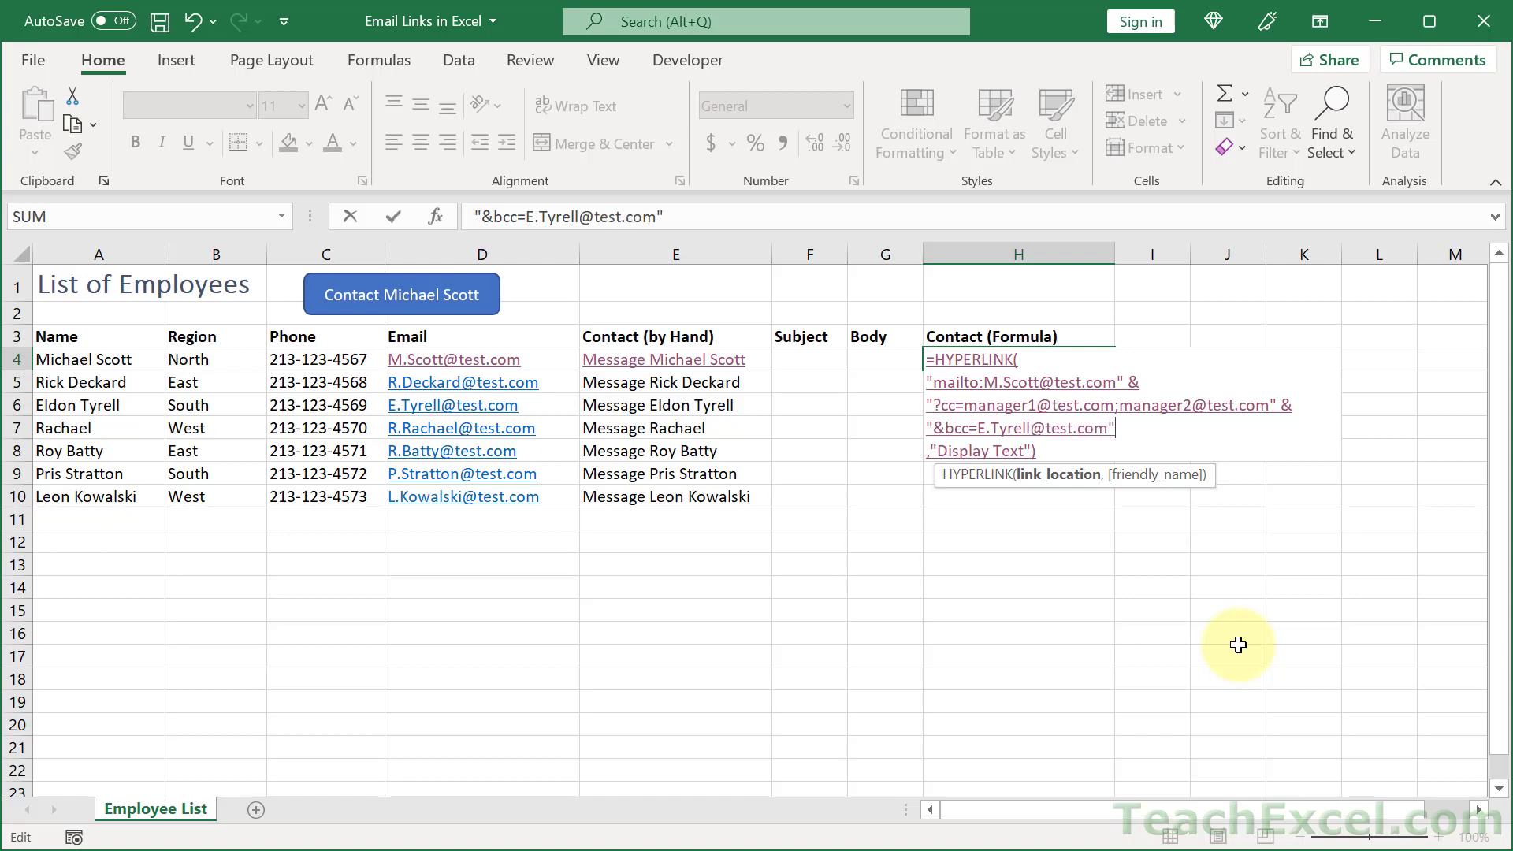
pyautogui.write('&')
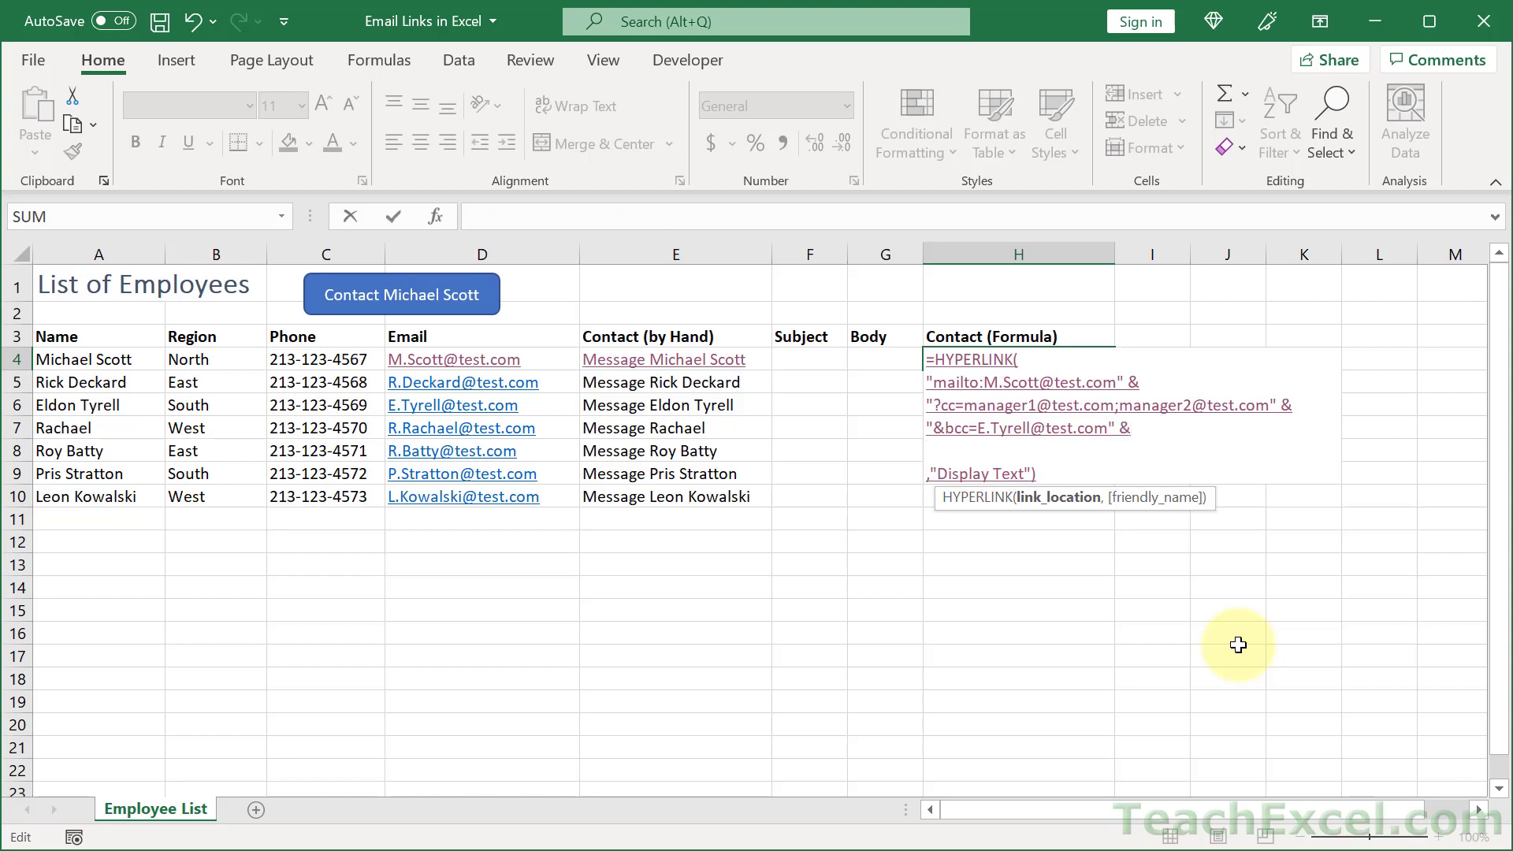
# Add &subject=Sales Update to the H4 mailto address
pyautogui.write('"&')
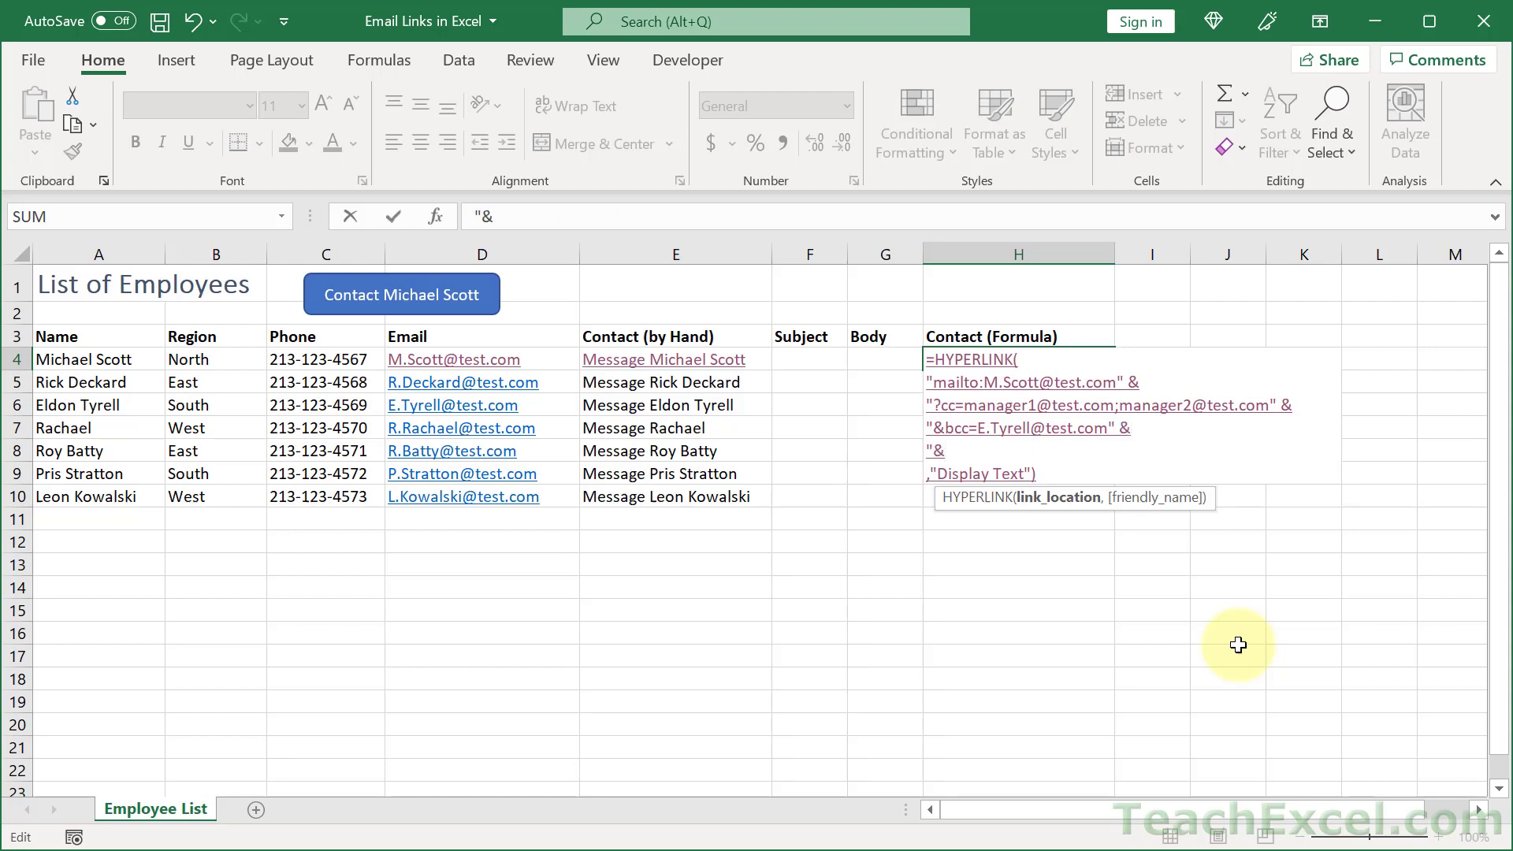
pyautogui.write('subject')
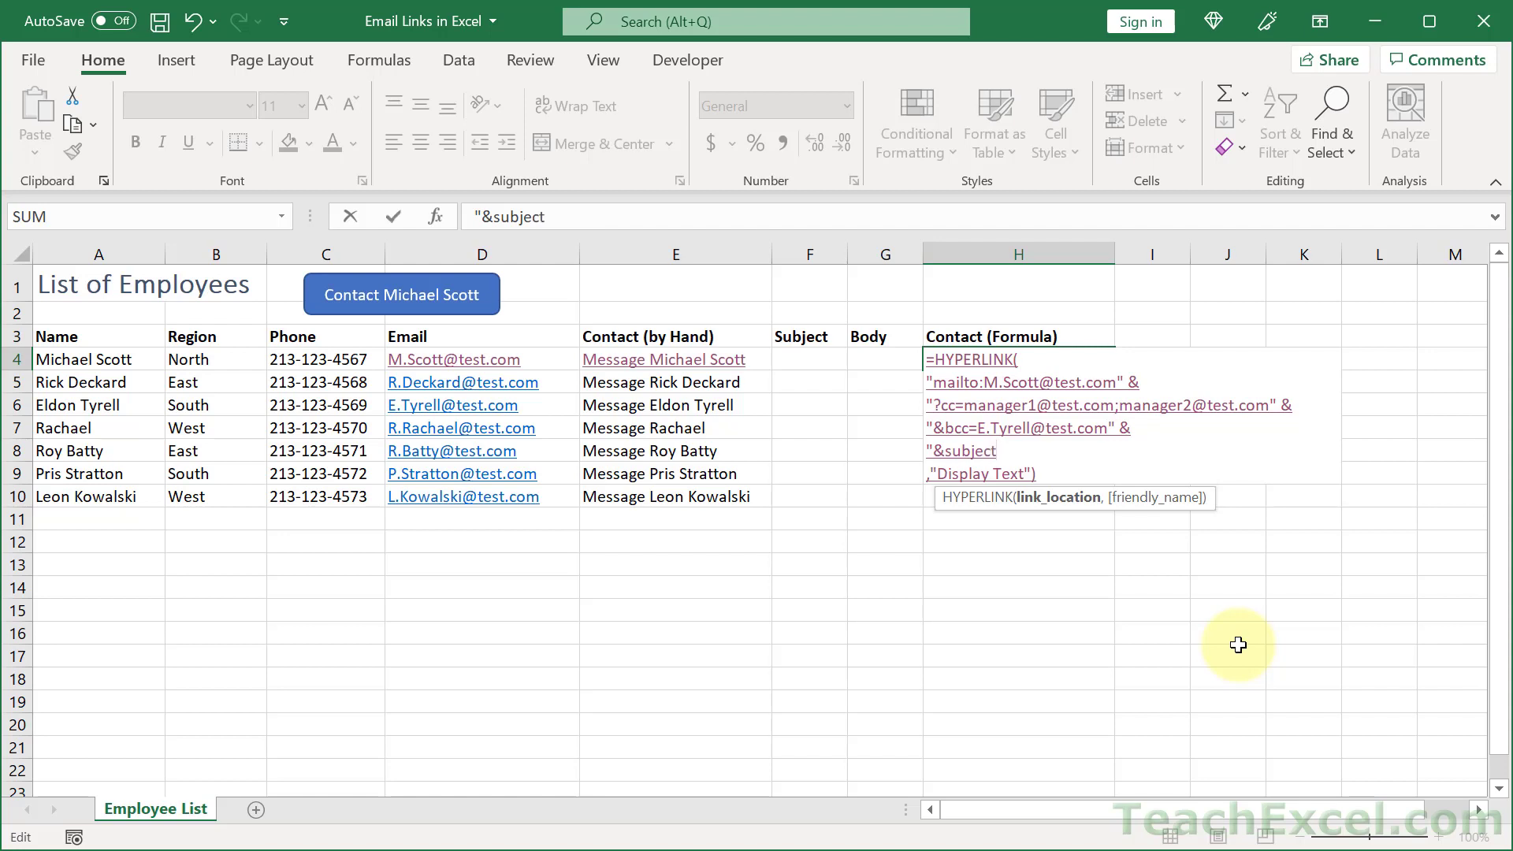
pyautogui.write('=S')
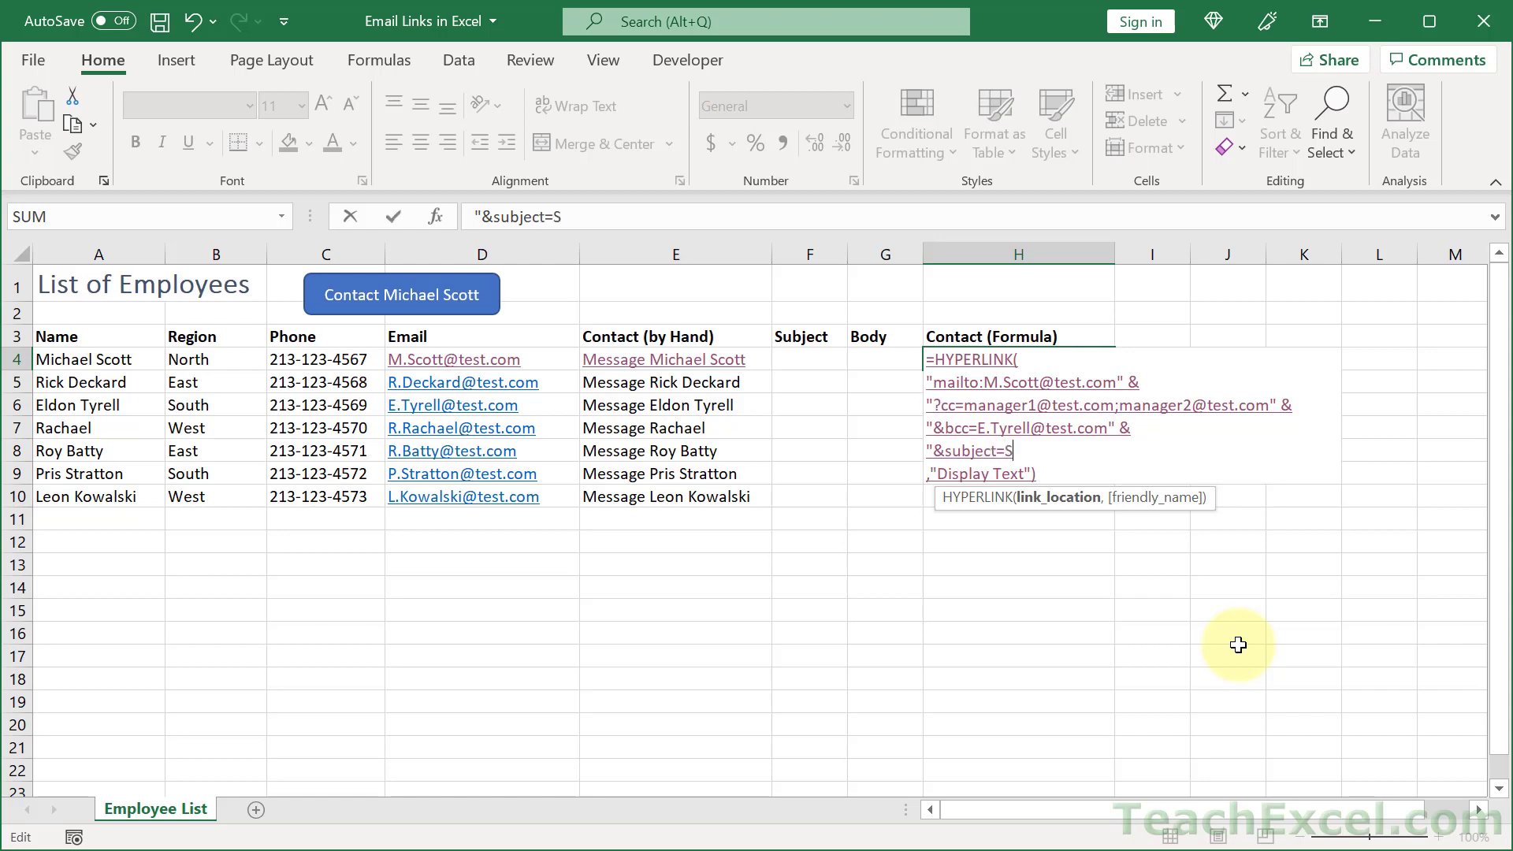
pyautogui.write('ales Updat')
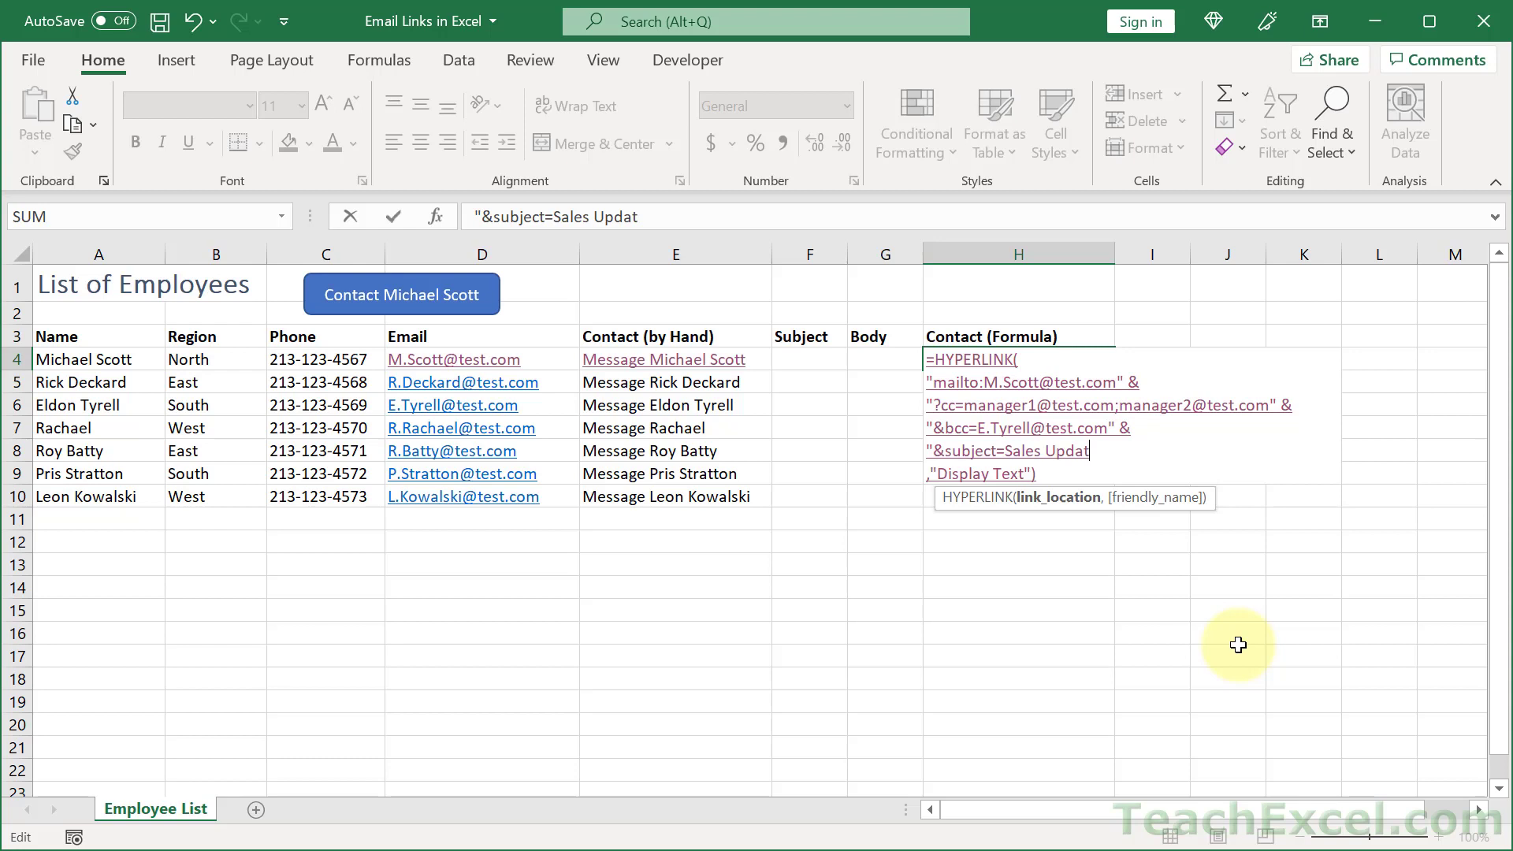
pyautogui.write('e')
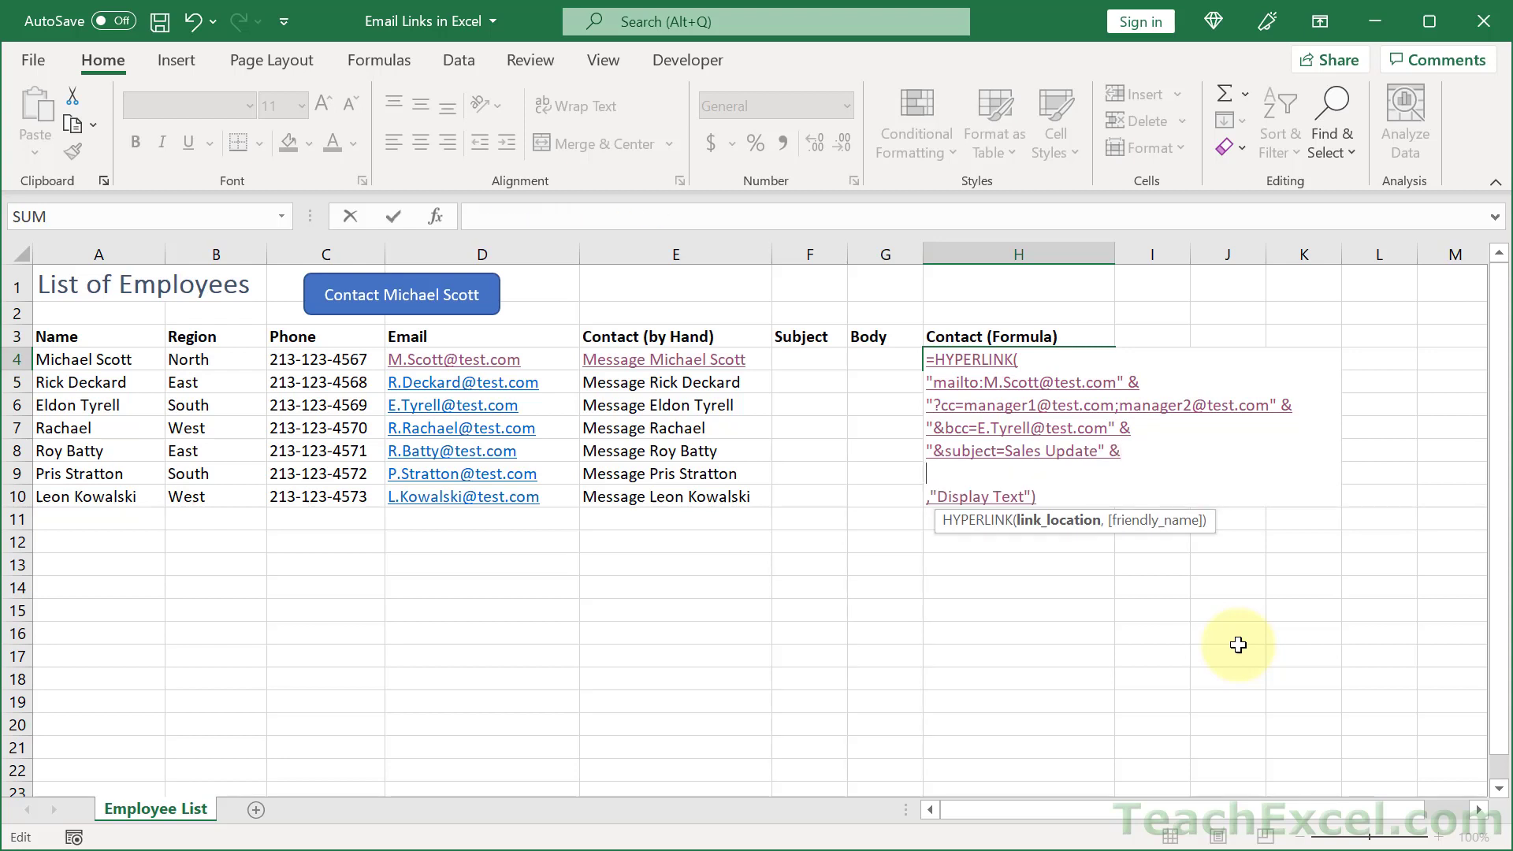
# Append &body="An update on your sales progress." to H4's HYPERLINK formula and commit it
pyautogui.write('"&')
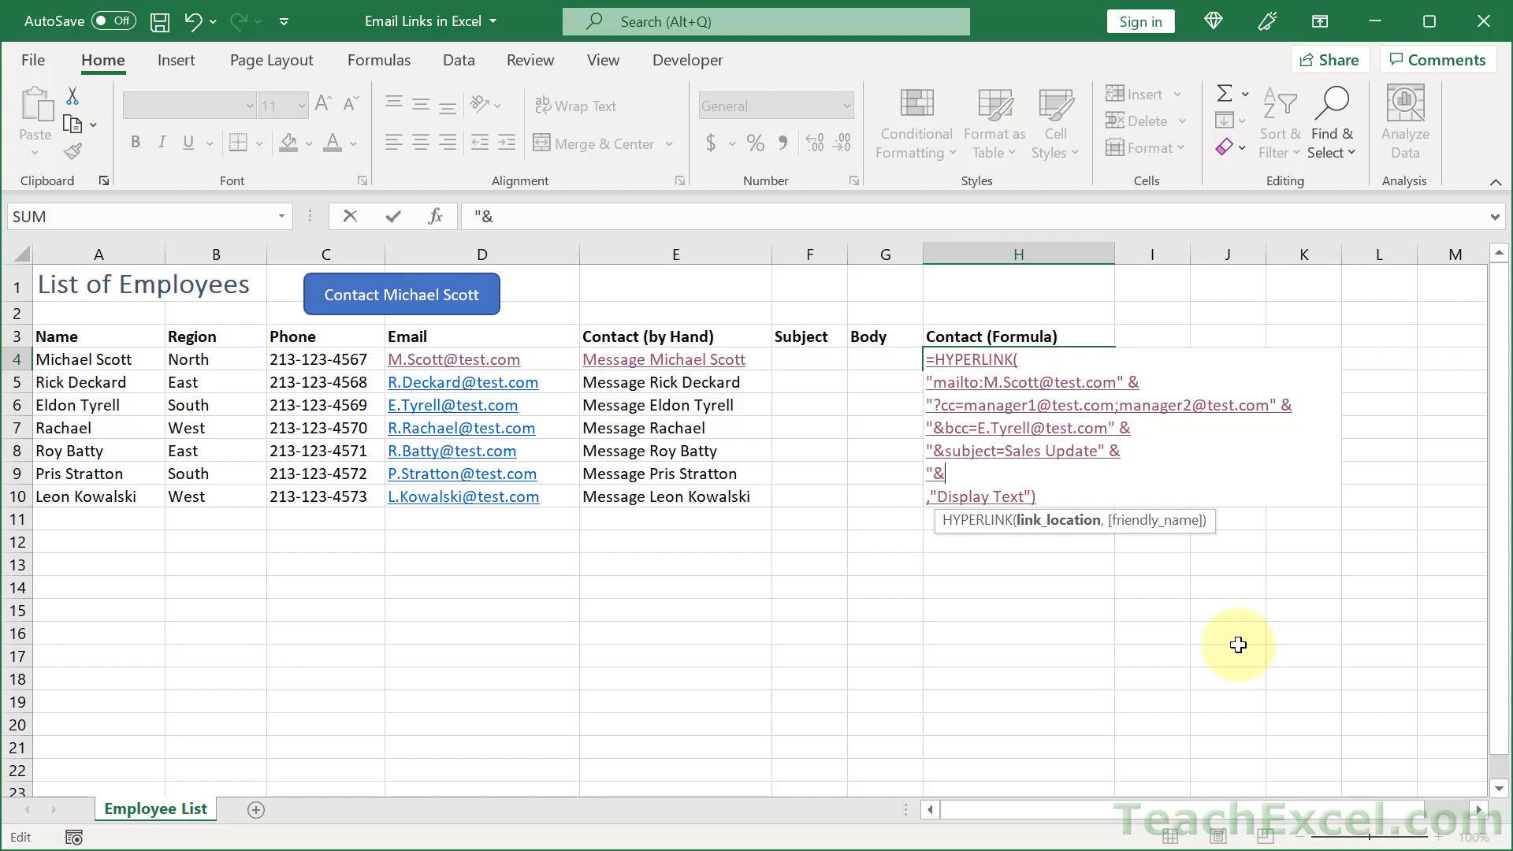
pyautogui.write('body=')
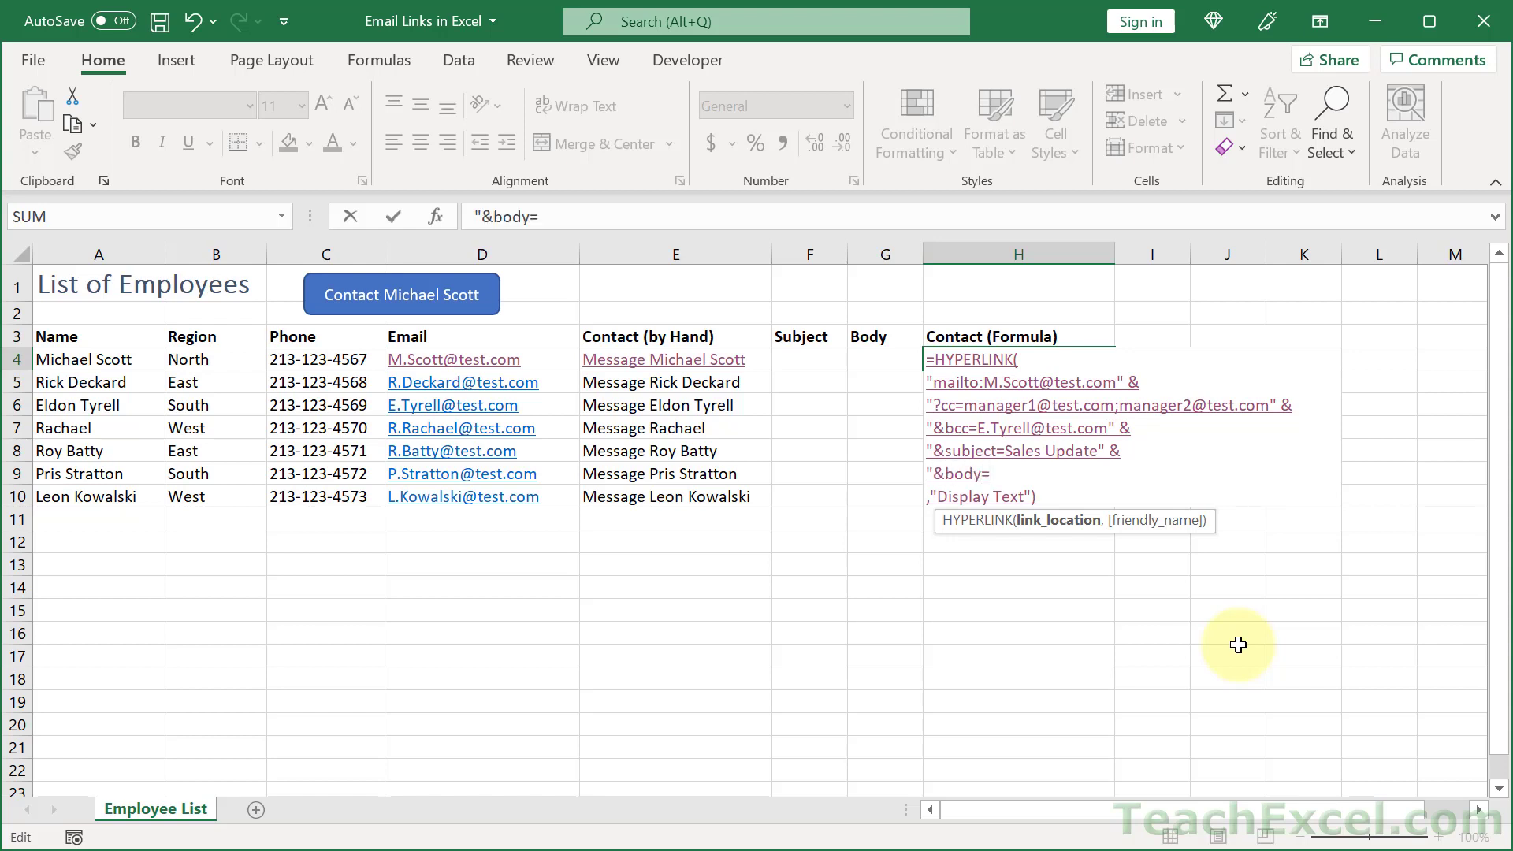
pyautogui.write('An update on your sales pro')
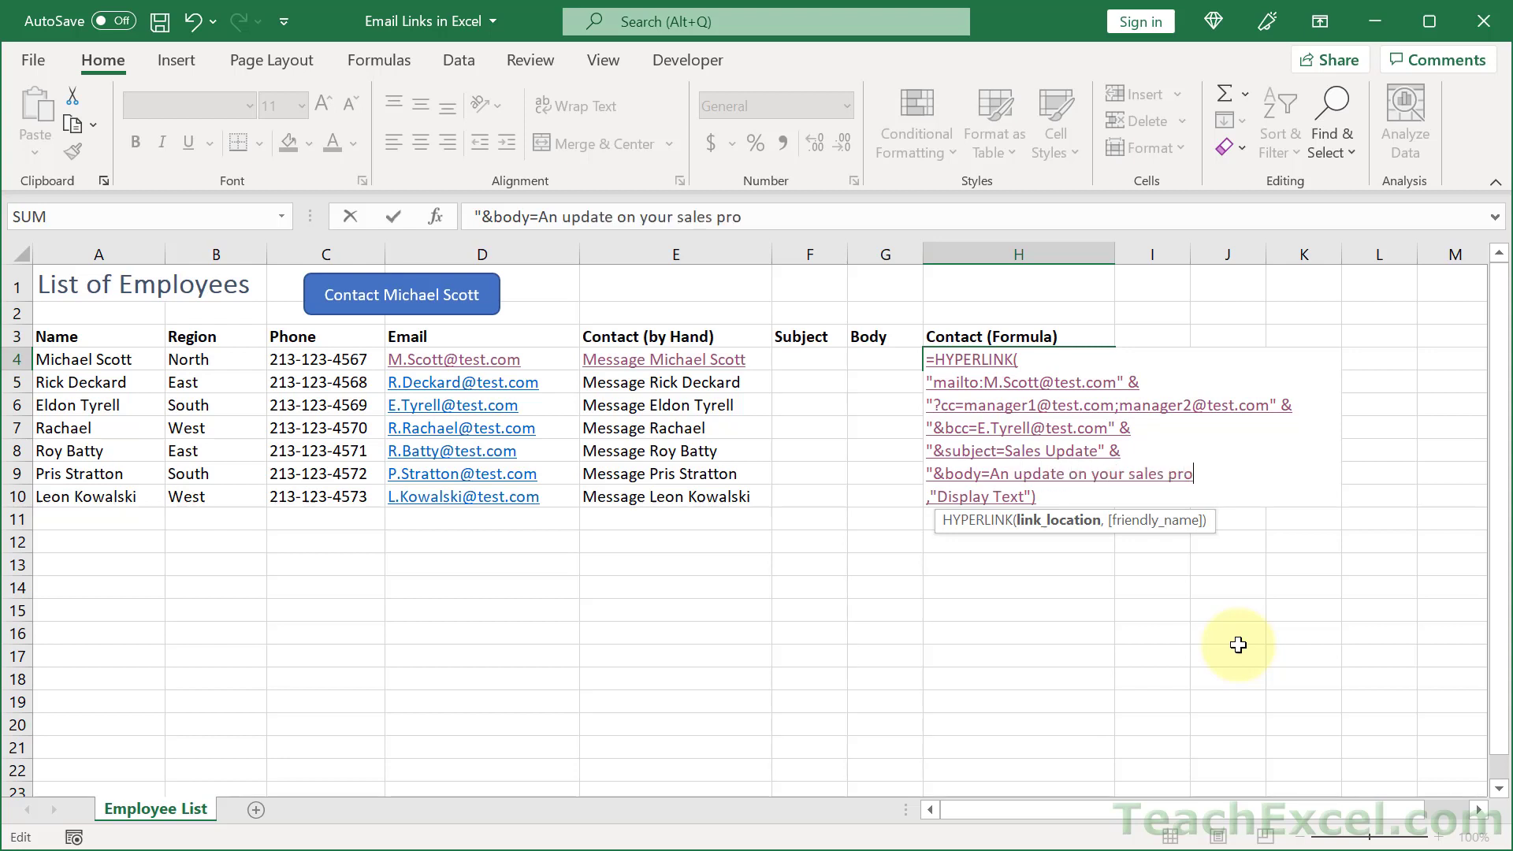
pyautogui.write('gress')
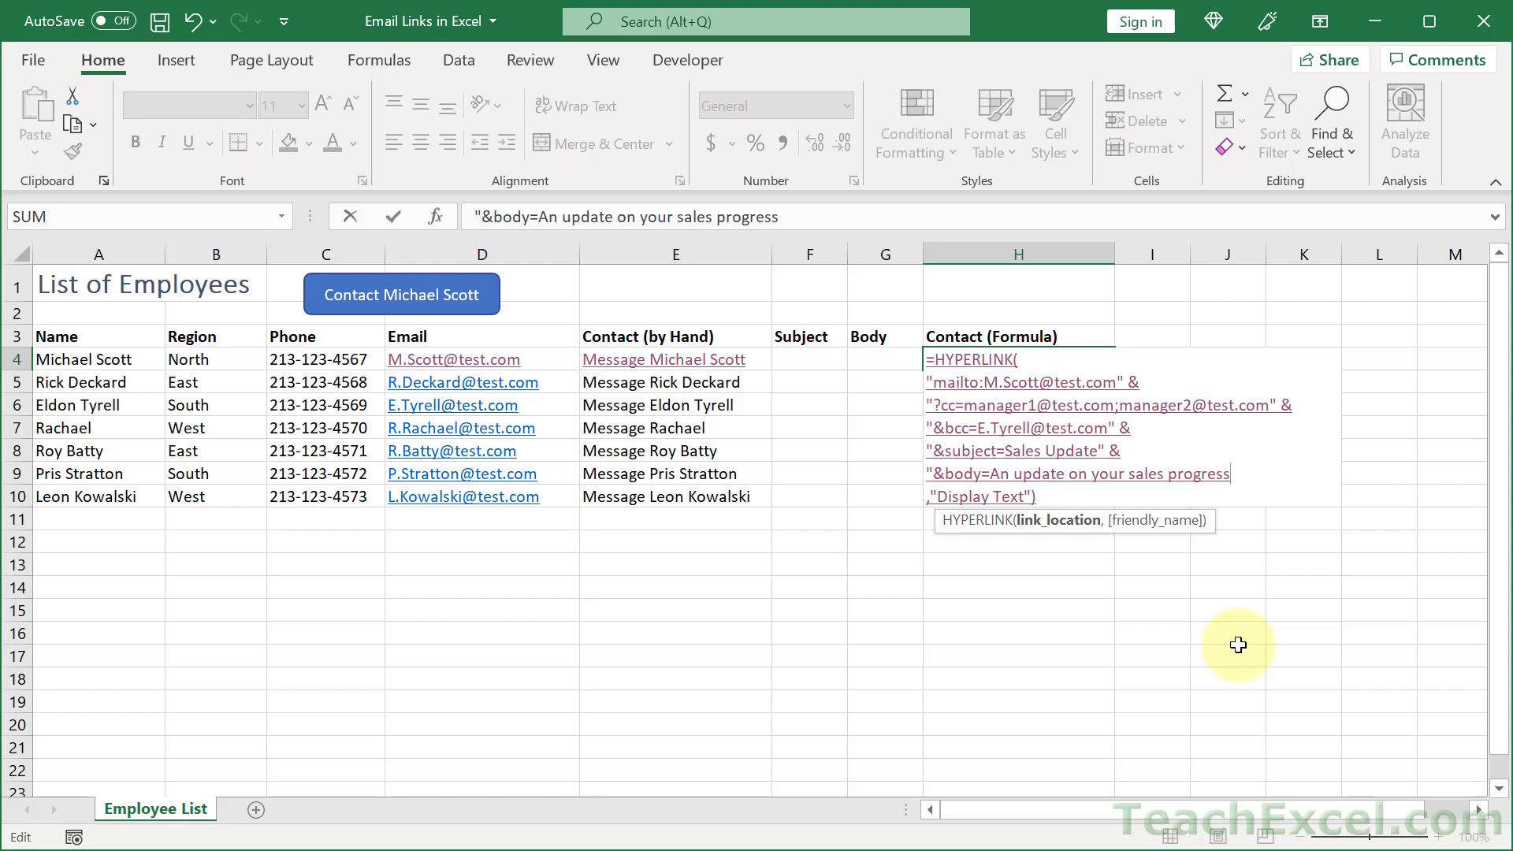
pyautogui.moveTo(1114, 697)
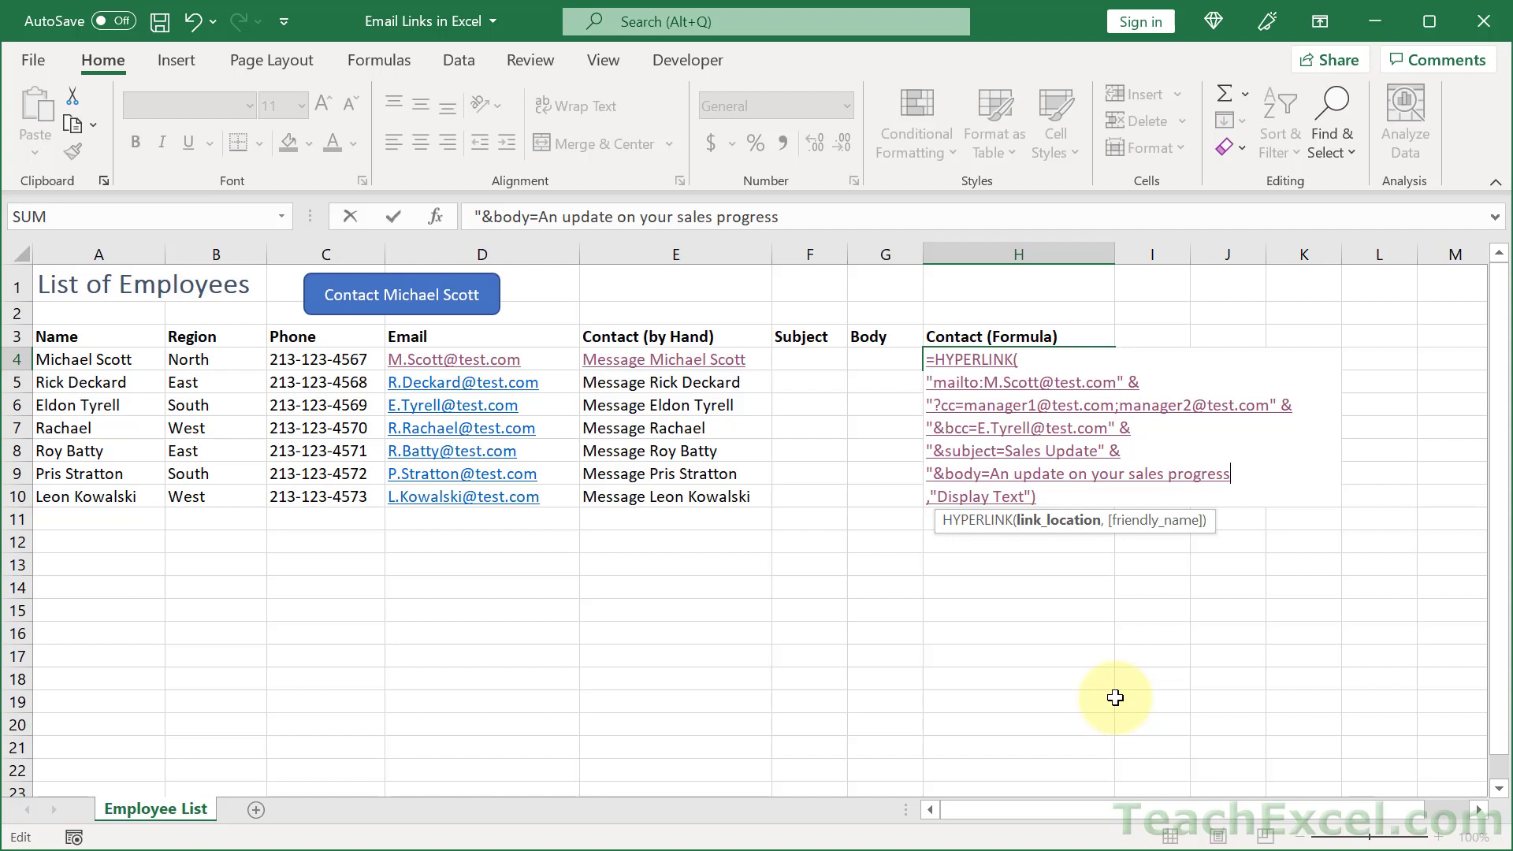
pyautogui.moveTo(1028, 661)
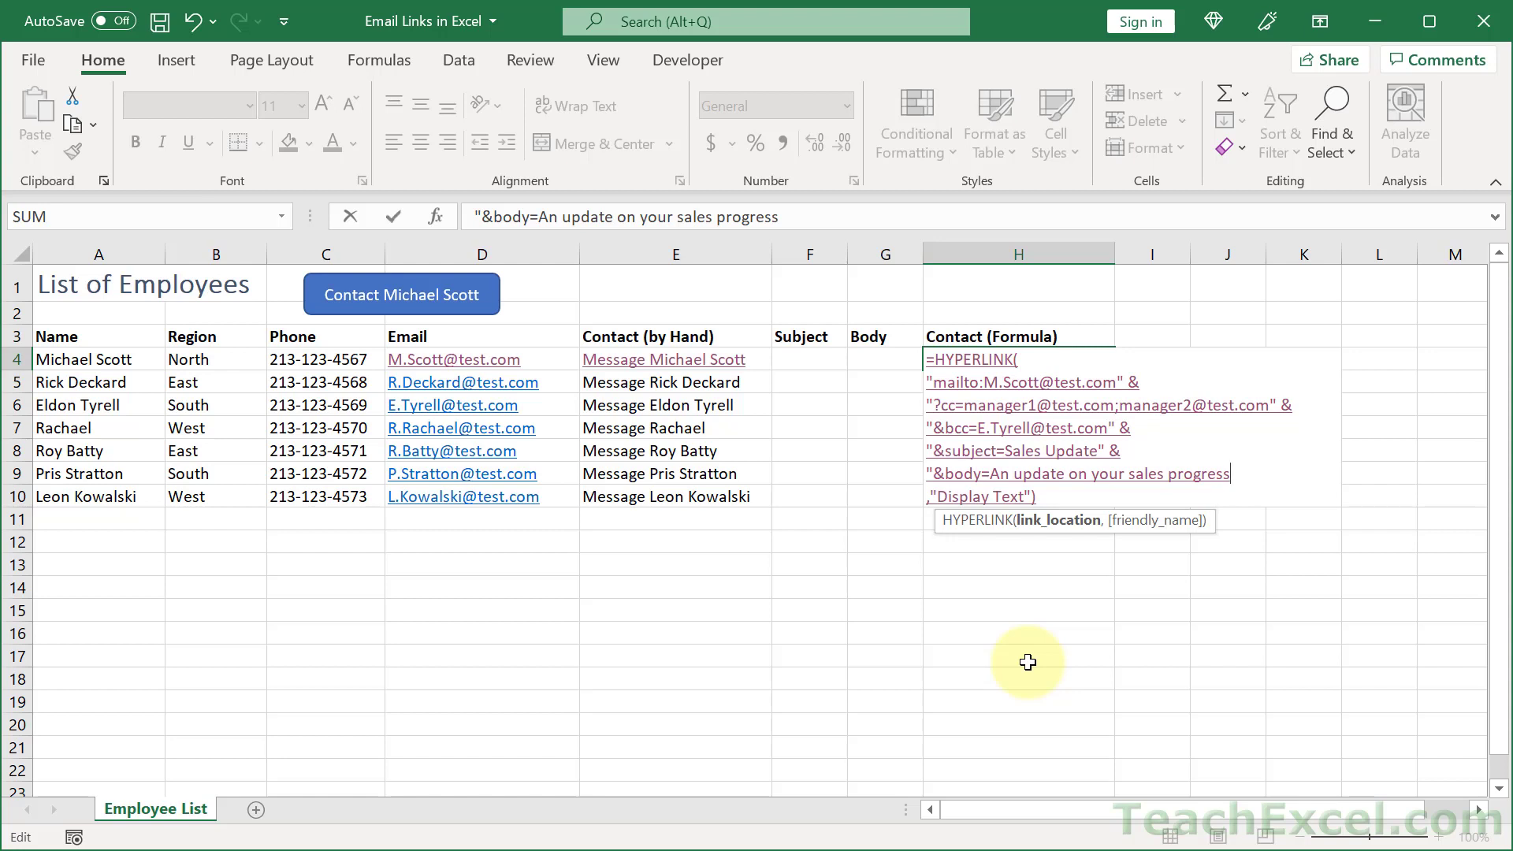
pyautogui.write('."')
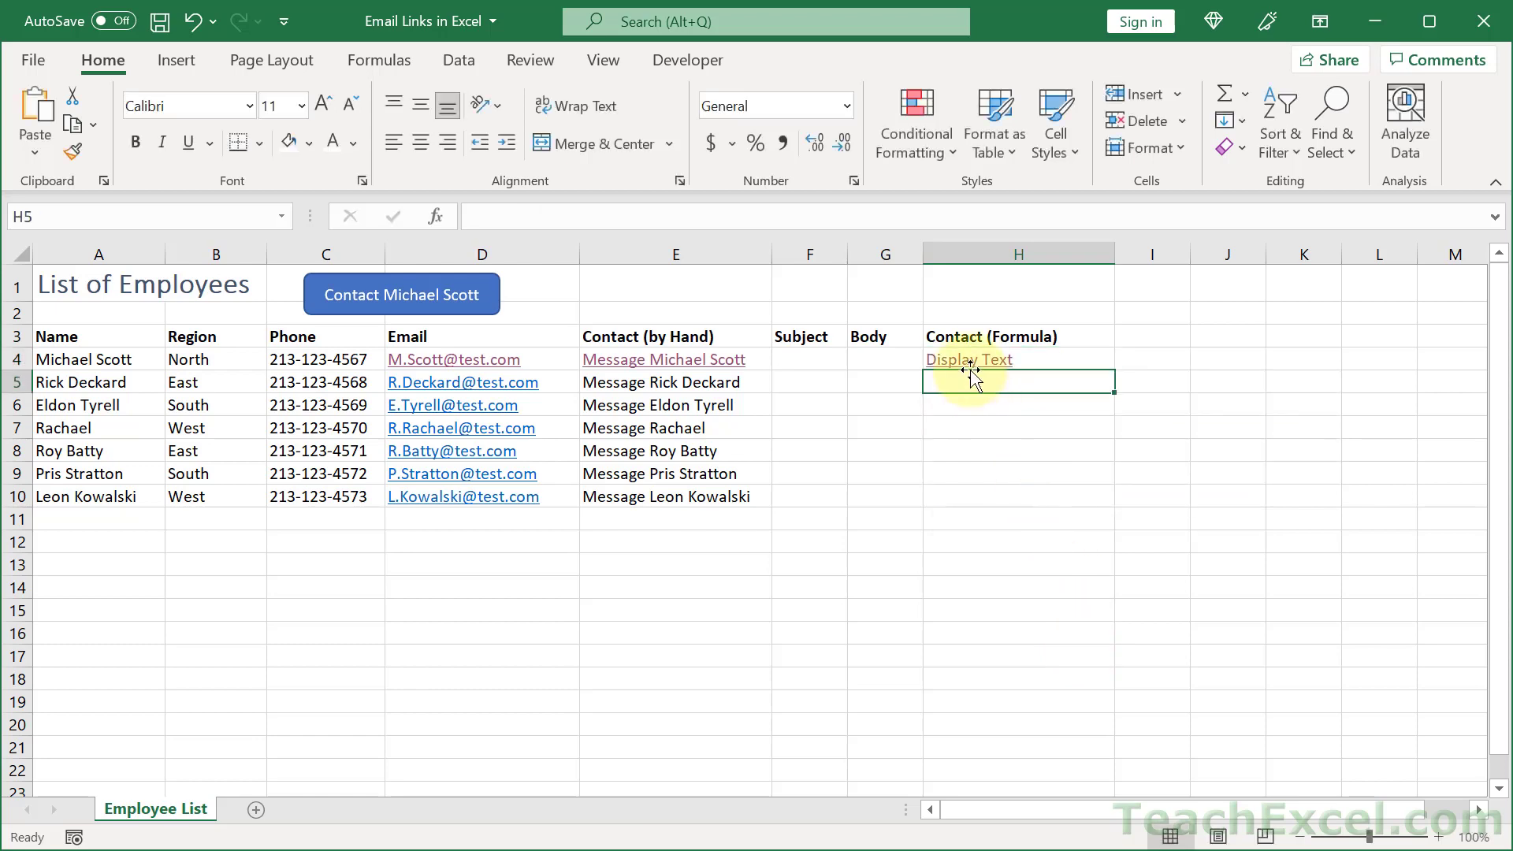
pyautogui.click(967, 359)
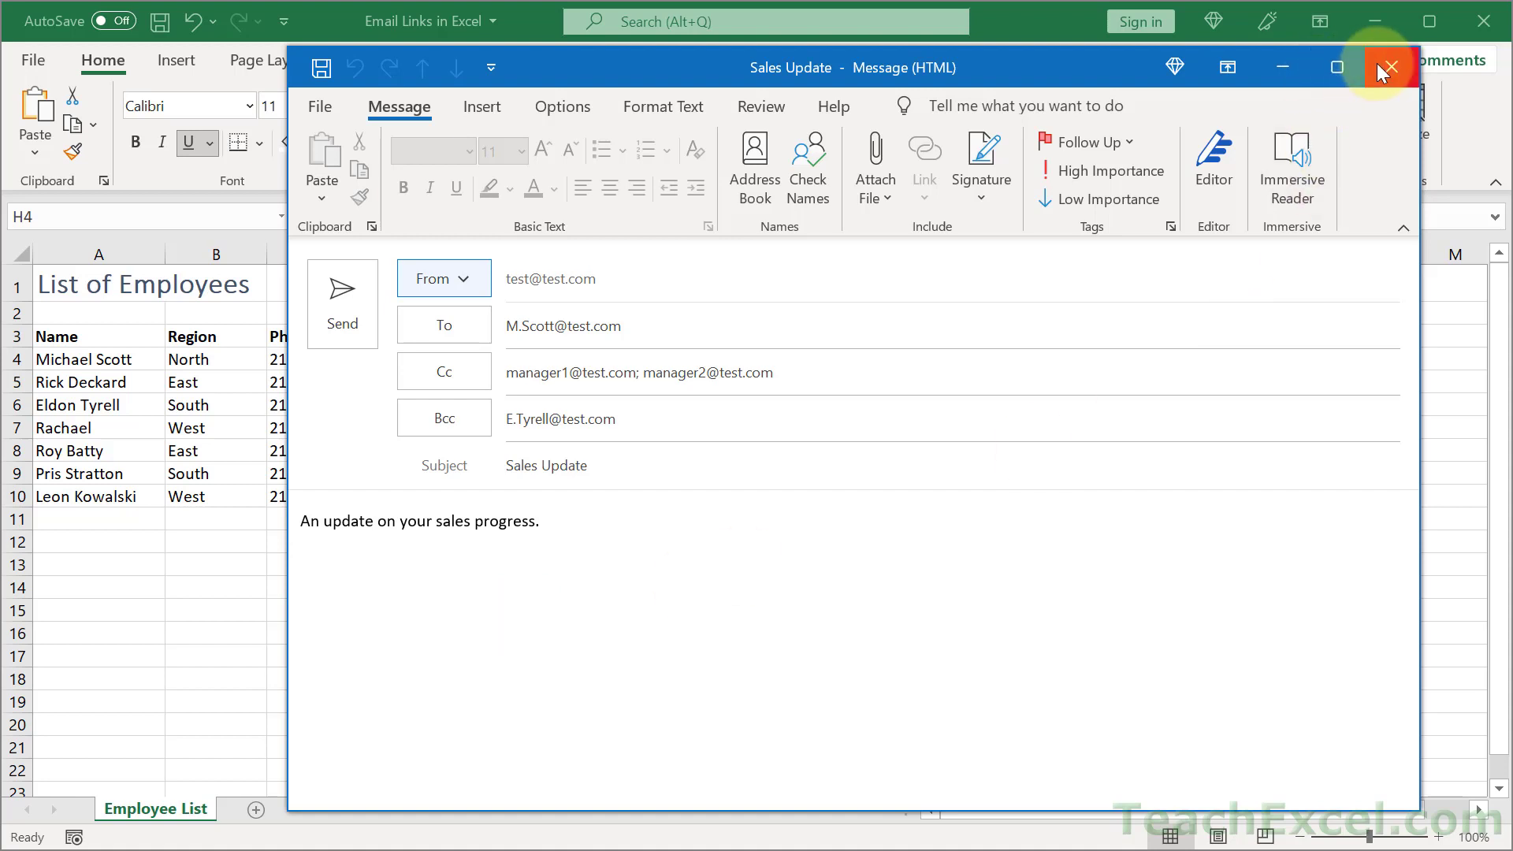
pyautogui.click(1388, 66)
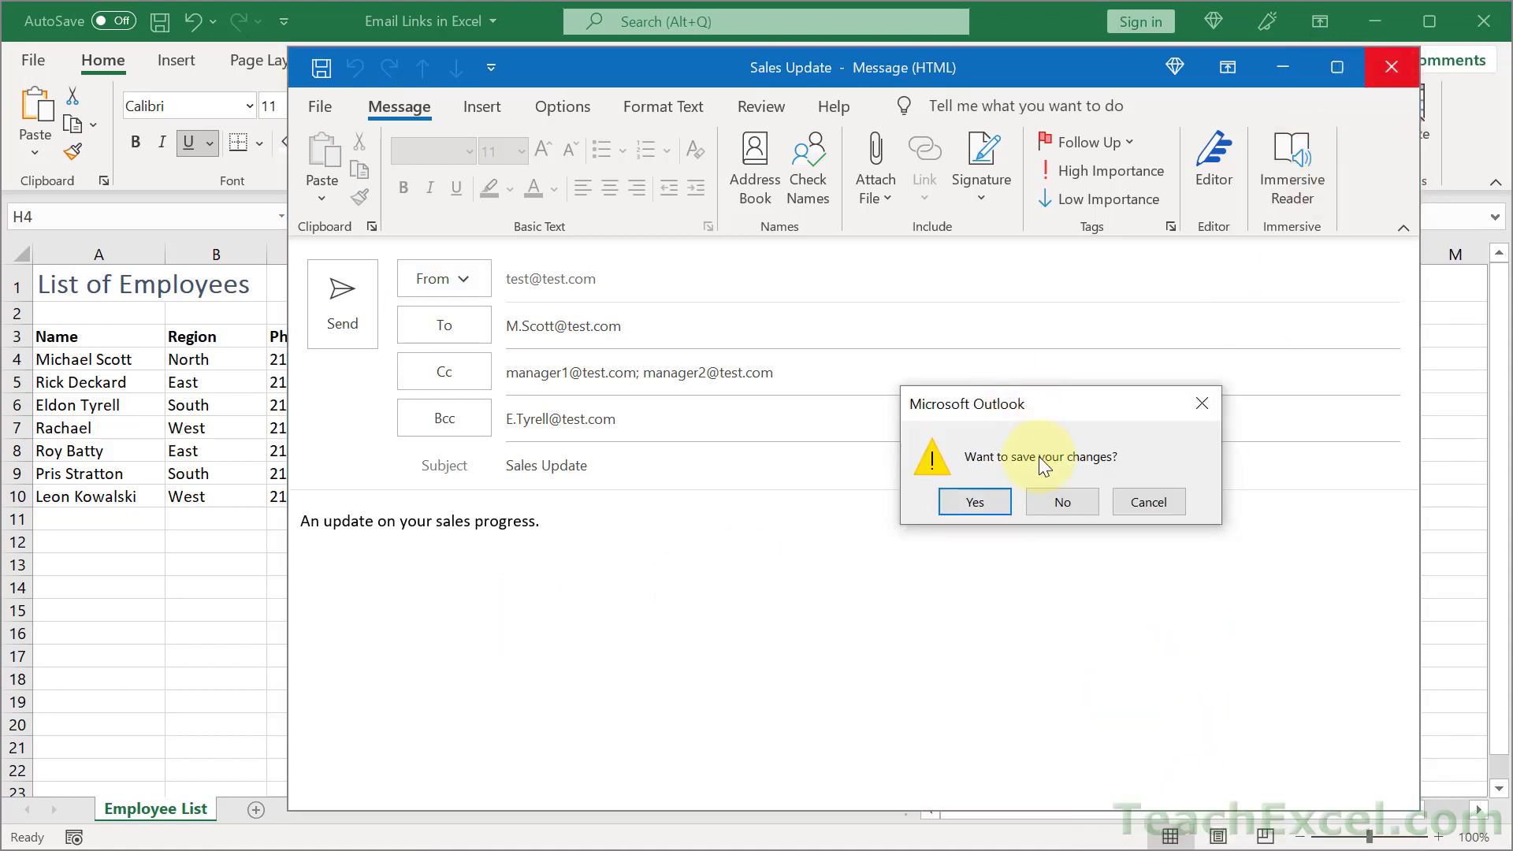
pyautogui.click(1059, 501)
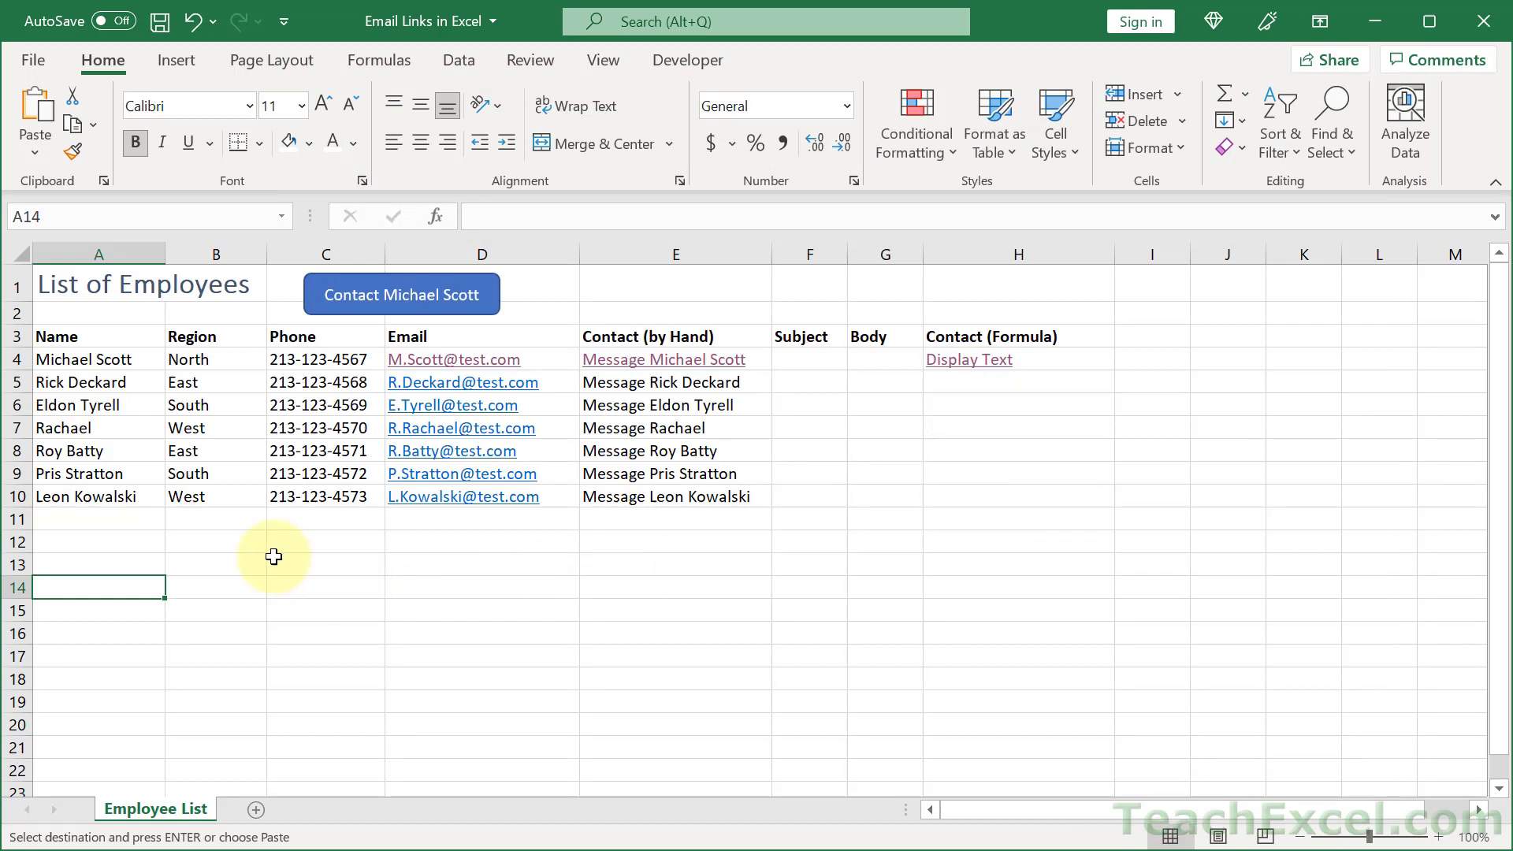
# Paste the Email Template block into A14, delete its explanatory note, and start editing BCC
pyautogui.press('ctrl+v')
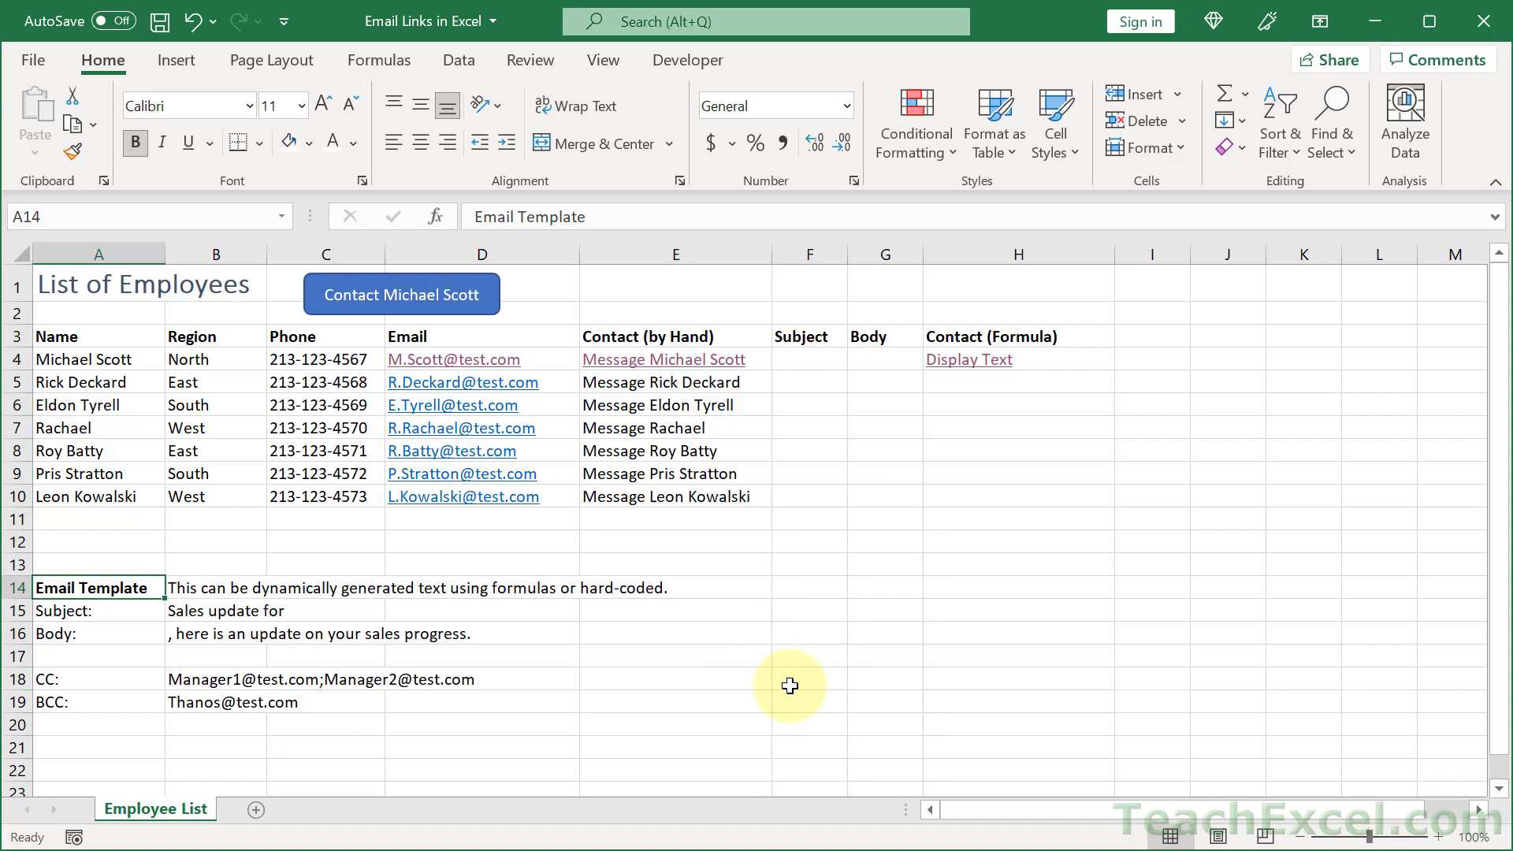
pyautogui.moveTo(838, 632)
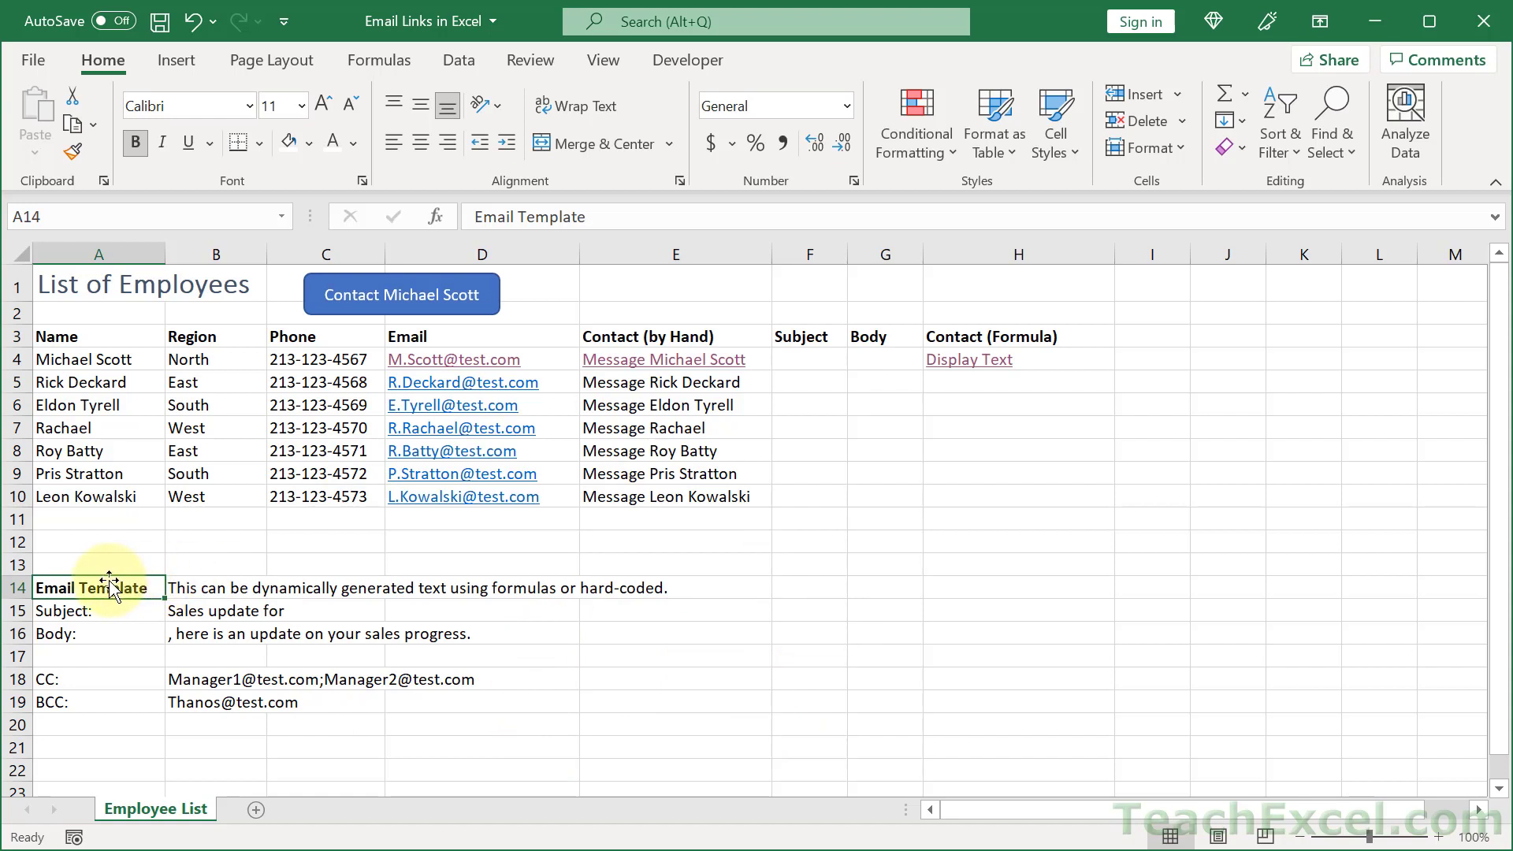
pyautogui.click(215, 586)
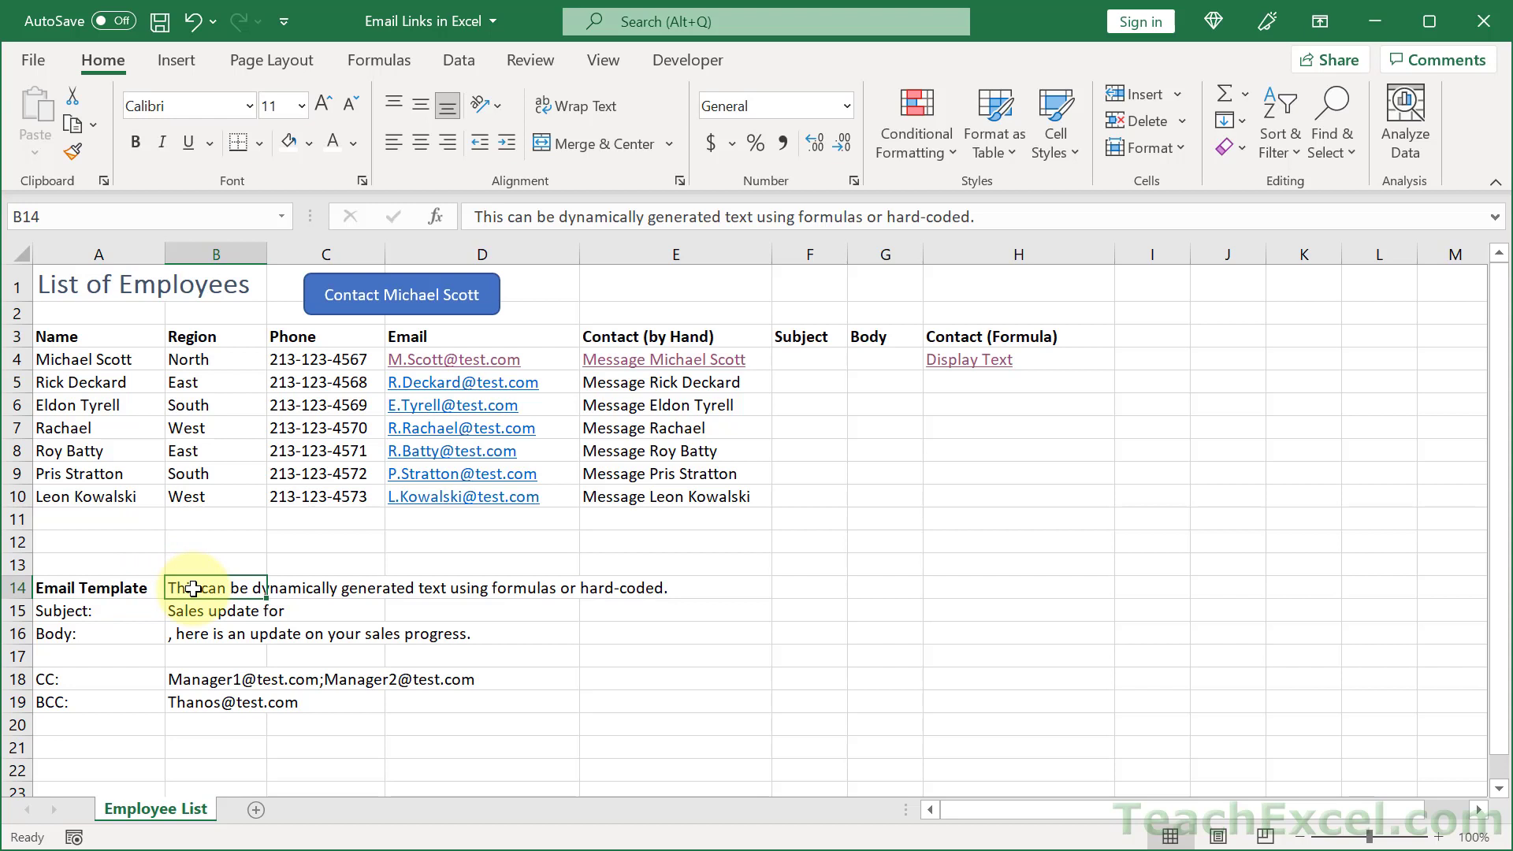
pyautogui.press('Delete')
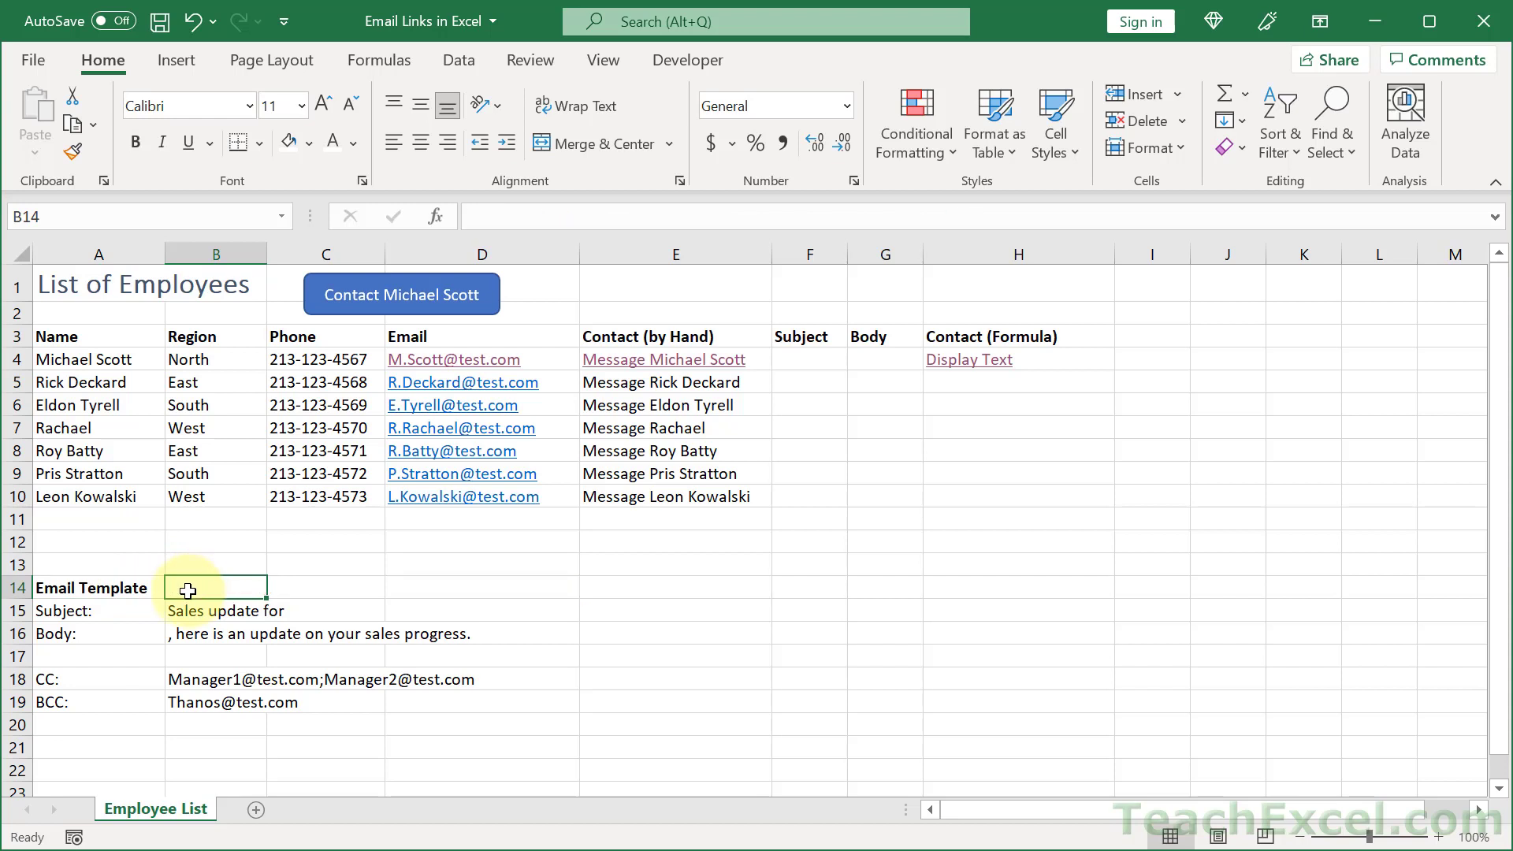
pyautogui.click(96, 610)
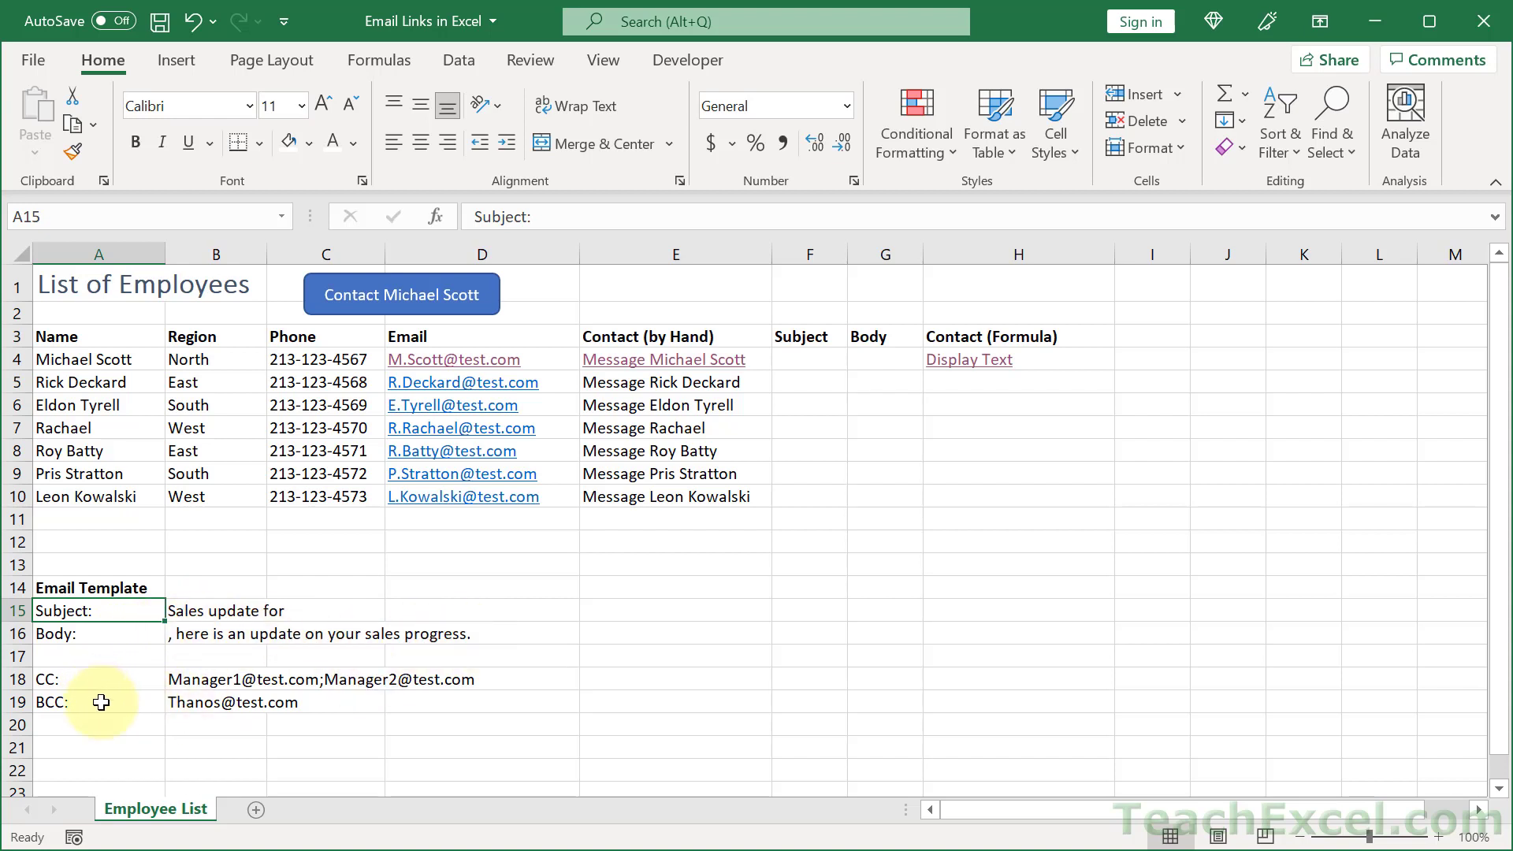
pyautogui.moveTo(306, 696)
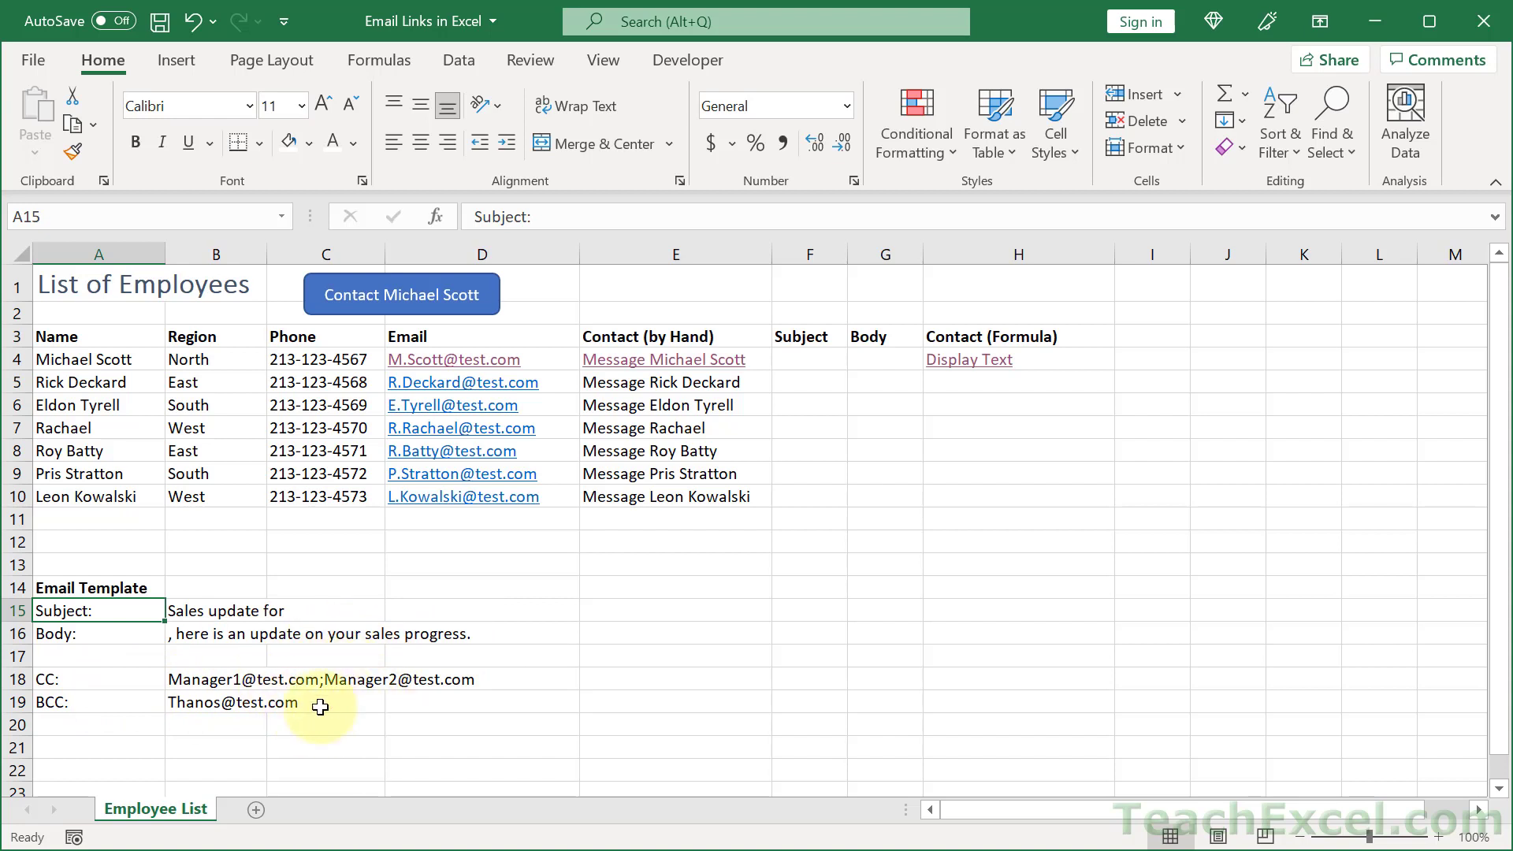
pyautogui.moveTo(362, 715)
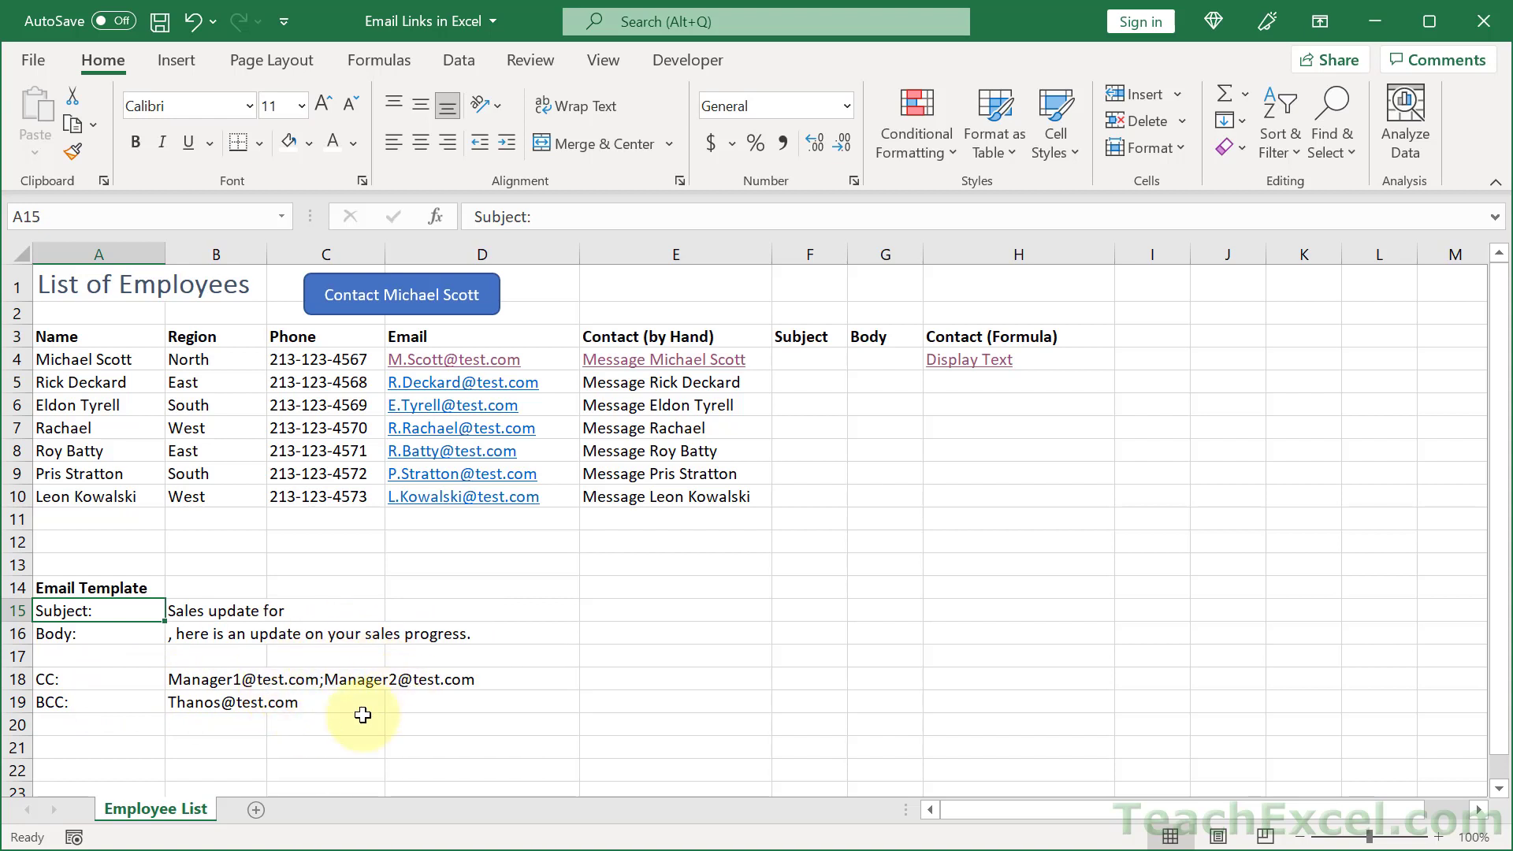
pyautogui.doubleClick(231, 701)
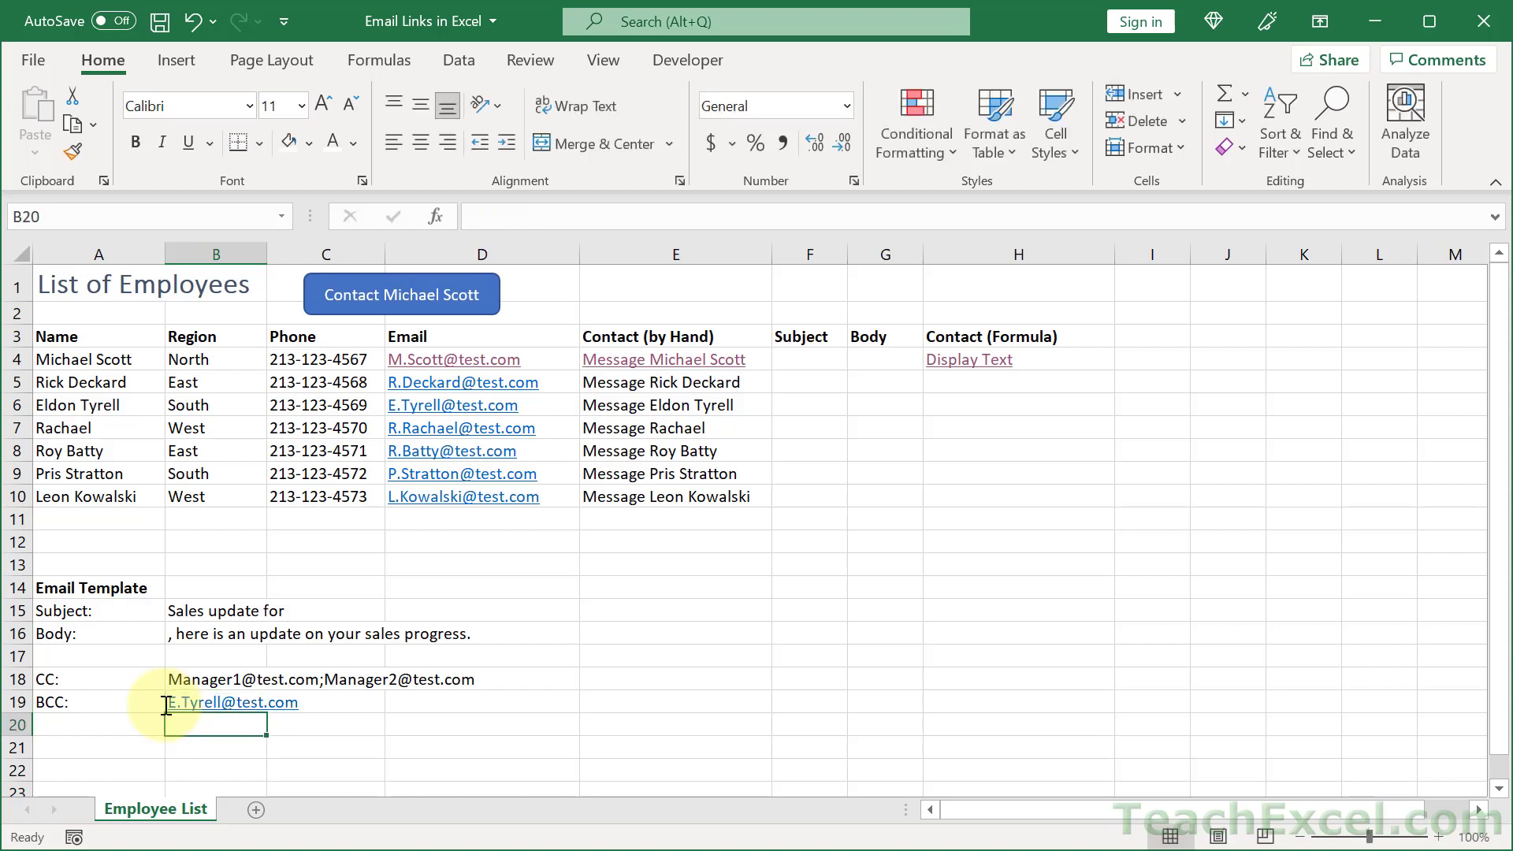
pyautogui.rightClick(228, 701)
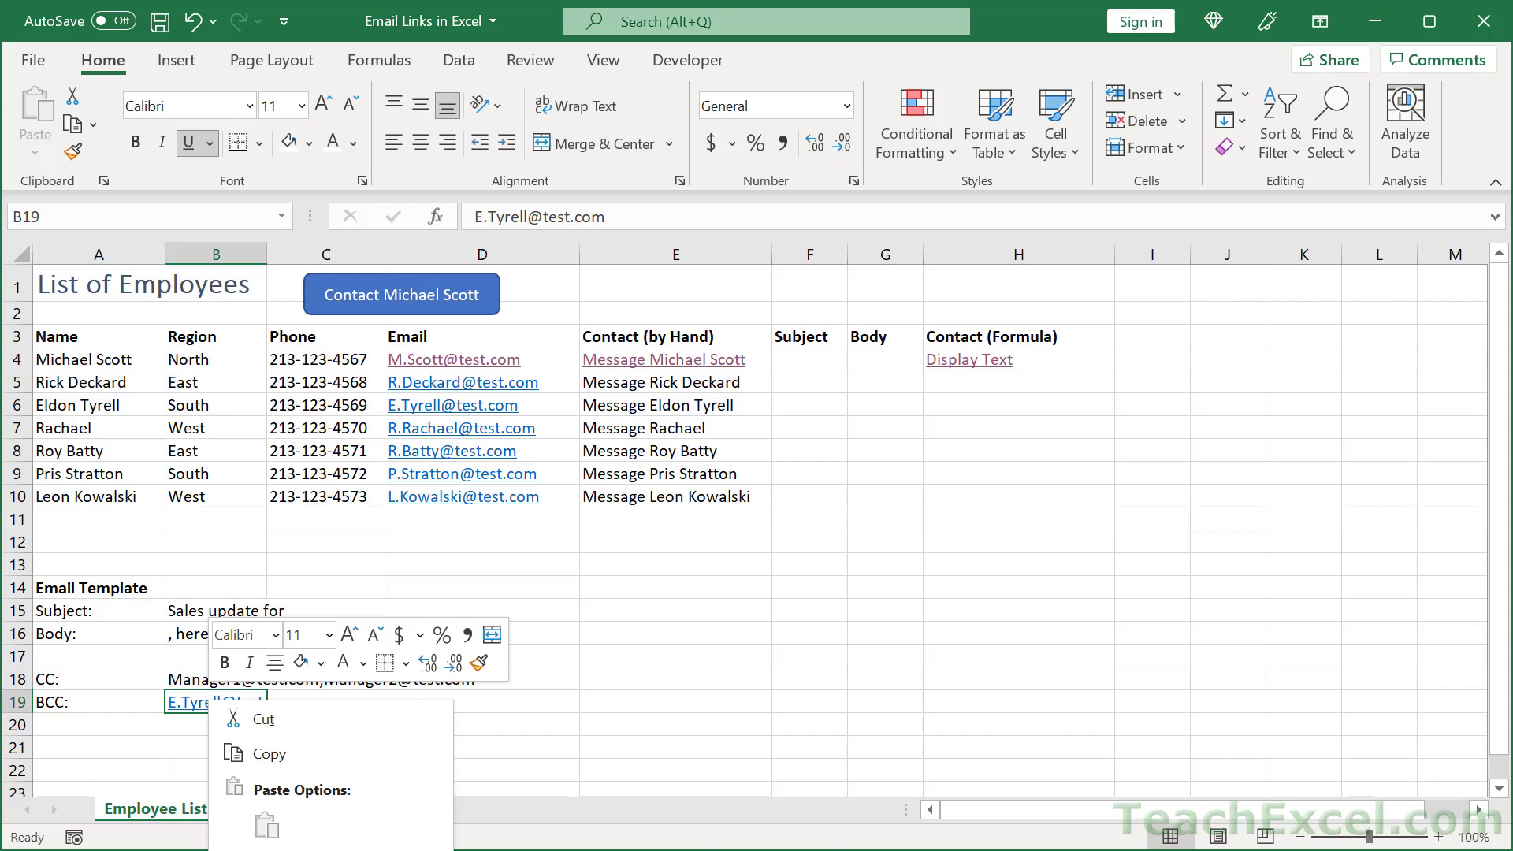
pyautogui.click(674, 644)
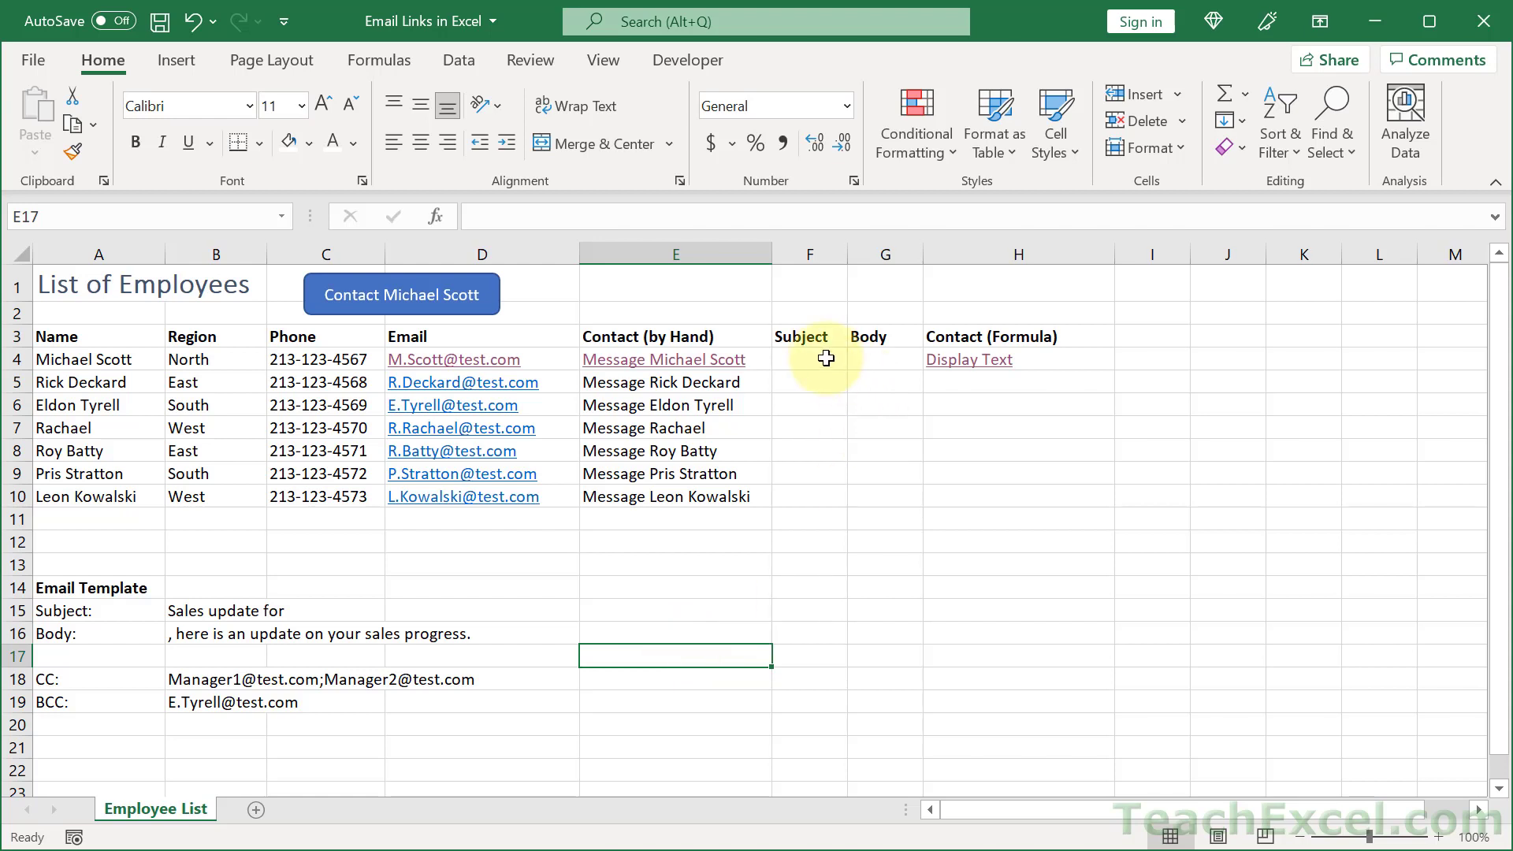
# Enter =$B$15 & A4 in F4, fill it down to F10, and widen column F
pyautogui.click(808, 360)
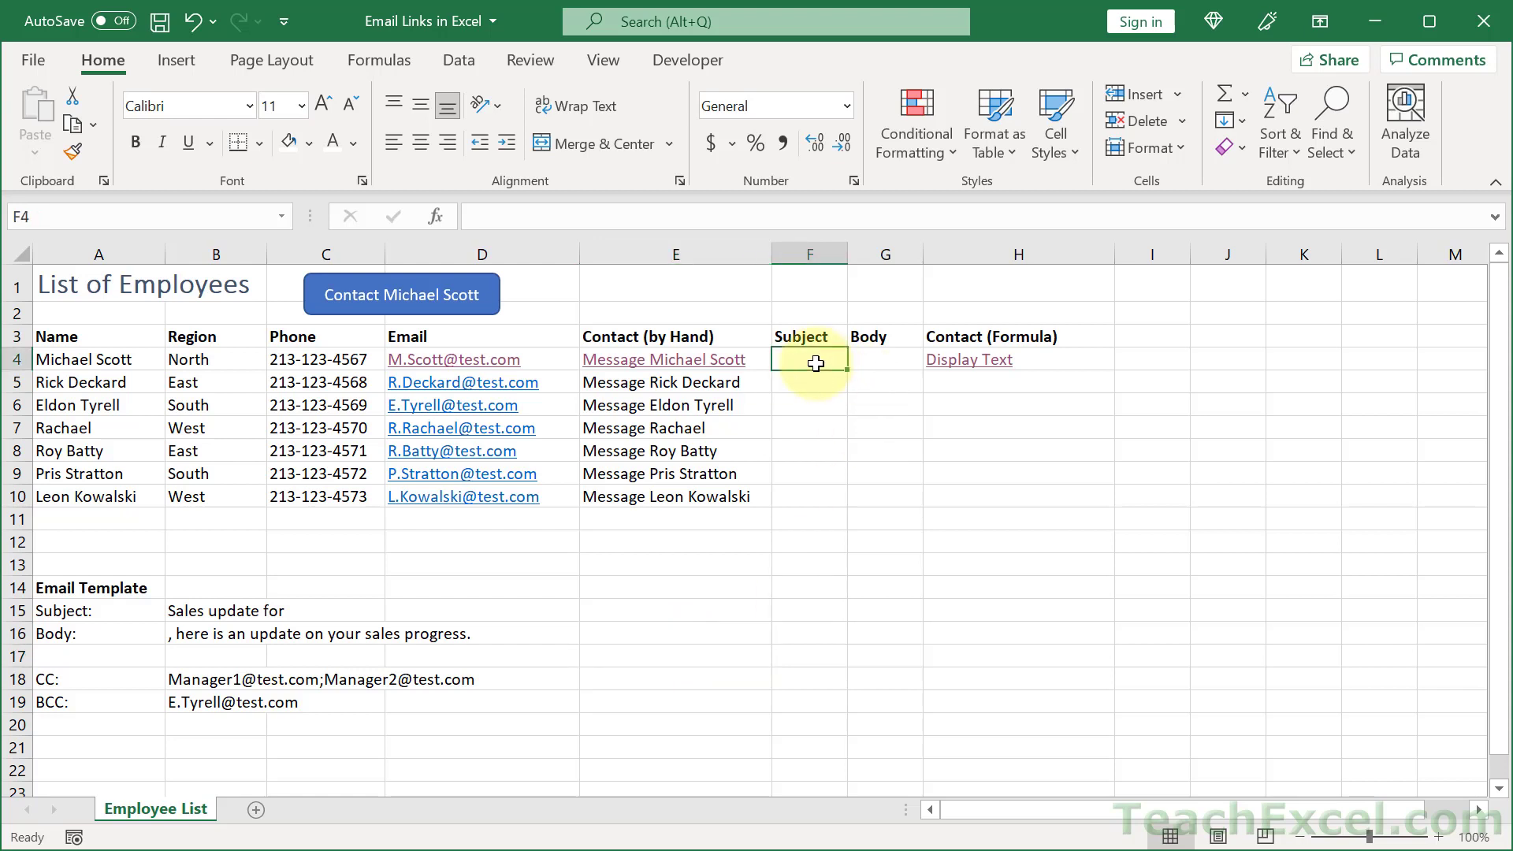
pyautogui.write('=B15')
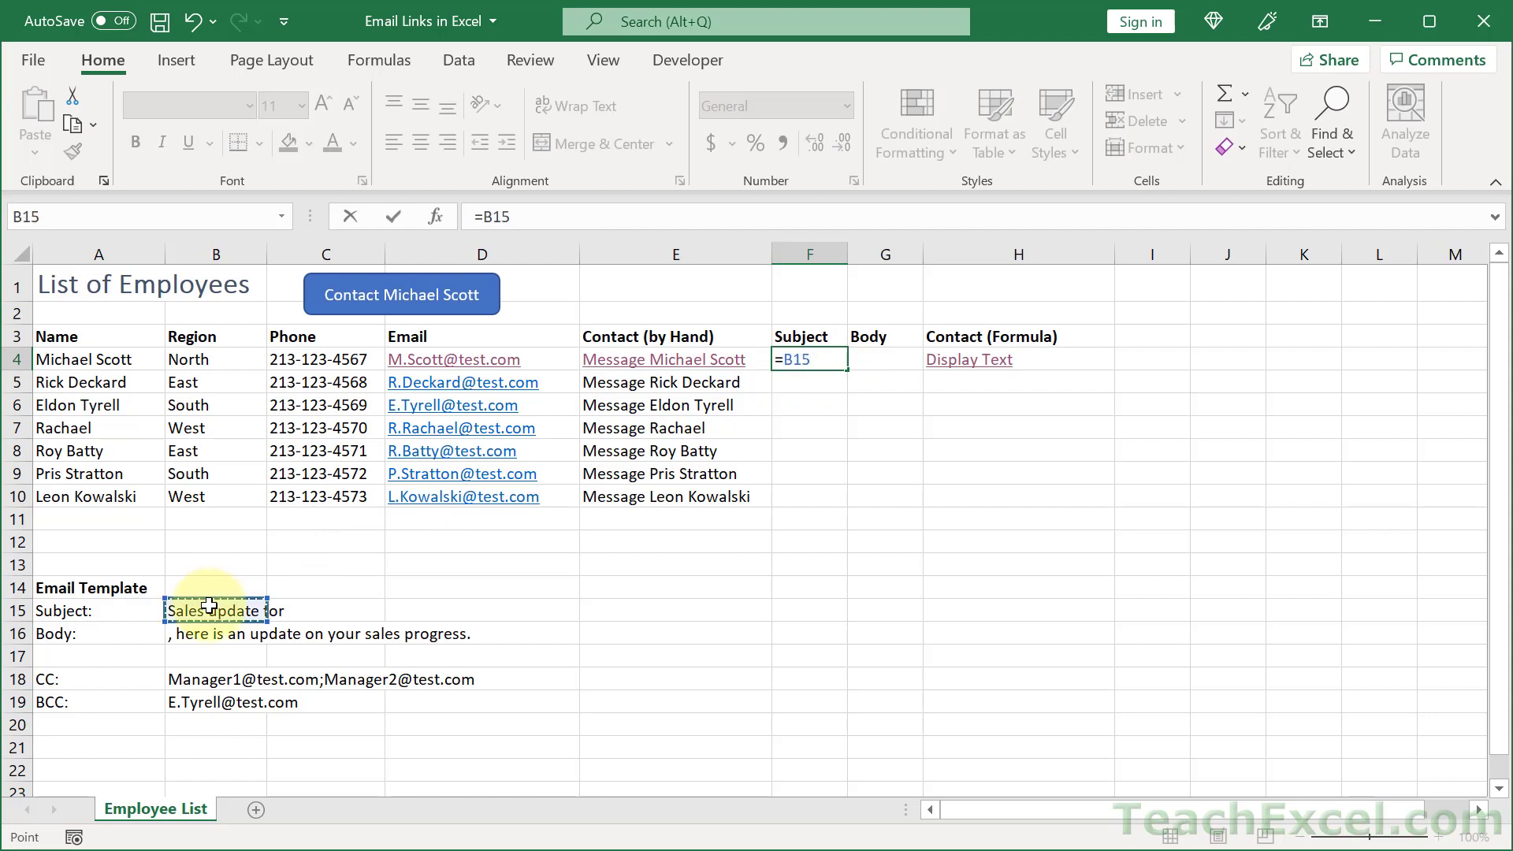
pyautogui.press('F4')
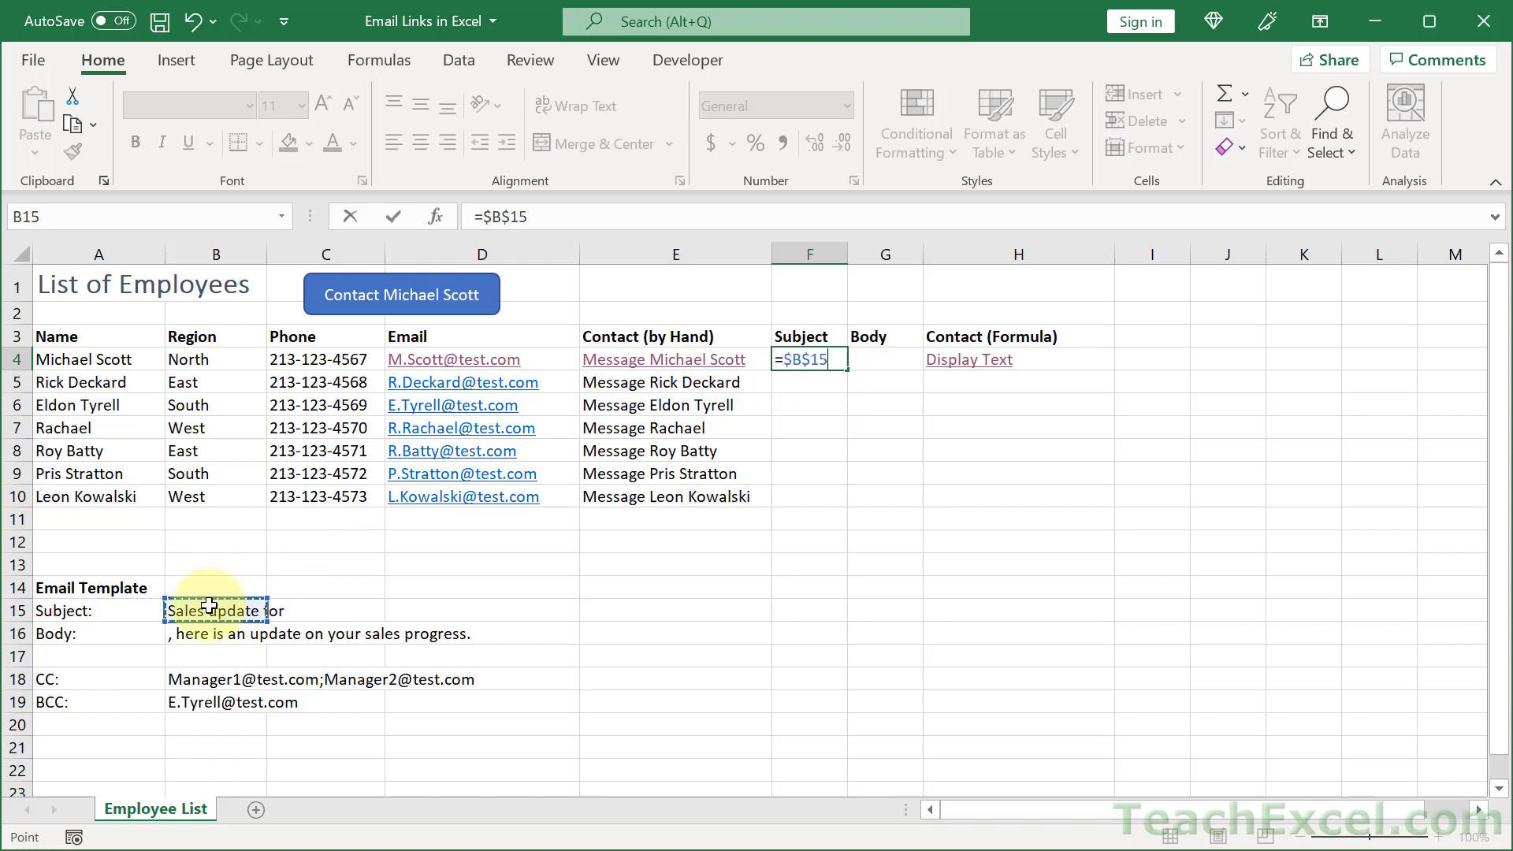
pyautogui.write('&')
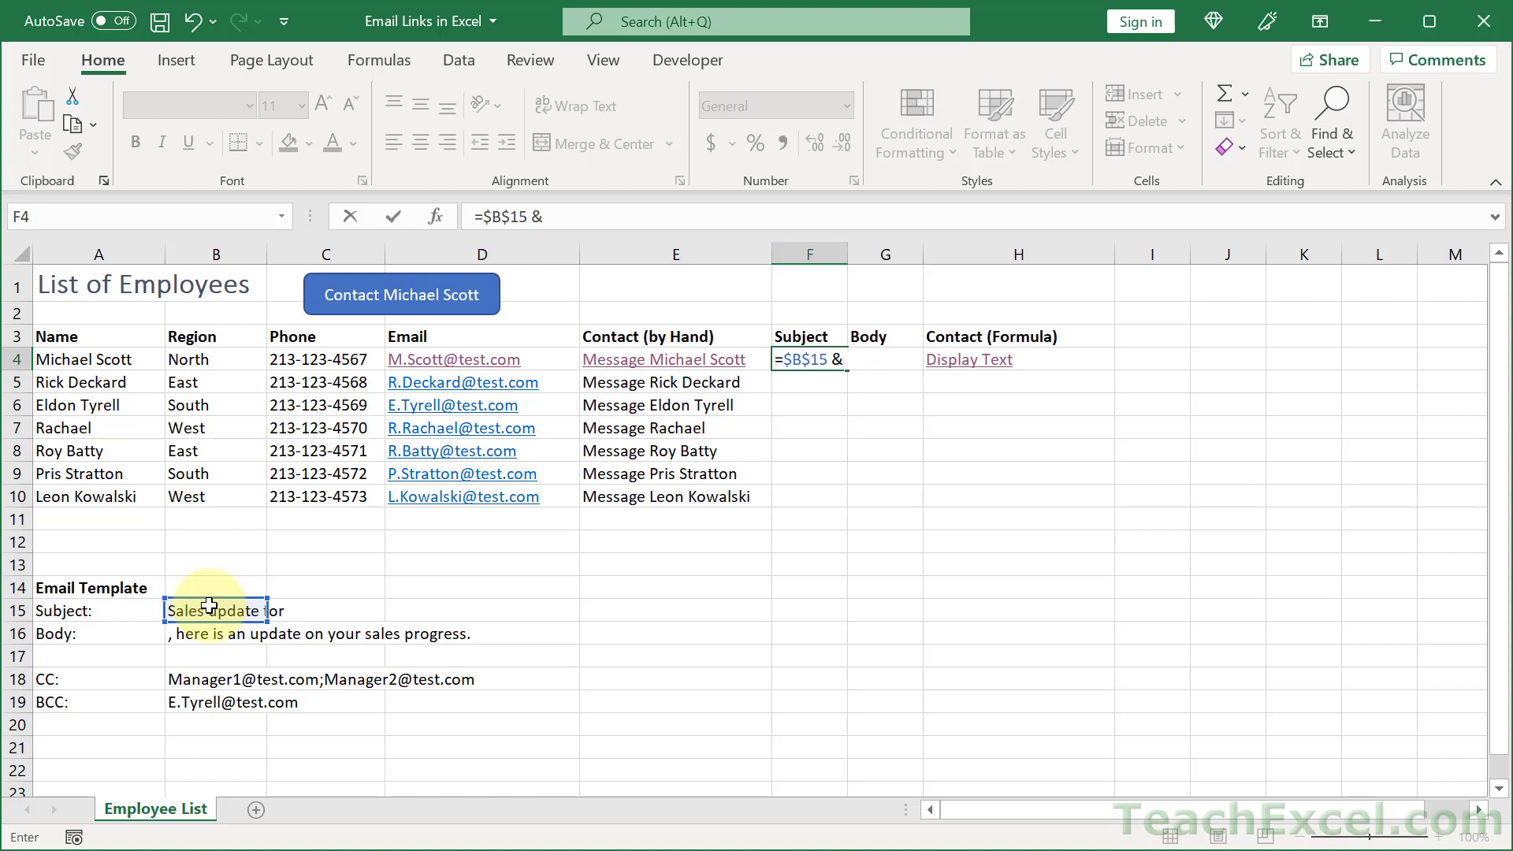
pyautogui.click(96, 359)
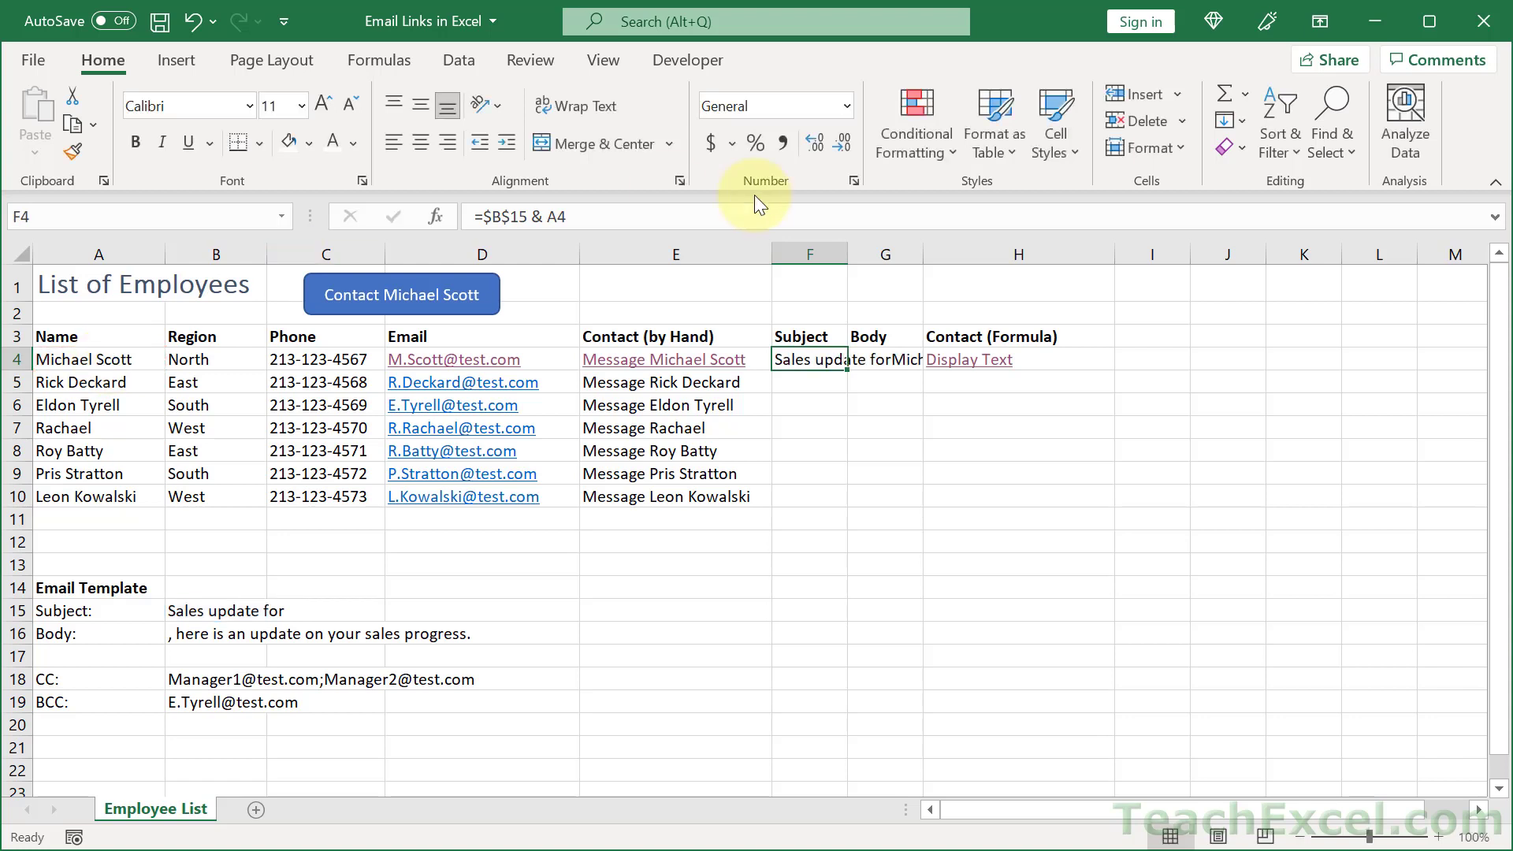
pyautogui.moveTo(846, 370); pyautogui.dragTo(846, 495)
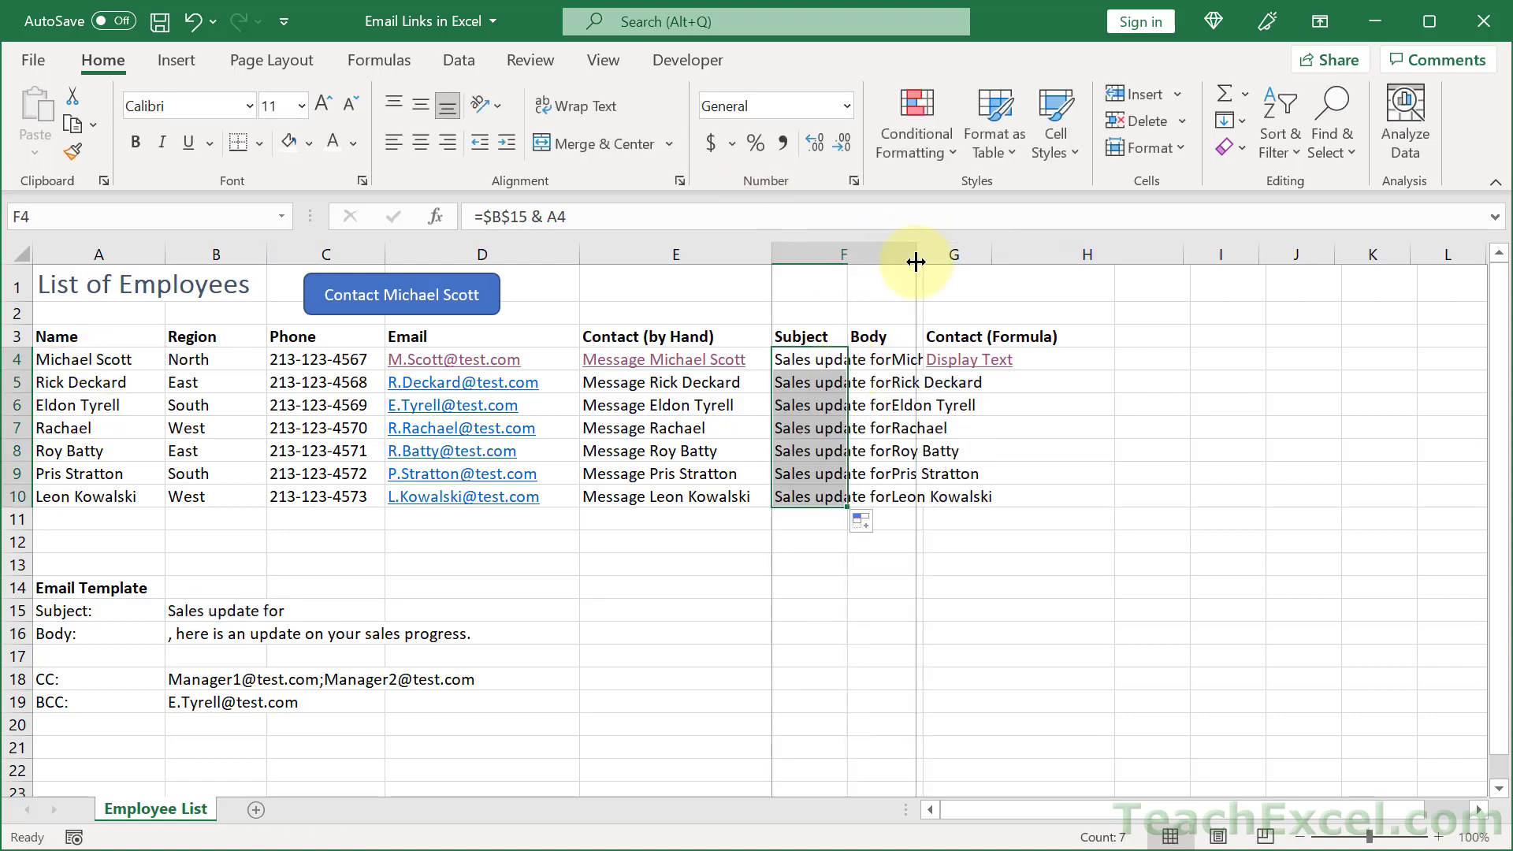
pyautogui.moveTo(915, 262); pyautogui.dragTo(977, 262)
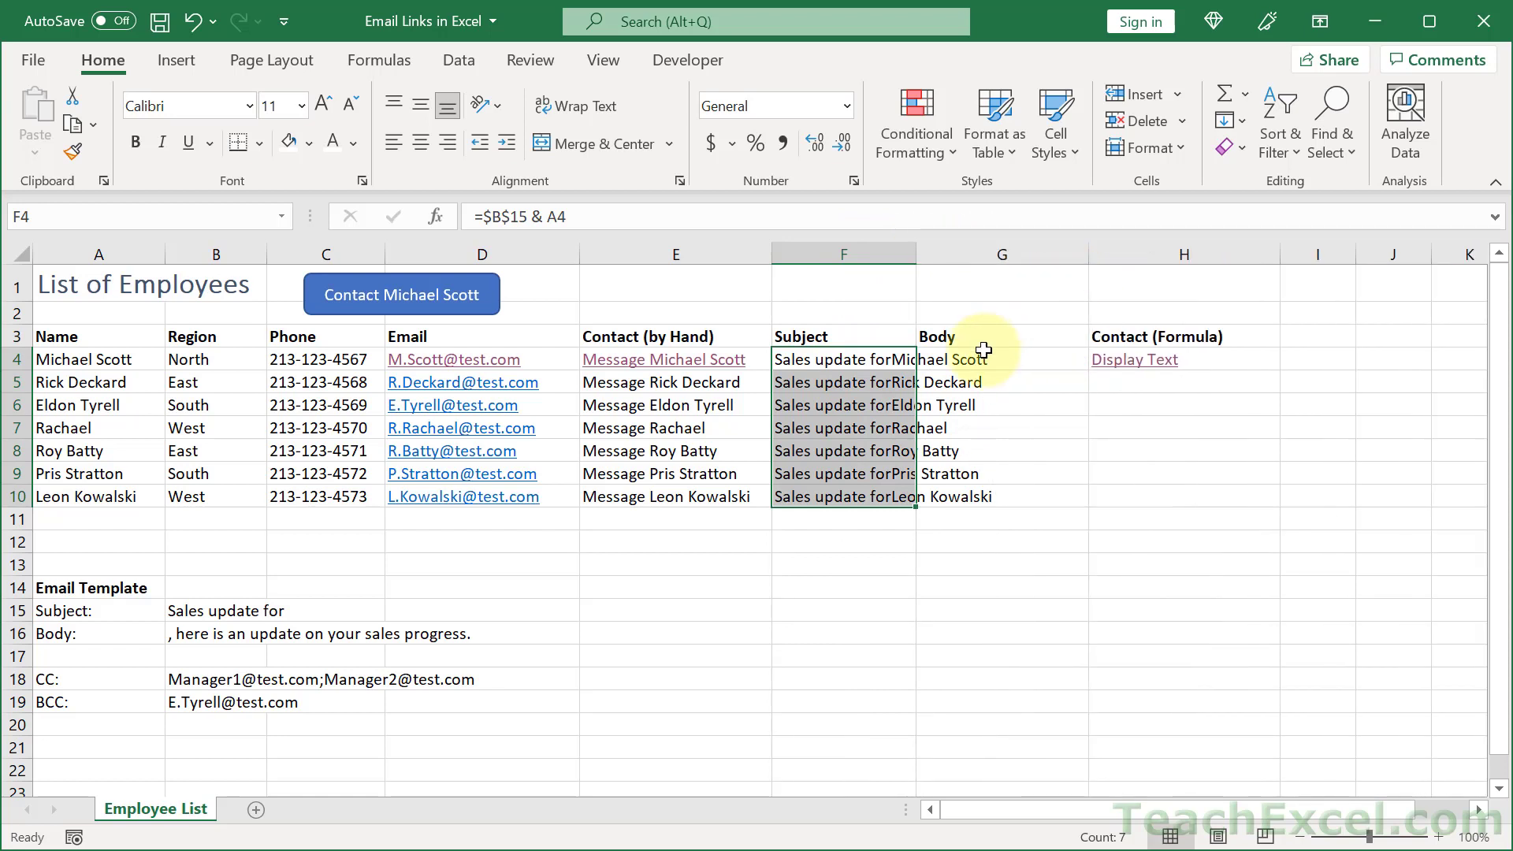
# Enter =A4 & $B$16 in G4 to join the employee name with the template body
pyautogui.click(1000, 359)
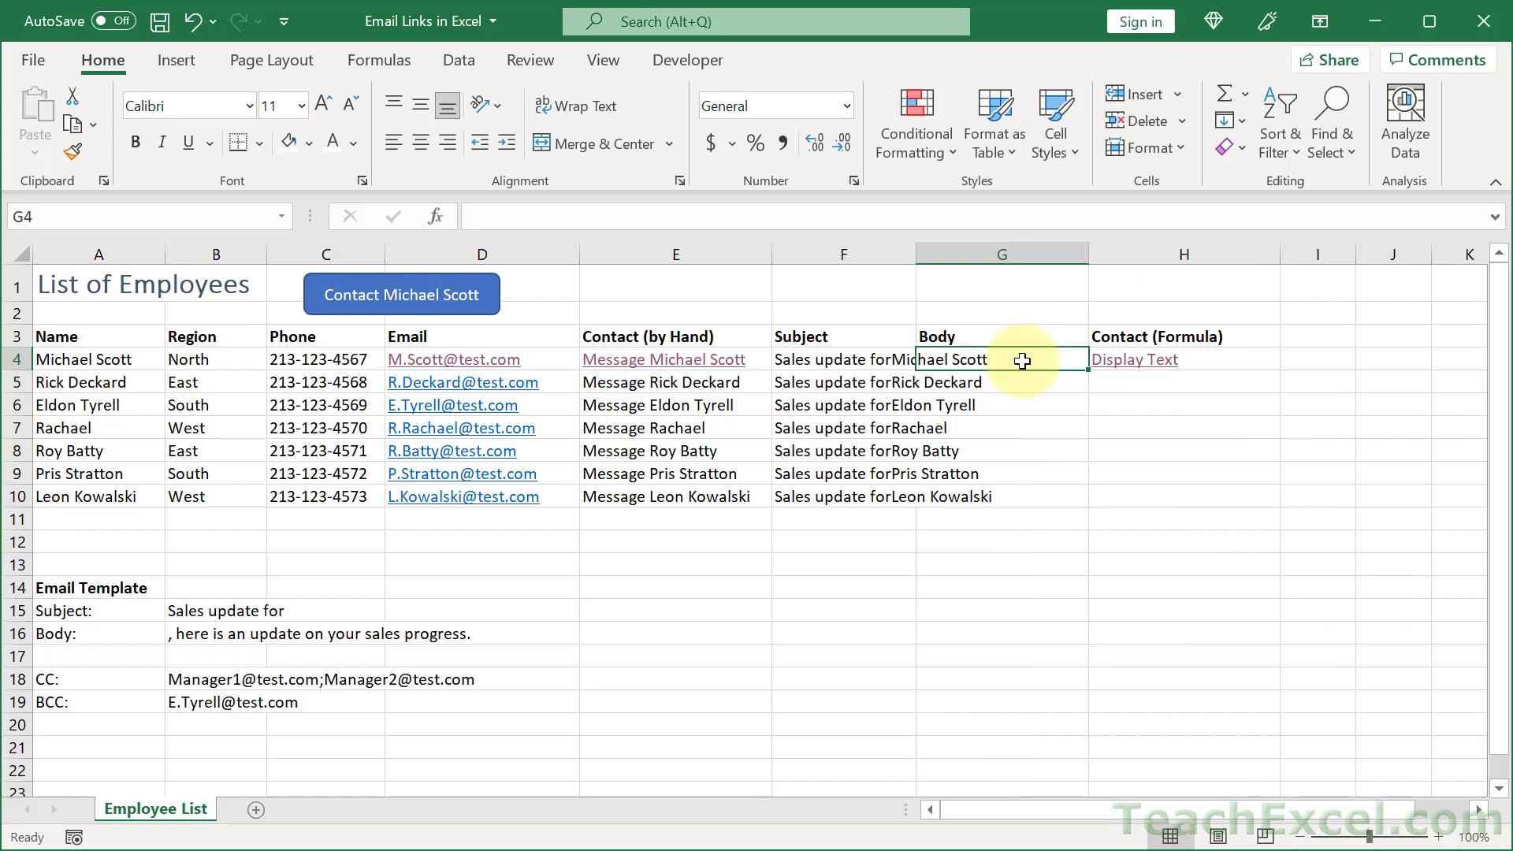
pyautogui.click(96, 359)
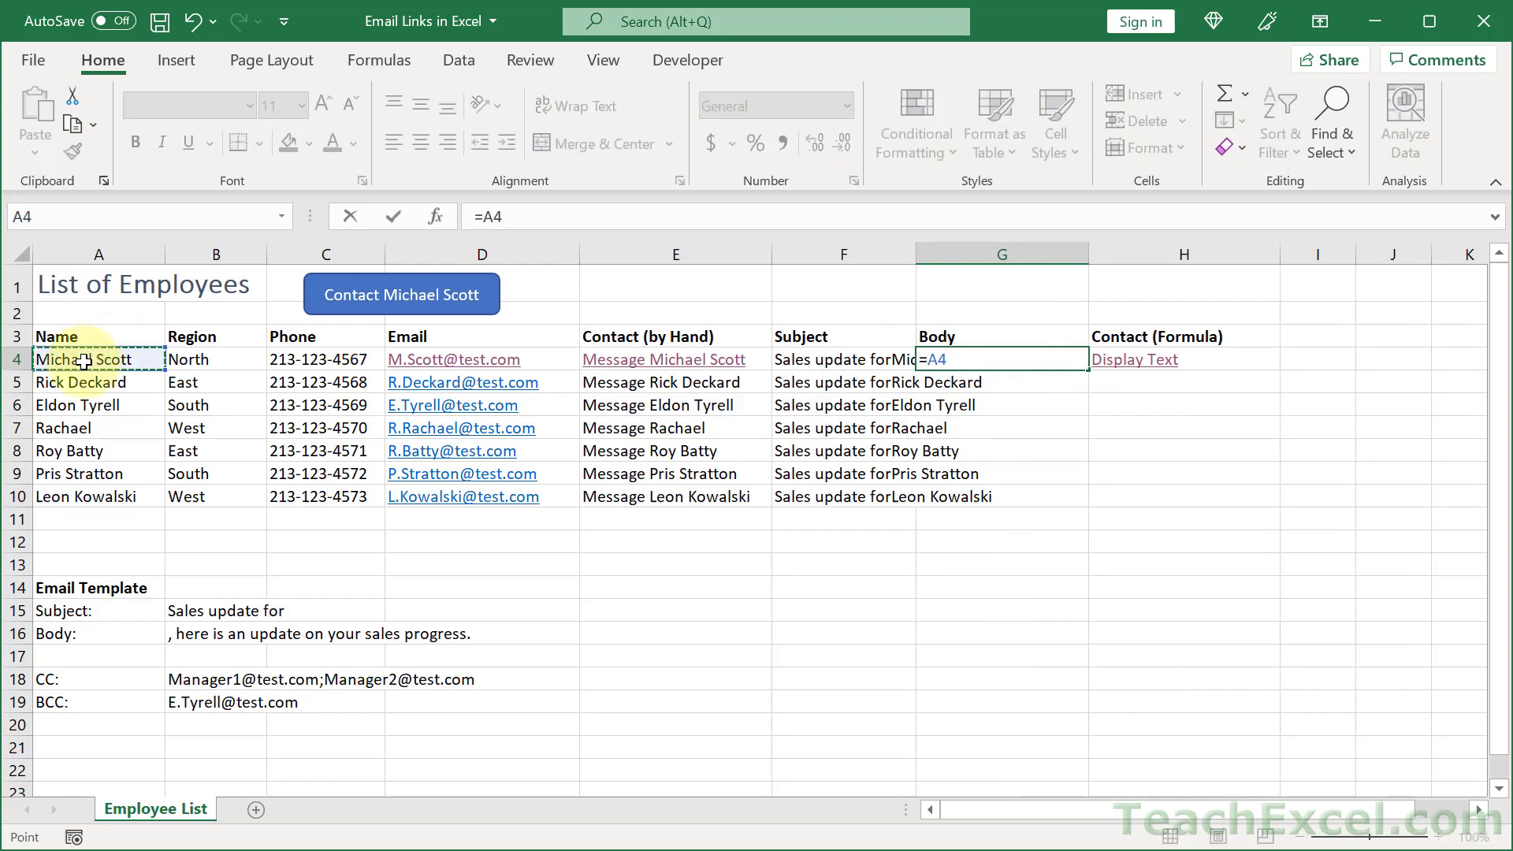
pyautogui.write('&')
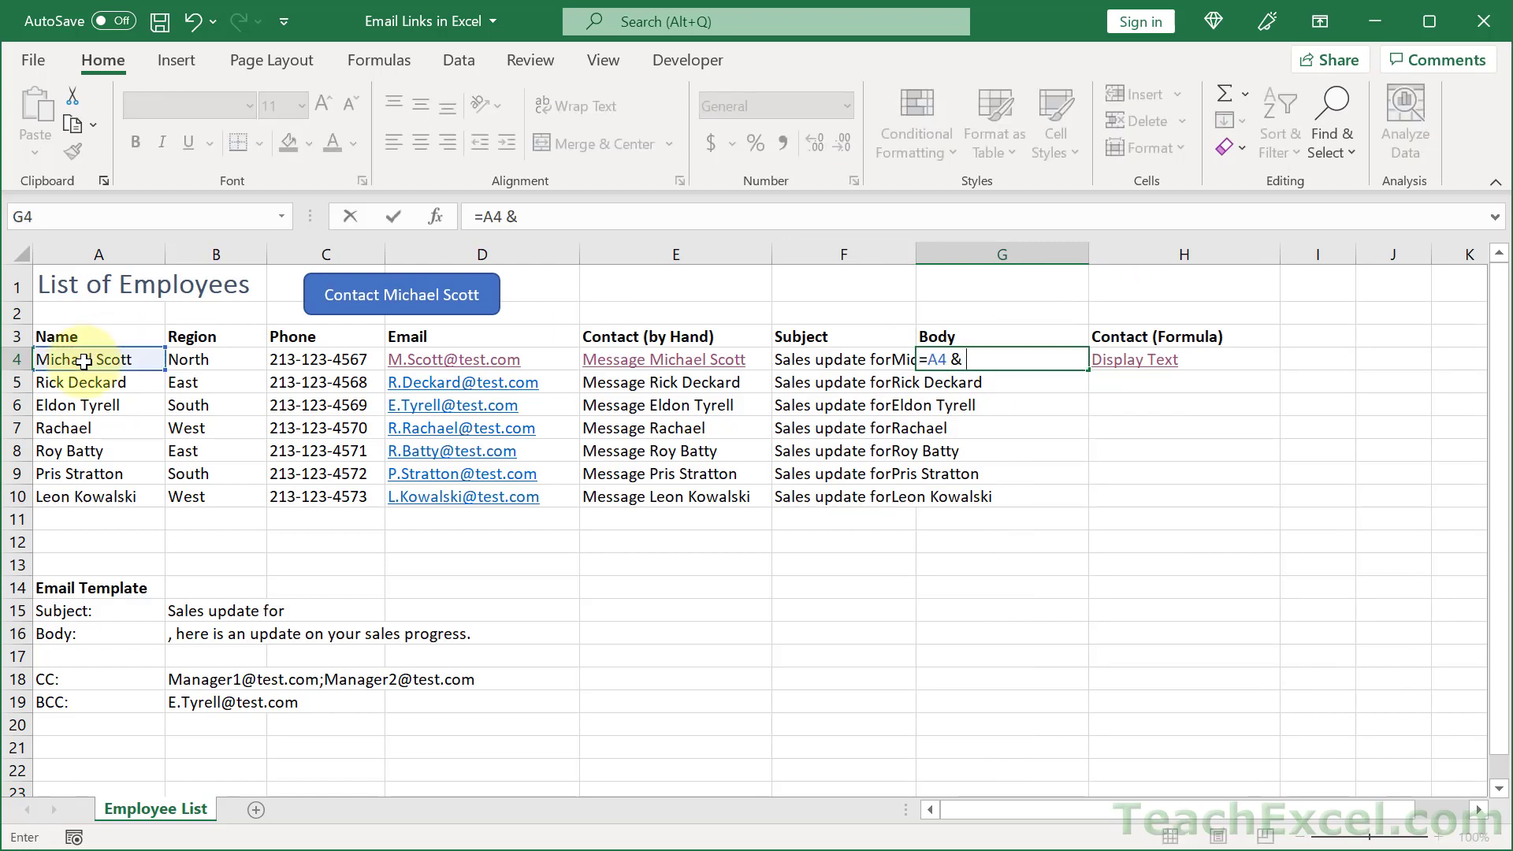
pyautogui.click(216, 632)
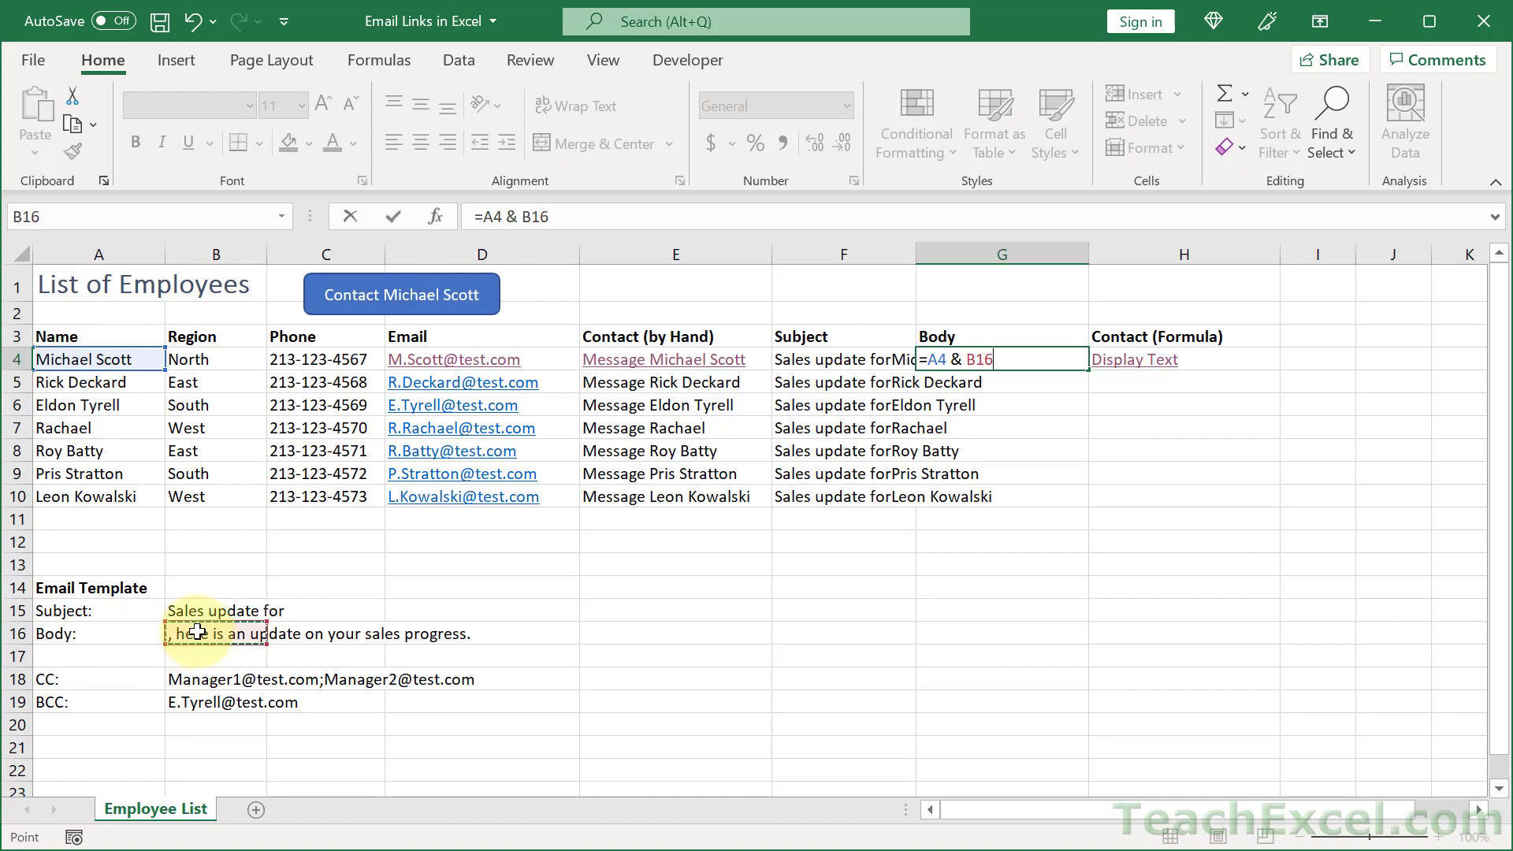
pyautogui.press('f4')
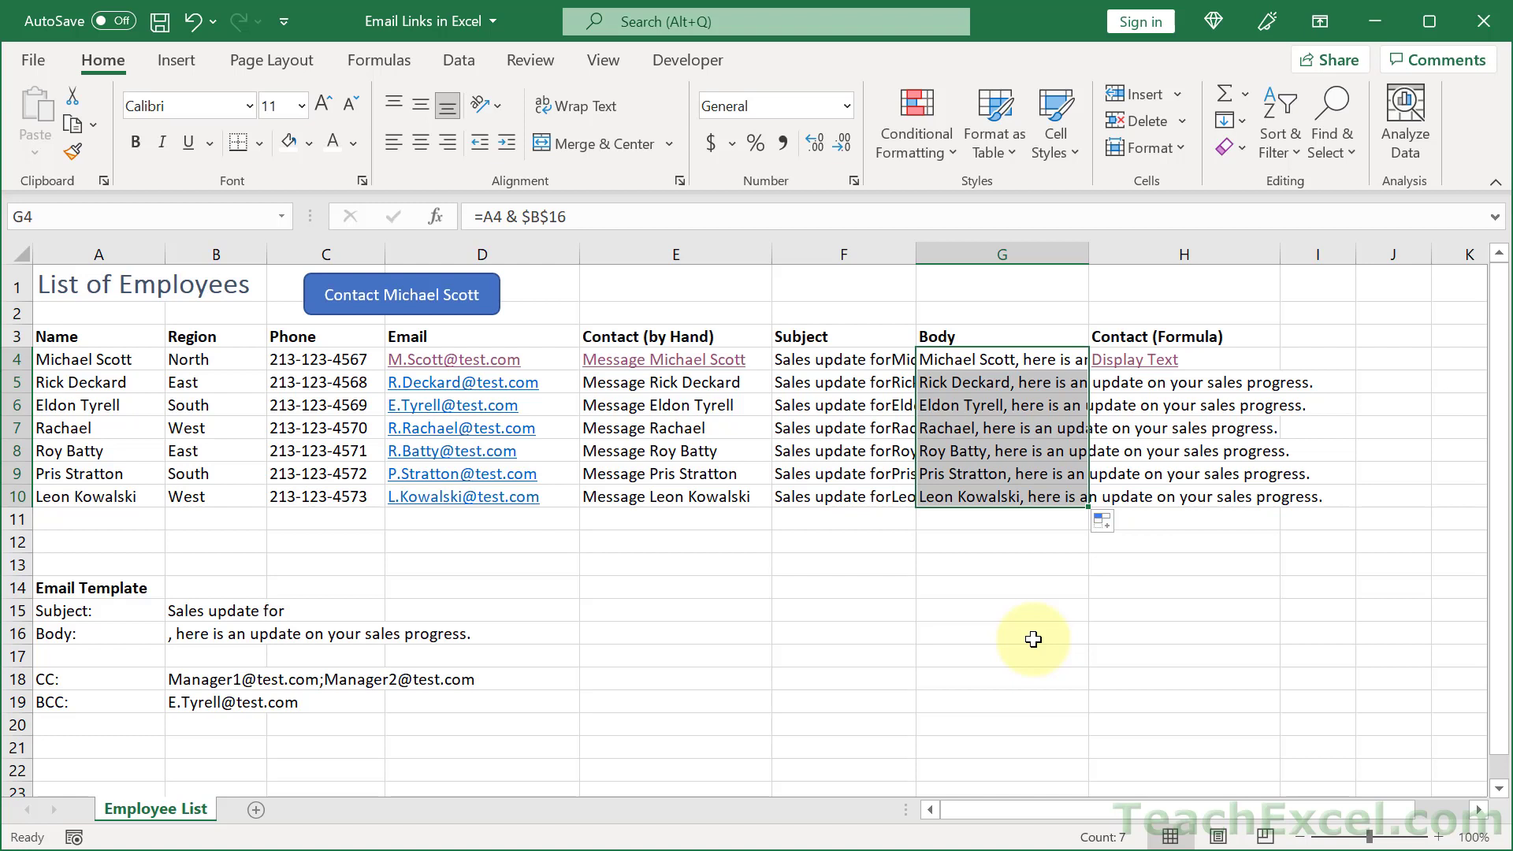
pyautogui.moveTo(96, 624)
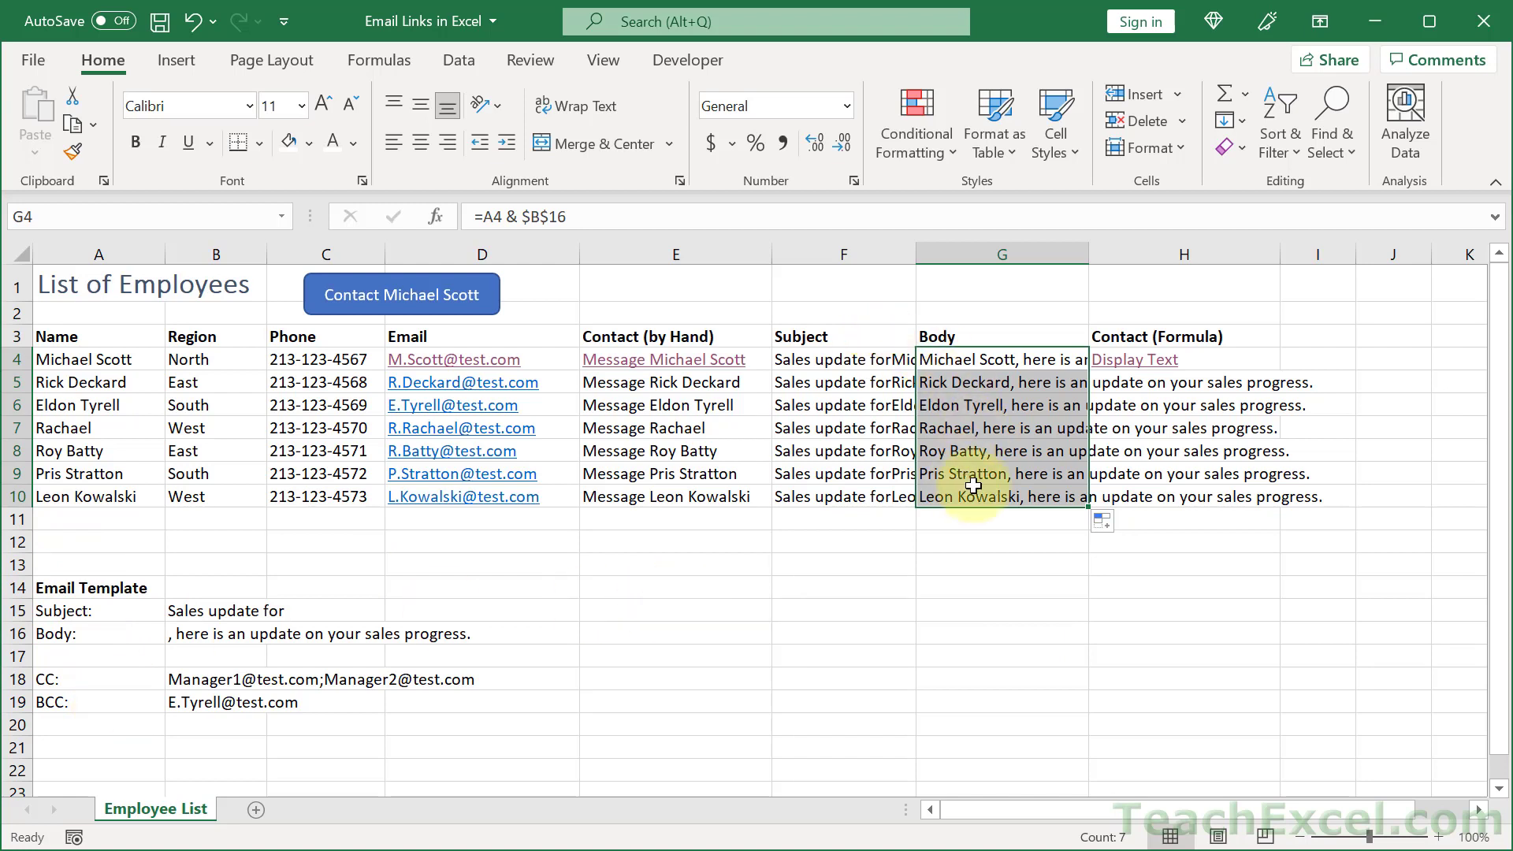
pyautogui.moveTo(1247, 353)
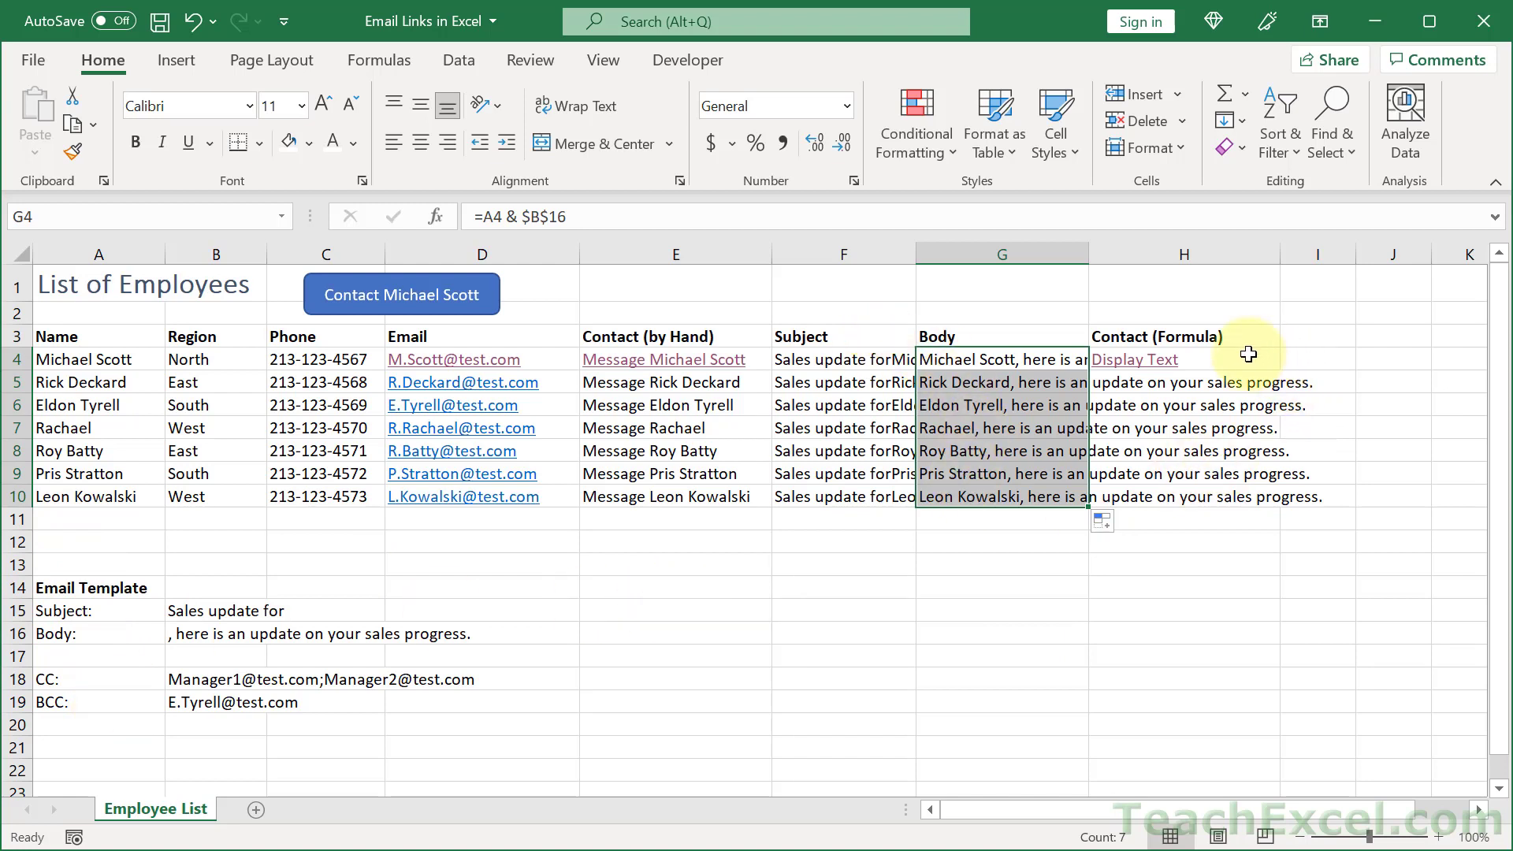
# Replace H4's hard-coded email address and CC addresses with references to D4 and $B$18
pyautogui.click(1184, 360)
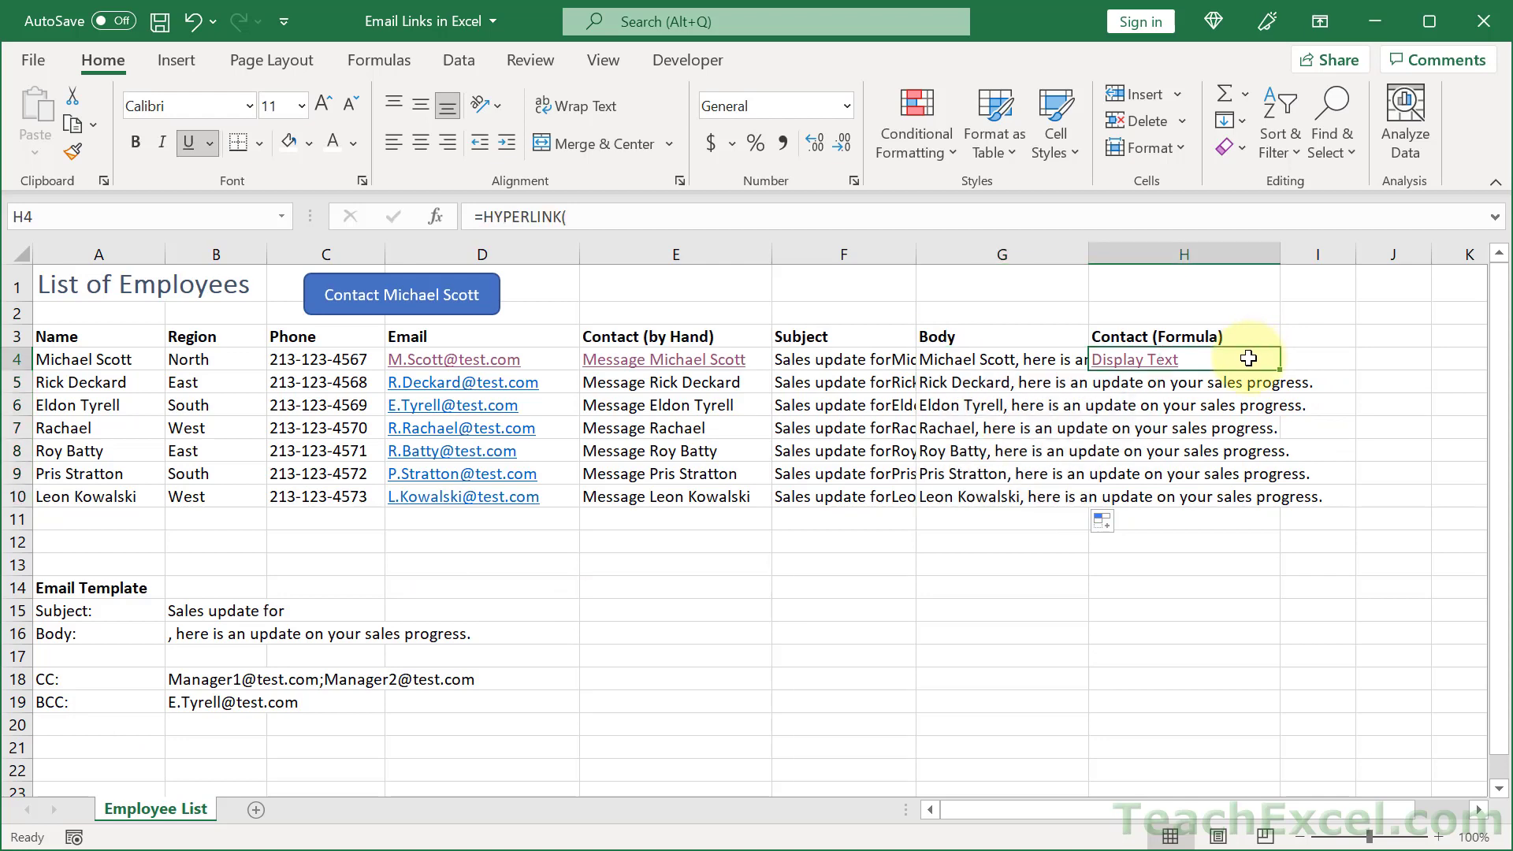
pyautogui.doubleClick(1157, 360)
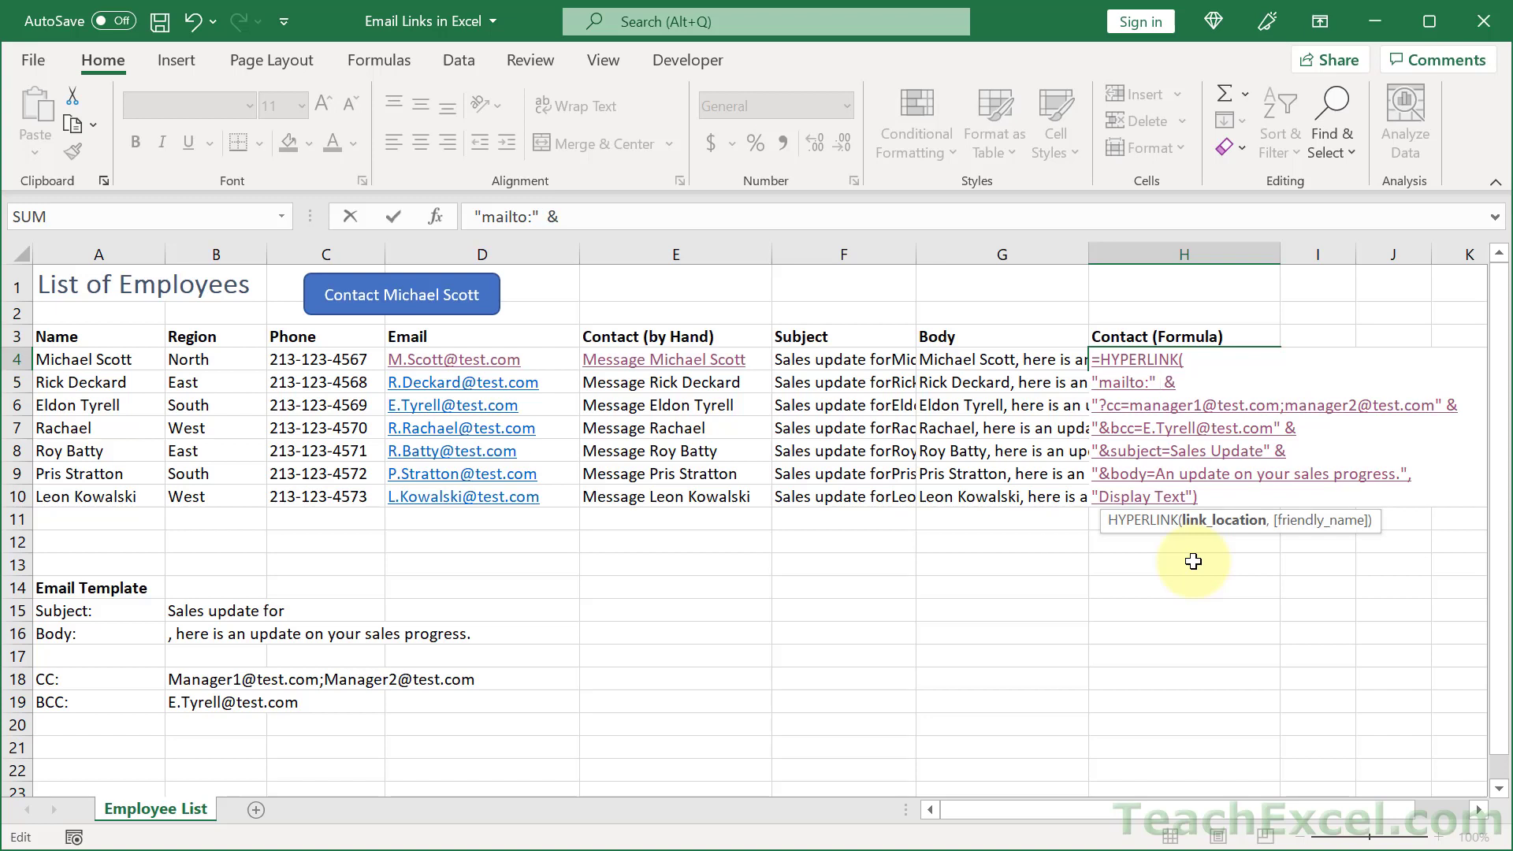
pyautogui.write('&')
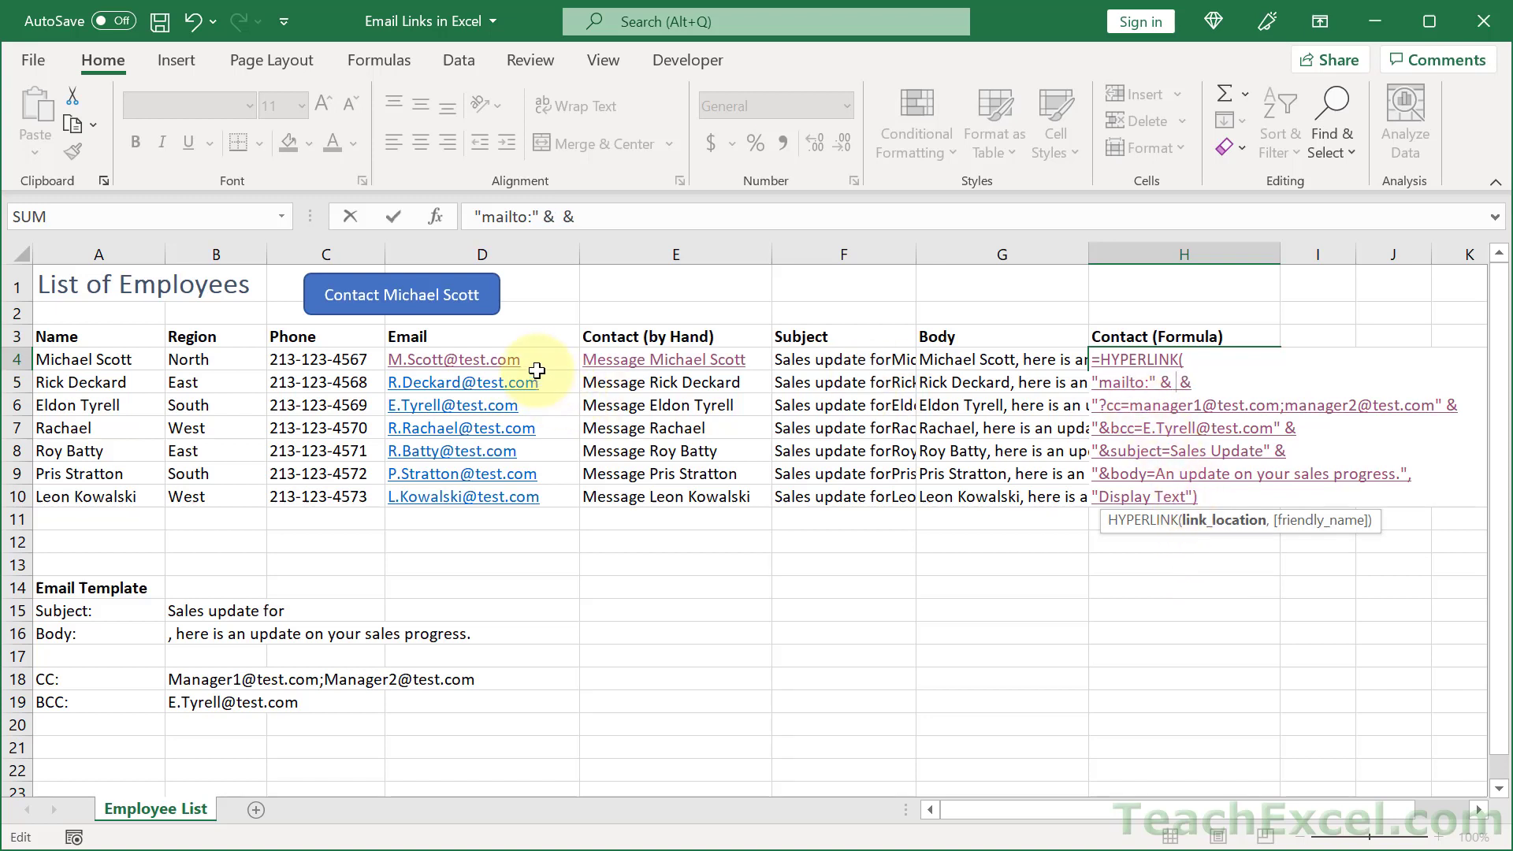
pyautogui.click(454, 359)
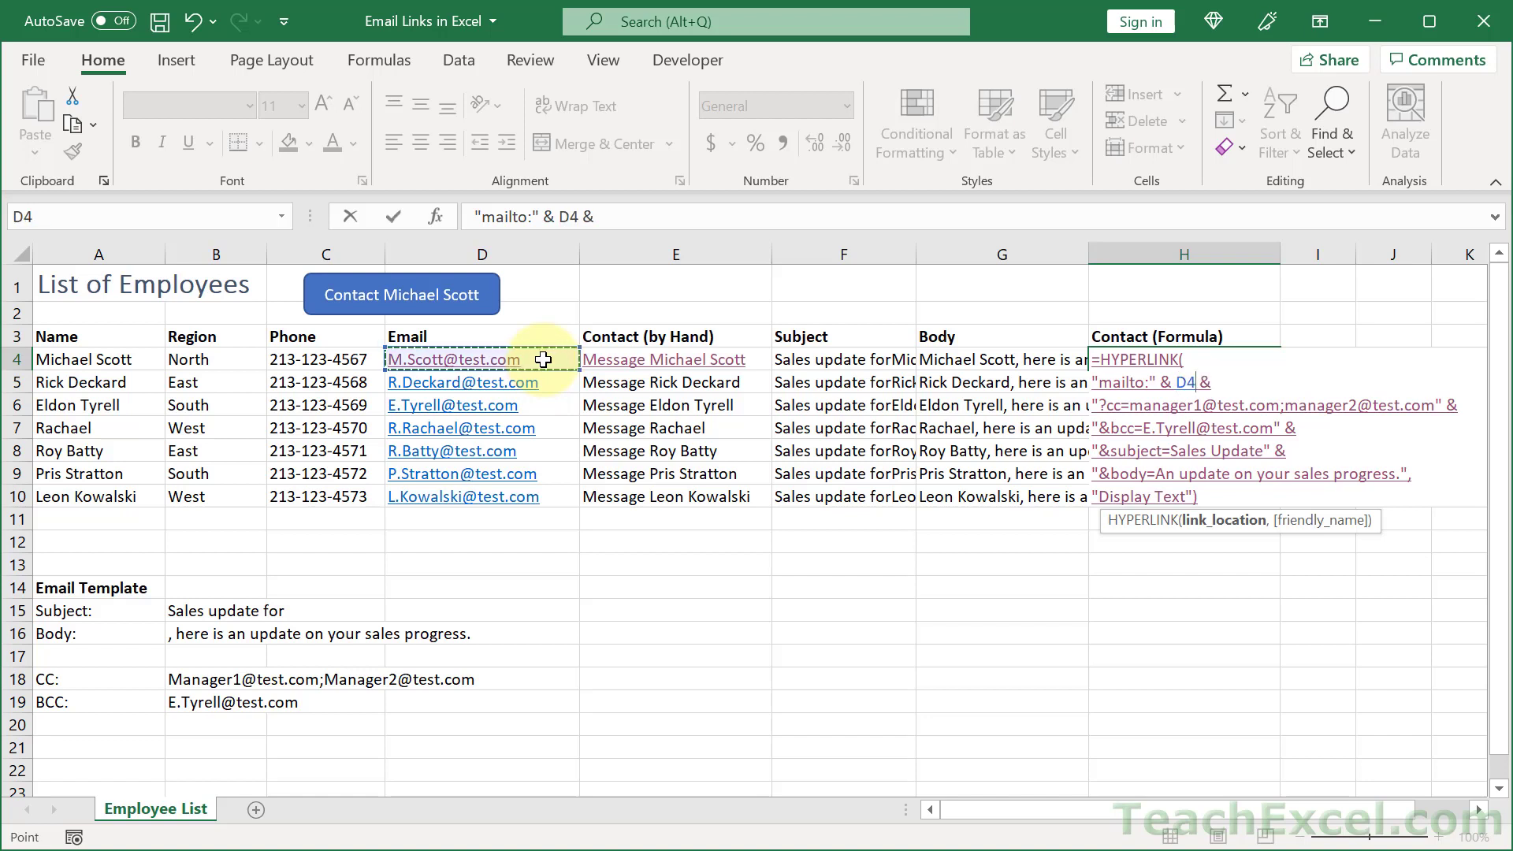
pyautogui.moveTo(1133, 413)
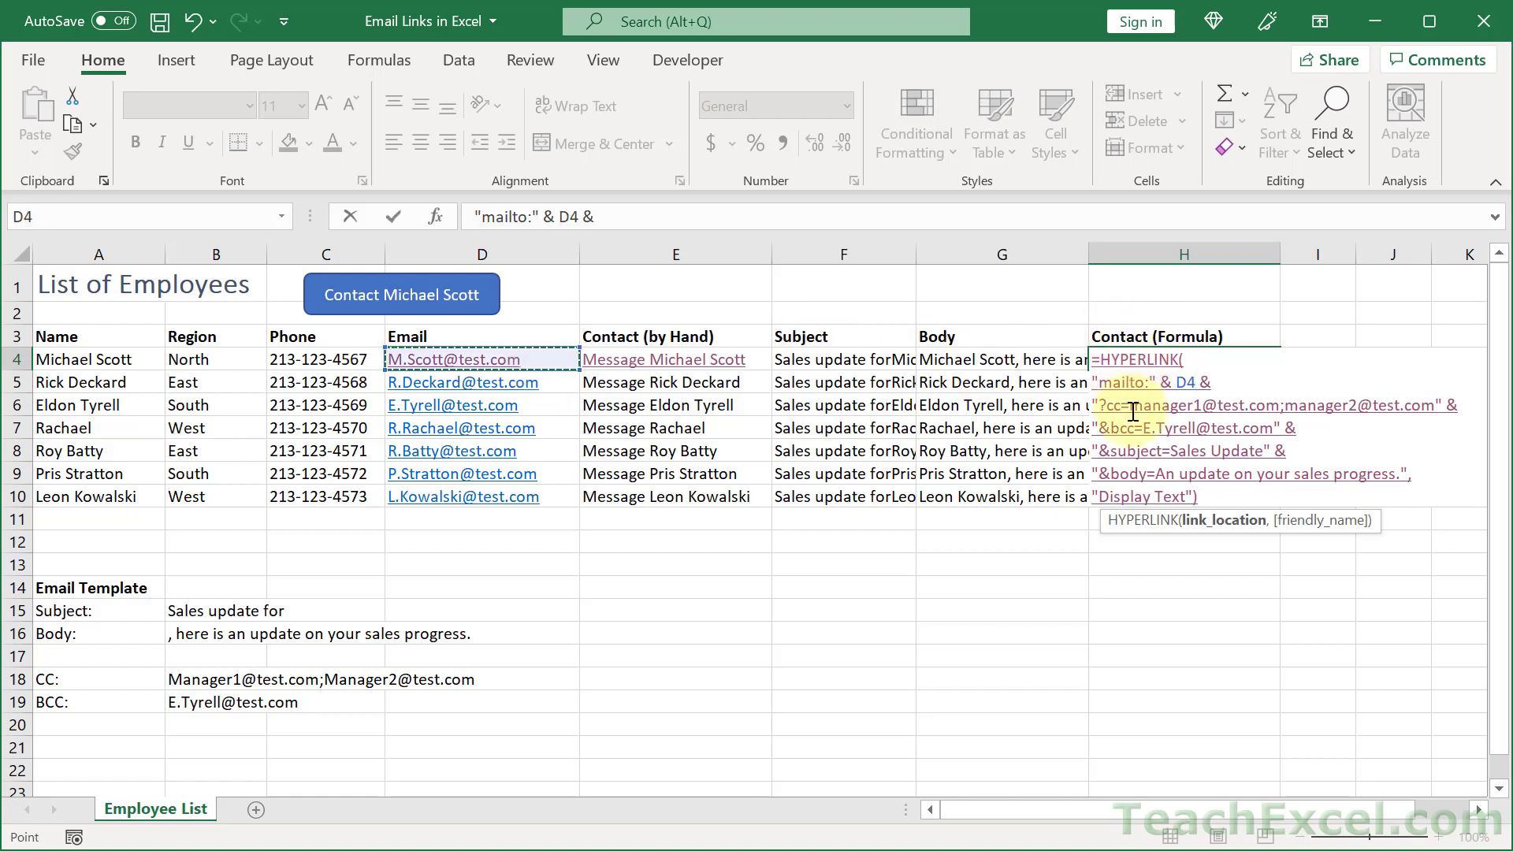
pyautogui.moveTo(1095, 405); pyautogui.dragTo(1336, 405)
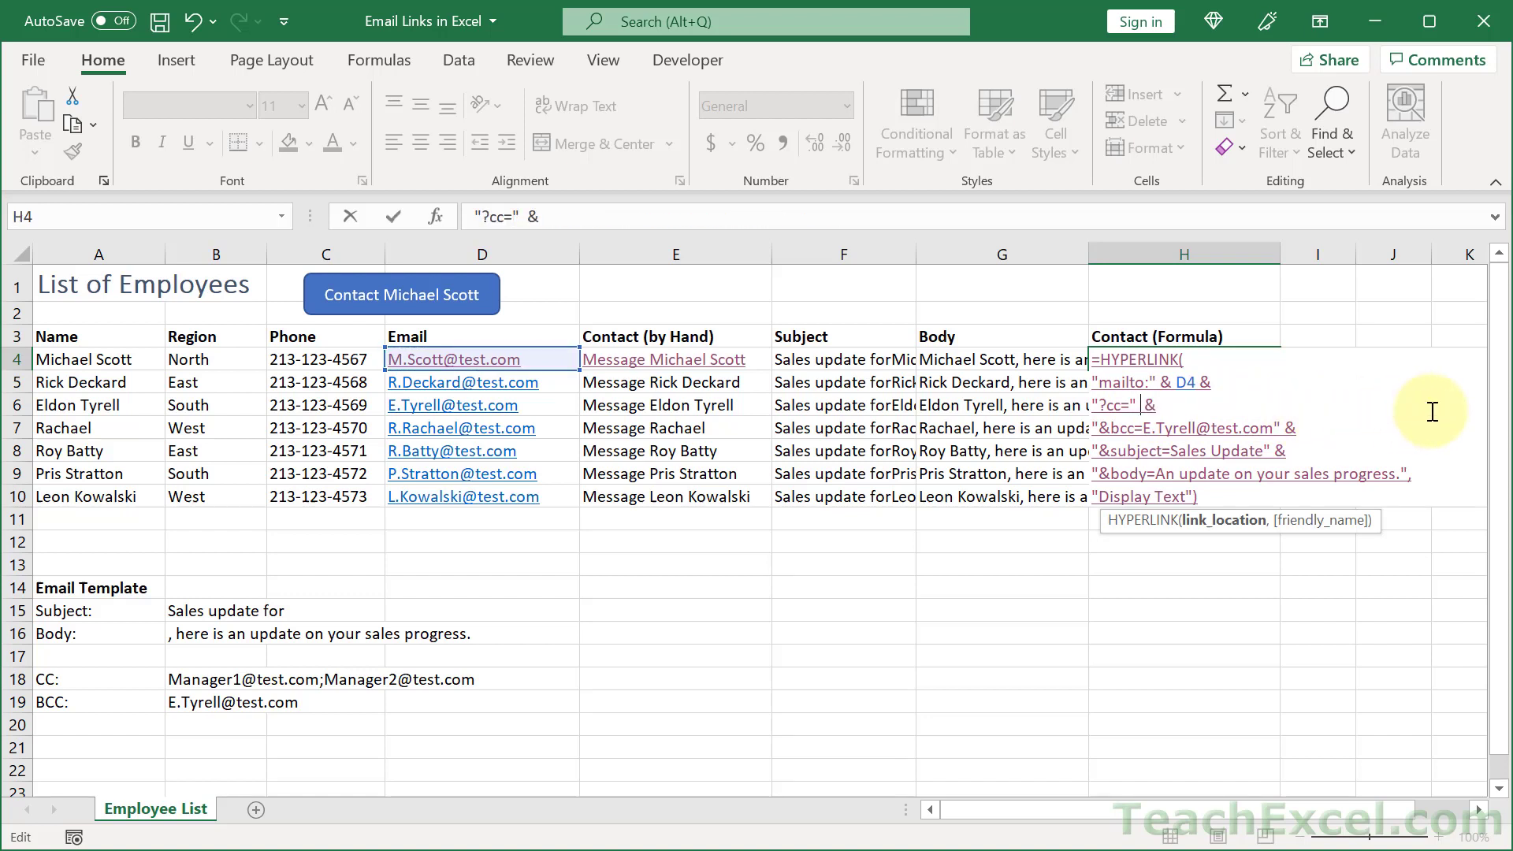
pyautogui.write('&')
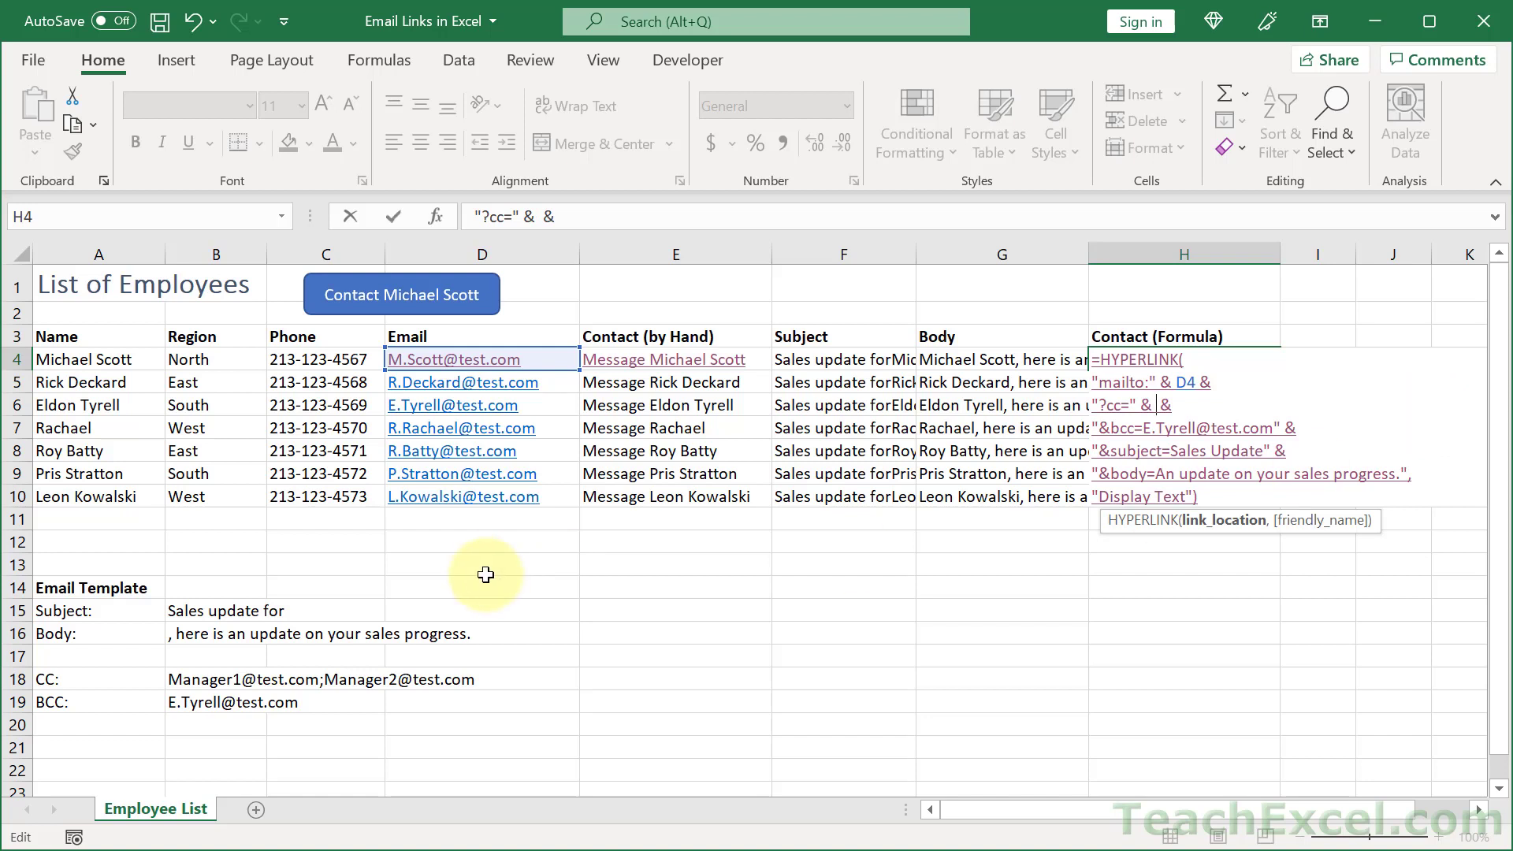
pyautogui.click(215, 679)
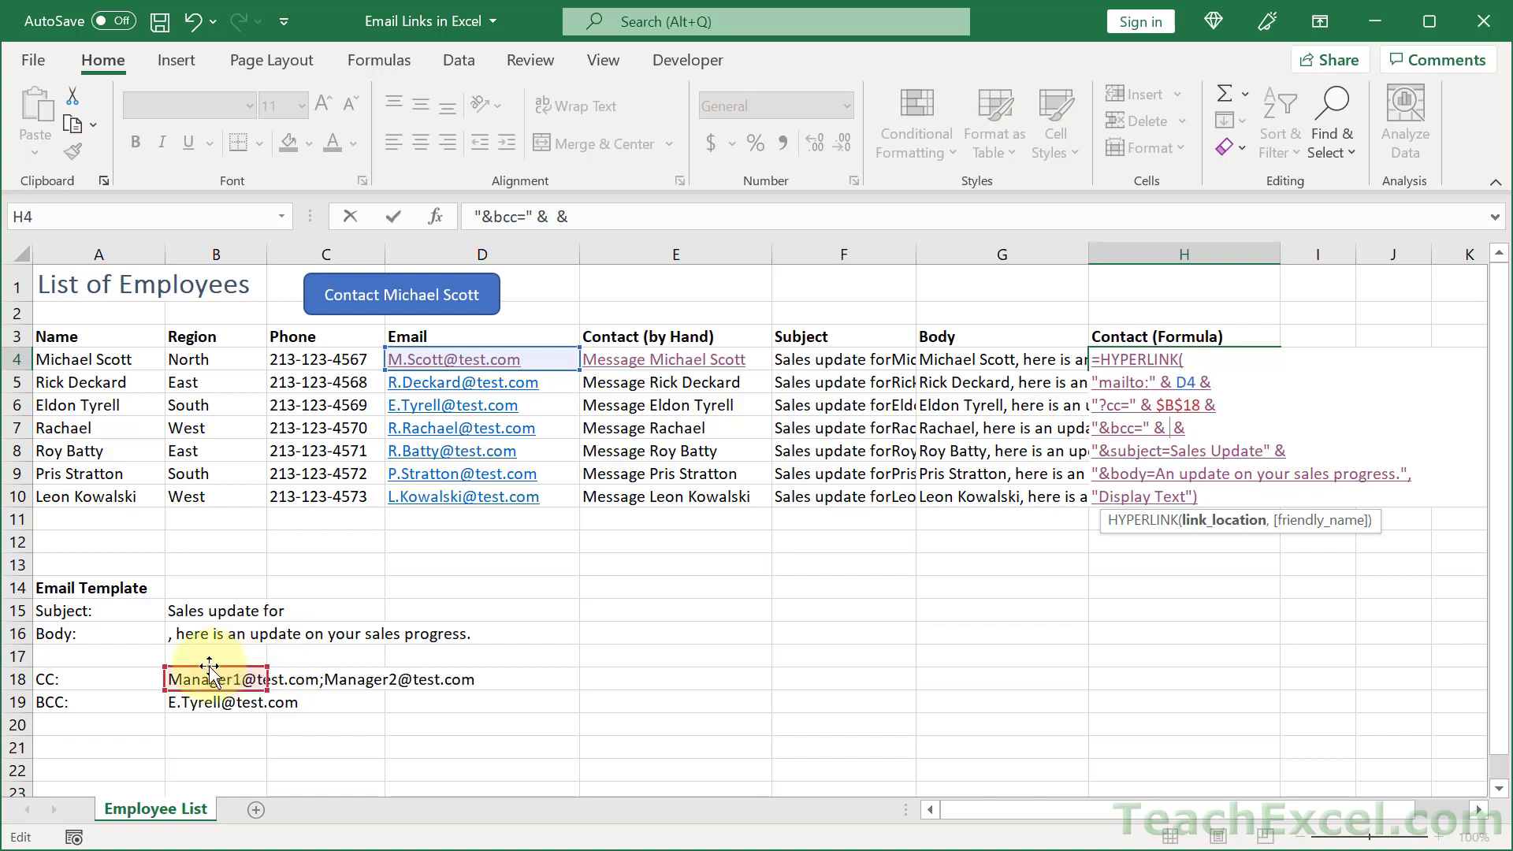
# Point BCC, subject and body to $B$19, F4 and G4, displaying "Message " & A4
pyautogui.click(216, 702)
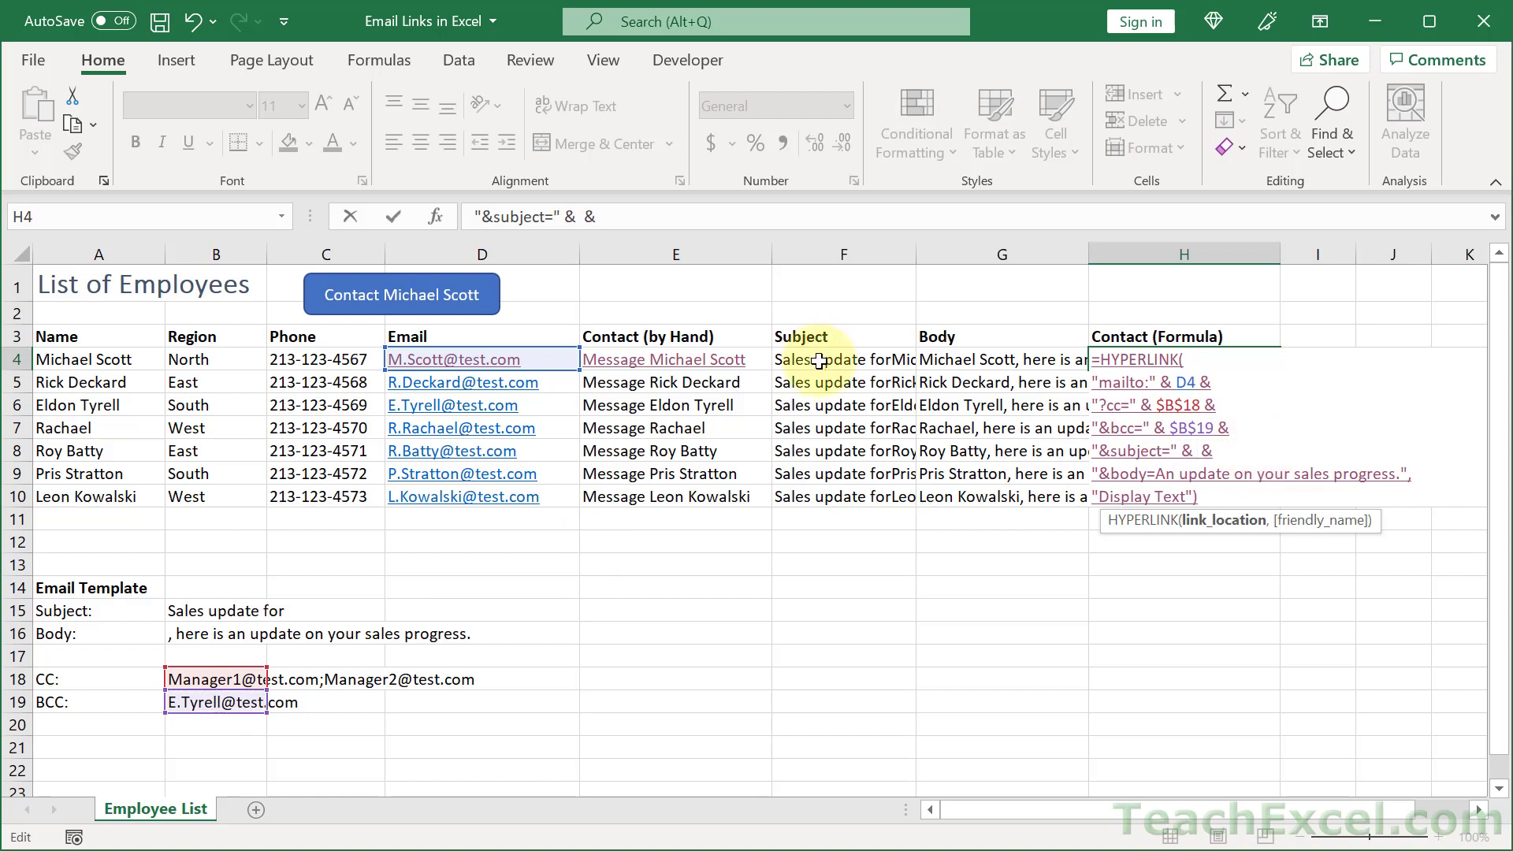
pyautogui.click(842, 360)
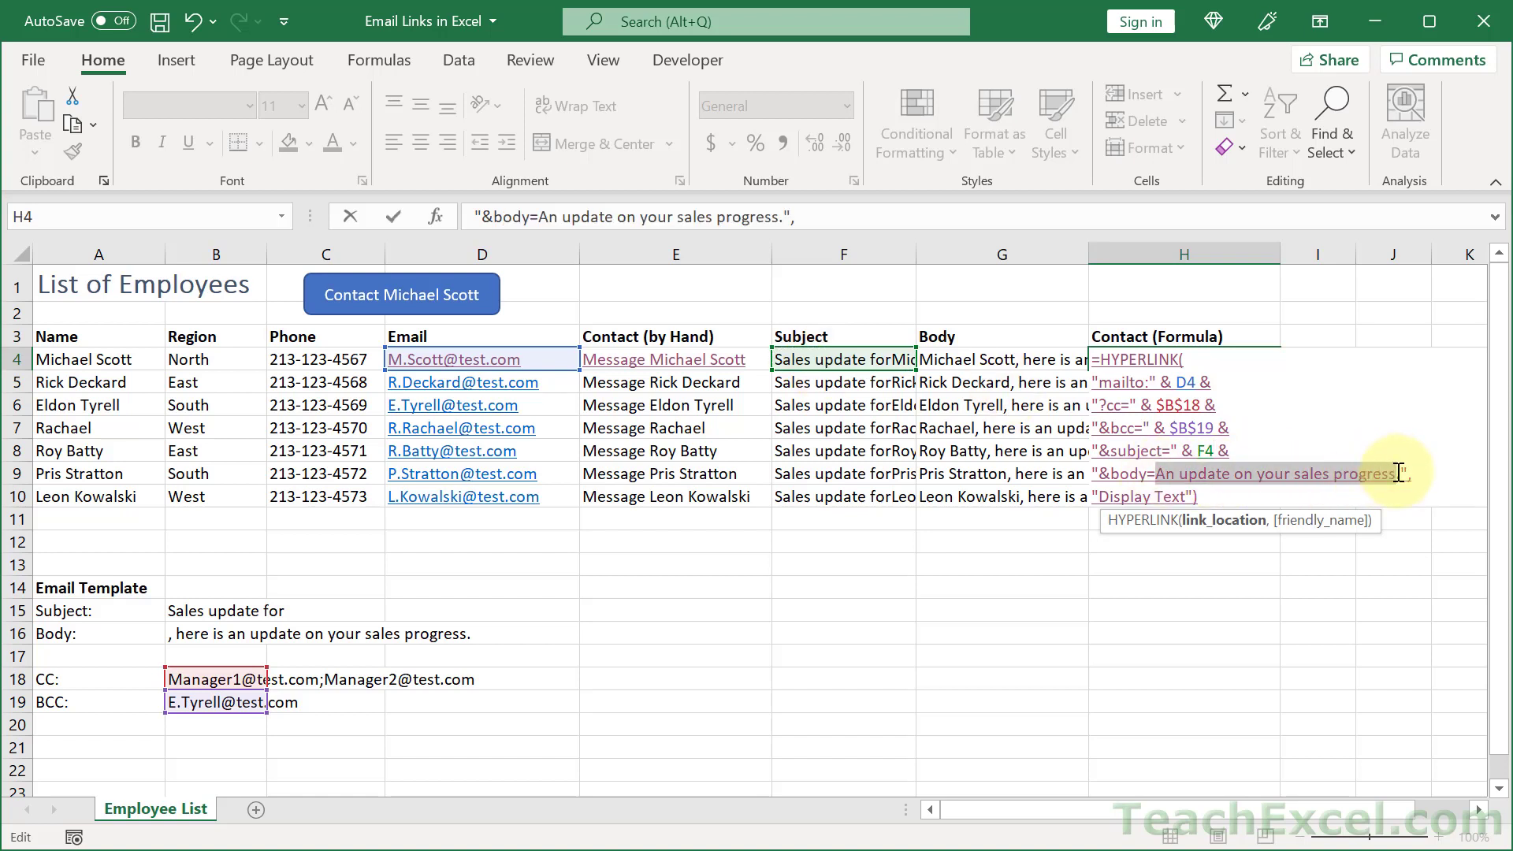
pyautogui.press('Delete')
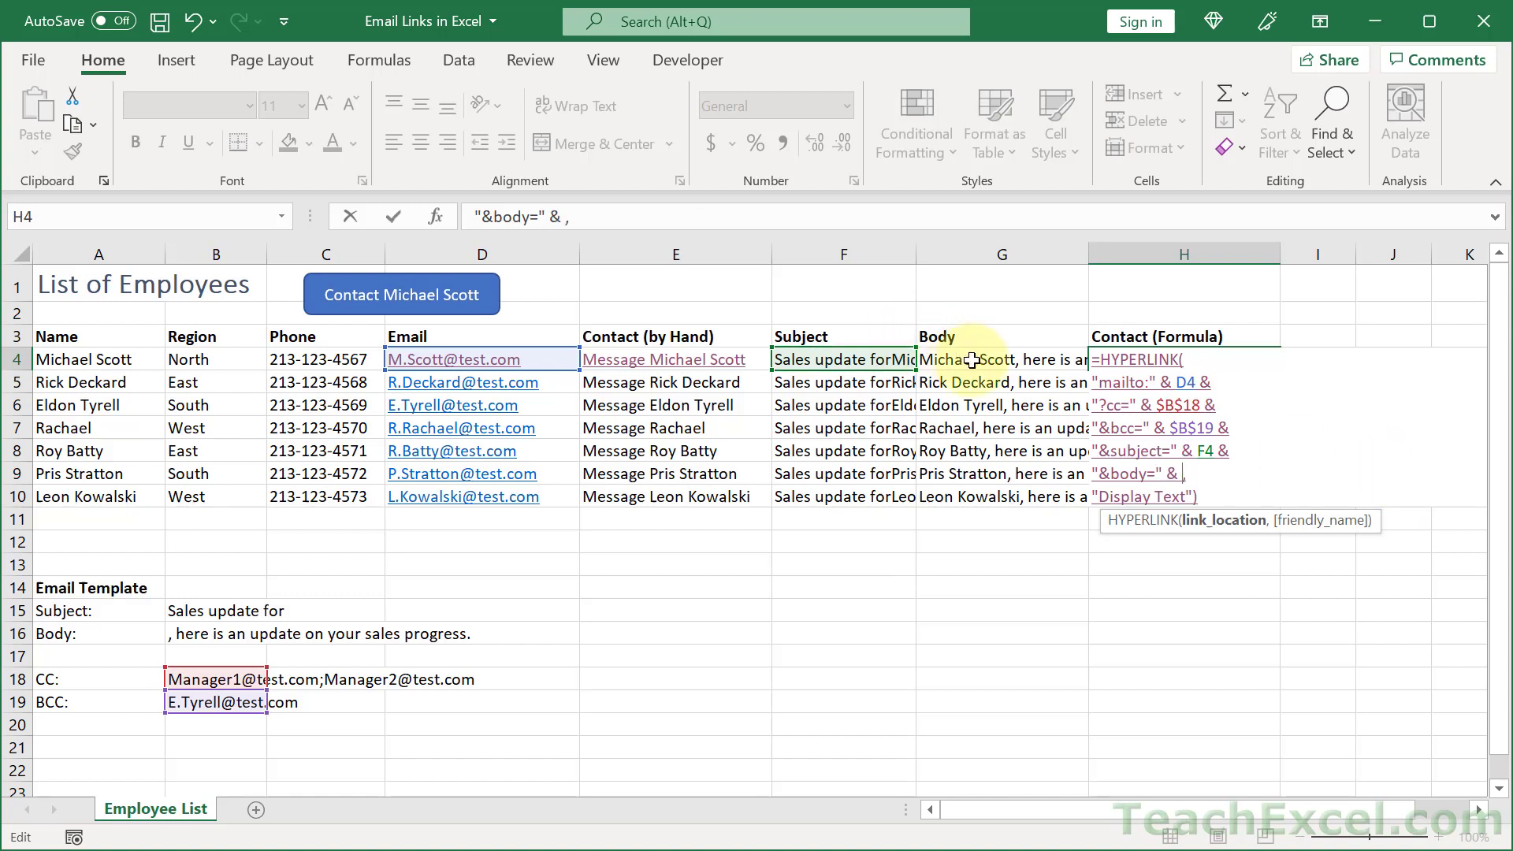
pyautogui.click(1000, 359)
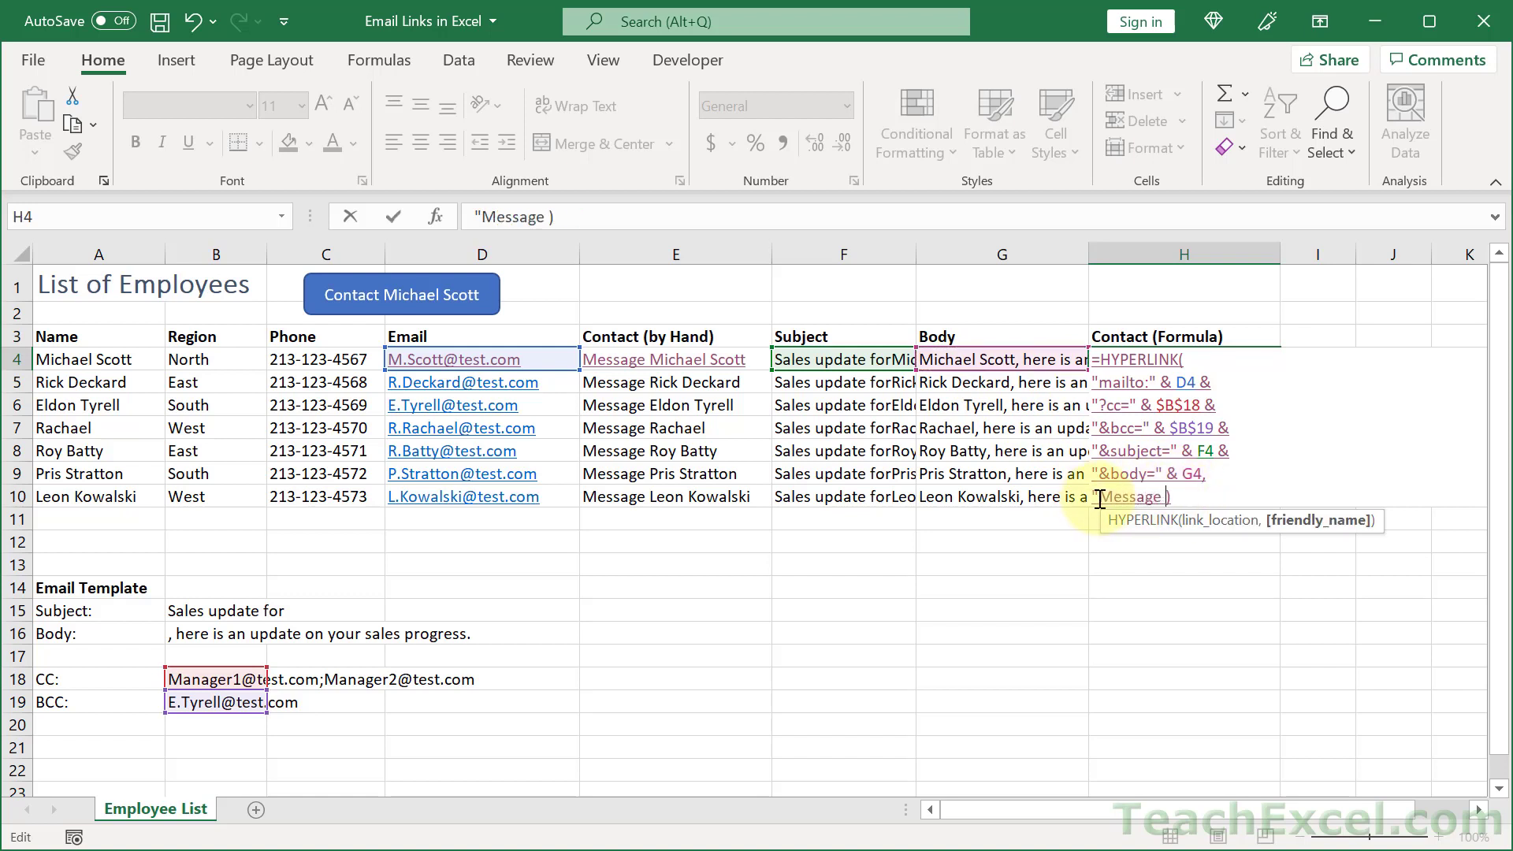
pyautogui.write('" &')
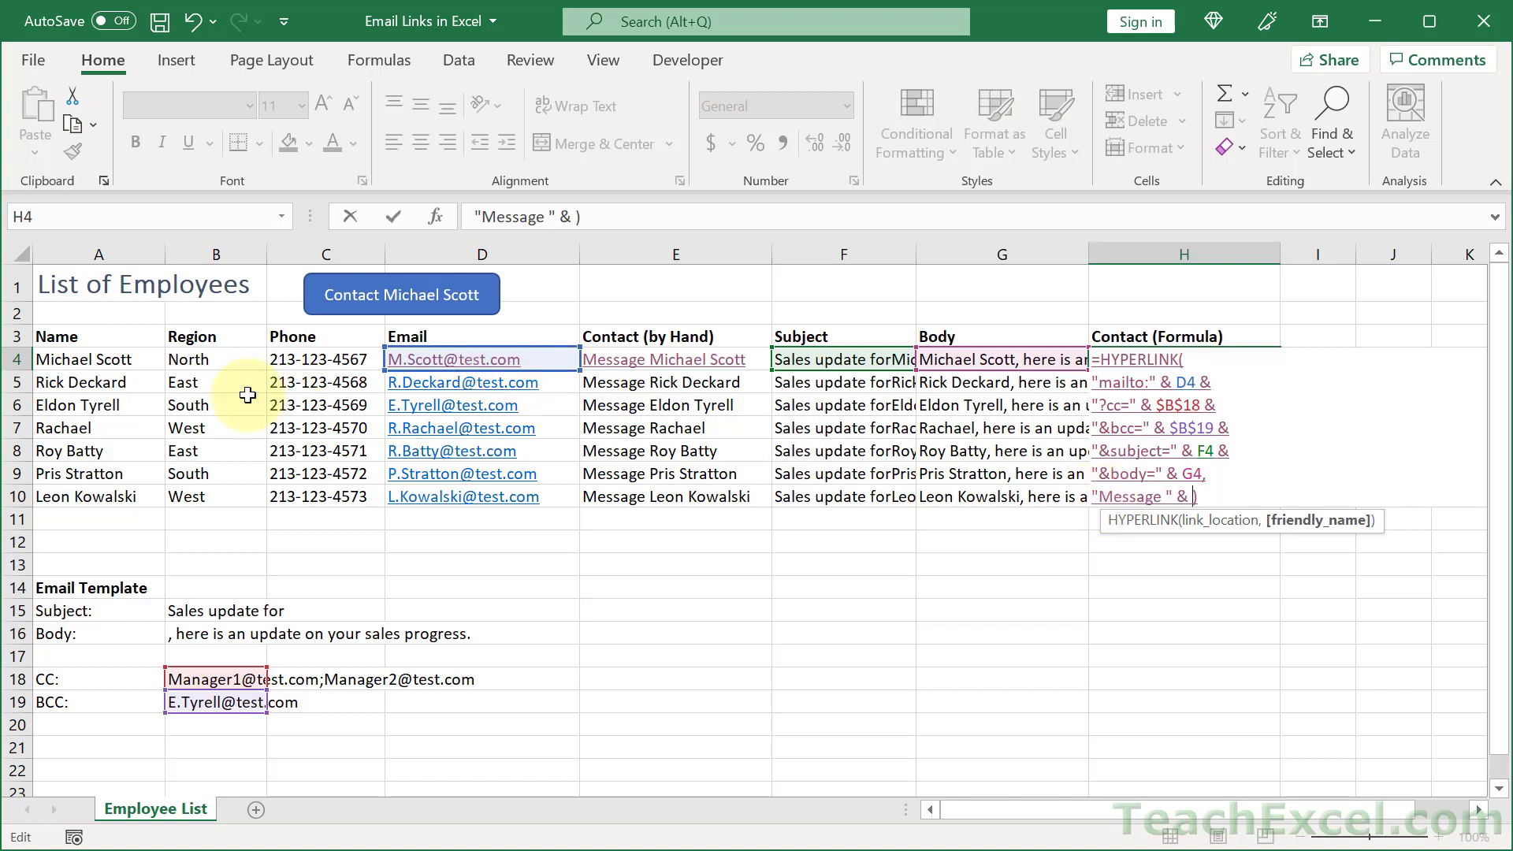
pyautogui.click(97, 360)
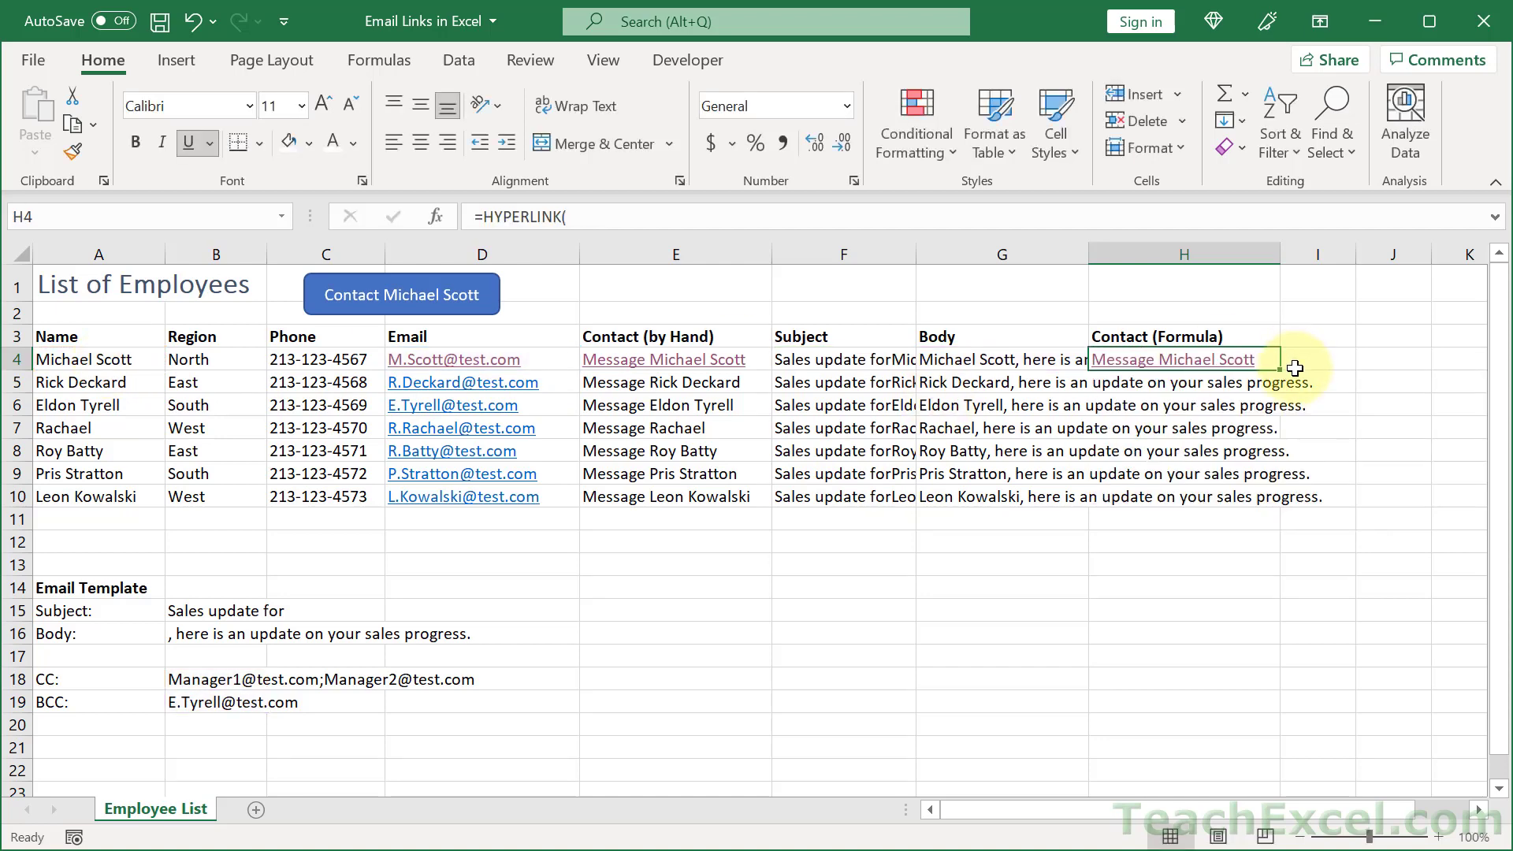
# Fill H4's link formula down to H10 and open Pris Stratton's link in H9
pyautogui.moveTo(1270, 366); pyautogui.dragTo(1271, 498)
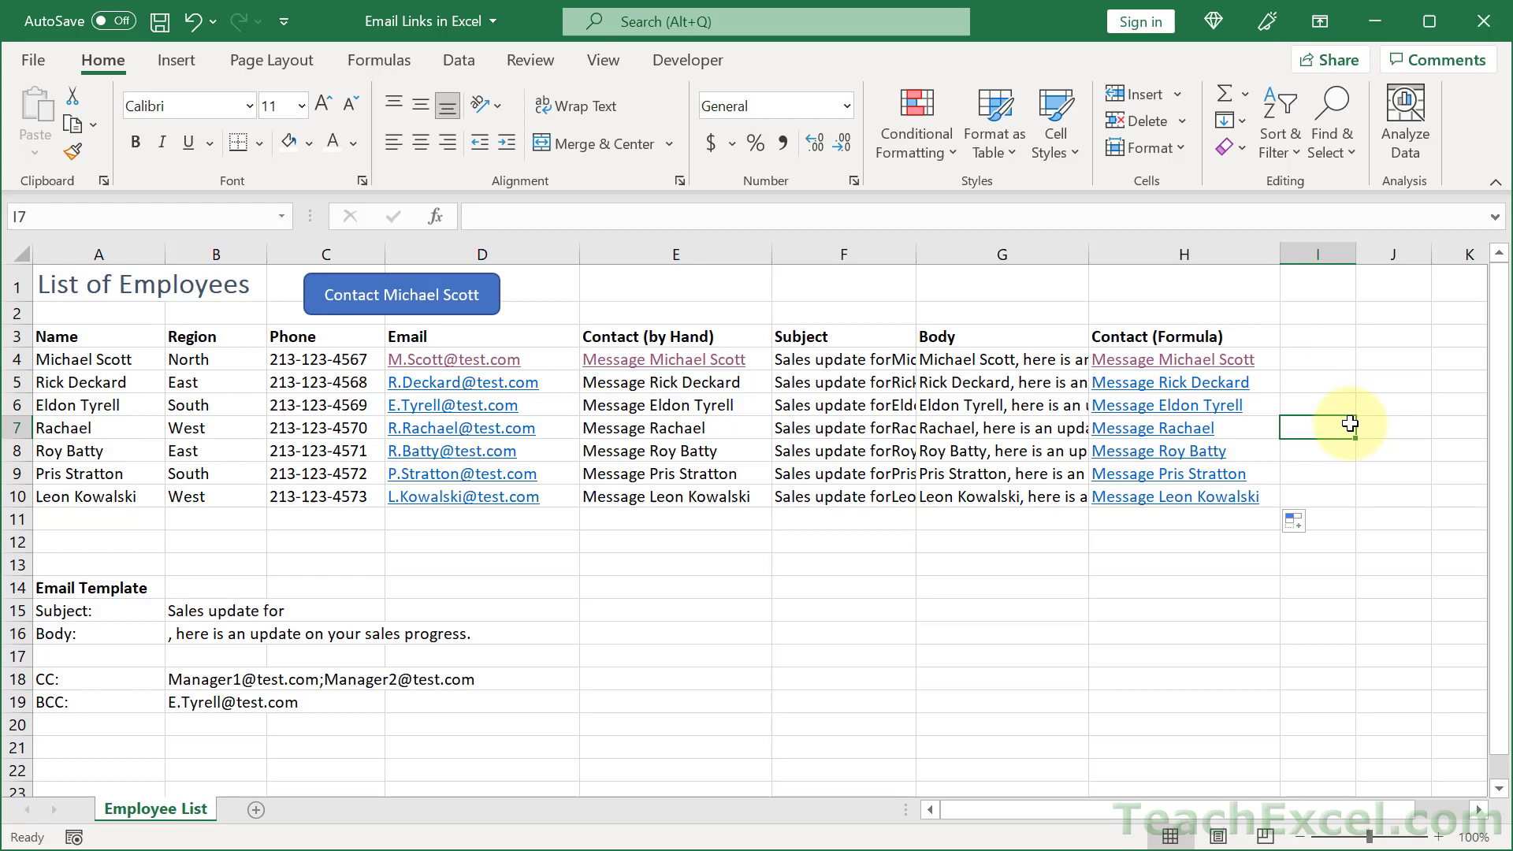
pyautogui.moveTo(1279, 464)
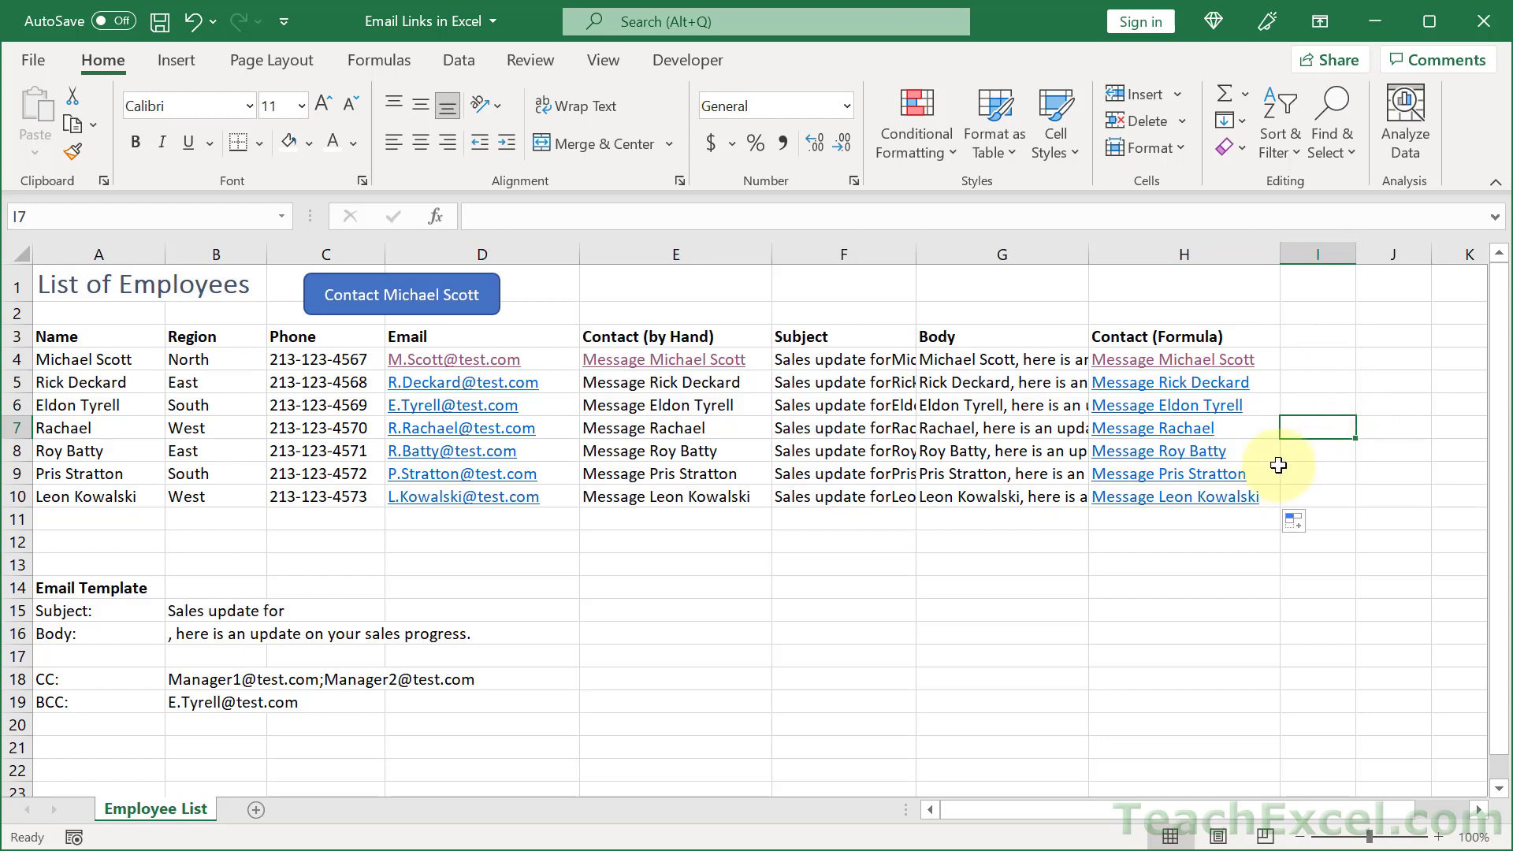
pyautogui.click(1167, 474)
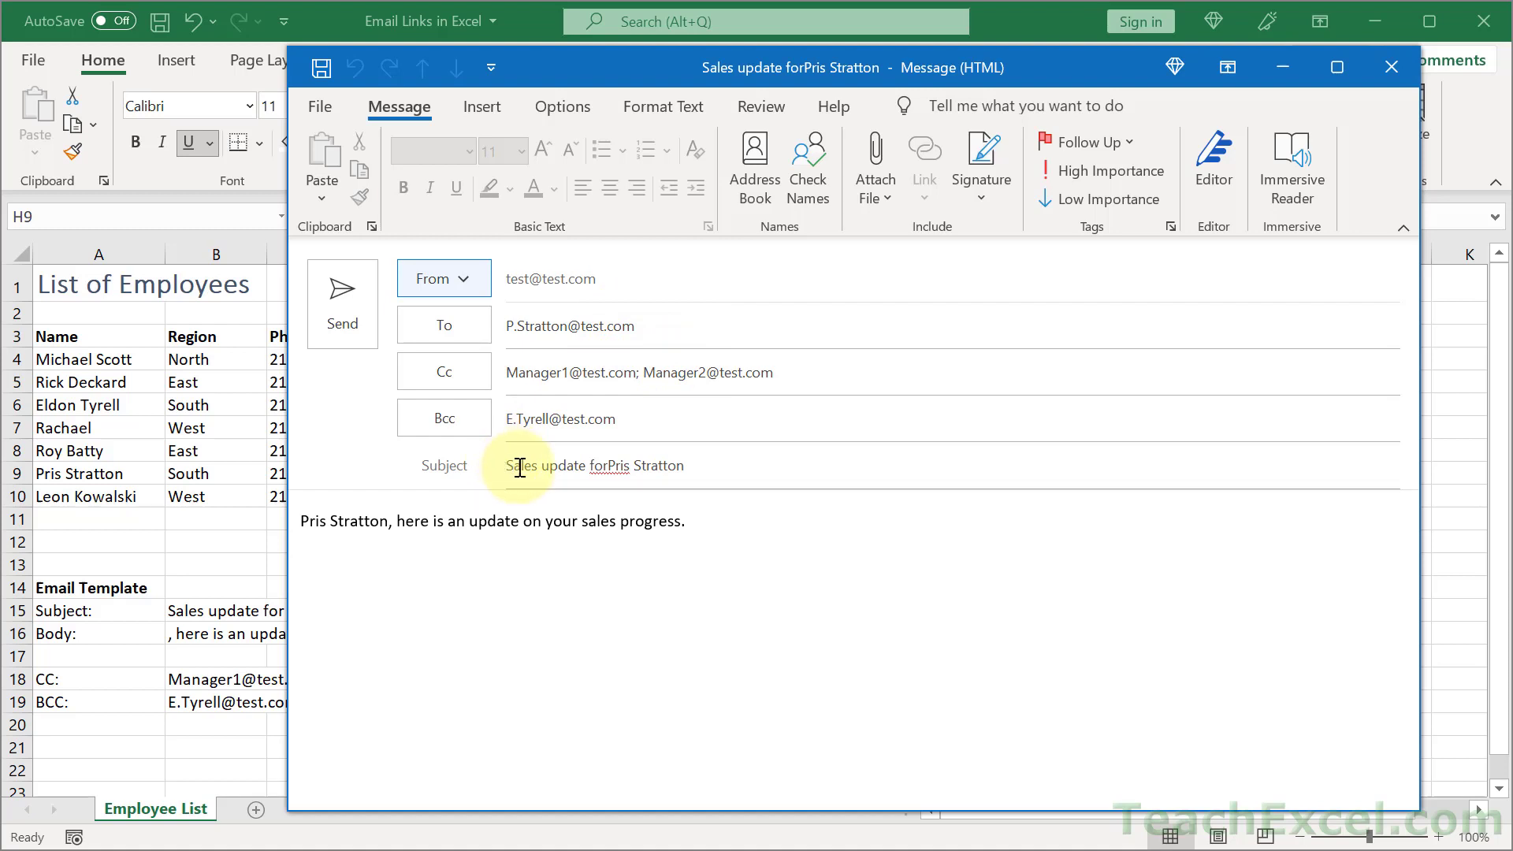
pyautogui.moveTo(609, 465)
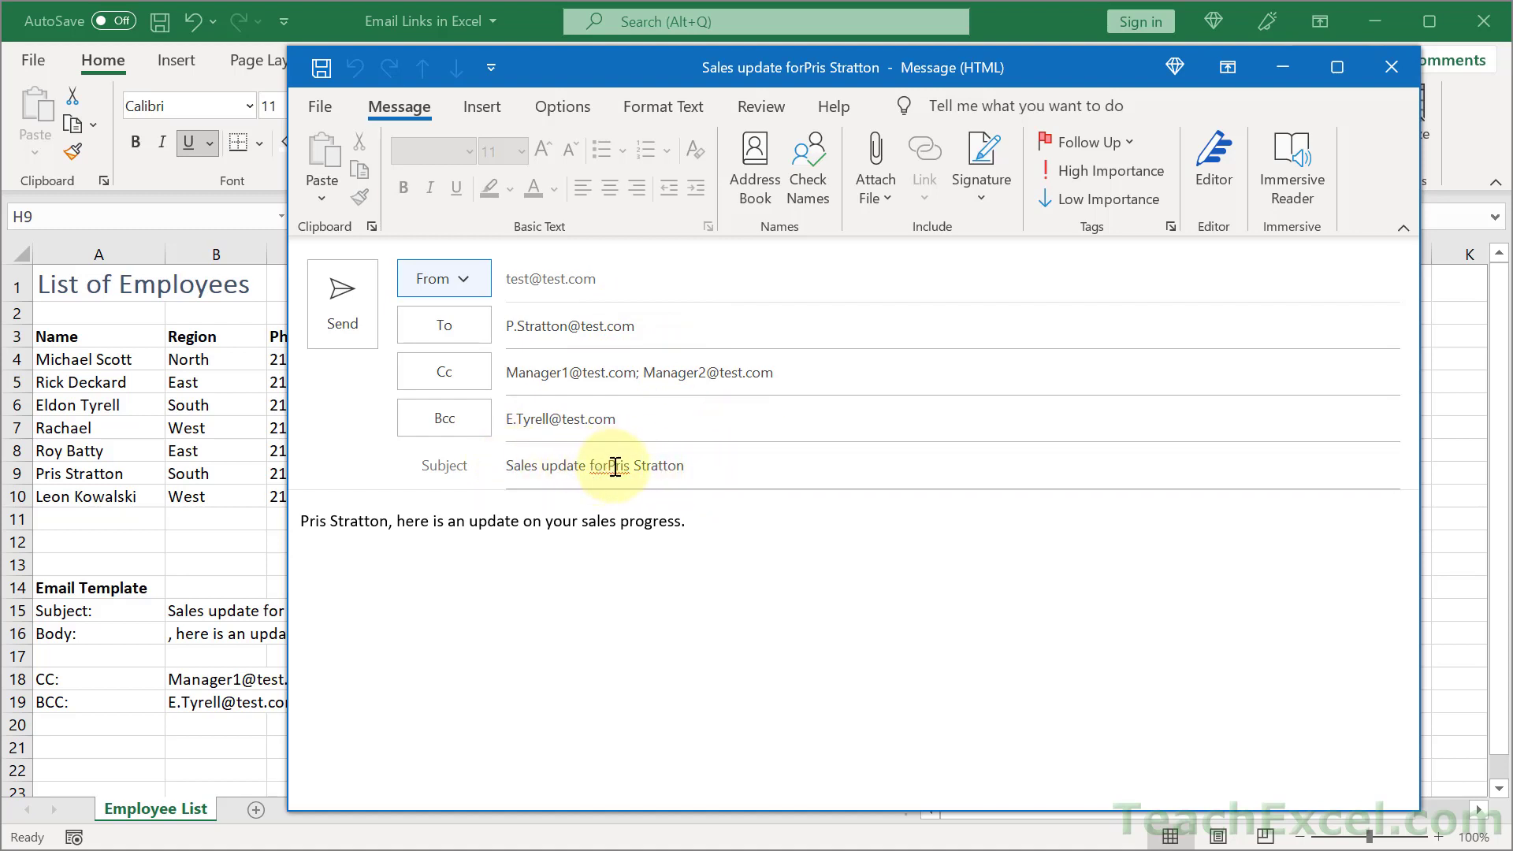
pyautogui.moveTo(824, 529)
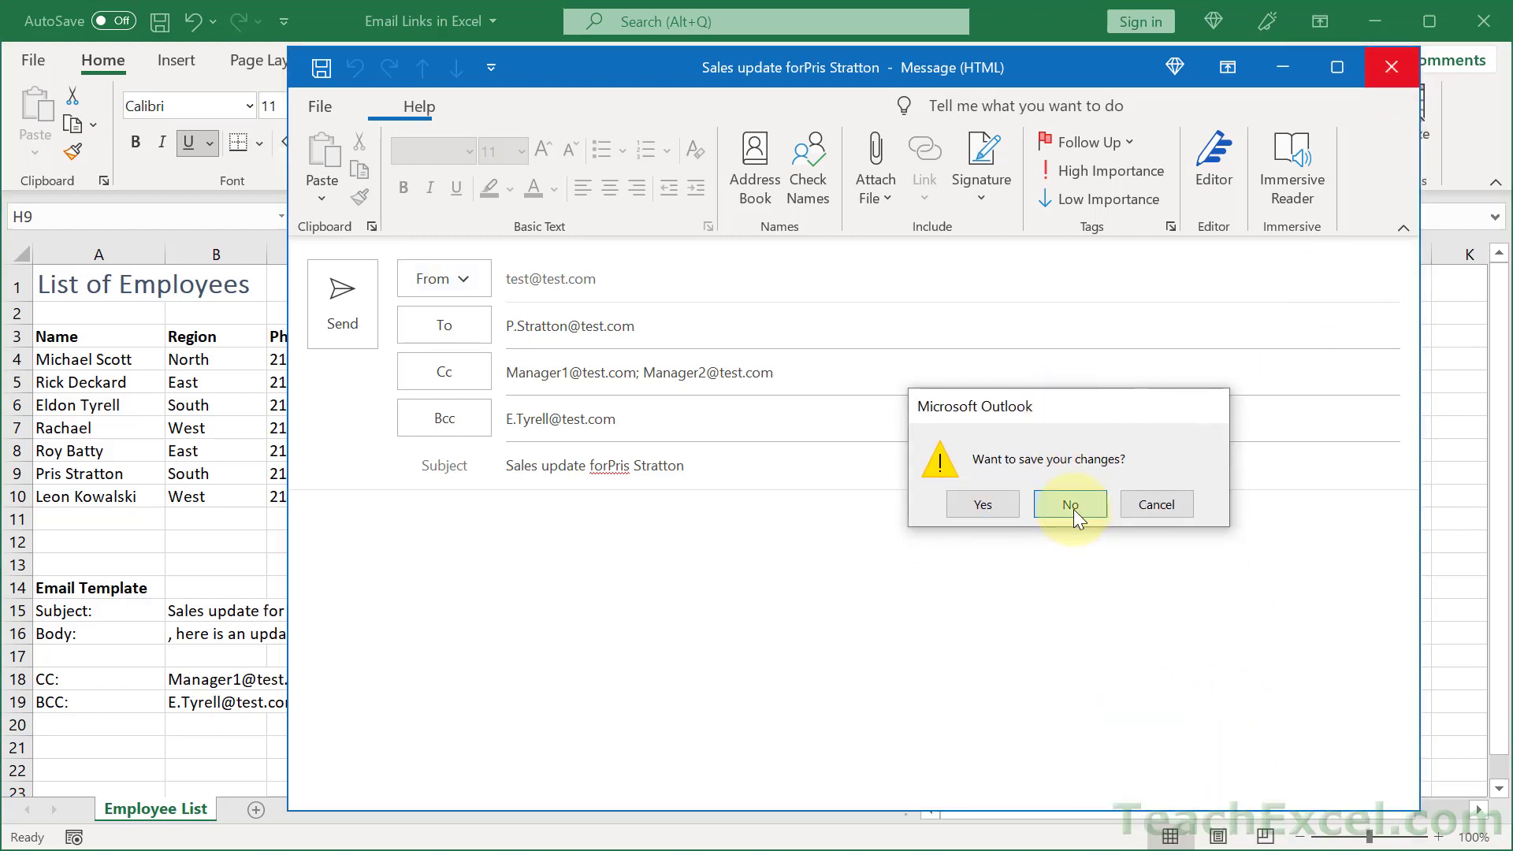
# Close Pris Stratton's draft email without saving changes
pyautogui.click(1069, 504)
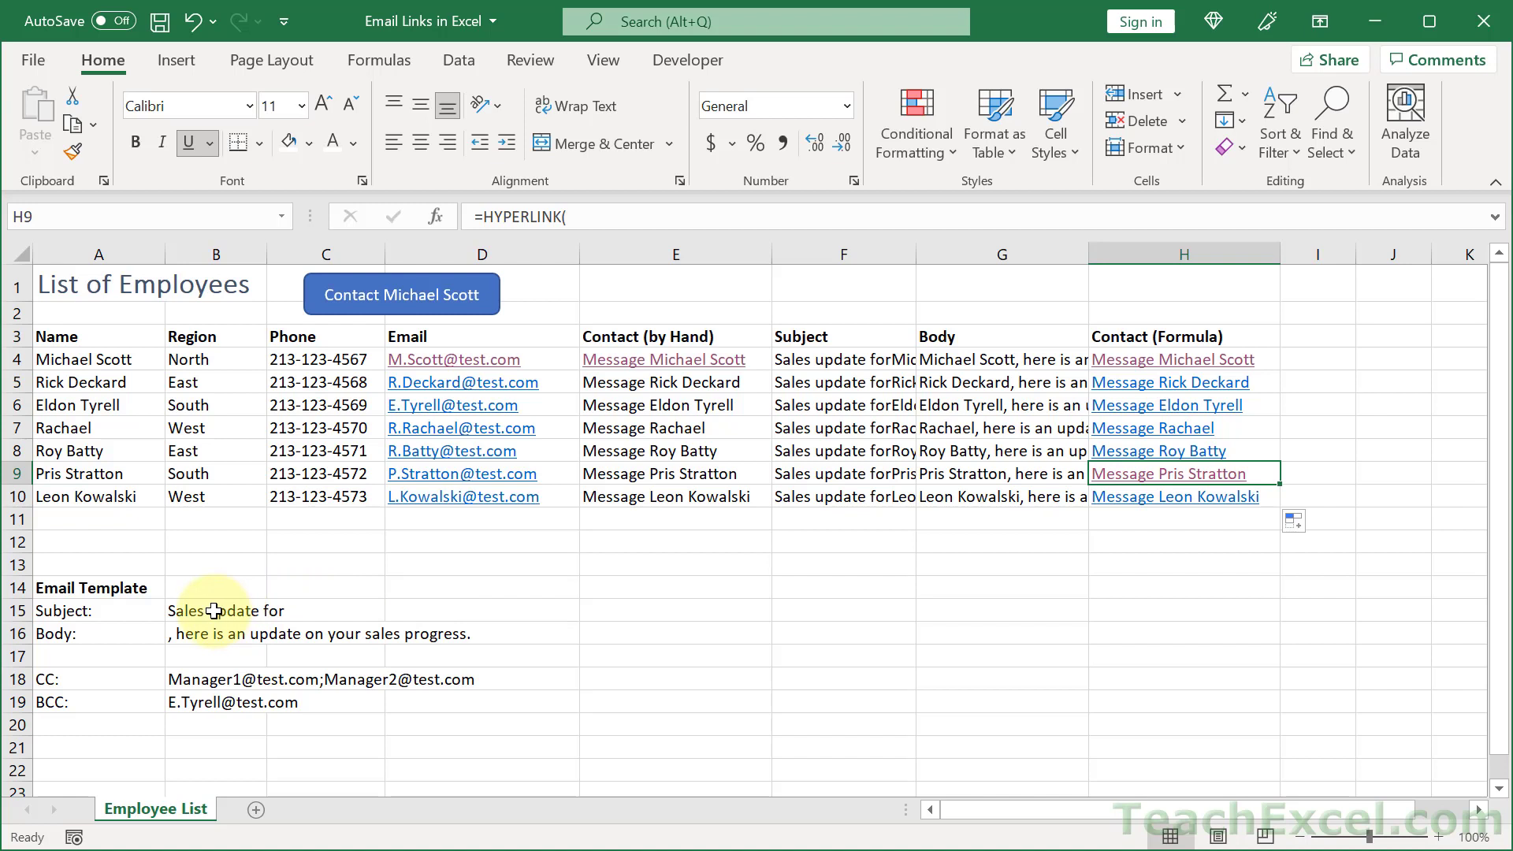
# Add a trailing space after 'Sales update for' in B15 and reopen Pris Stratton's link
pyautogui.doubleClick(215, 609)
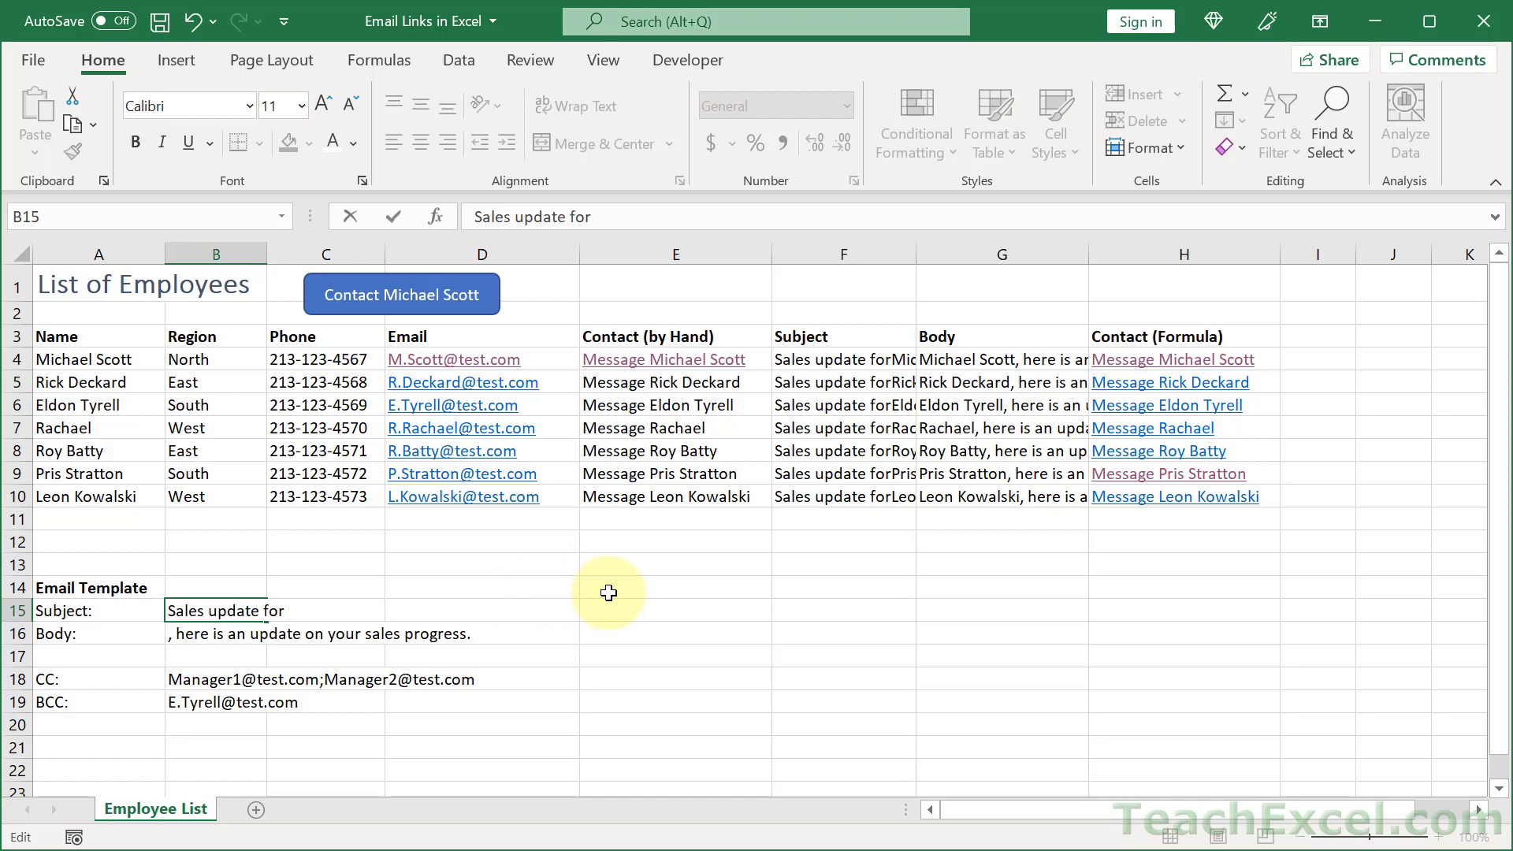
pyautogui.click(214, 633)
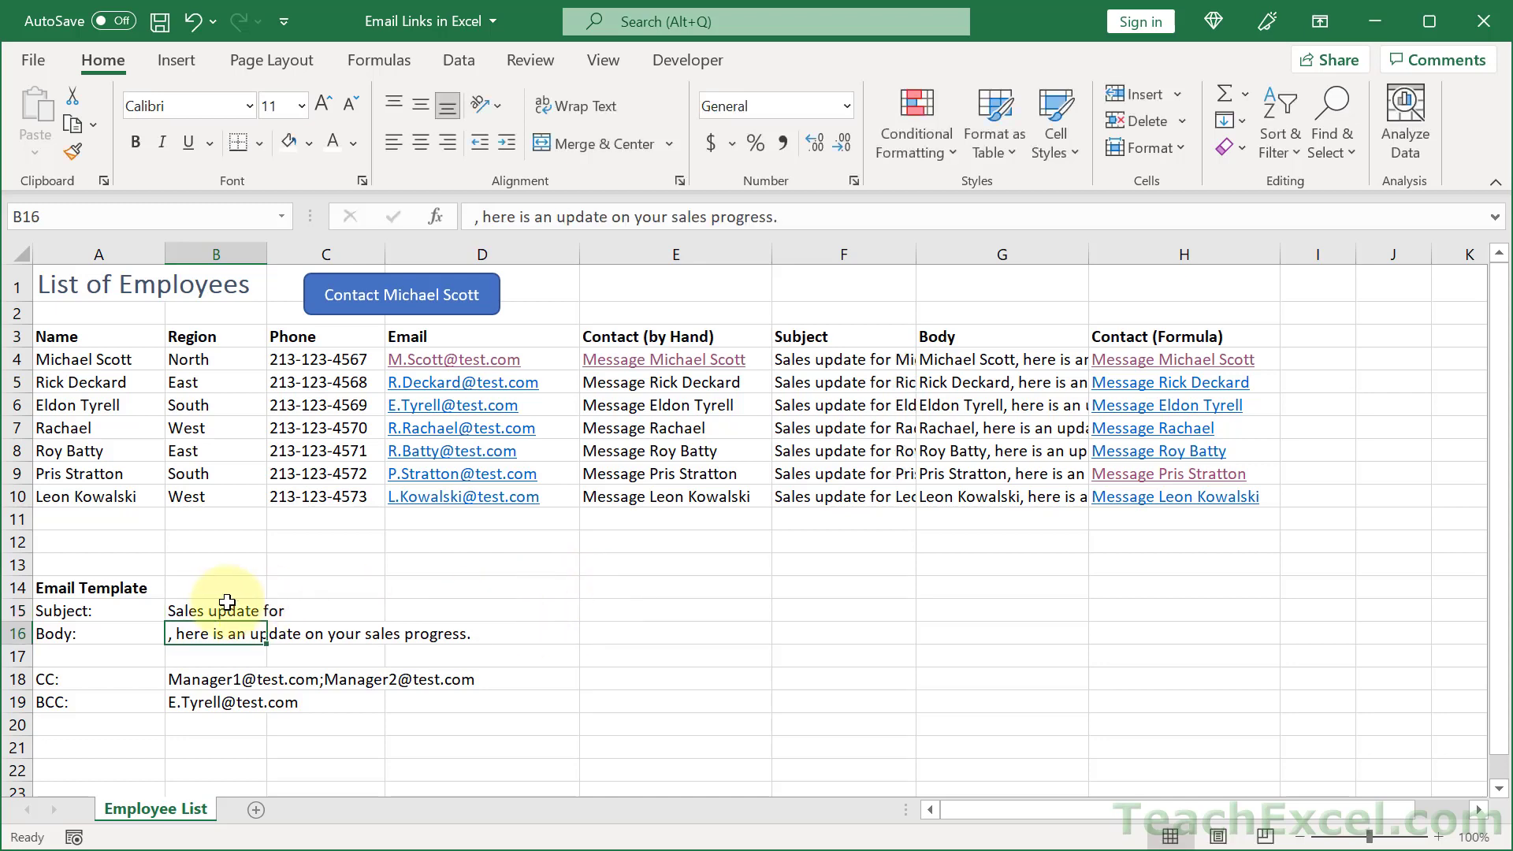
pyautogui.click(215, 610)
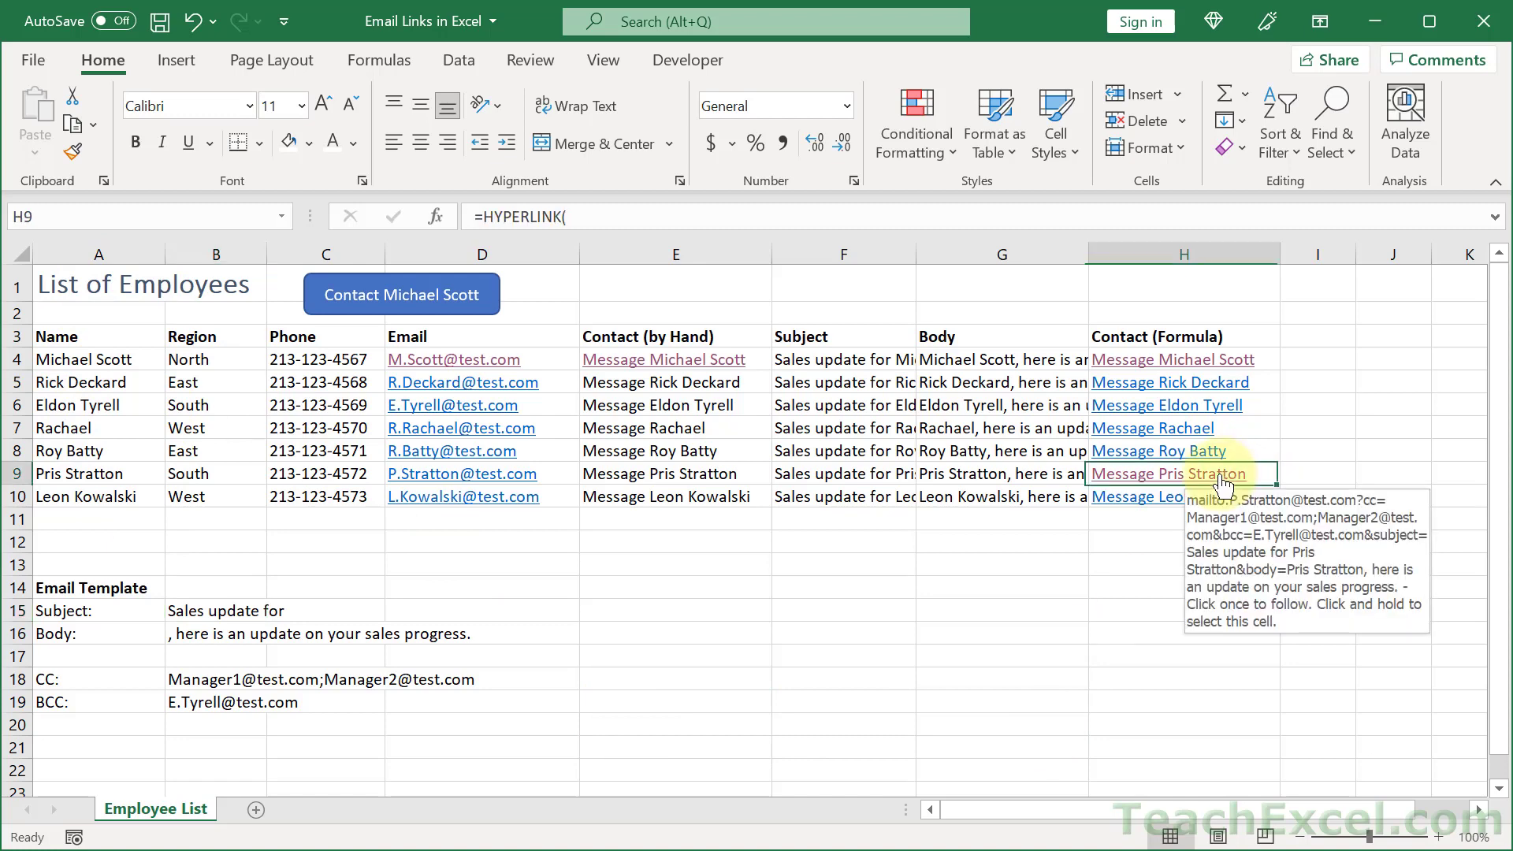
pyautogui.click(1167, 474)
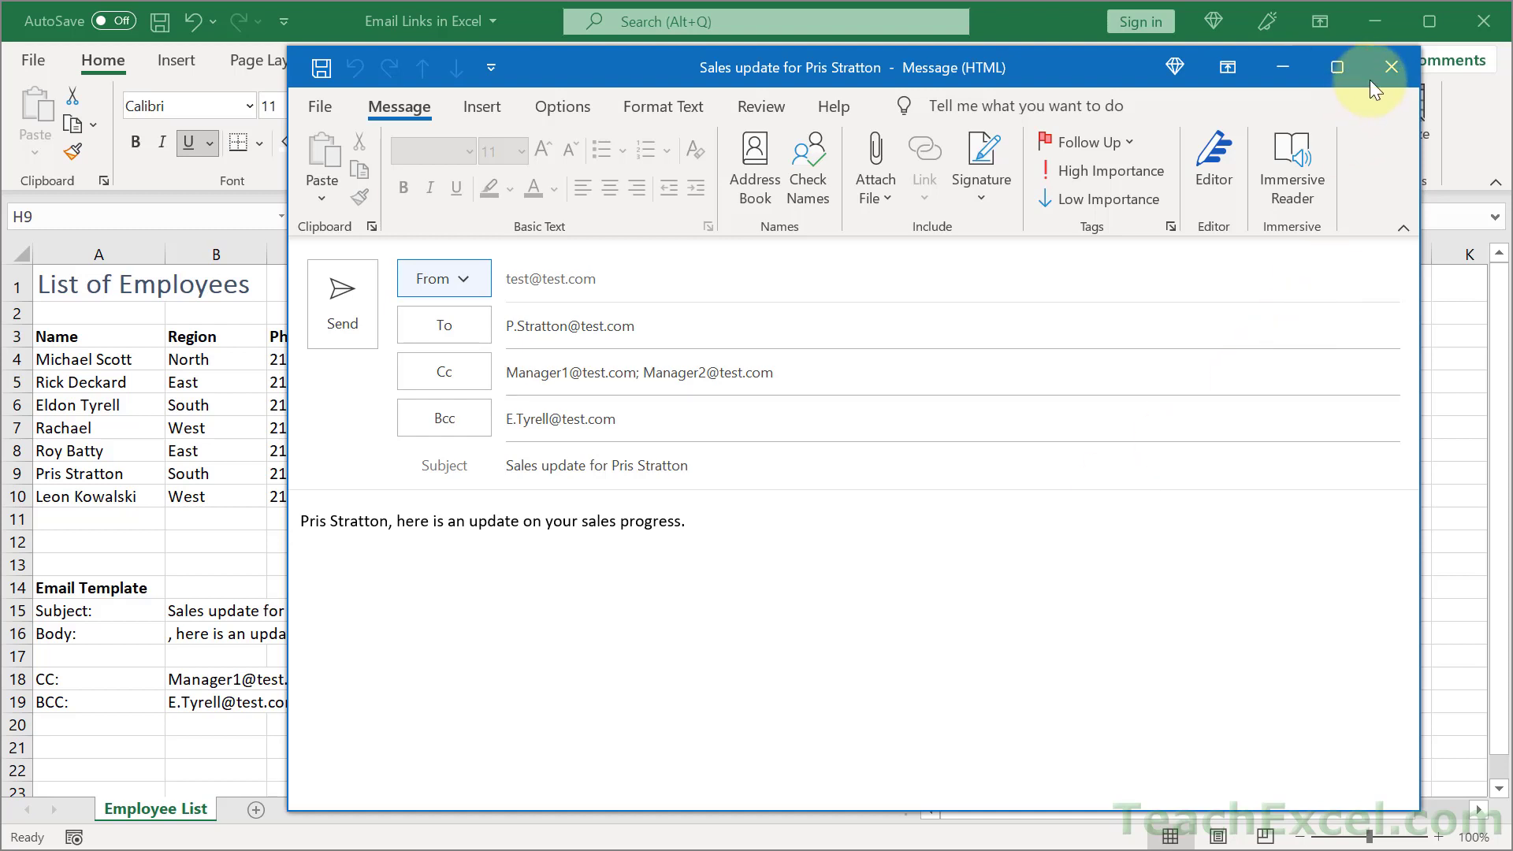
# Close the 'Sales update for Pris Stratton' draft and dismiss the Outlook notification
pyautogui.click(1390, 66)
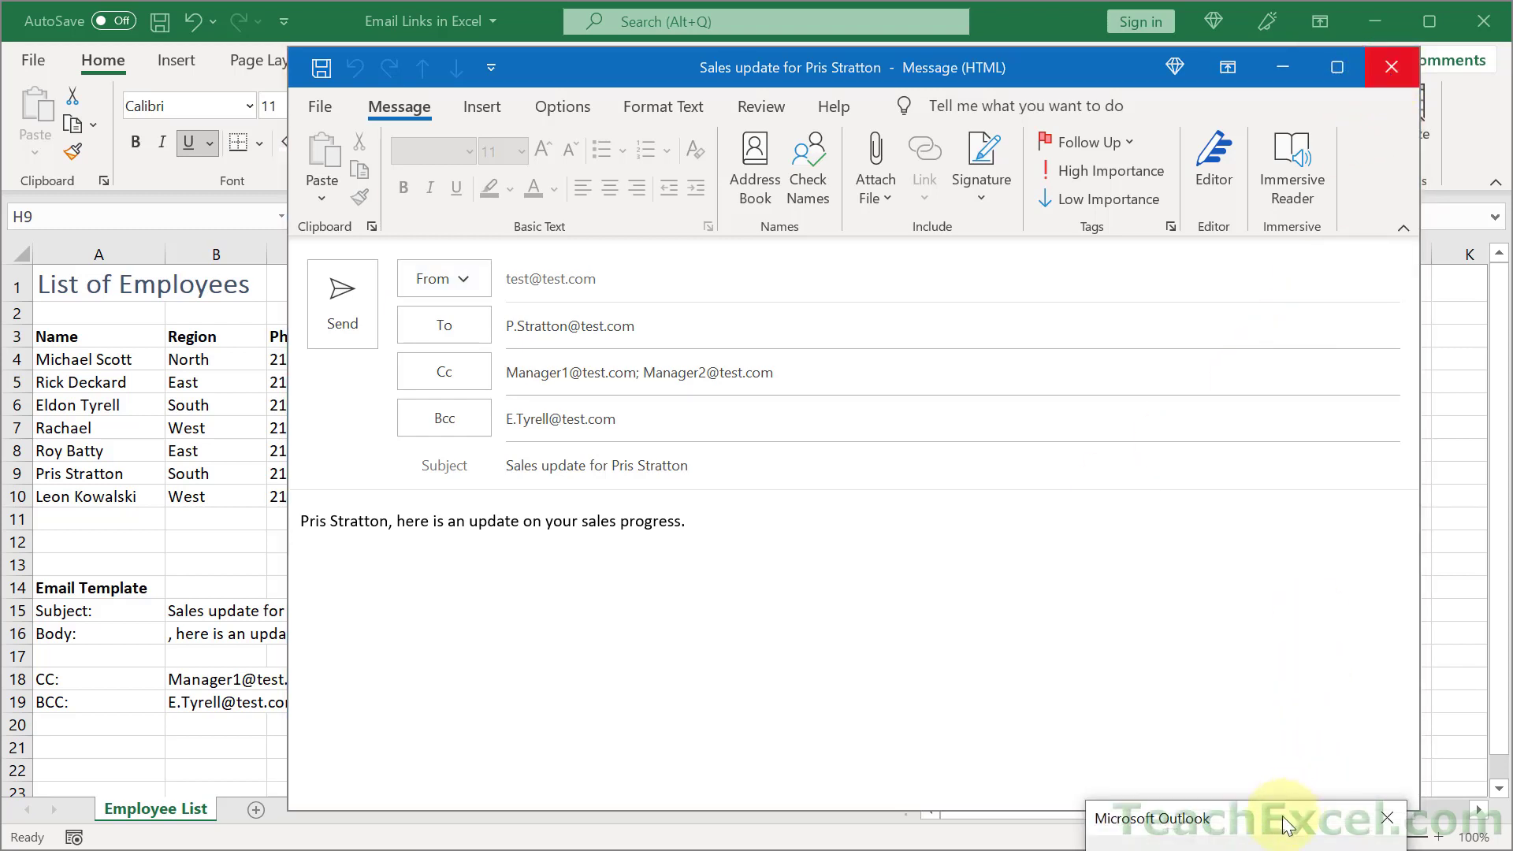
pyautogui.click(1389, 67)
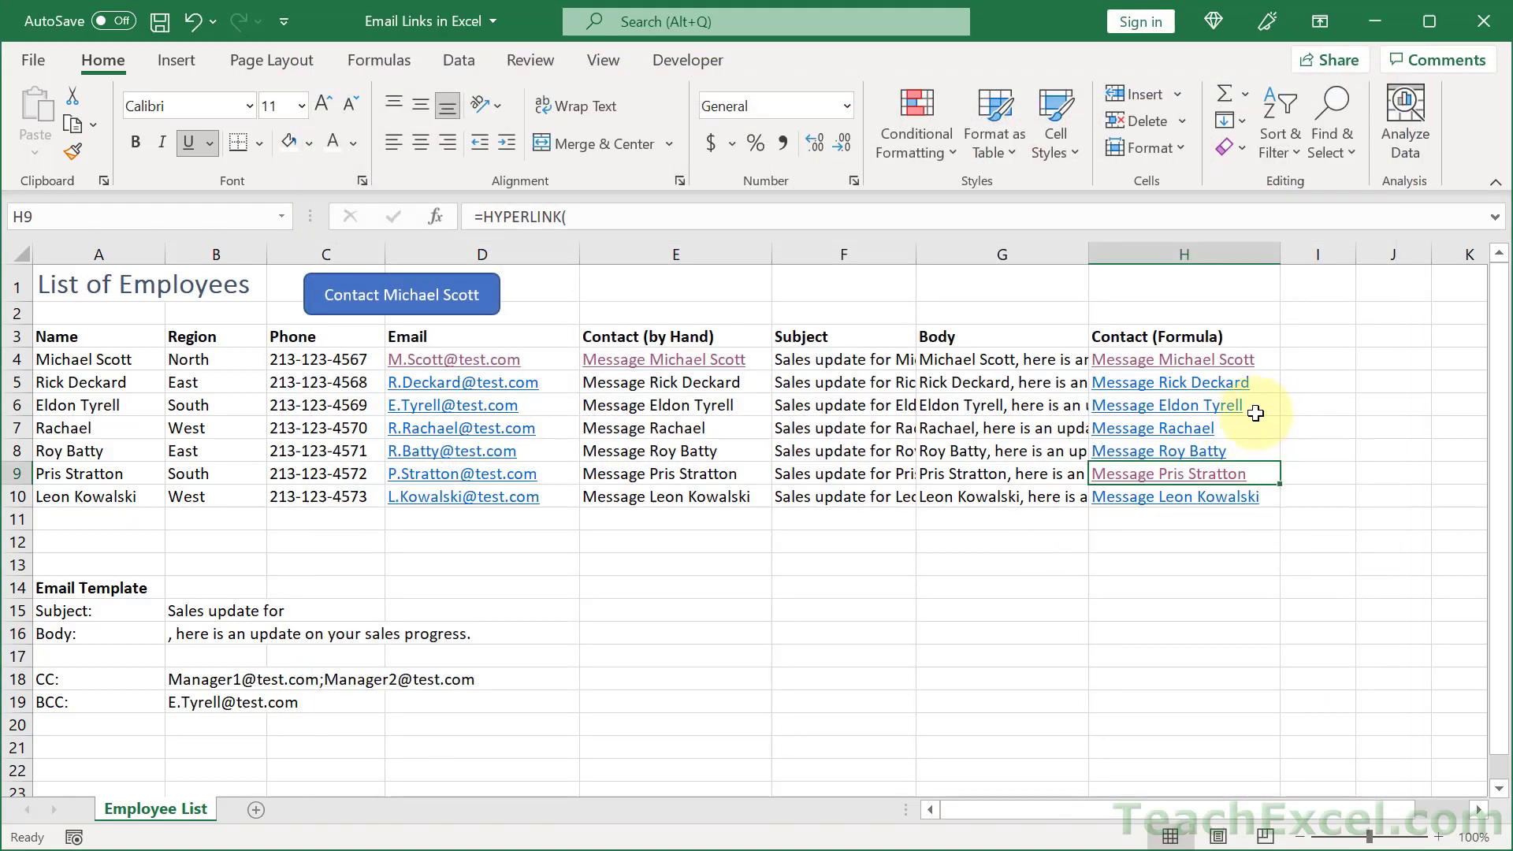
# Open cell H5's HYPERLINK mailto formula for Rick Deckard in edit mode
pyautogui.click(1183, 382)
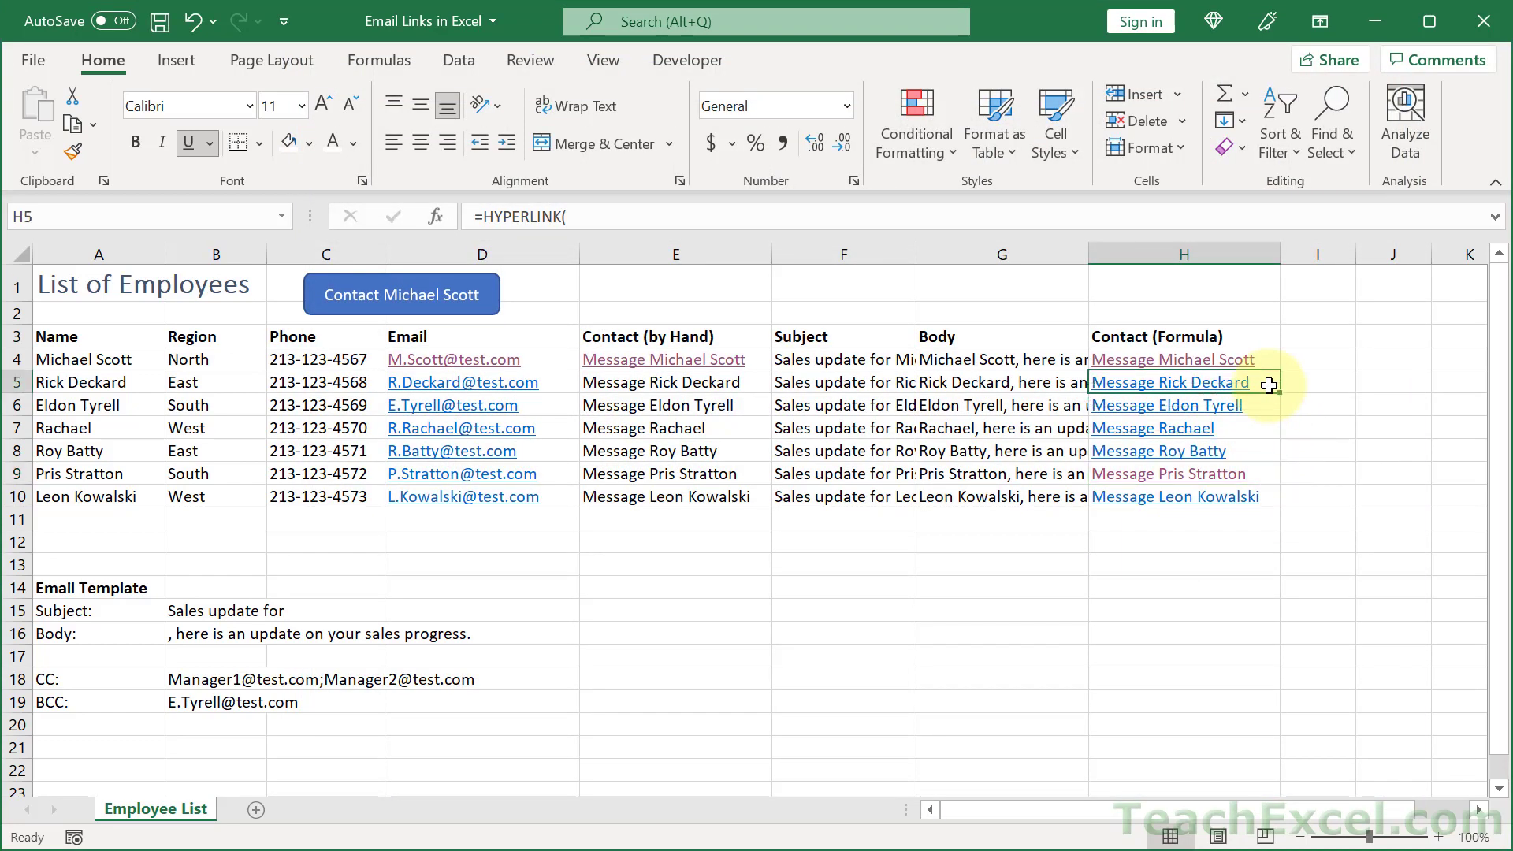
pyautogui.doubleClick(1169, 381)
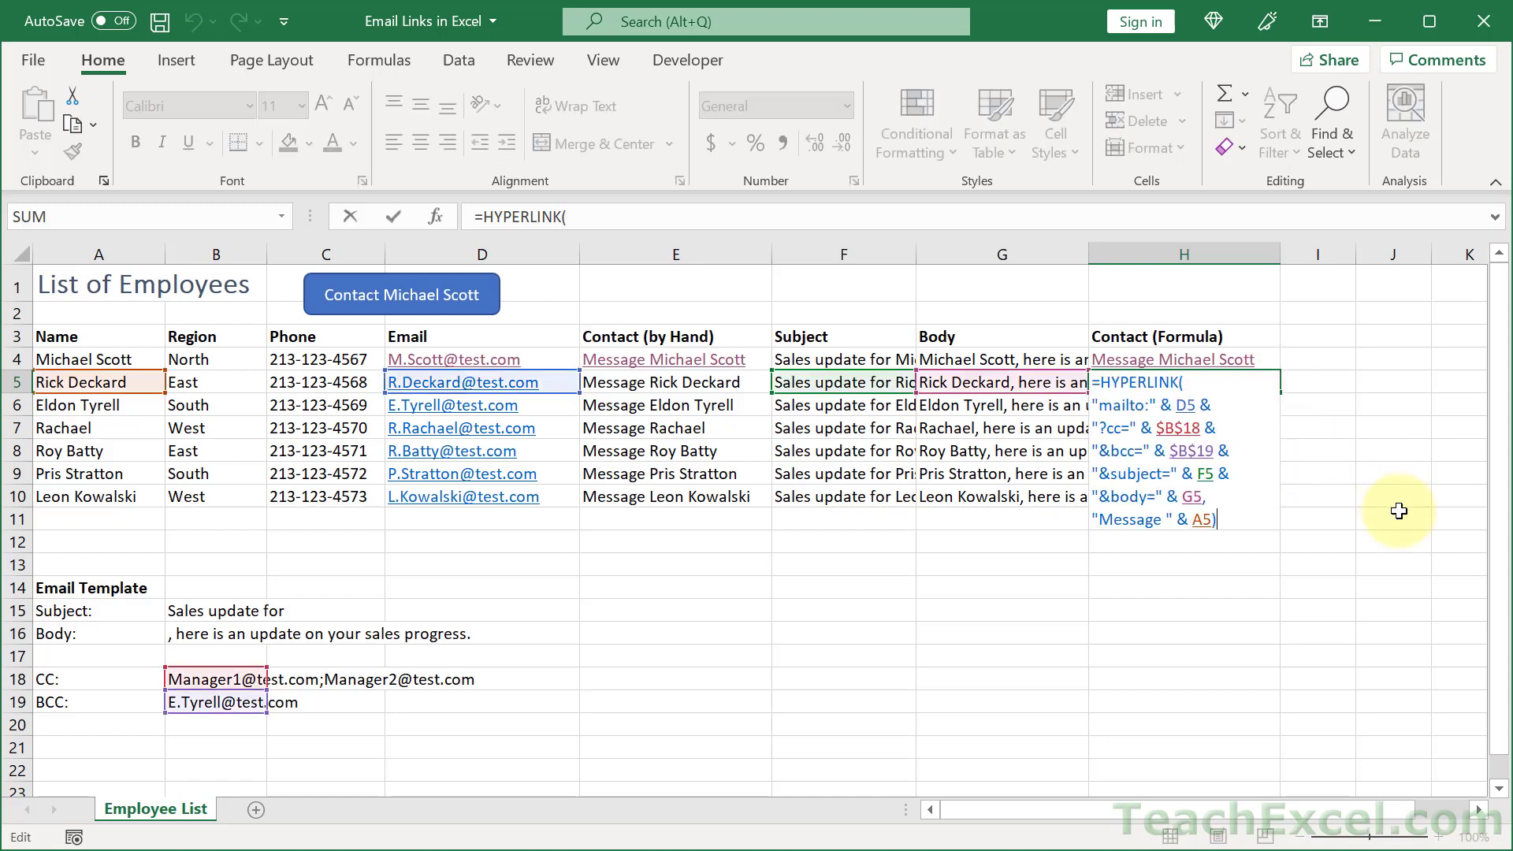